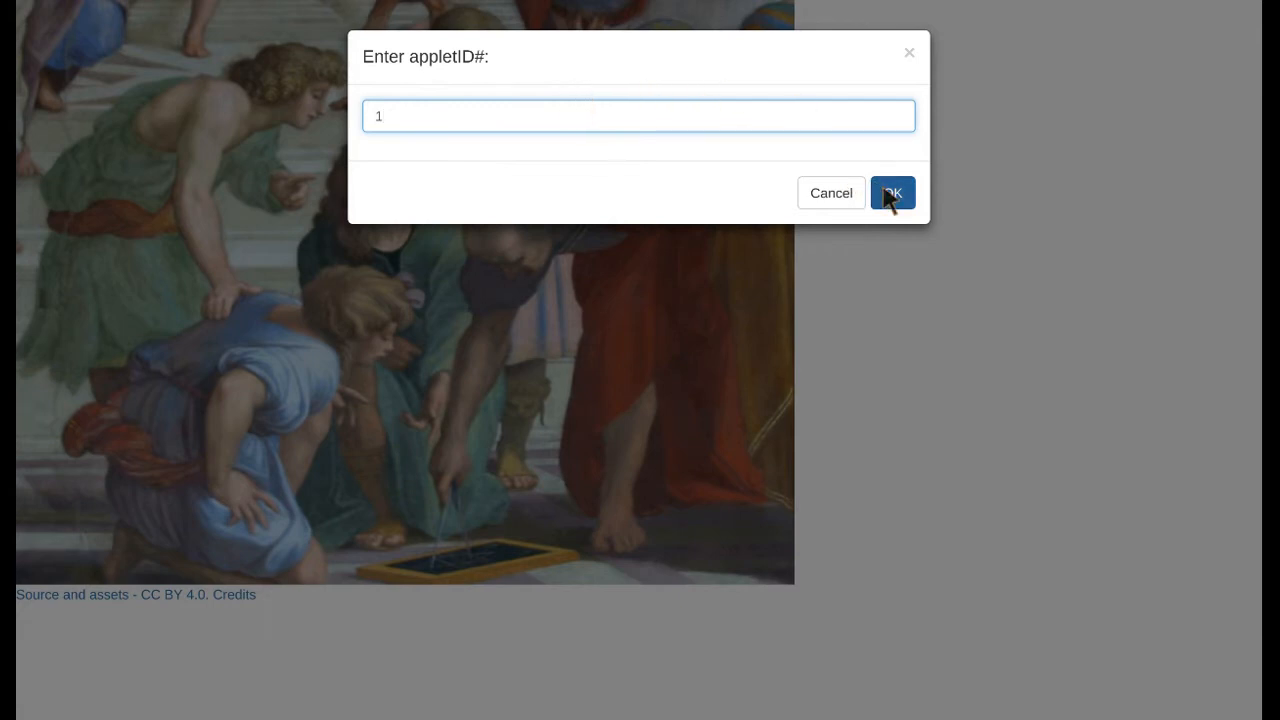
Step: Load applet 1, drag digits and carries to answer 854 + 997 as 1,851, and submit with DONE!
left_click(892, 192)
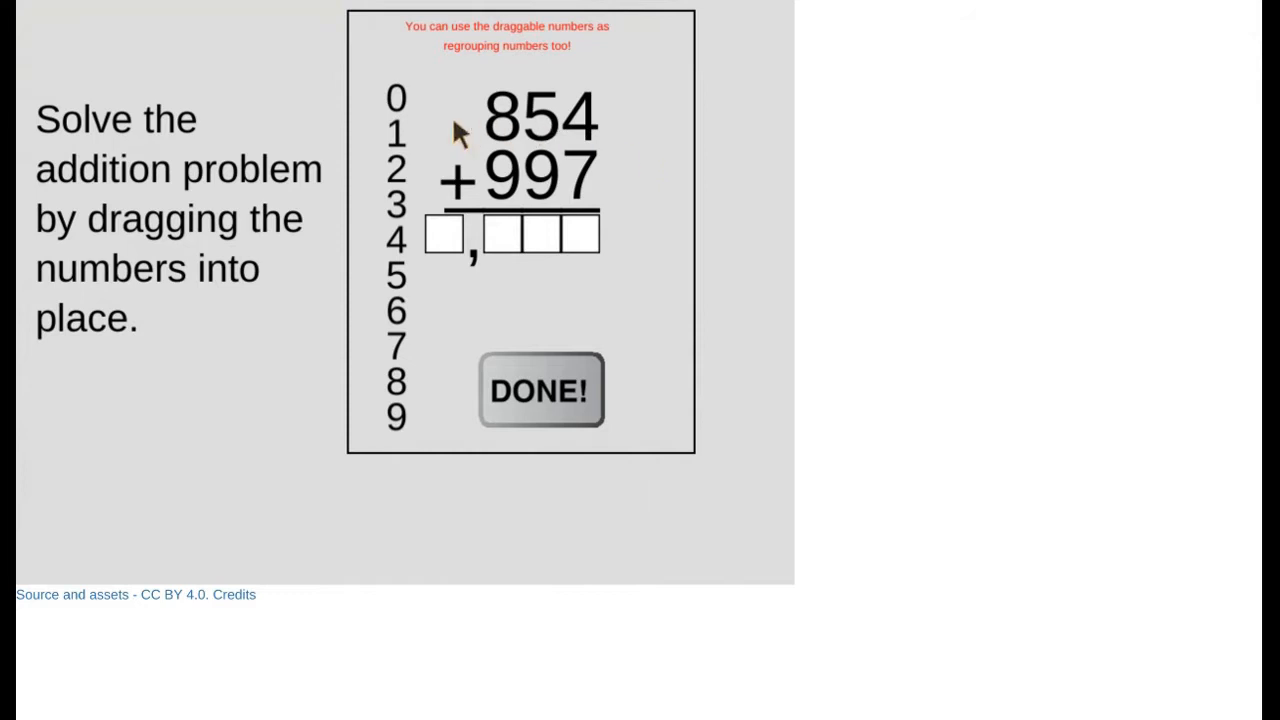
mouse_move(400, 144)
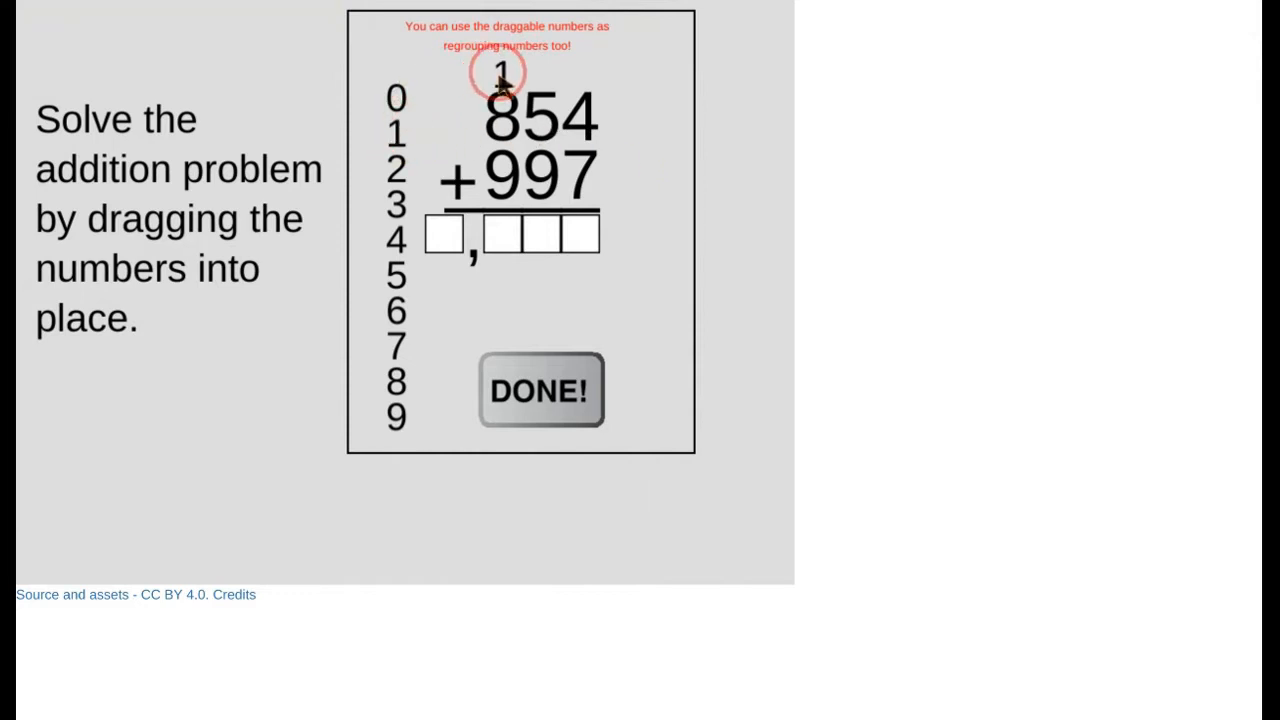
left_click_drag(500, 70, 580, 236)
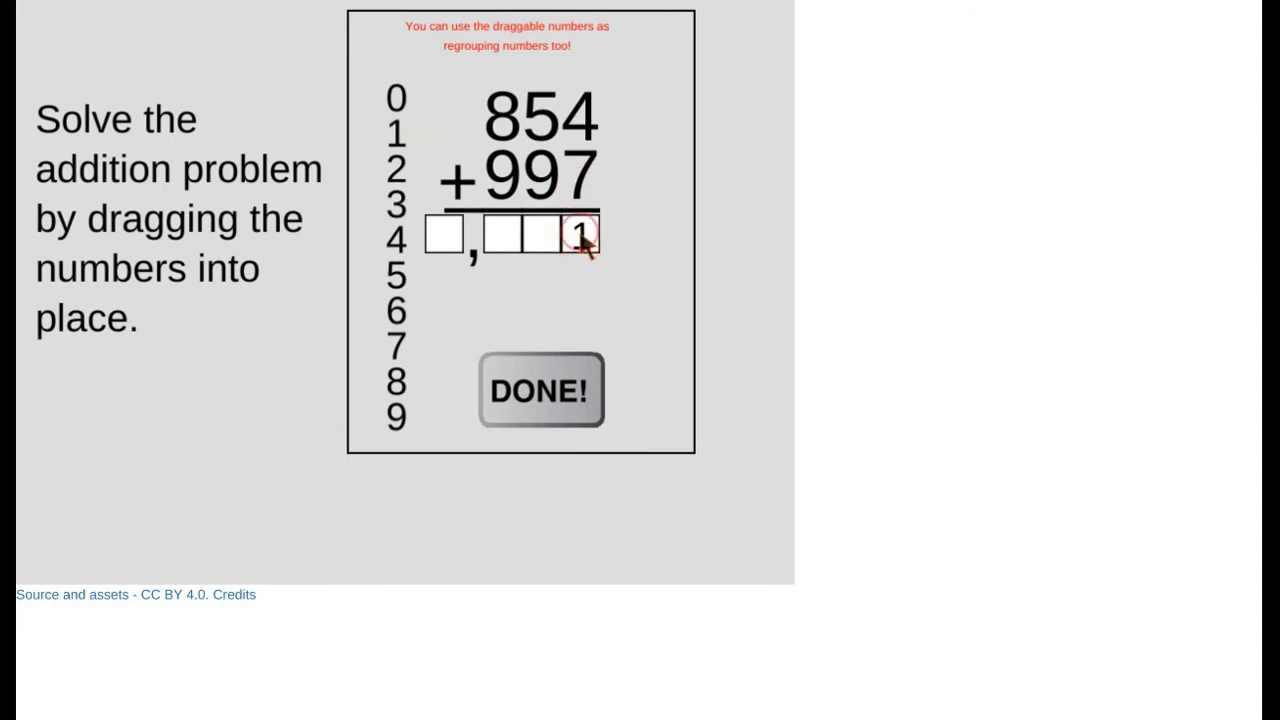
left_click_drag(584, 236, 540, 70)
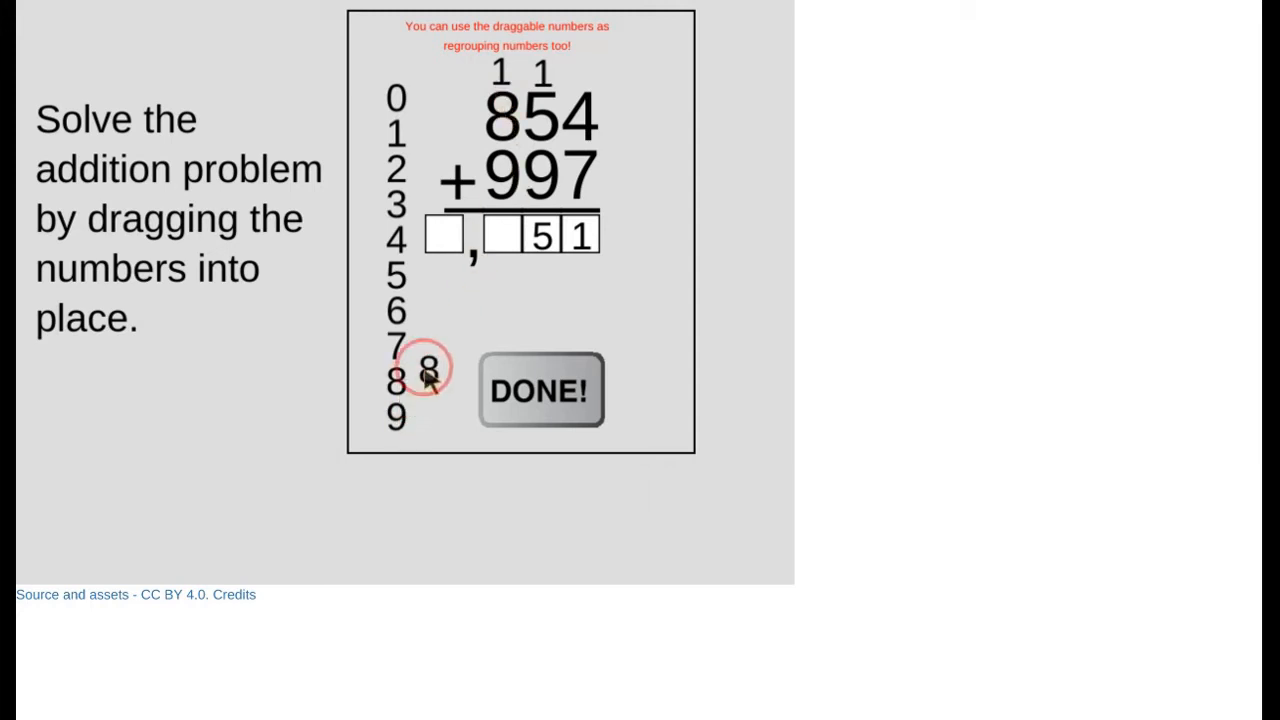
left_click_drag(428, 364, 500, 236)
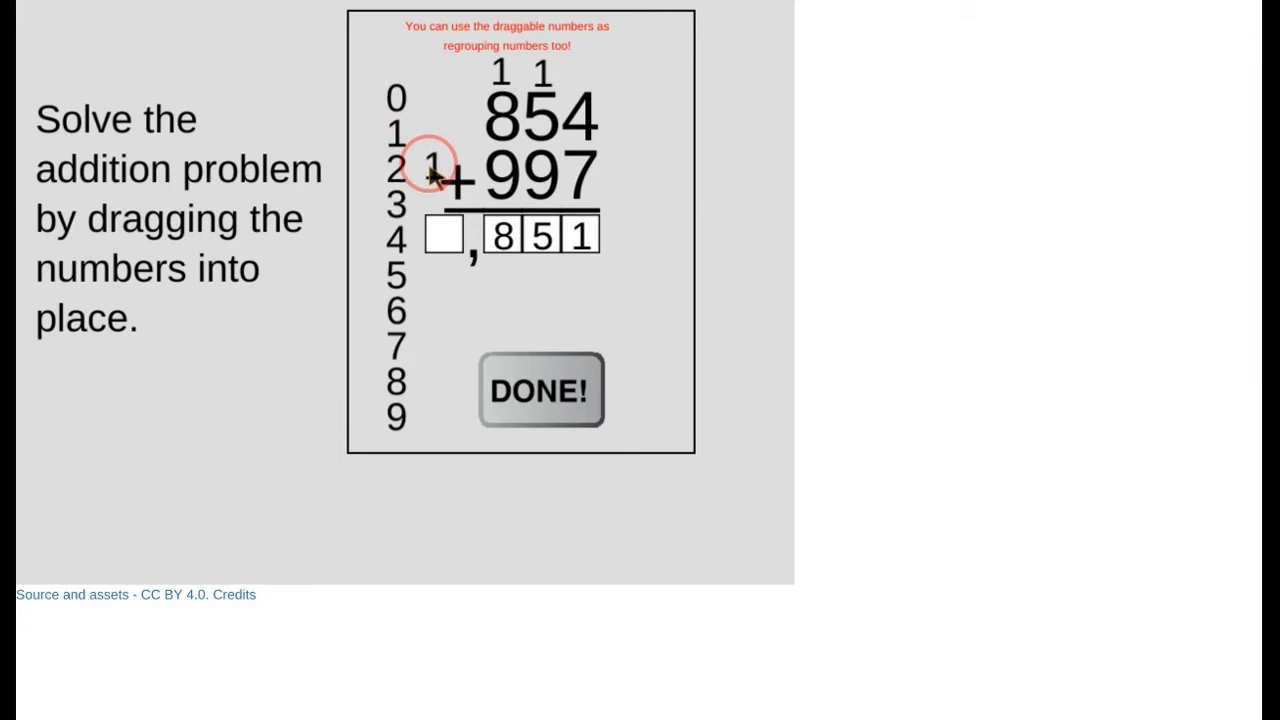
left_click_drag(430, 164, 444, 234)
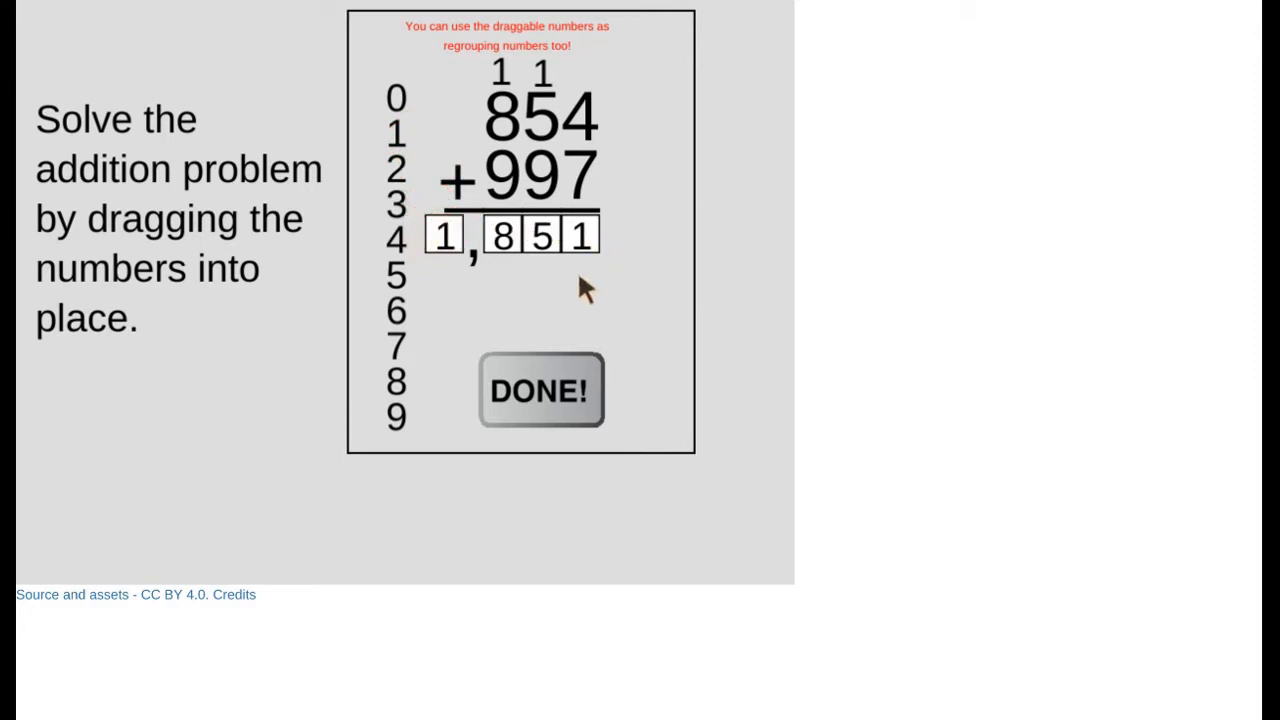
mouse_move(420, 276)
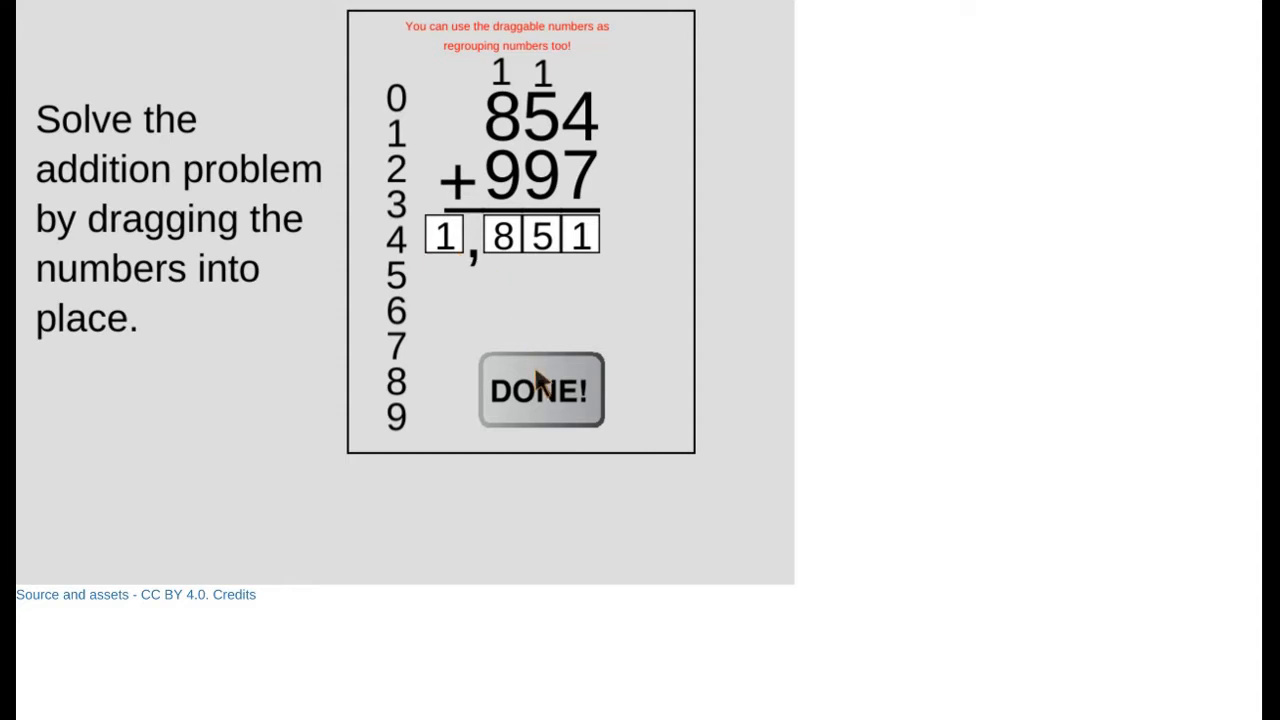
left_click(540, 388)
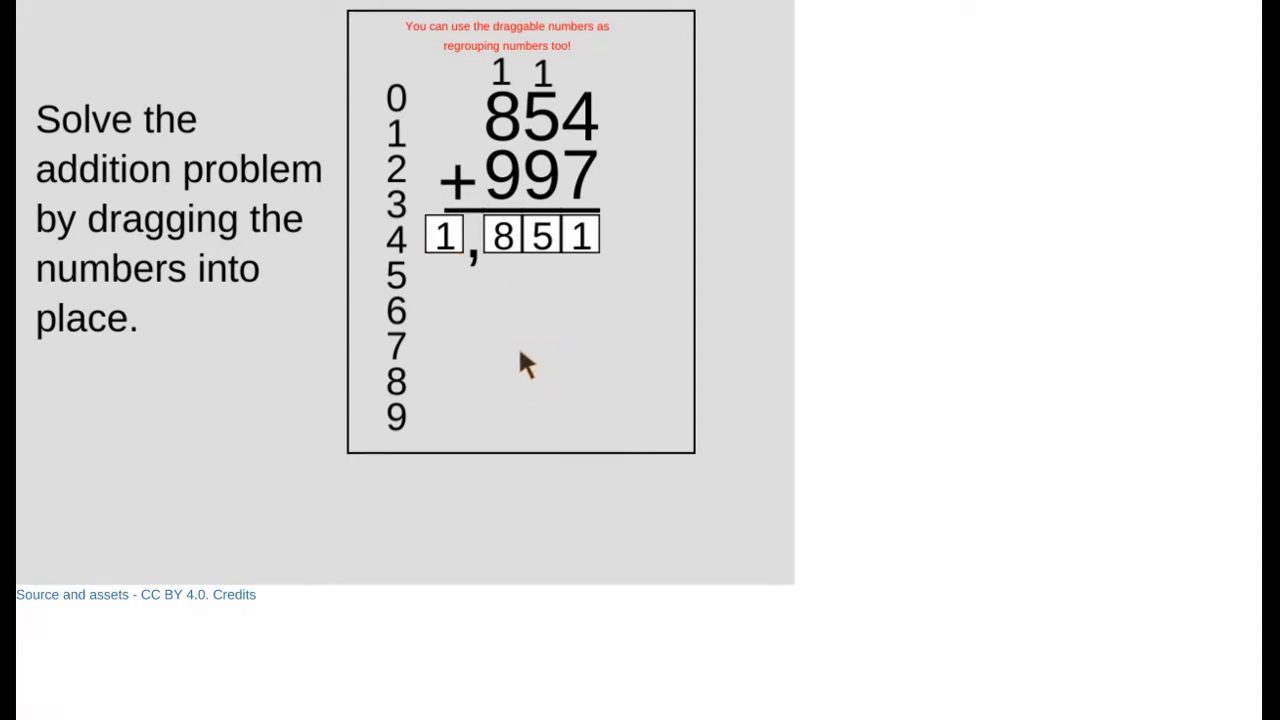
mouse_move(536, 80)
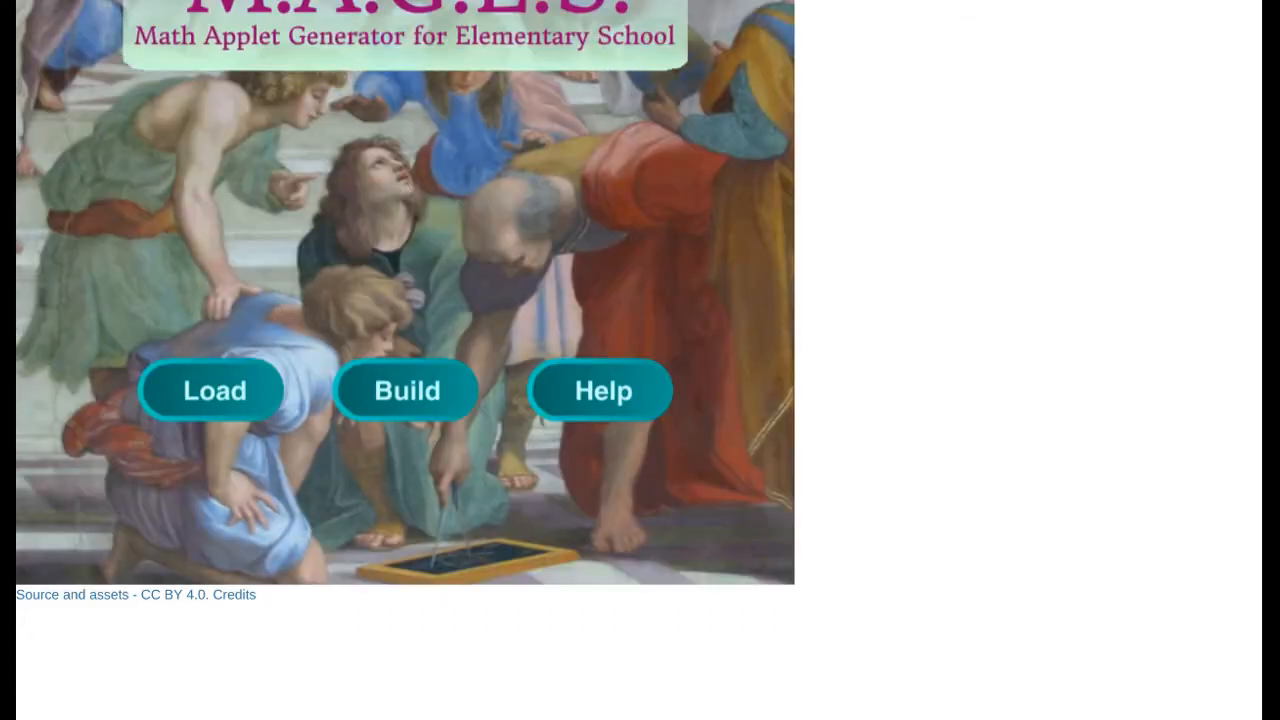
Step: Reload the applet, drag digits to answer 632 + 662 as 1,294, and submit with DONE!
left_click(406, 390)
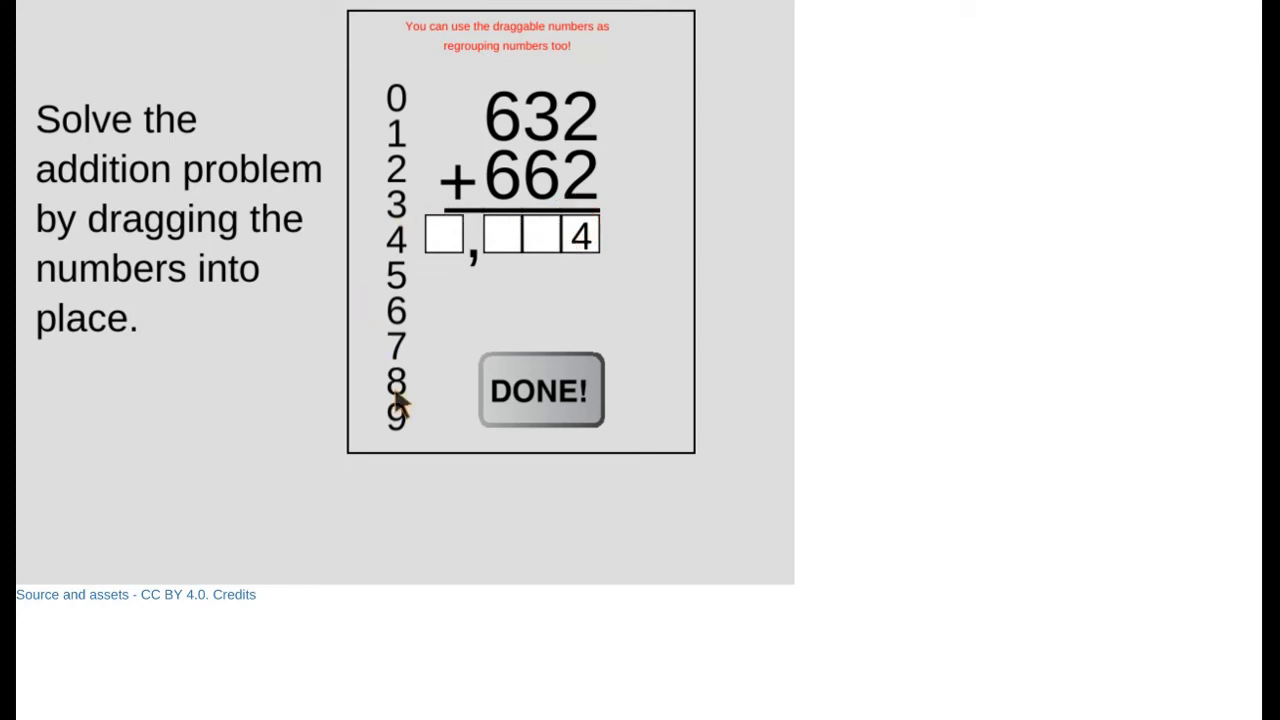
left_click_drag(396, 418, 540, 236)
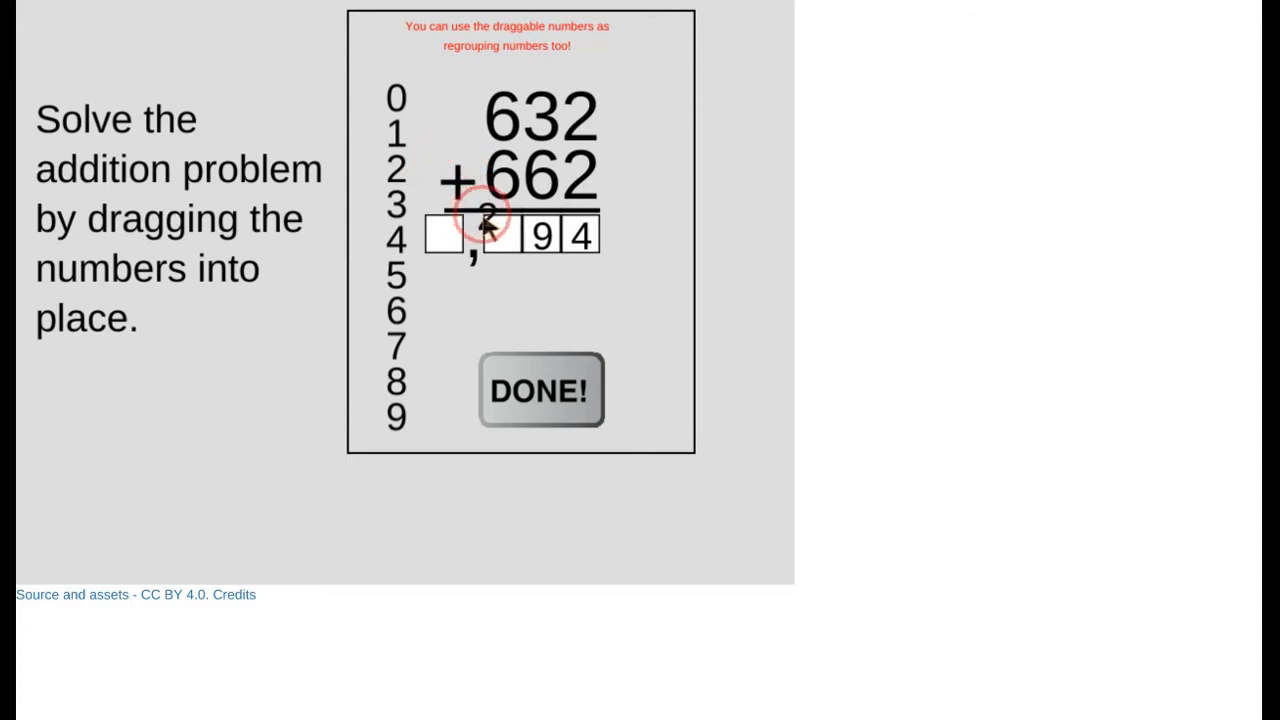
left_click_drag(490, 216, 444, 232)
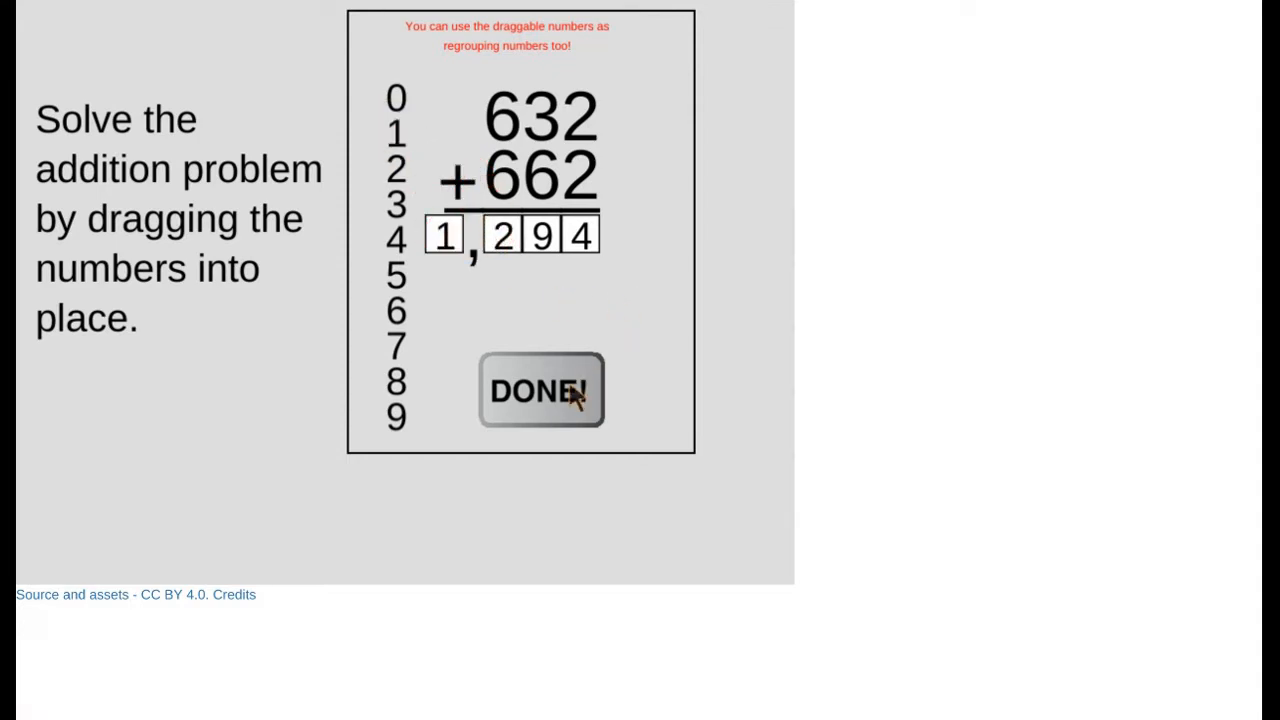
left_click(540, 390)
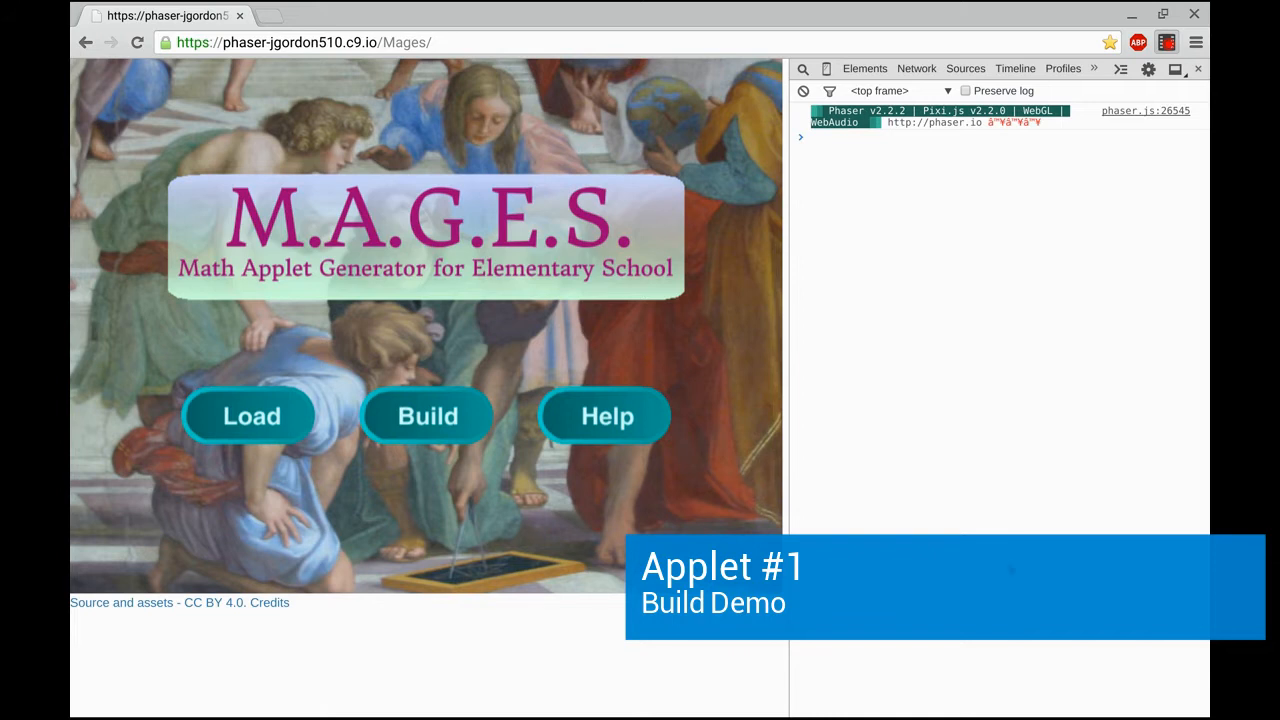
mouse_move(404, 432)
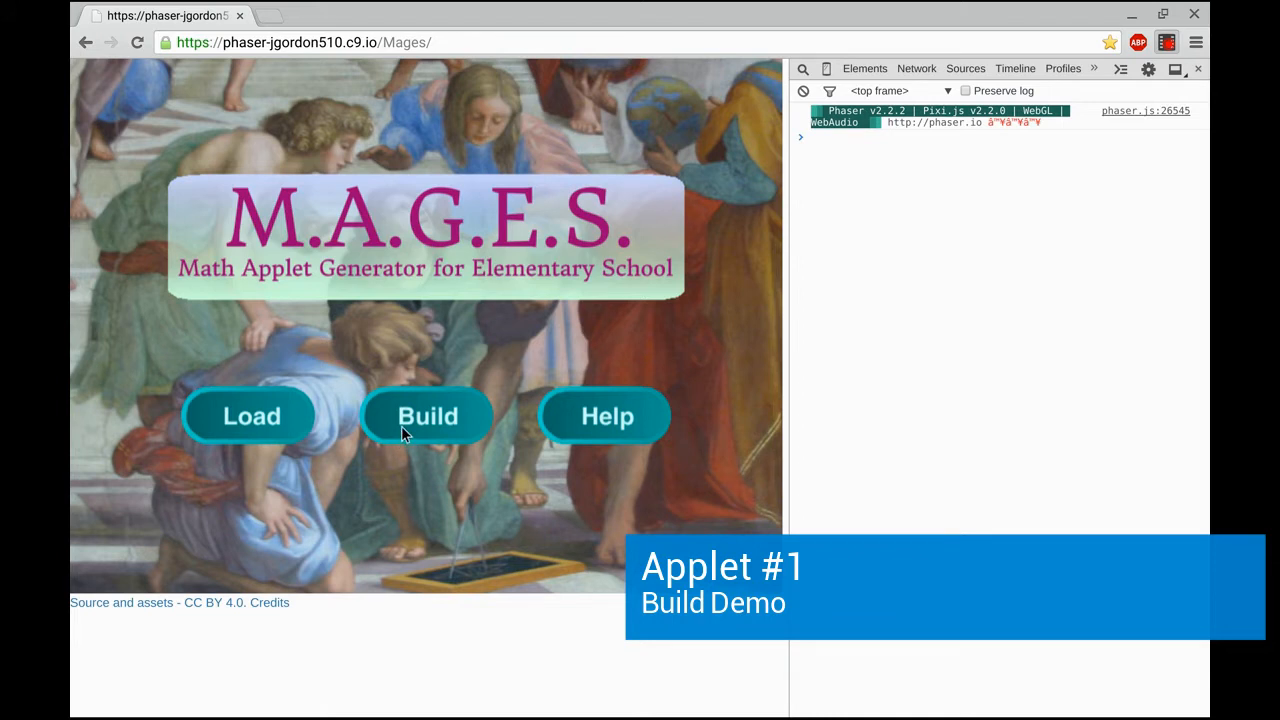
Step: Start building a new applet and add a Text Area with word wrap width 300
left_click(428, 414)
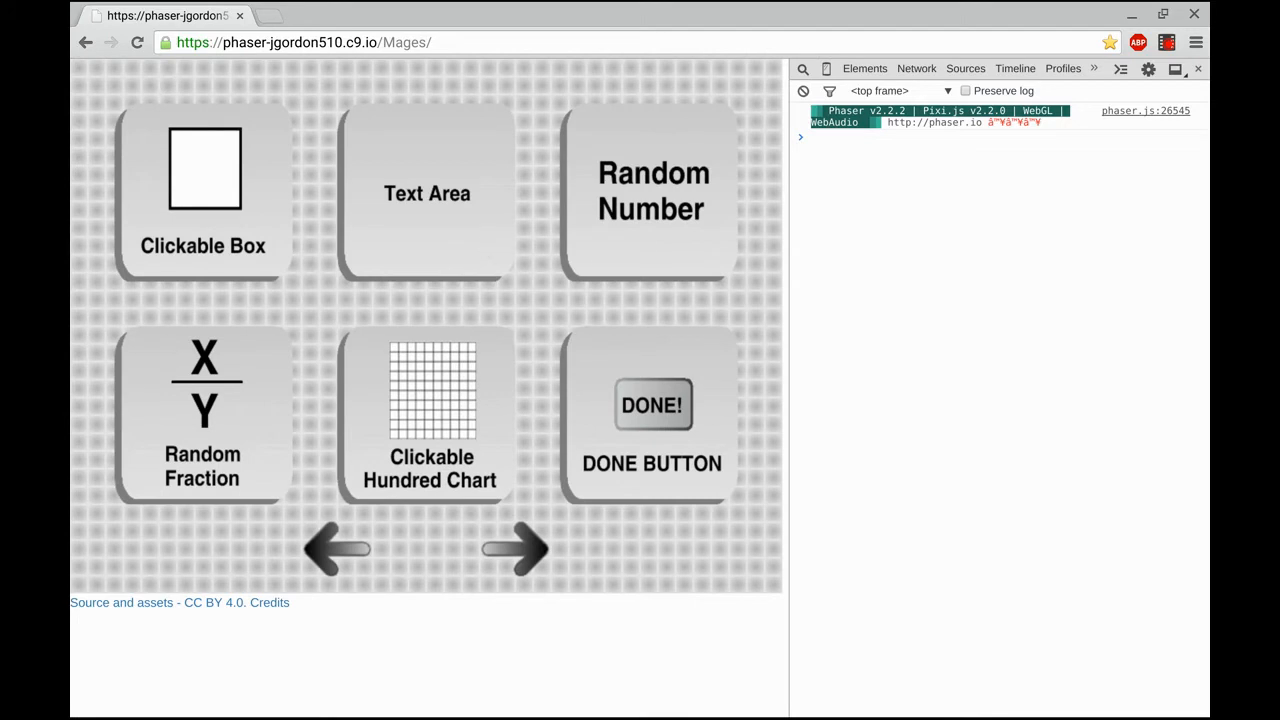
left_click(428, 192)
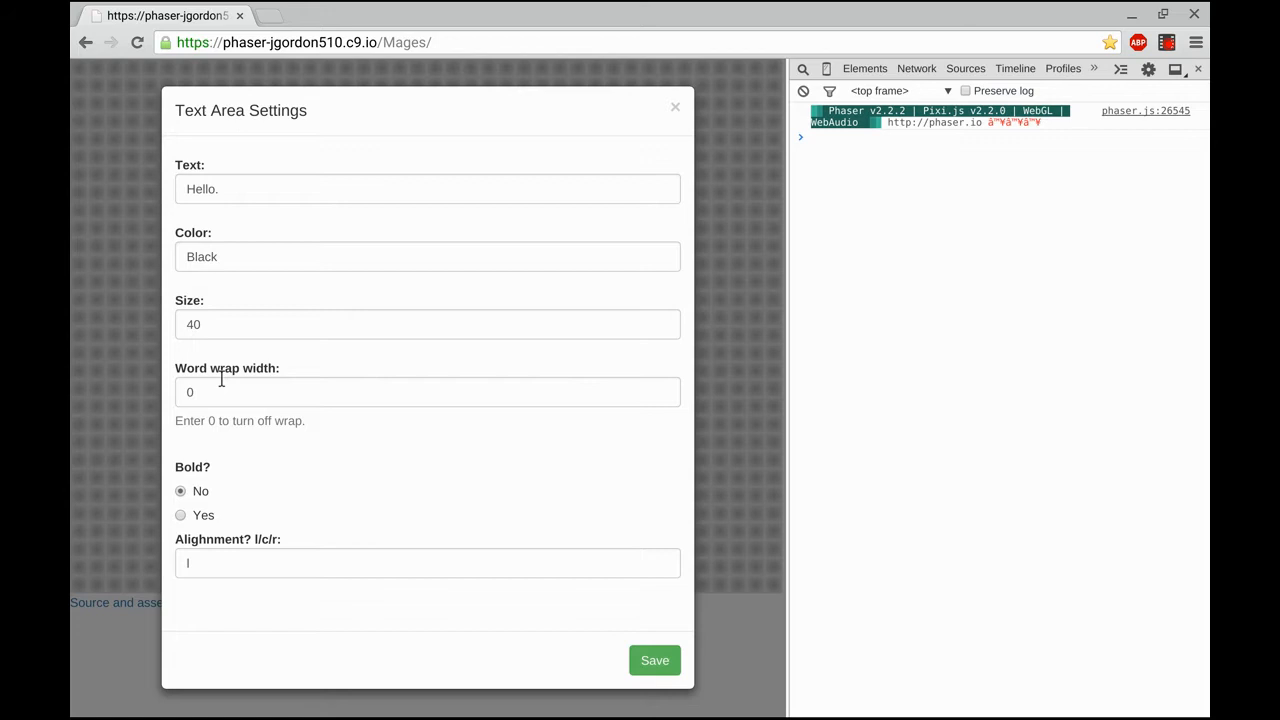
left_click(428, 390)
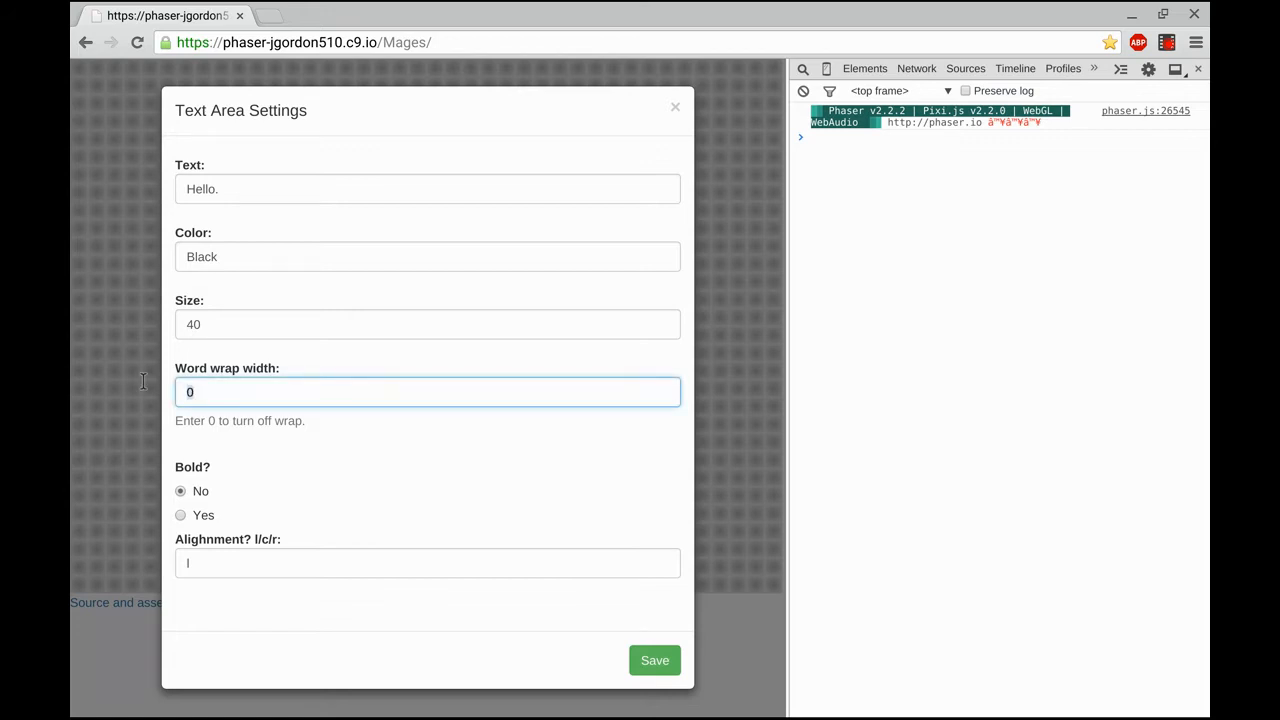
type("300")
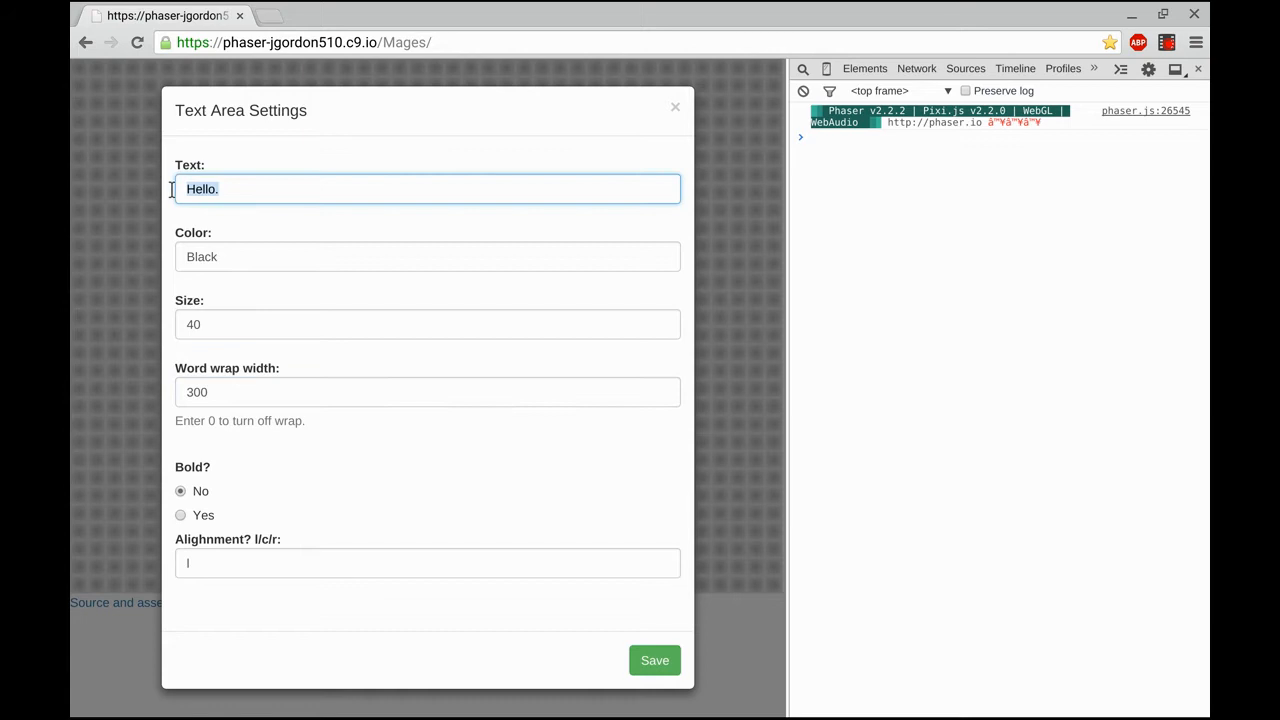
Step: Enter 'Solve the addition problem by dragging the numbers into place.' as the text and save
type("Solve the addi")
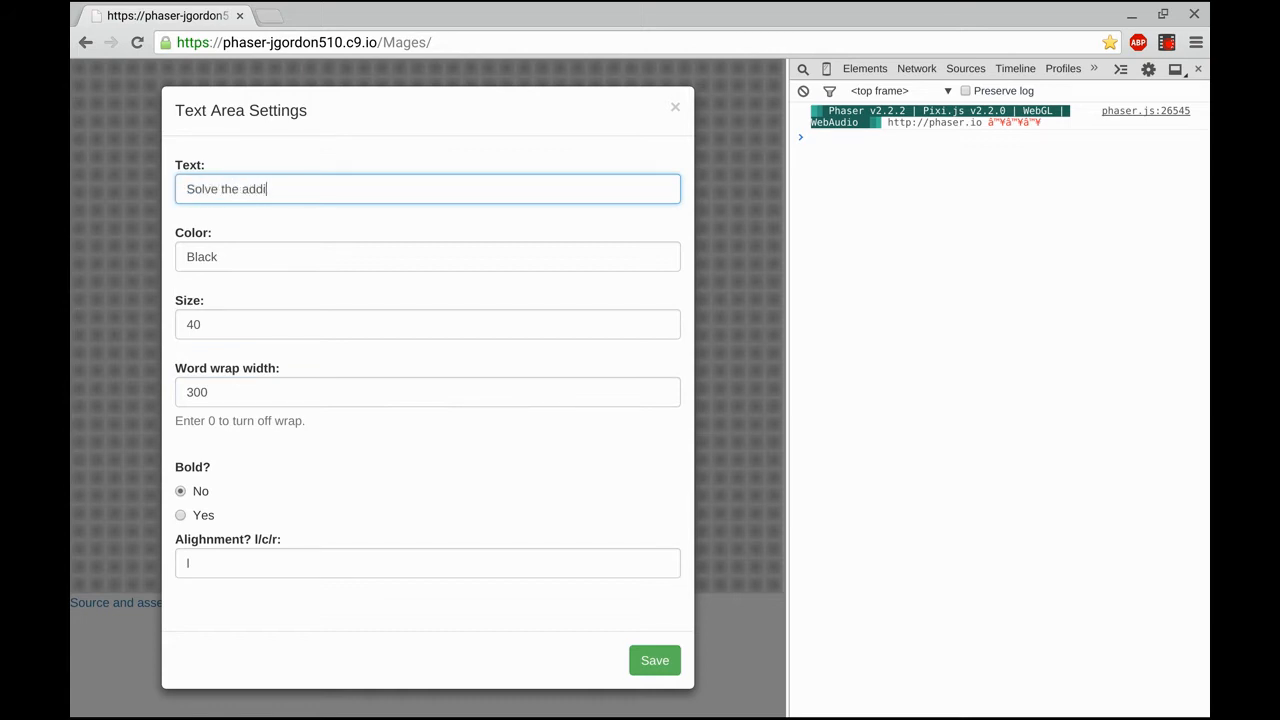
type("tion problem by dragging the n")
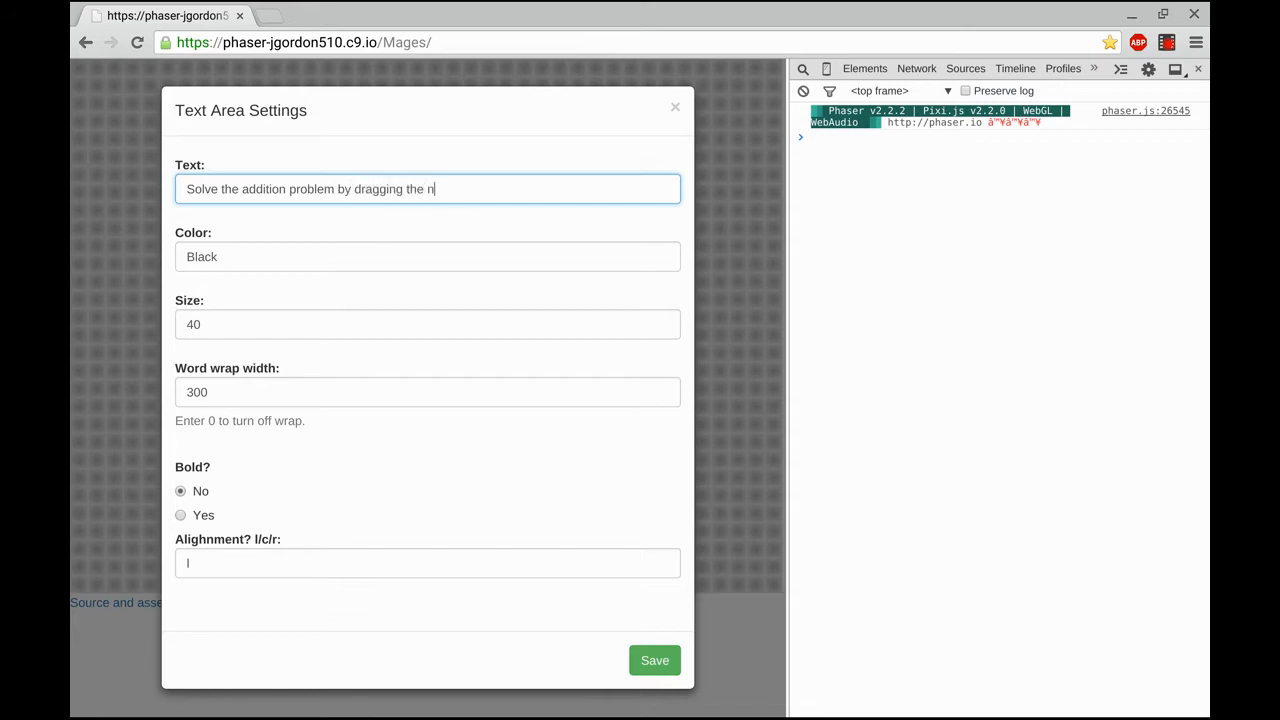
type("umbers into place.")
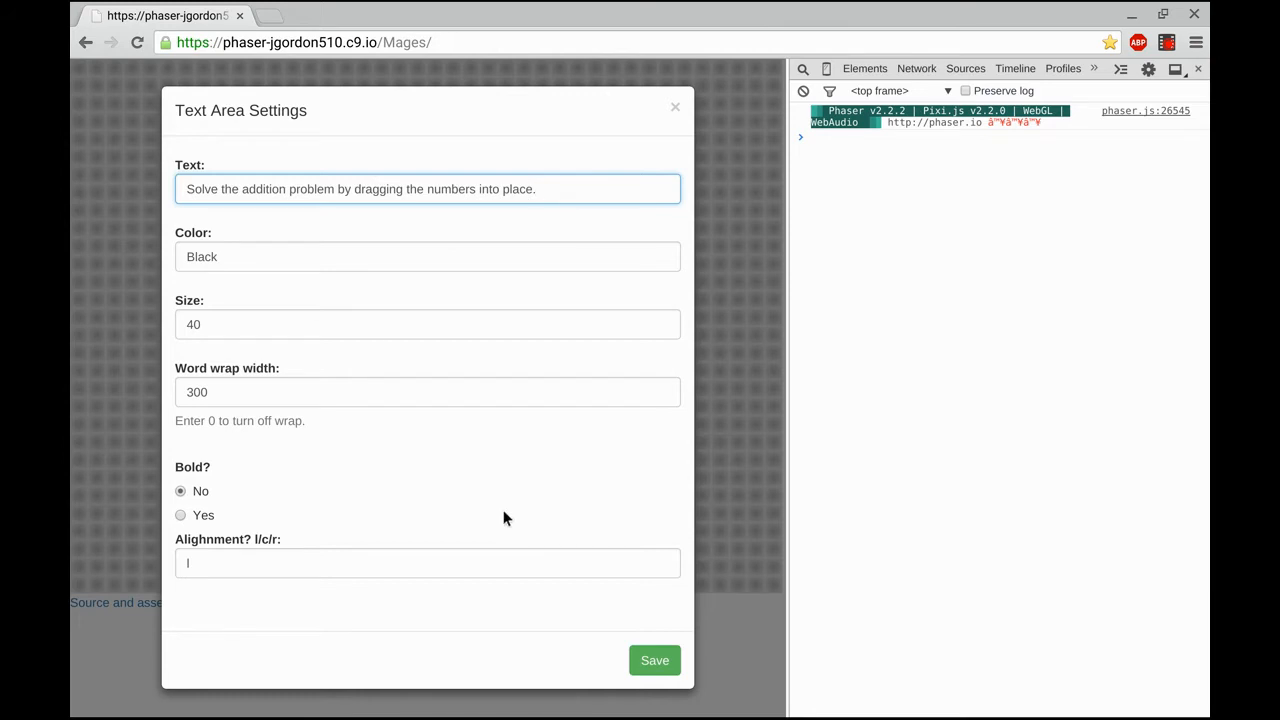
left_click(654, 660)
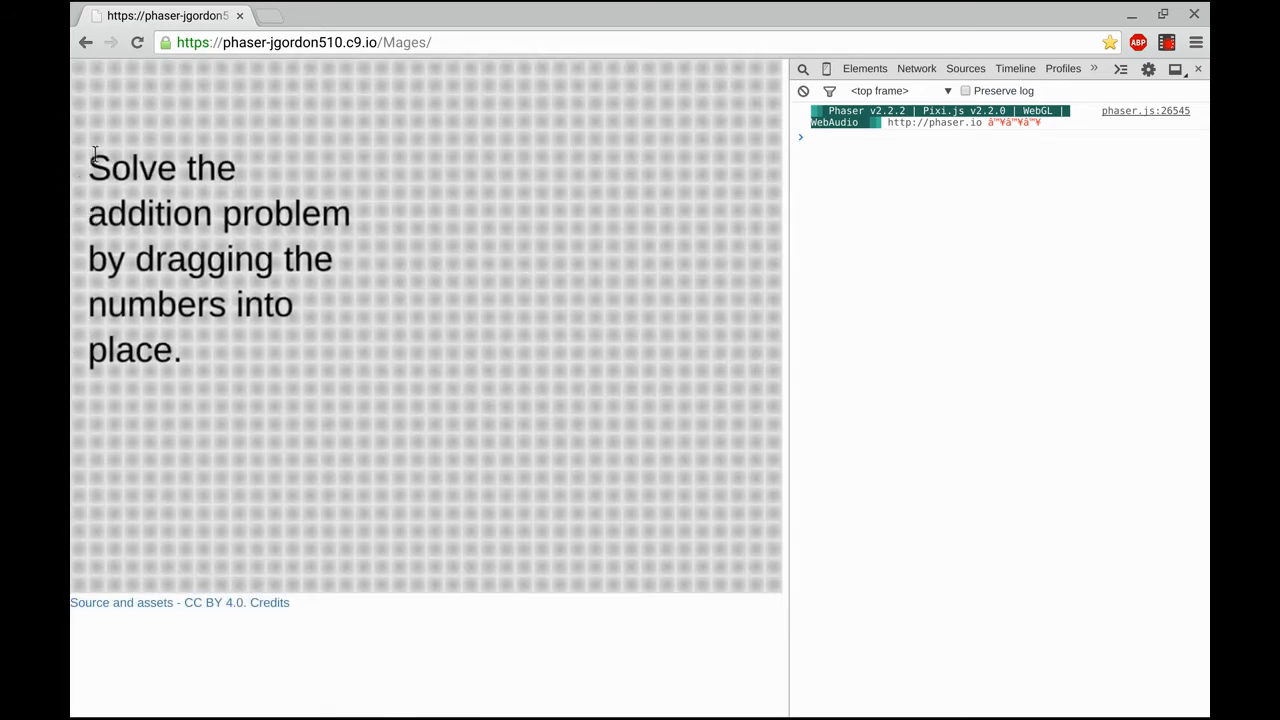
mouse_move(210, 176)
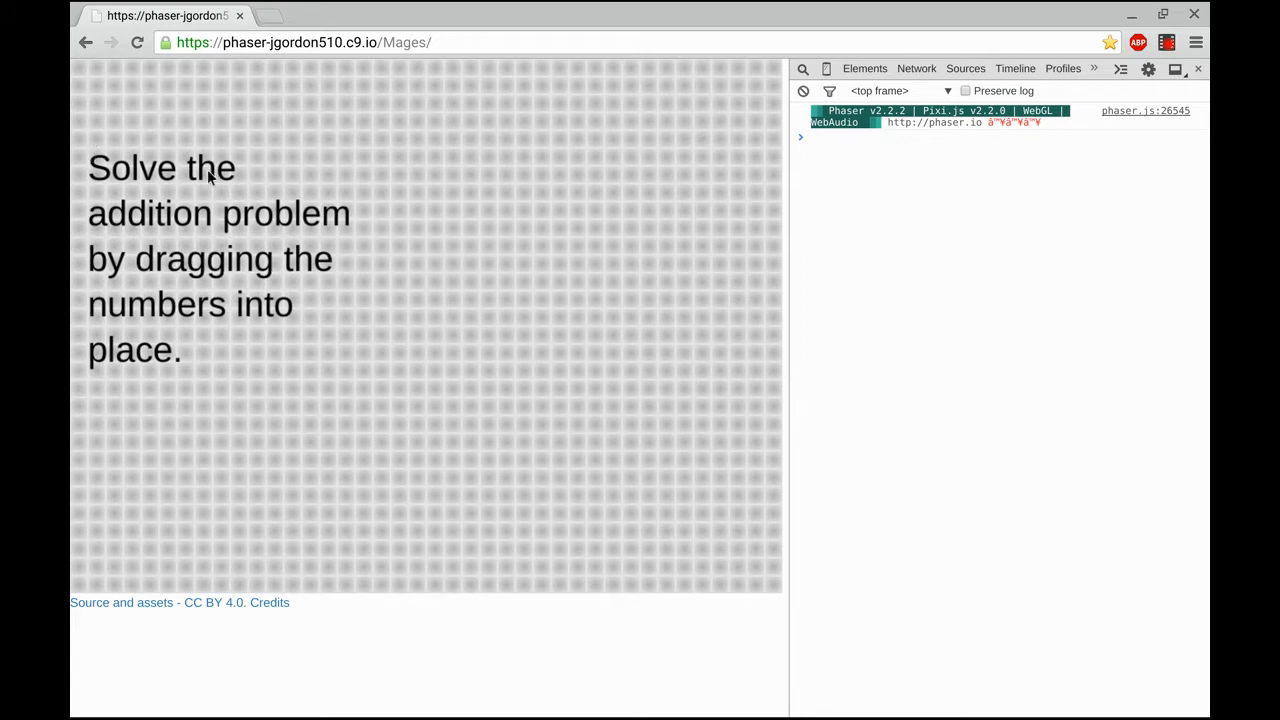
mouse_move(536, 200)
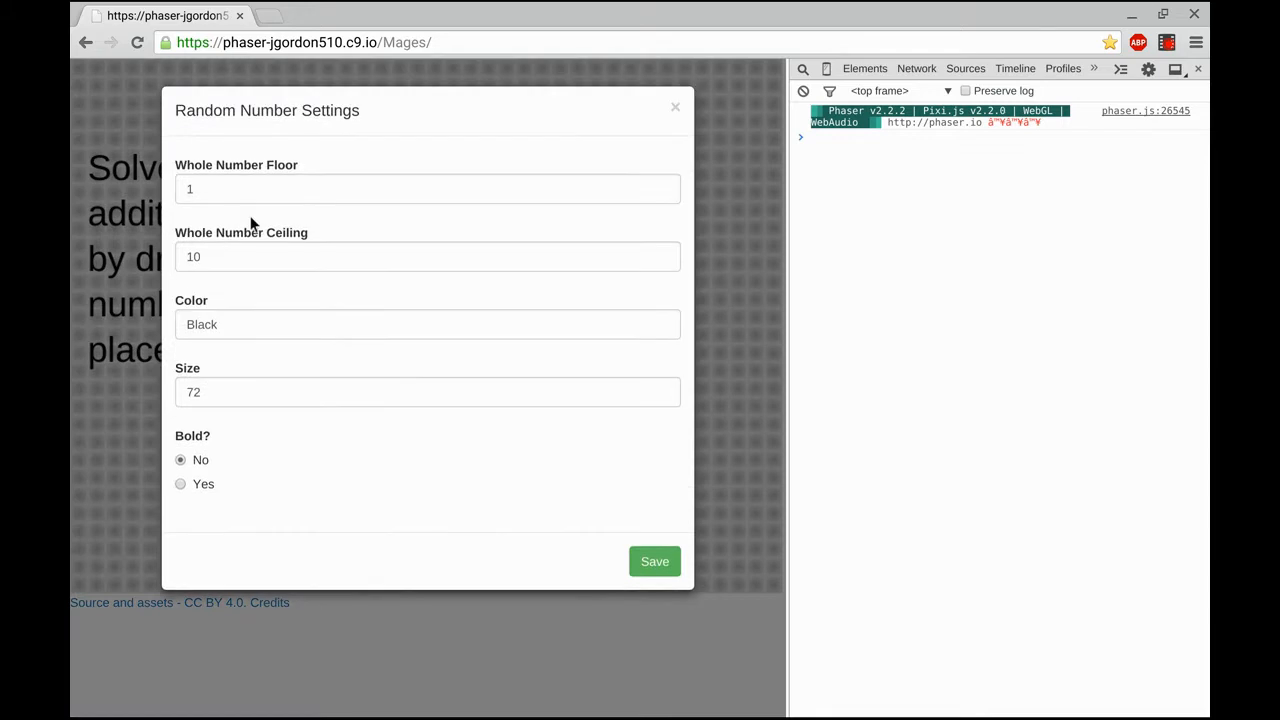
Step: Add the first Random Number with floor 100 and ceiling 999 and place it in the applet
left_click(428, 188)
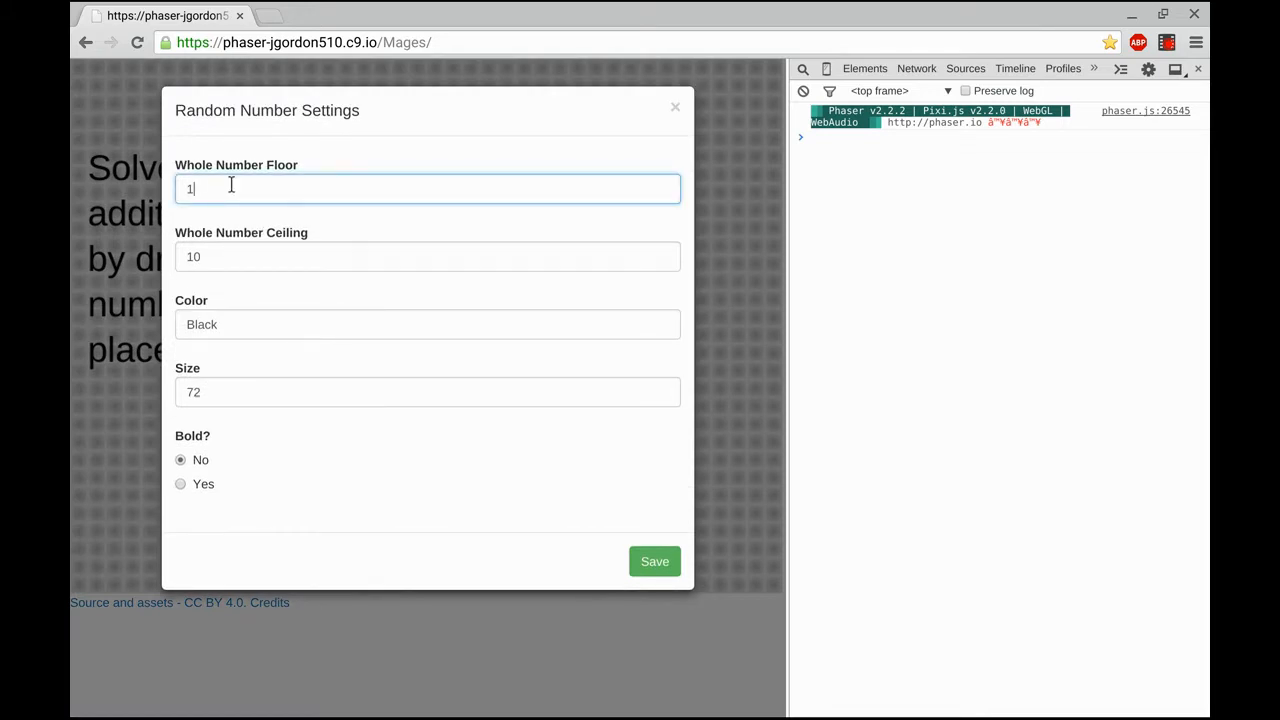
type("00")
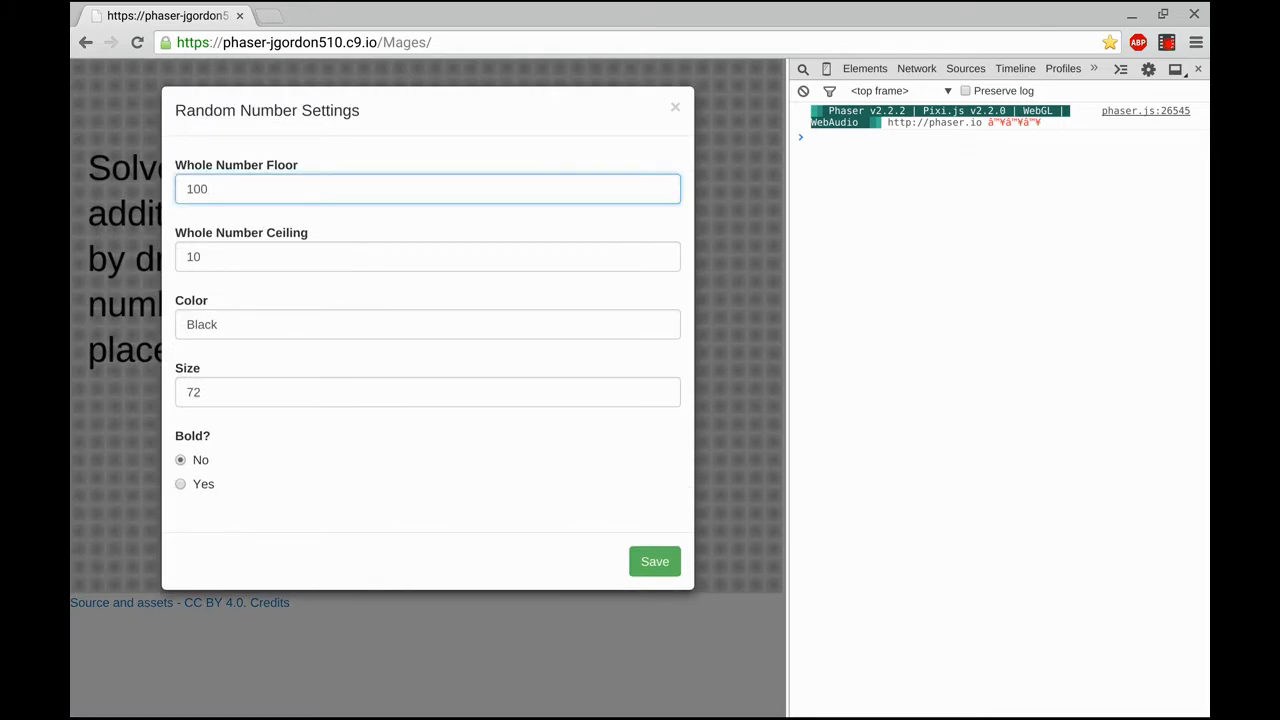
left_click(428, 256)
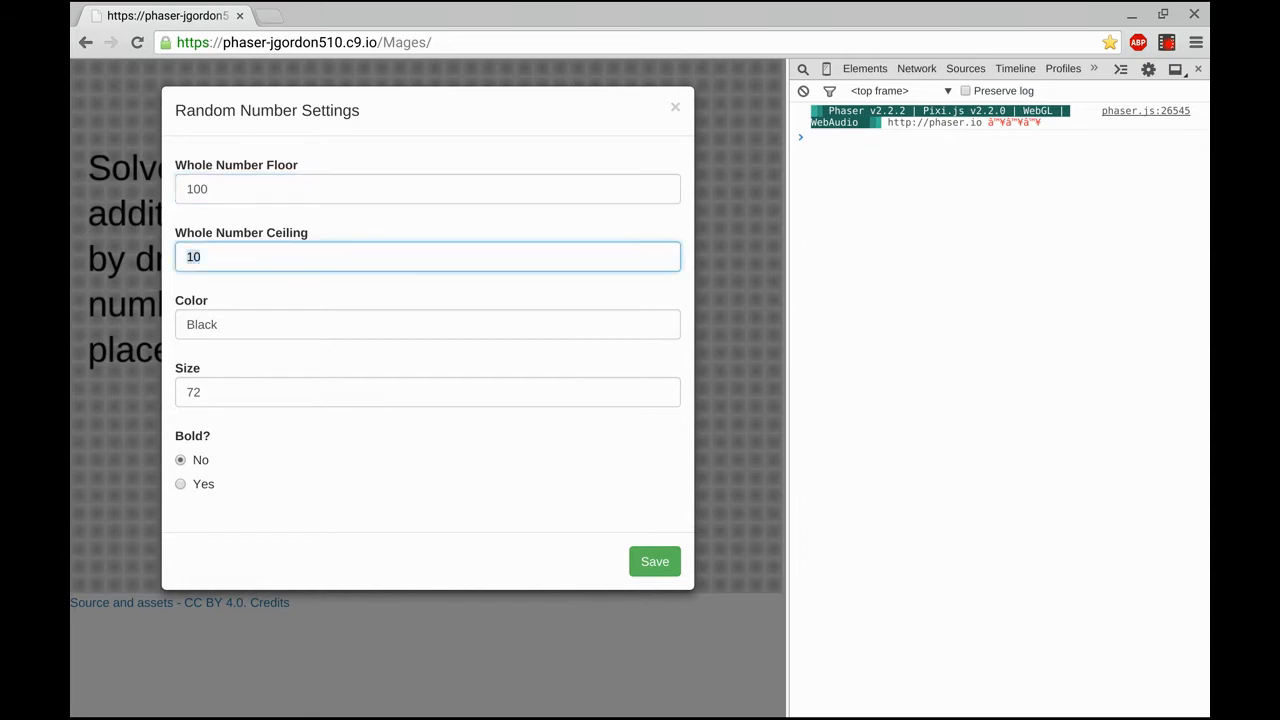
type("999")
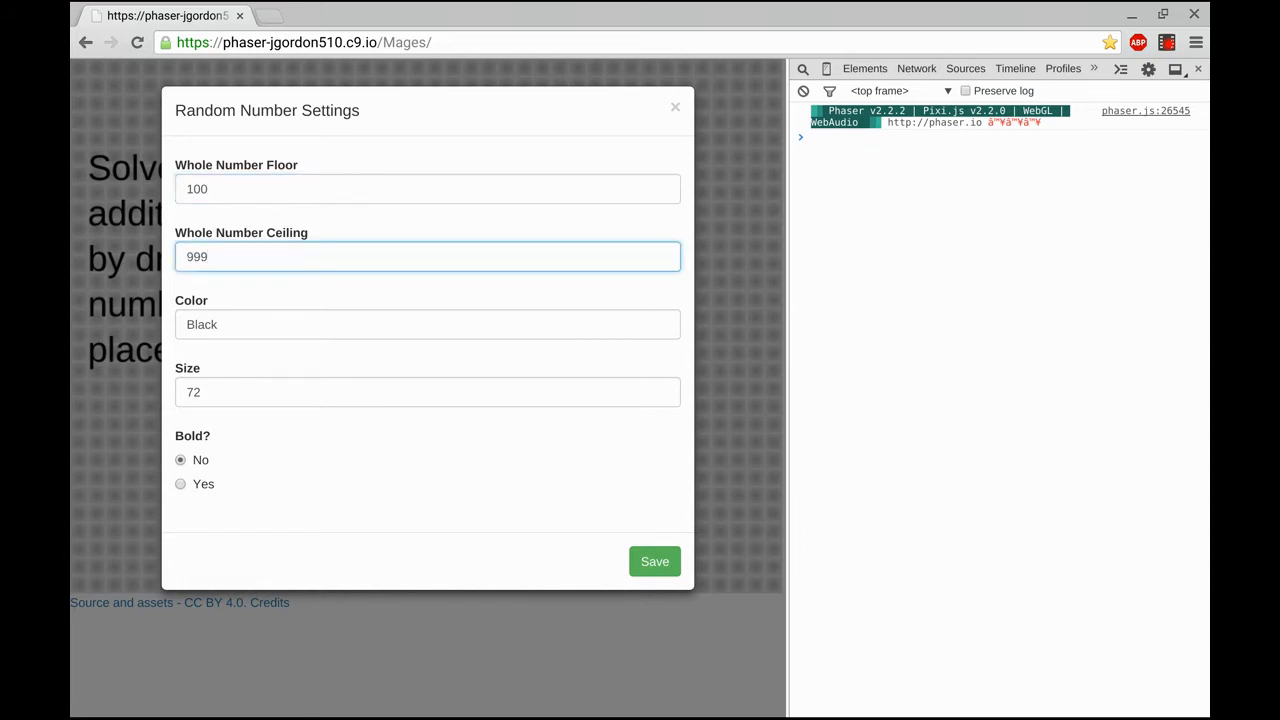
left_click(654, 560)
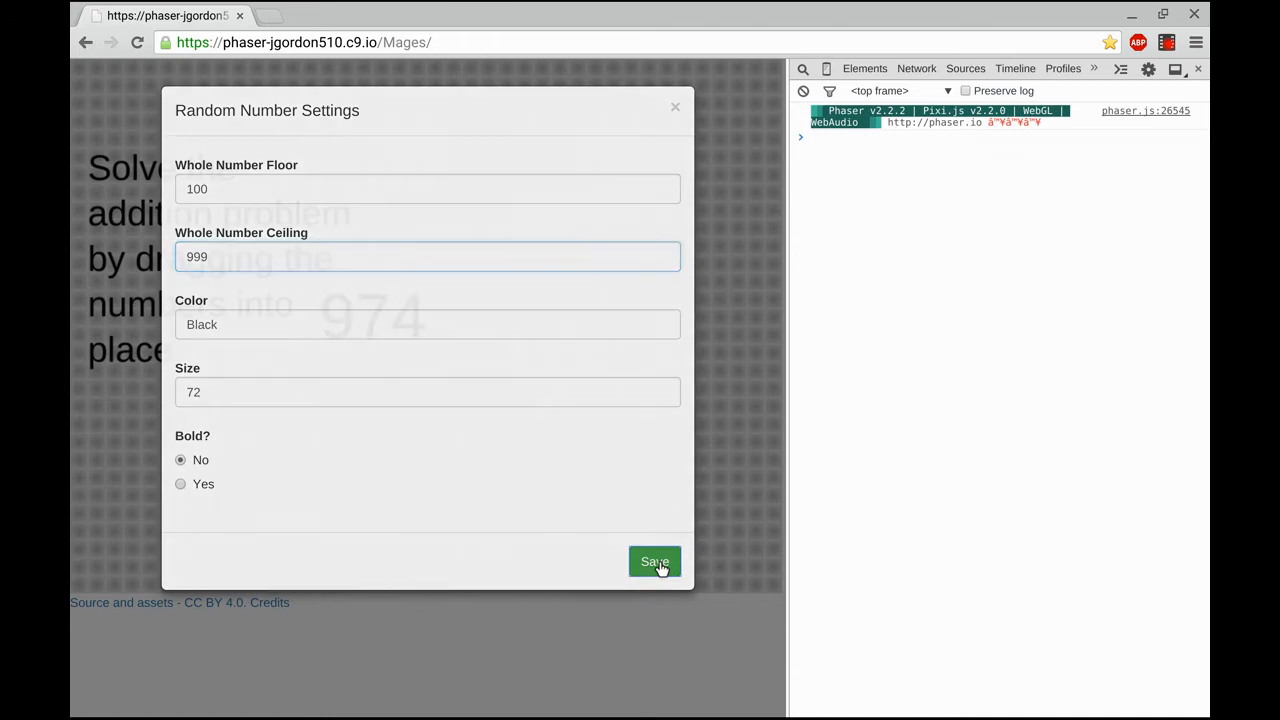
left_click(654, 560)
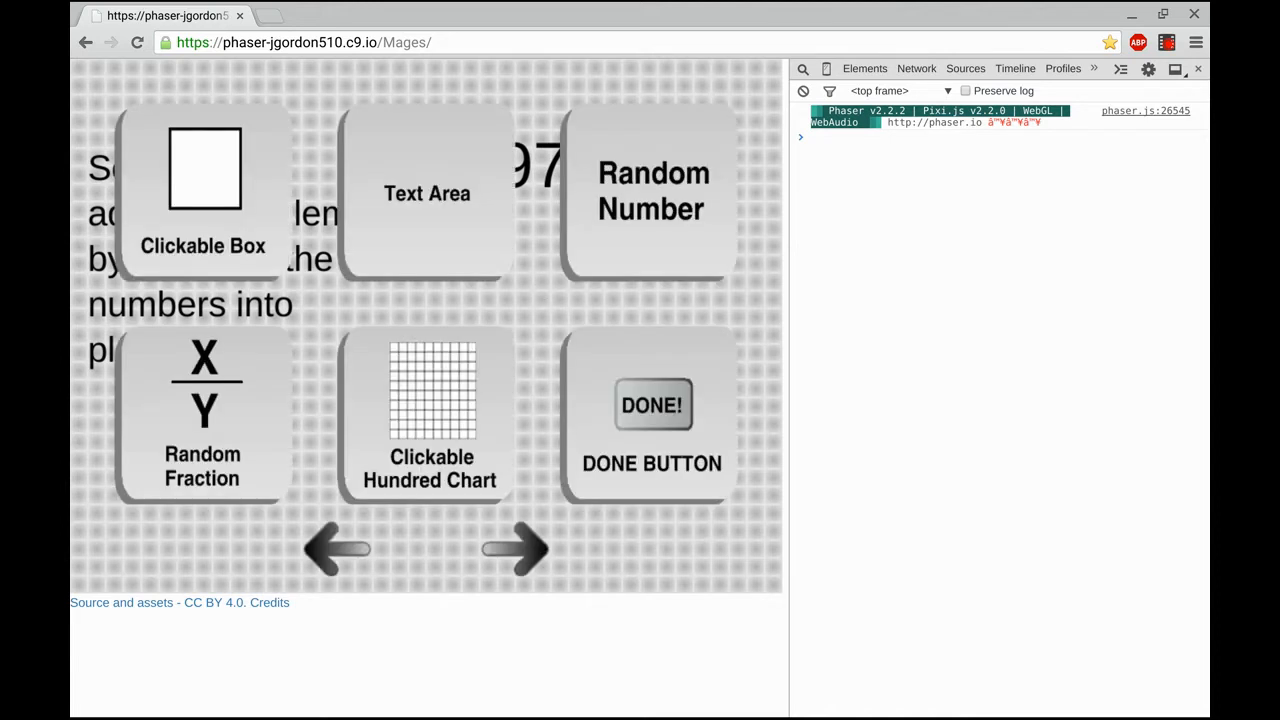
Step: Add a second 100–999 Random Number and a '+' Text Area to form the problem
left_click(652, 190)
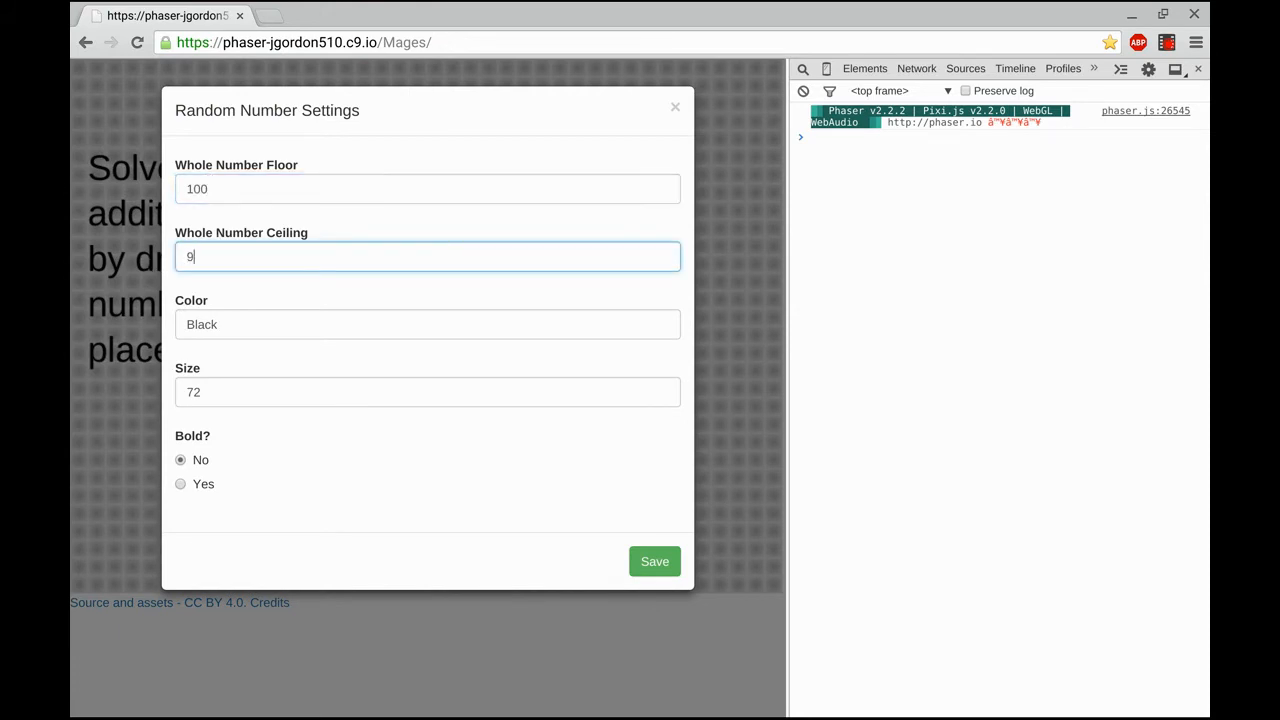
type("99")
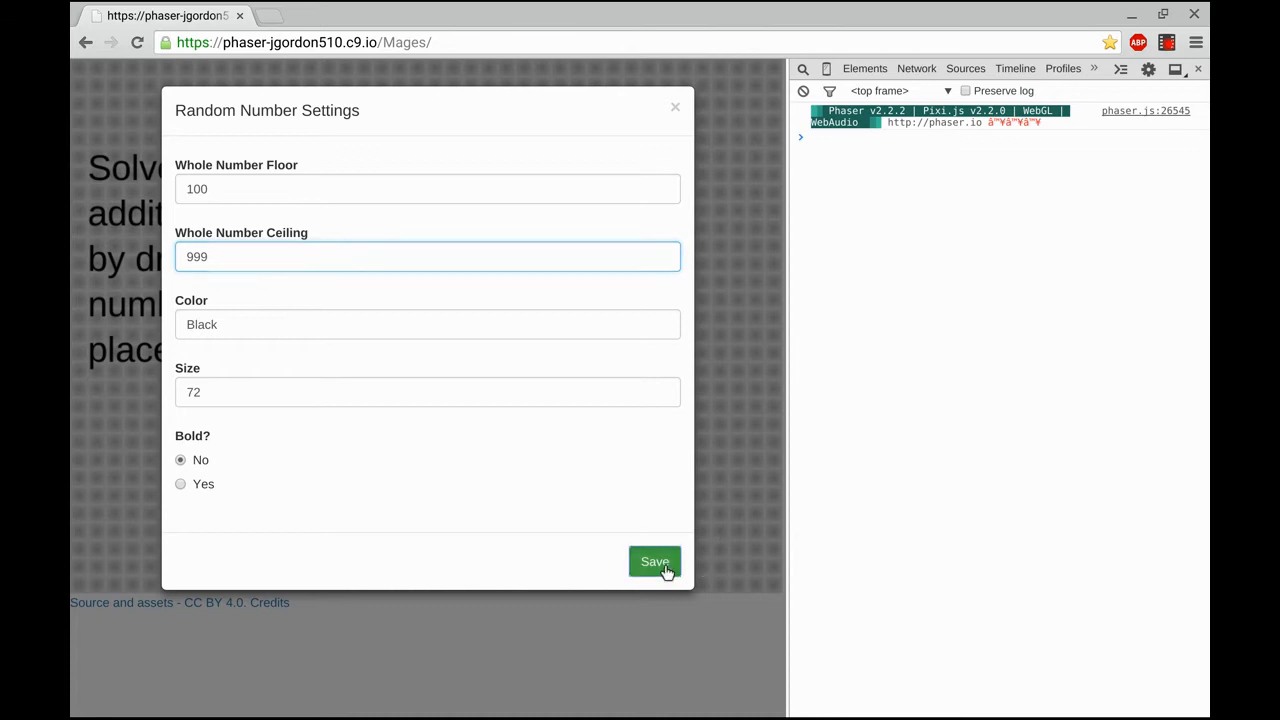
left_click(654, 562)
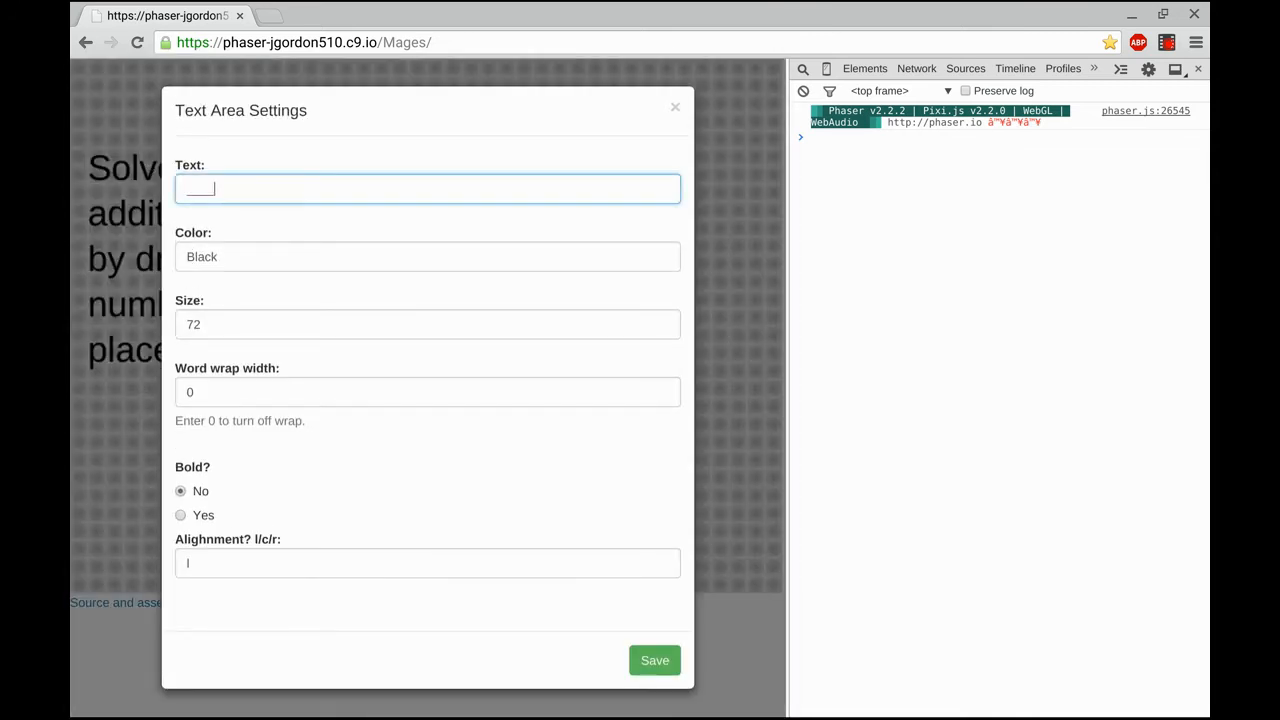
left_click(654, 660)
type("+")
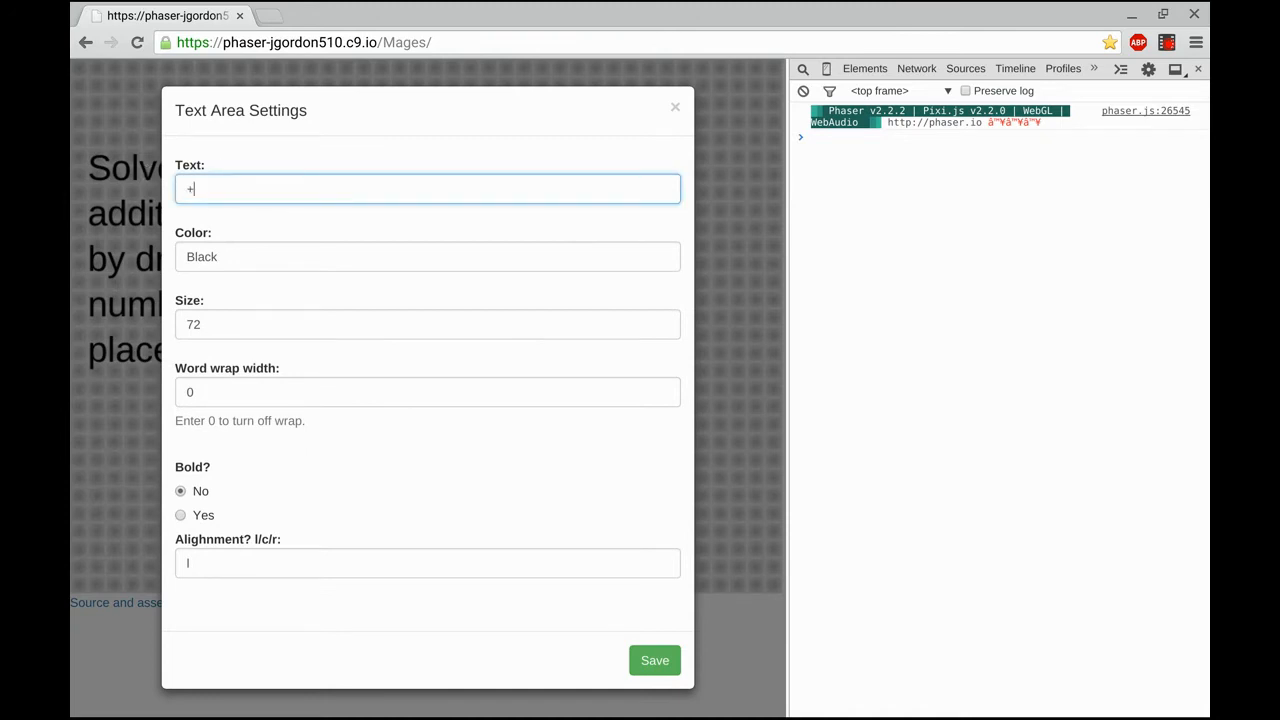
left_click(654, 660)
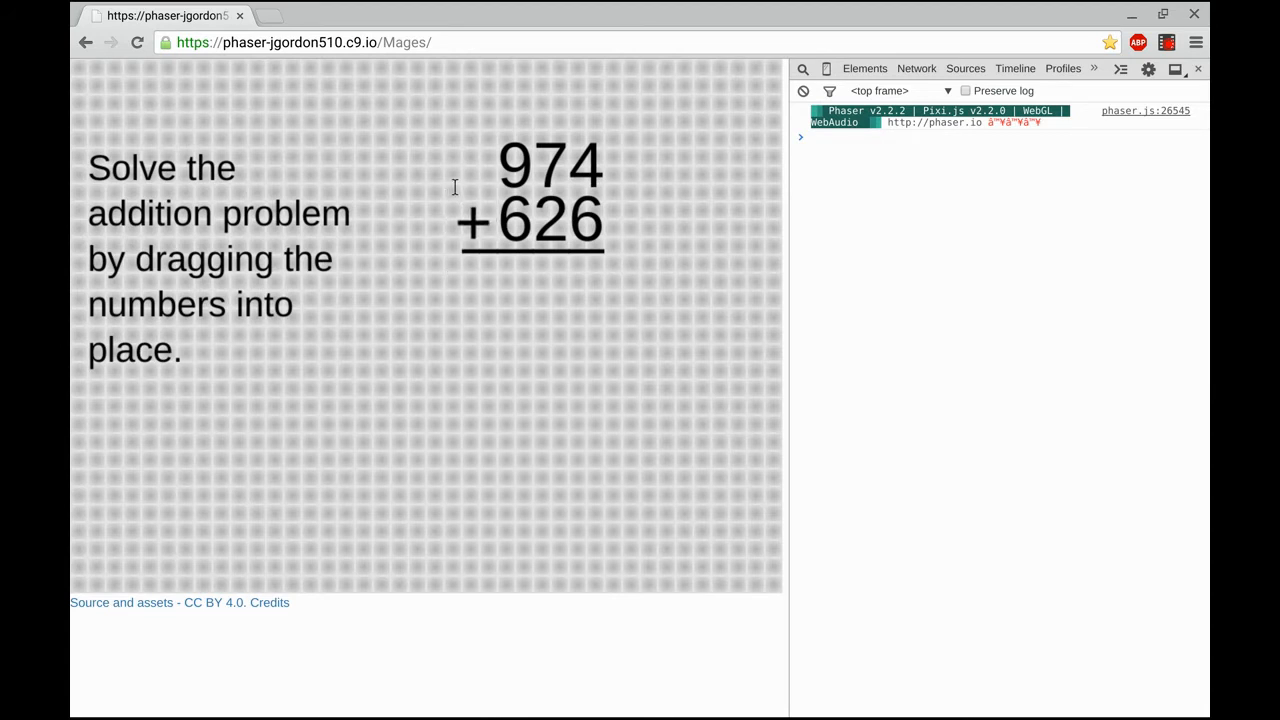
mouse_move(474, 220)
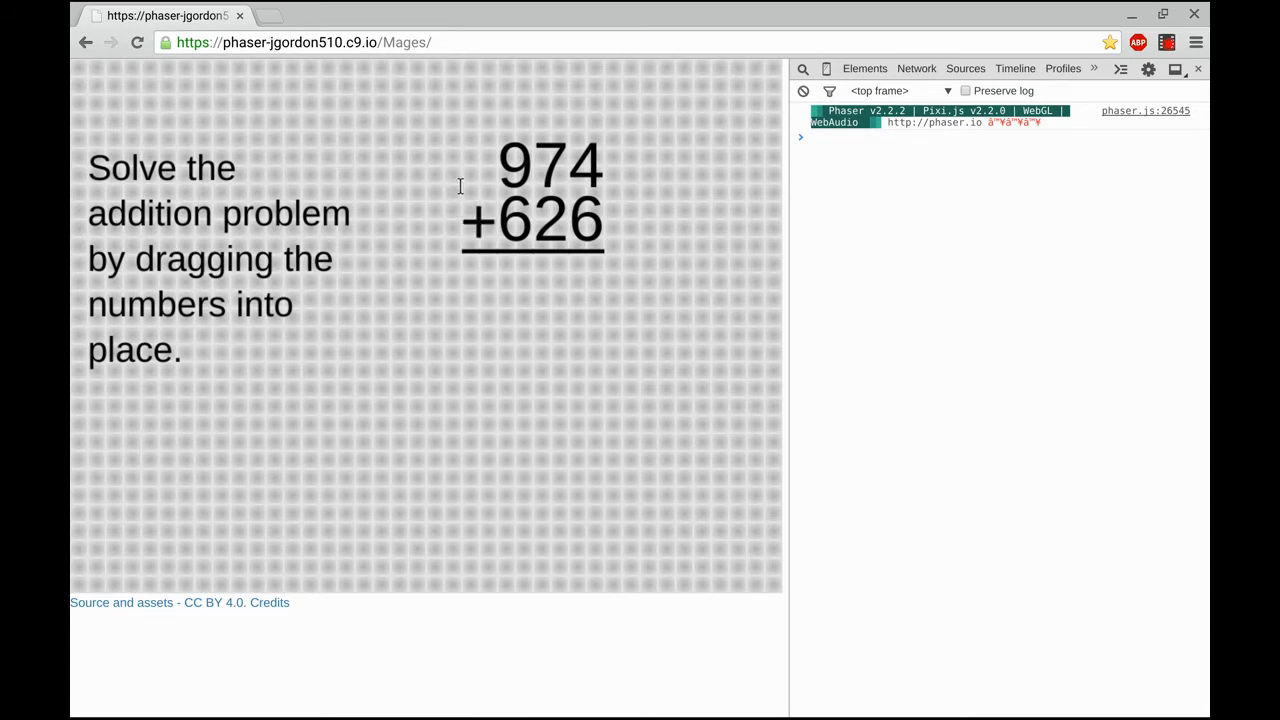
mouse_move(518, 298)
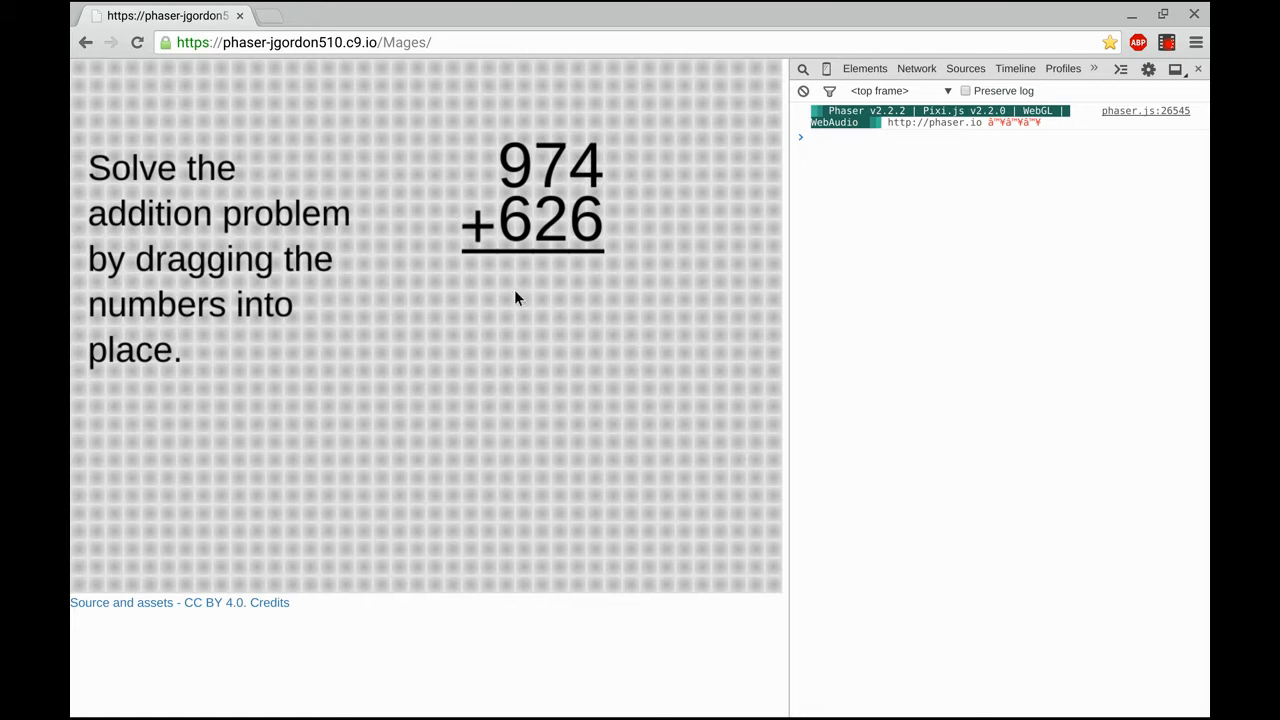
mouse_move(596, 372)
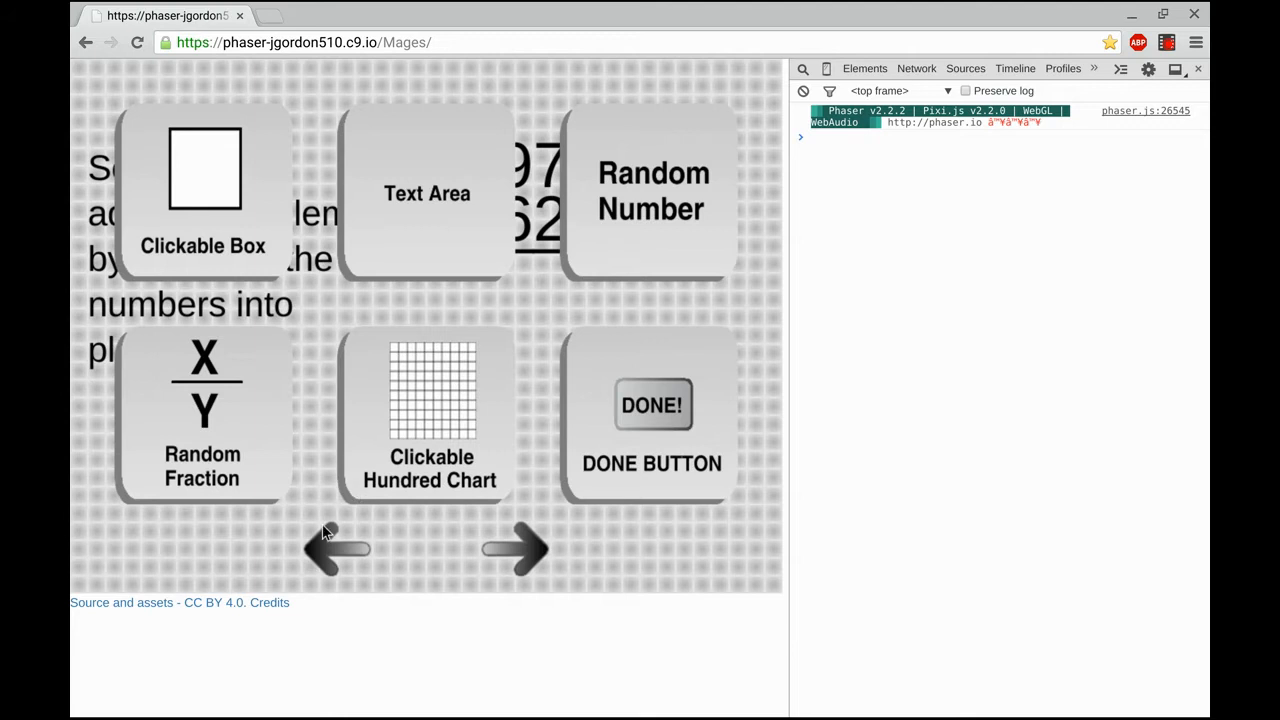
Step: Add DragTo answer boxes at scale 0.5 below the problem and start a comma Text Area
left_click(516, 550)
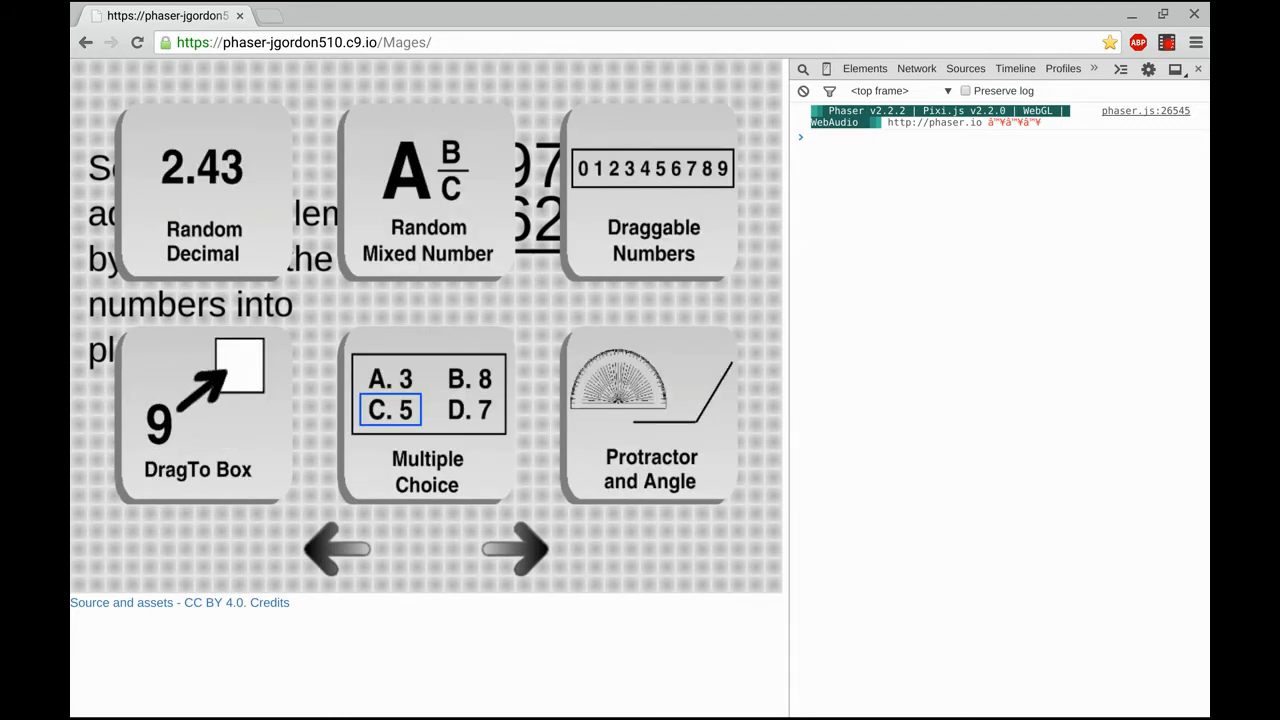
left_click(198, 414)
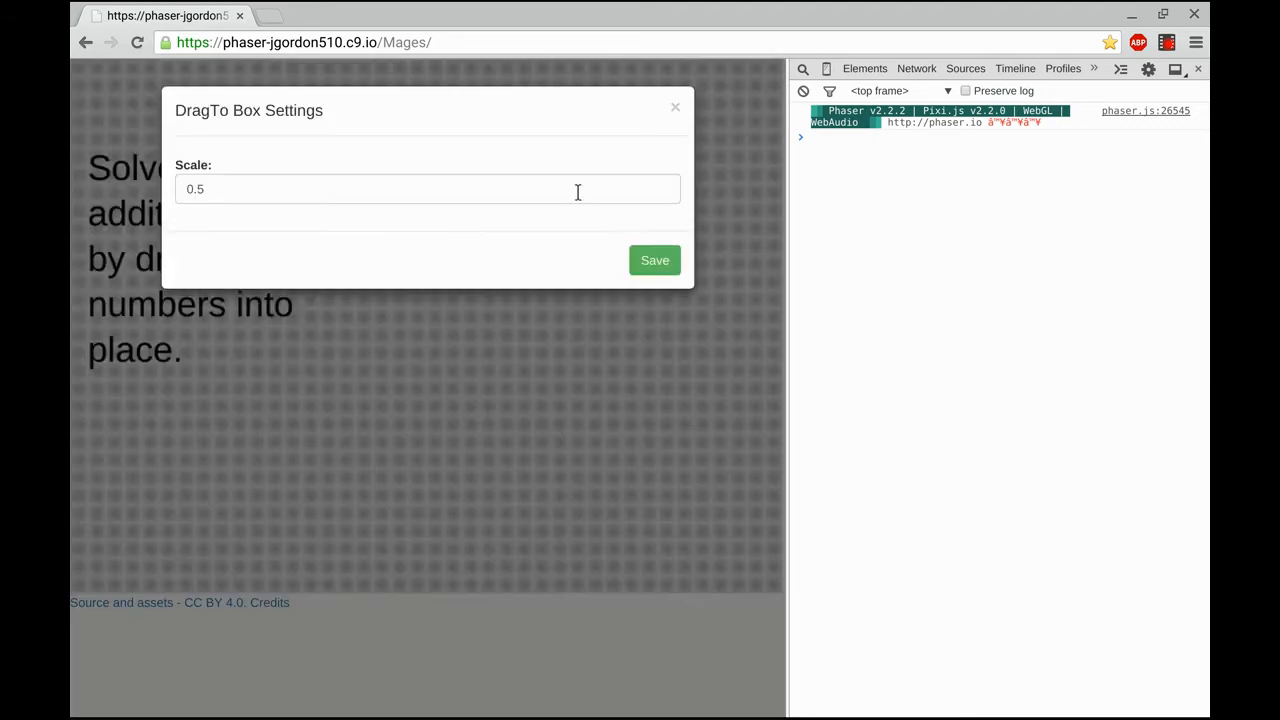
left_click(654, 260)
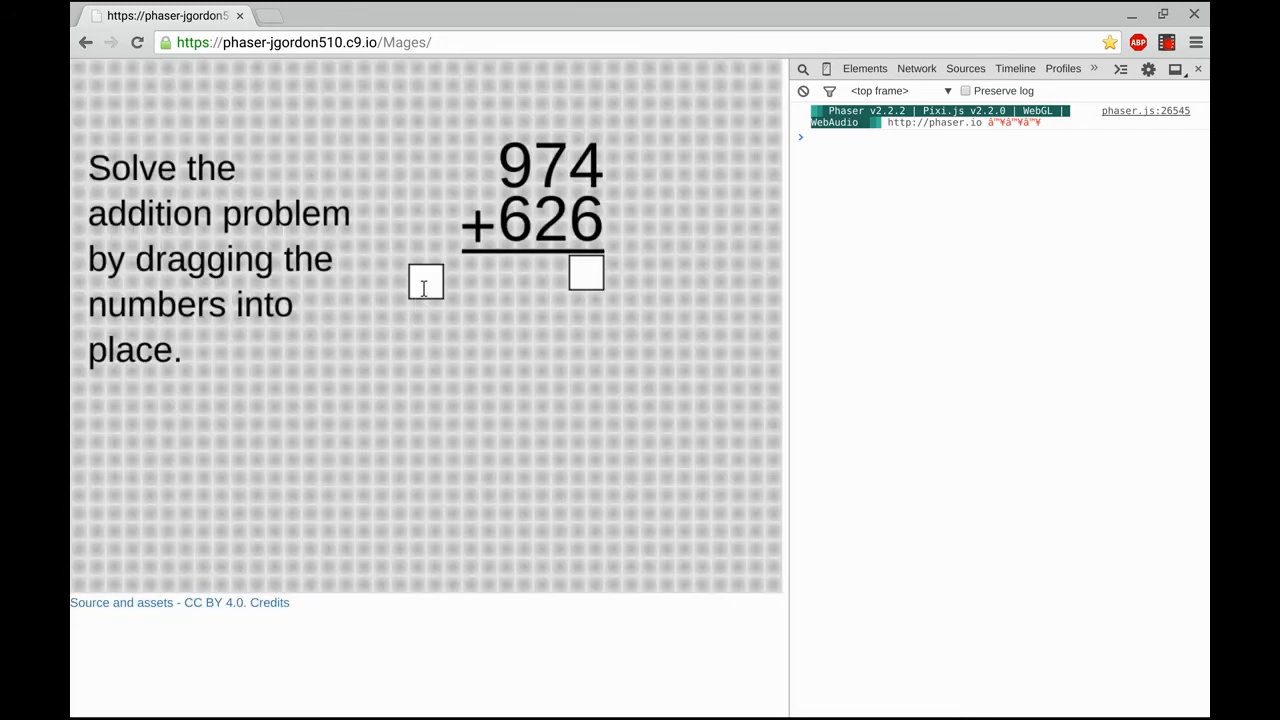
left_click_drag(424, 282, 550, 272)
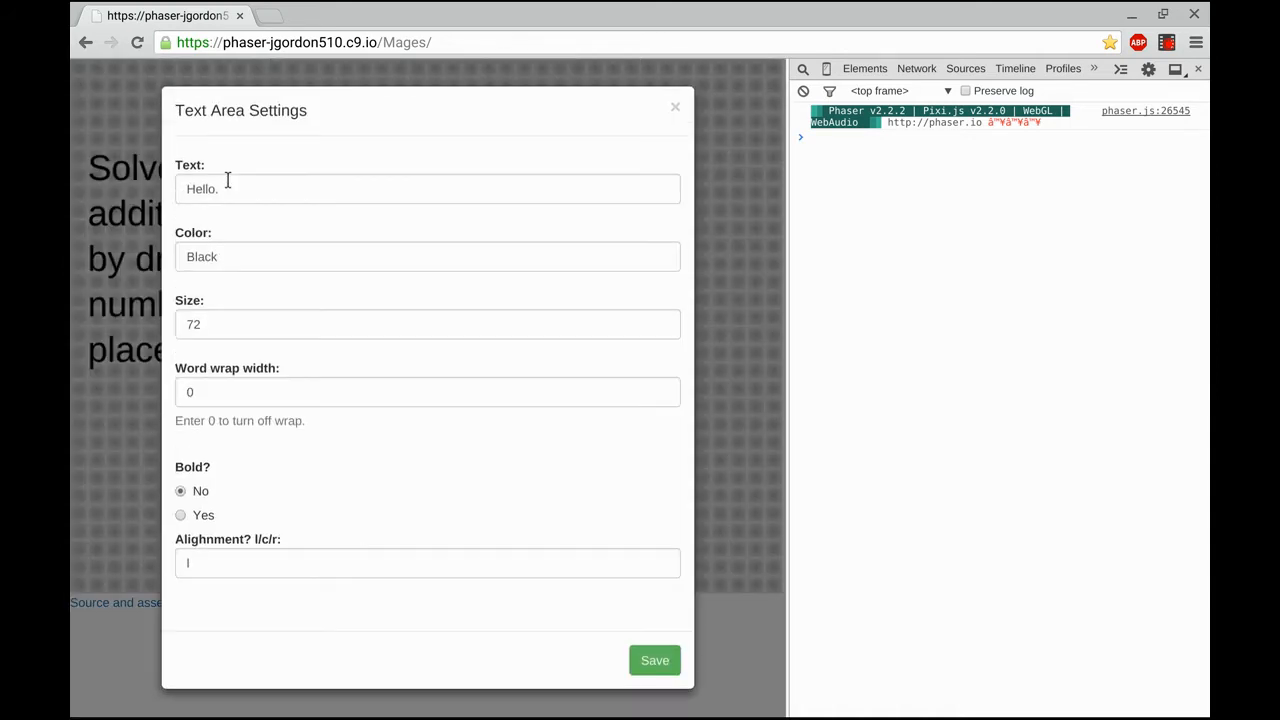
double_click(202, 188)
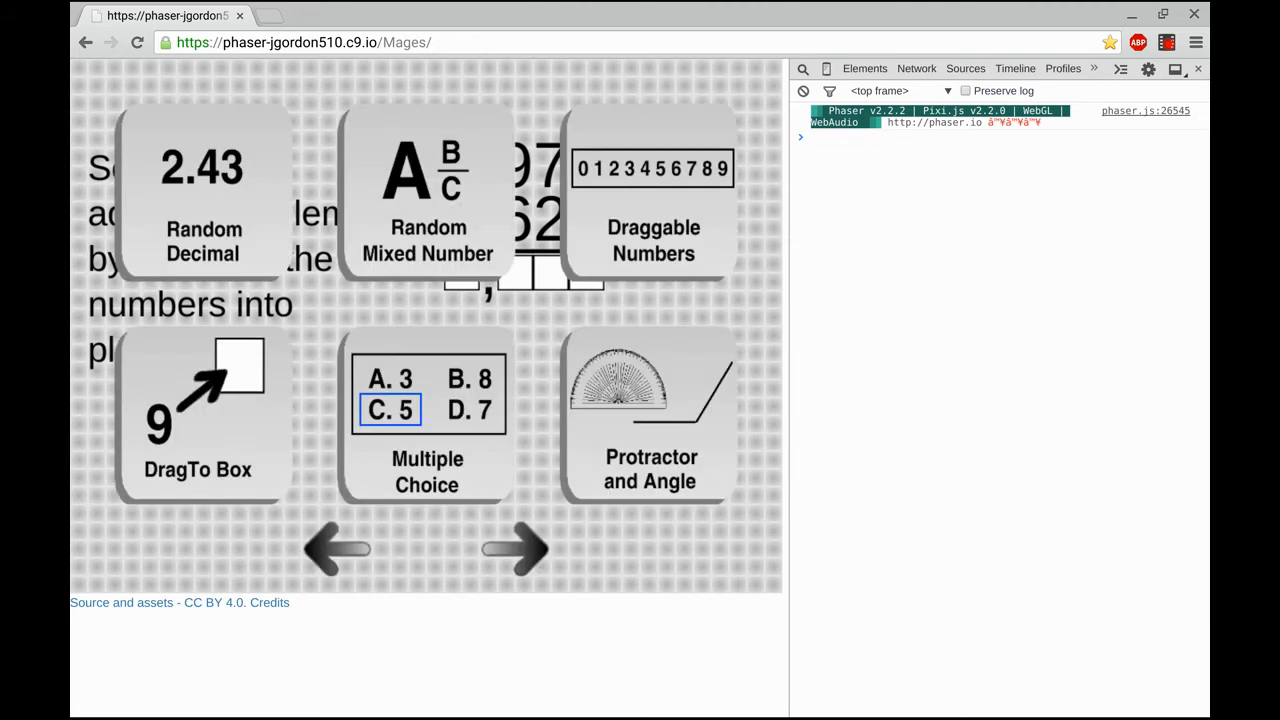
Step: Add Draggable Numbers with vertical ('v') orientation, Clonable Yes, and save
left_click(516, 548)
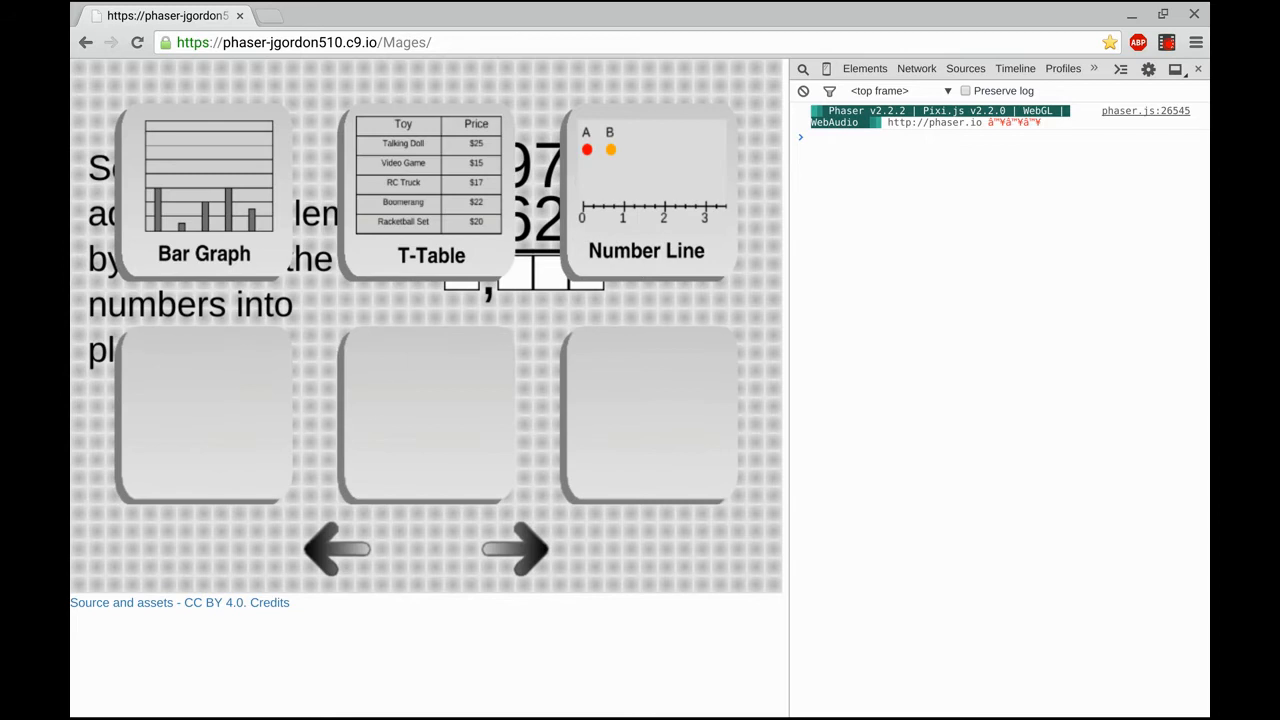
left_click(516, 548)
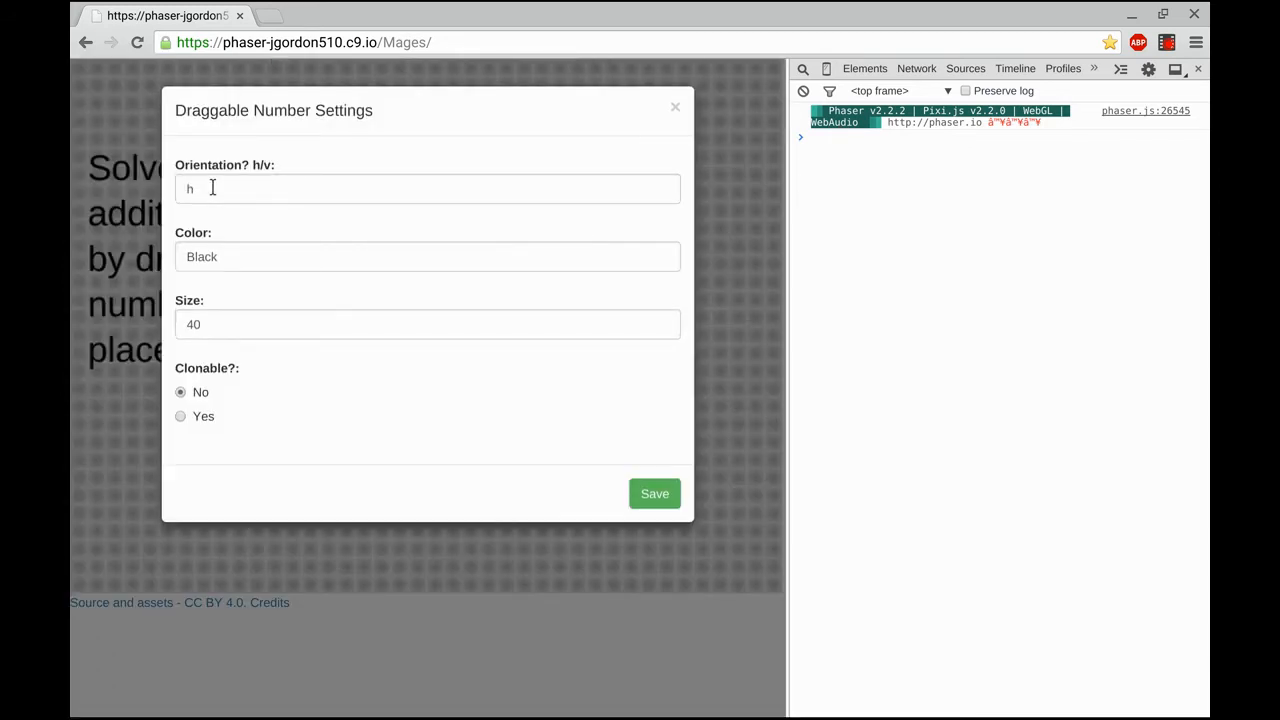
left_click(428, 188)
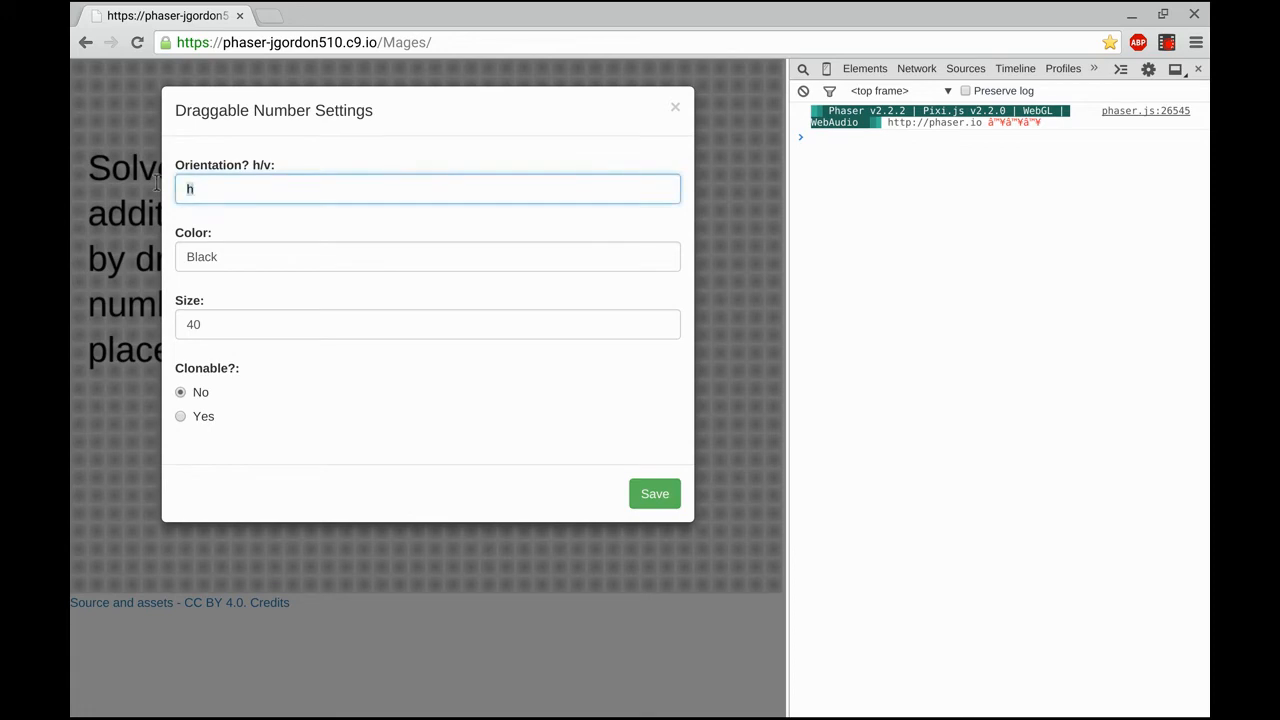
type("v")
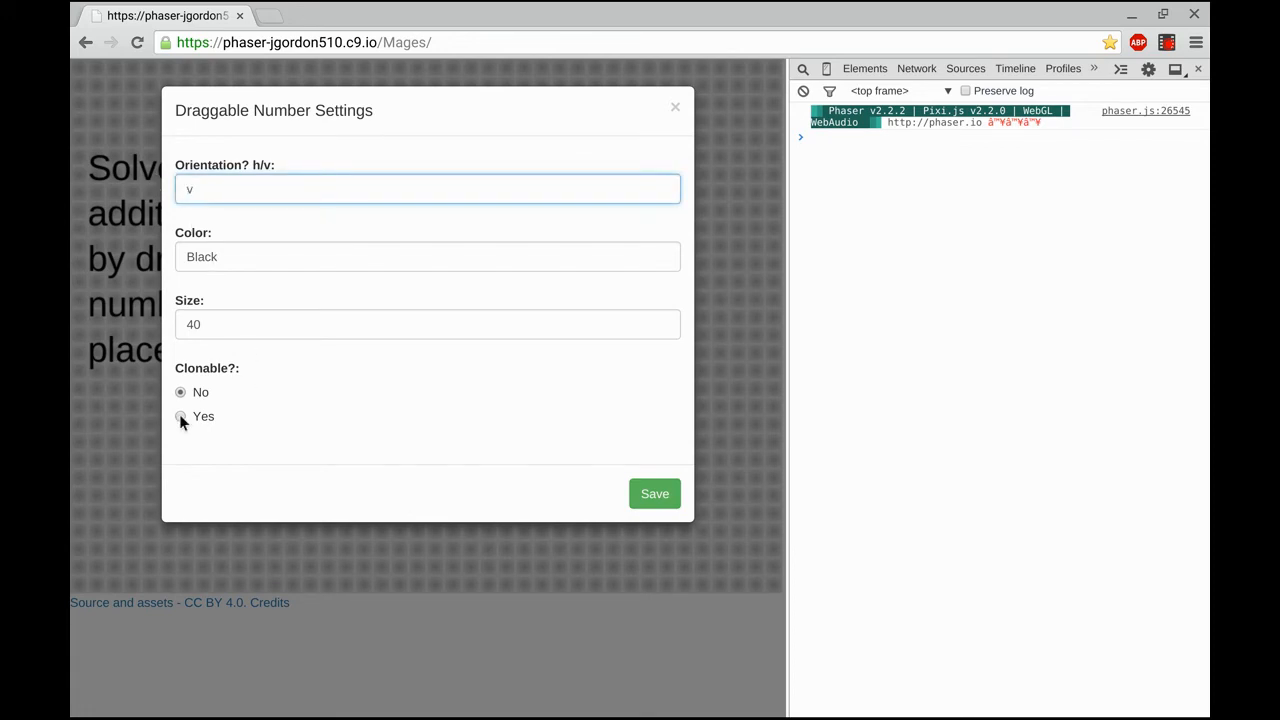
left_click(180, 416)
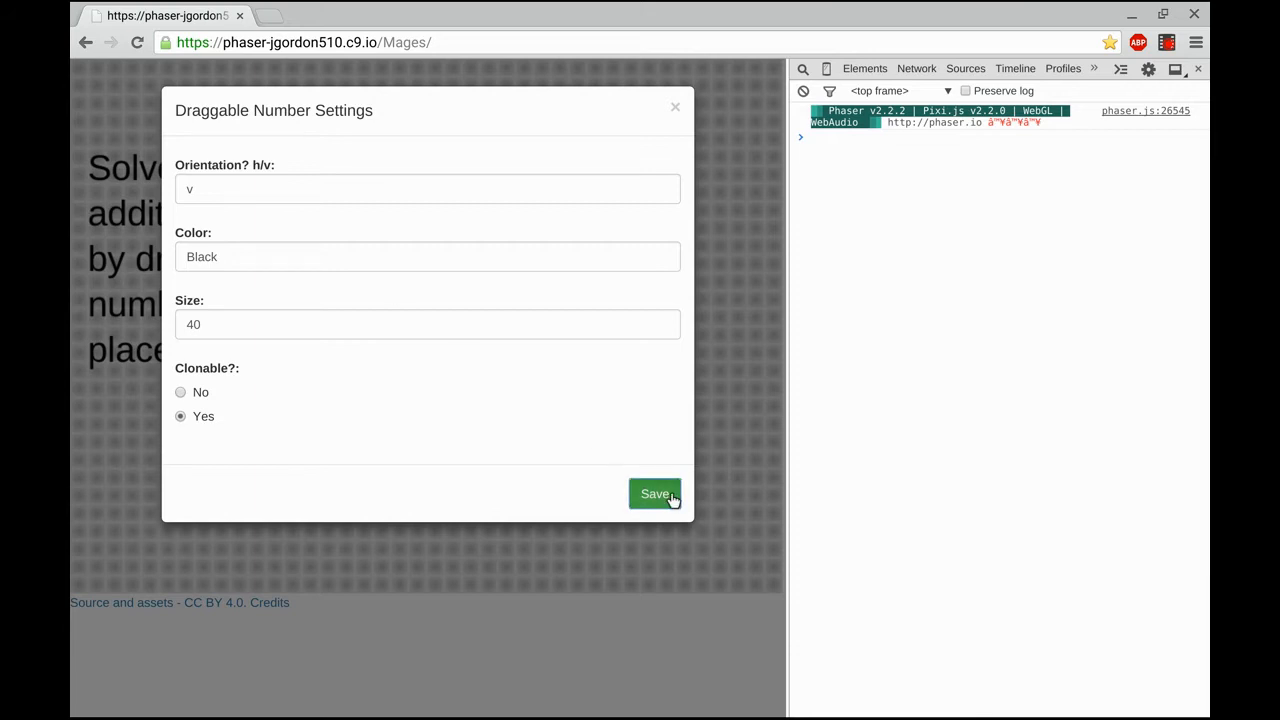
left_click(656, 494)
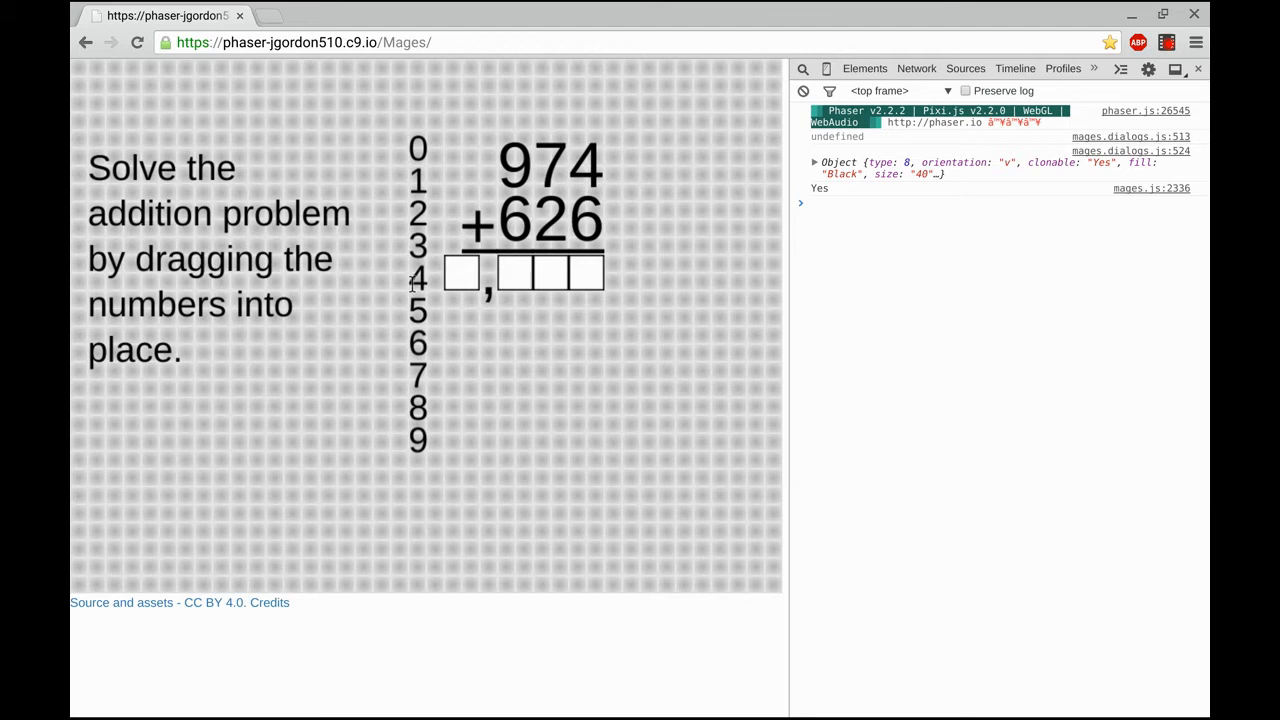
mouse_move(570, 360)
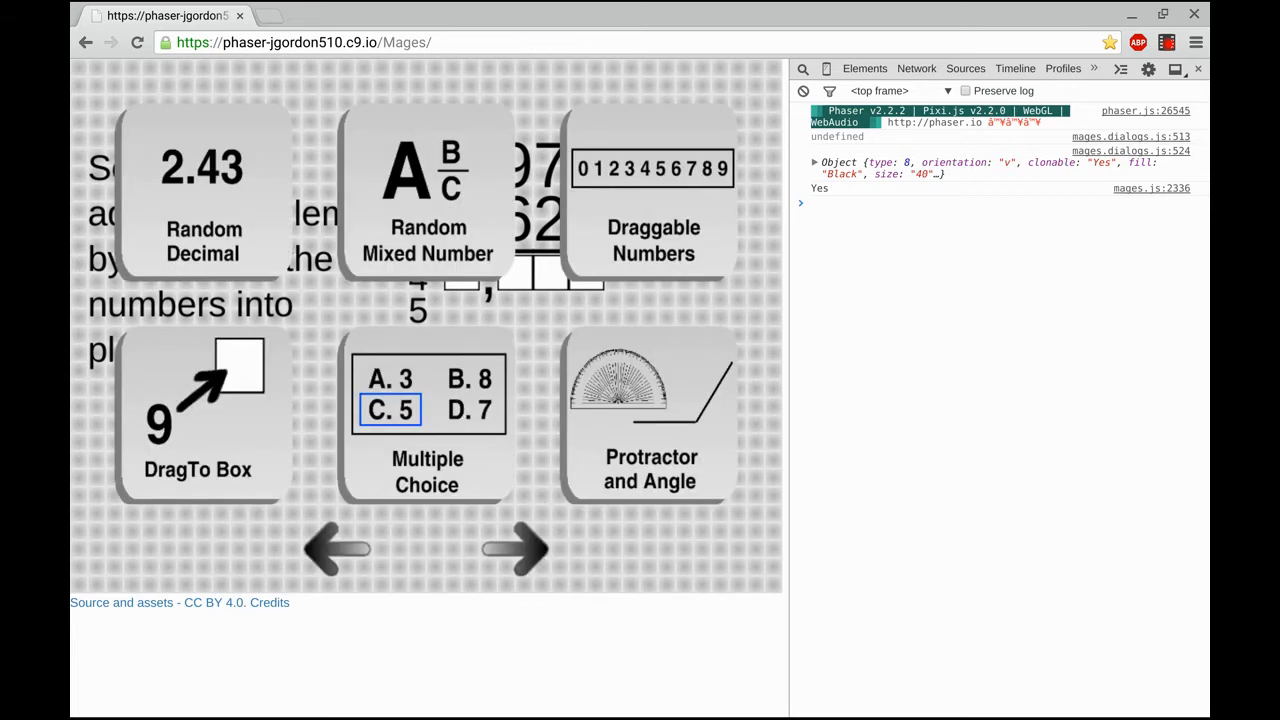
Step: Add a text area reading 'You can use the draggable numbers as regrouping numbers too.'
left_click(516, 548)
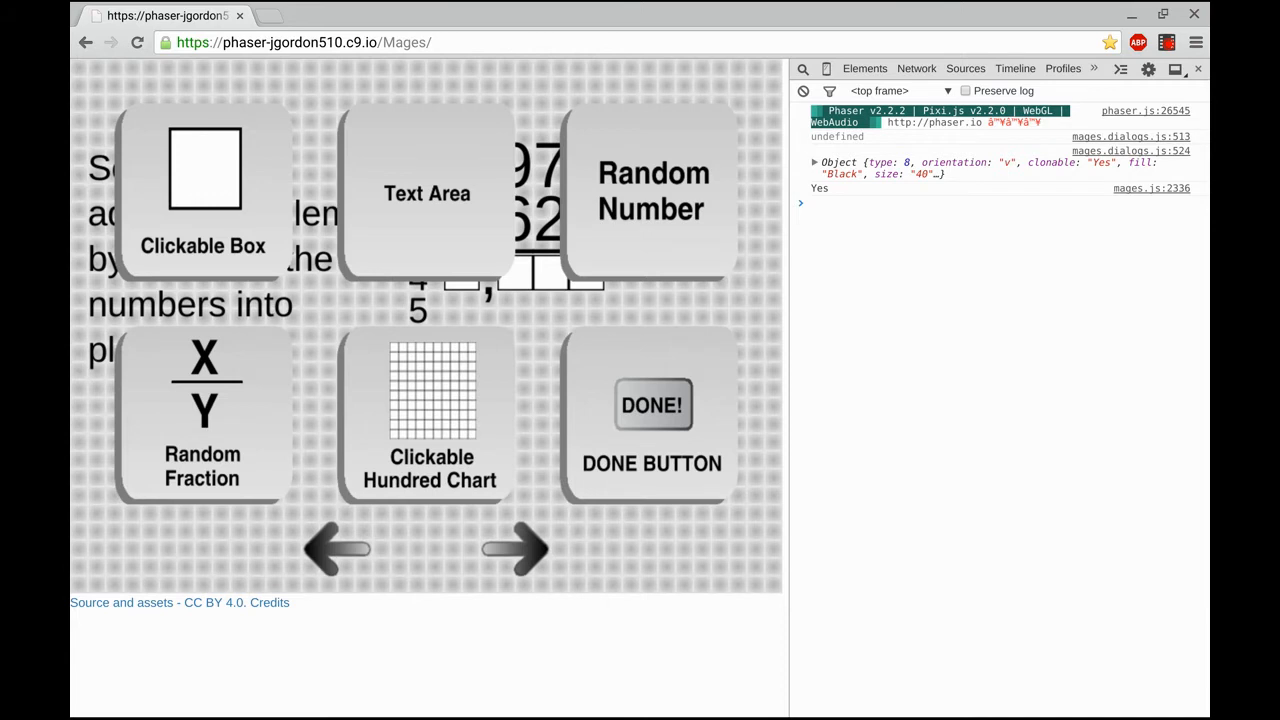
left_click(428, 192)
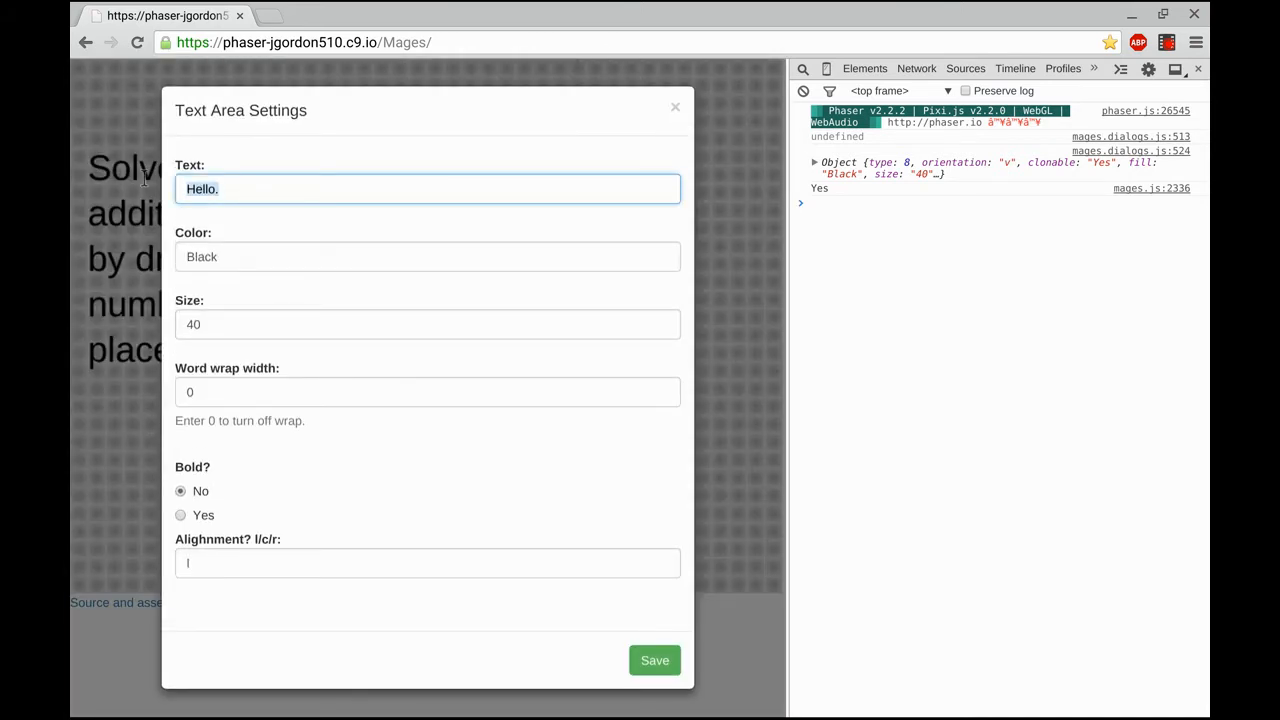
type("You can use")
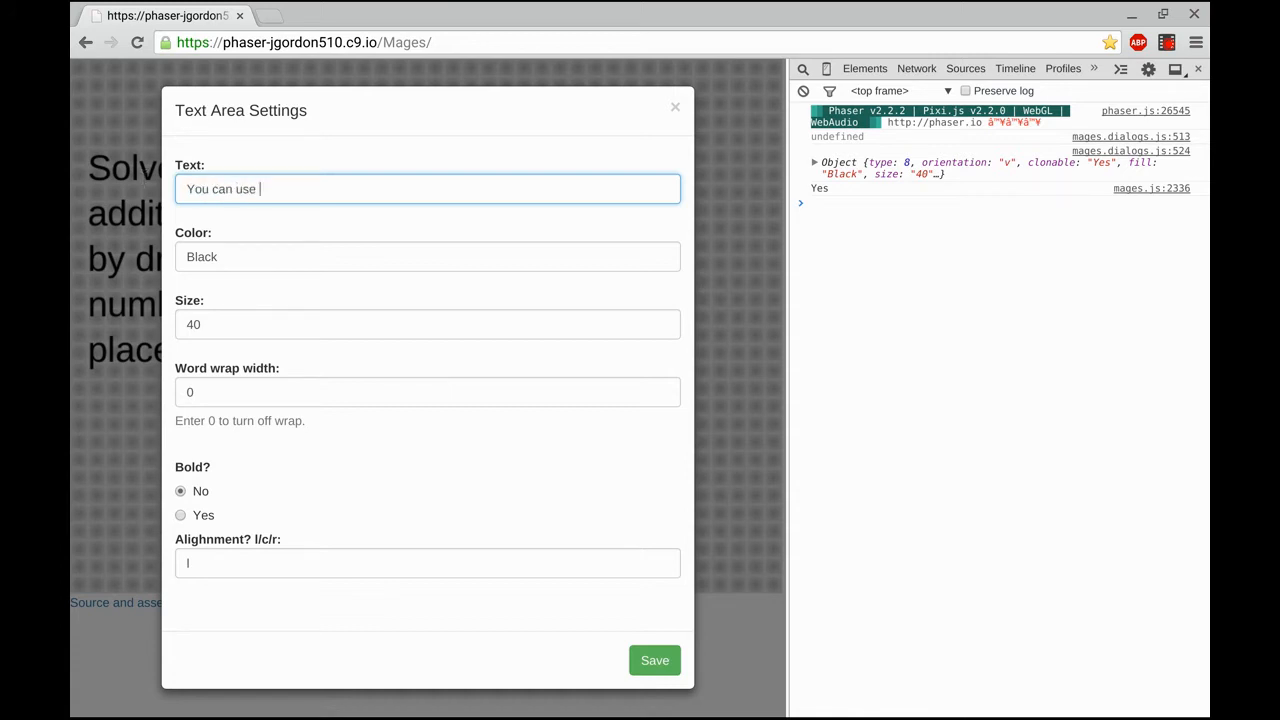
type("the draggable num")
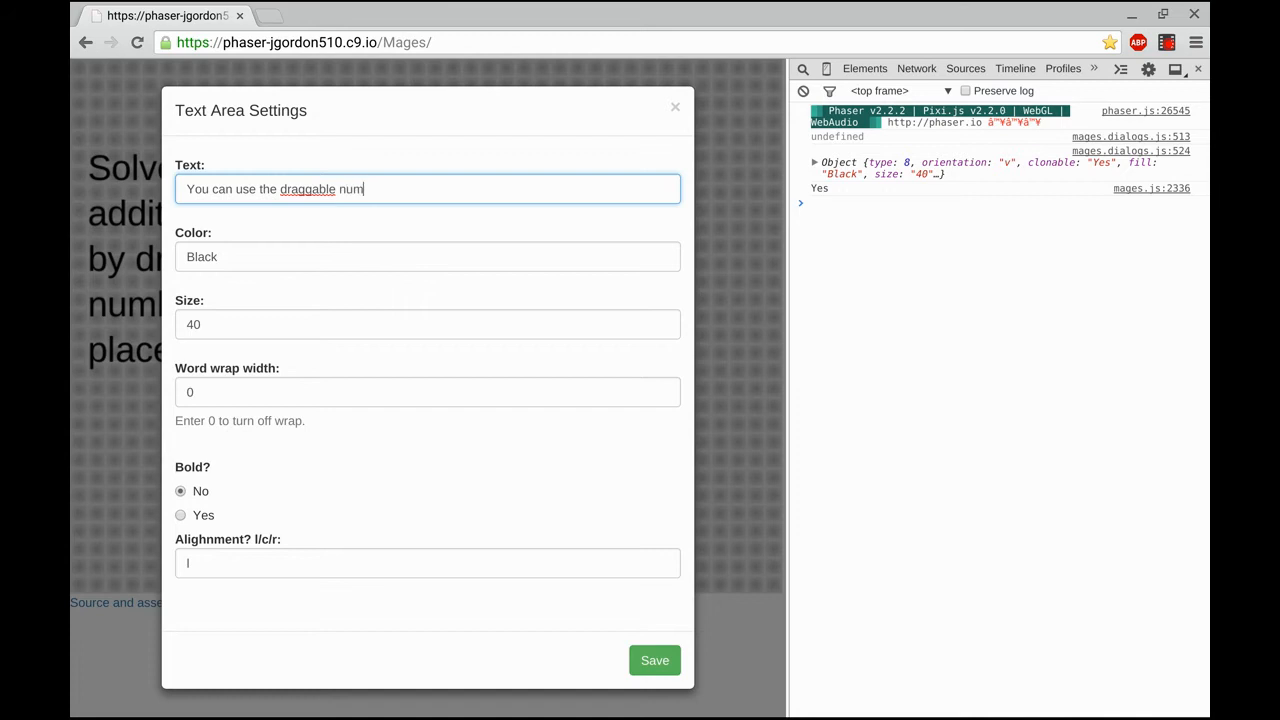
type("bers")
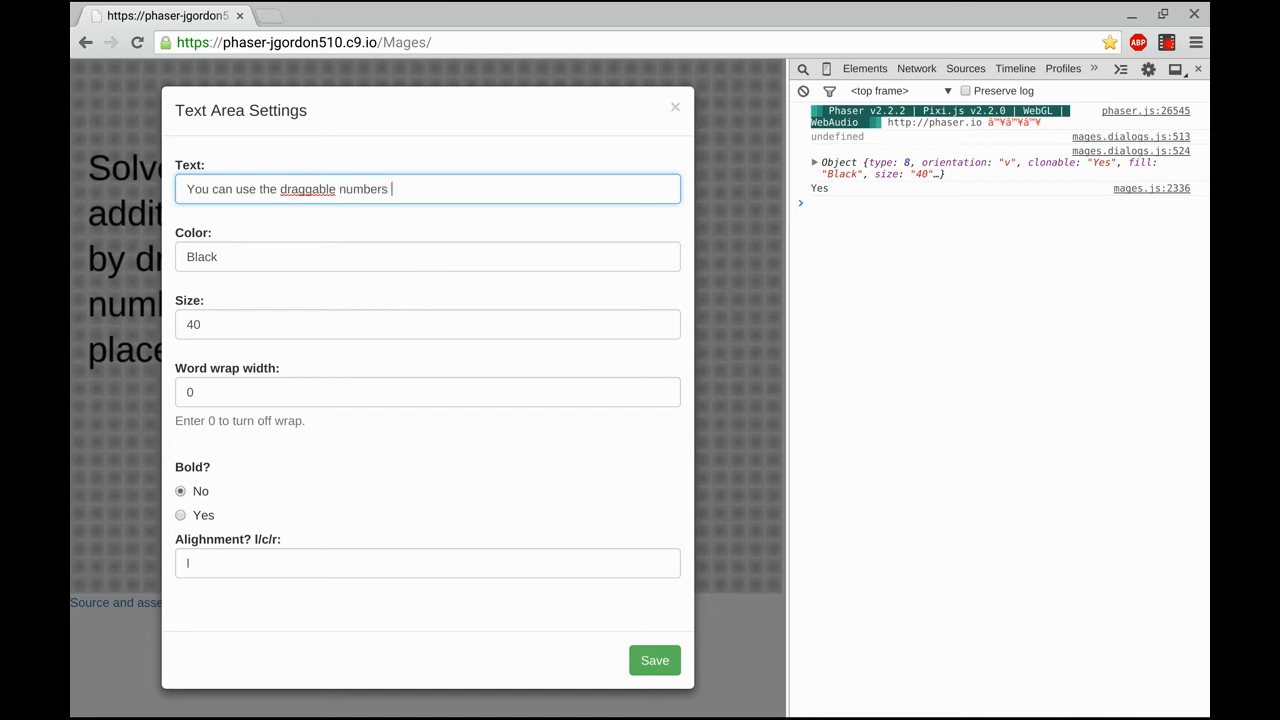
type("as regrouping")
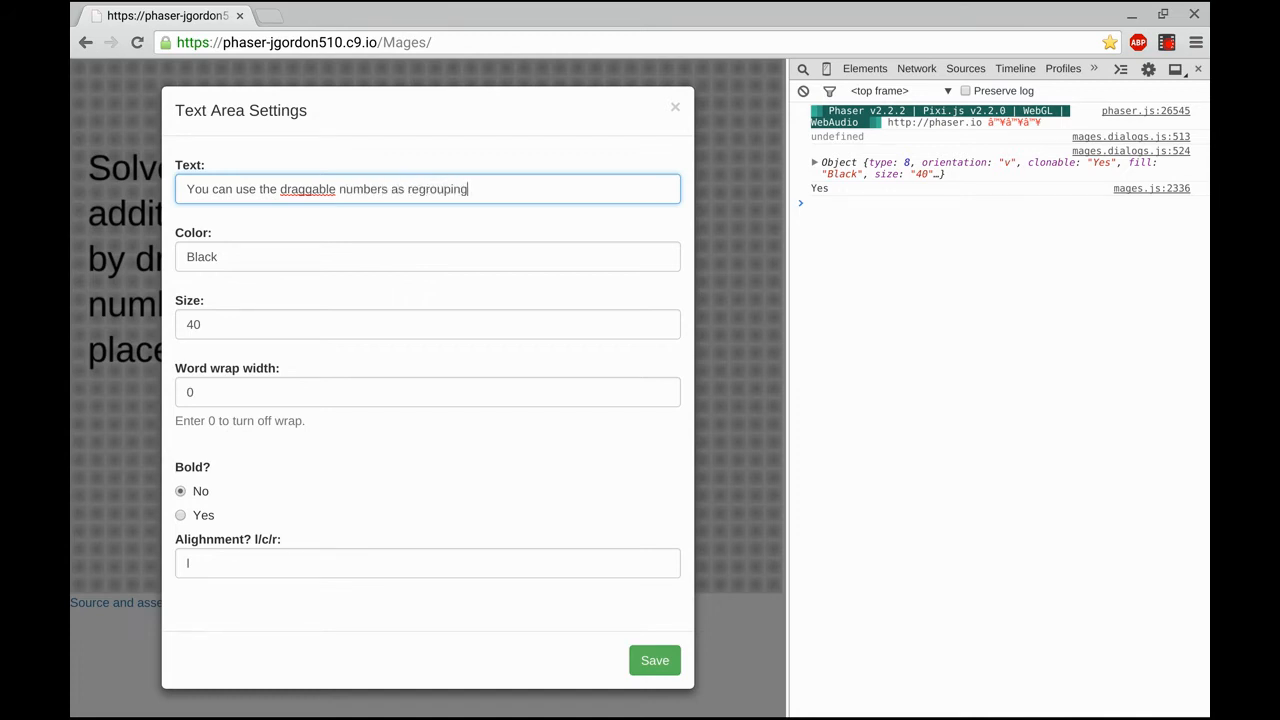
type("numbers too.")
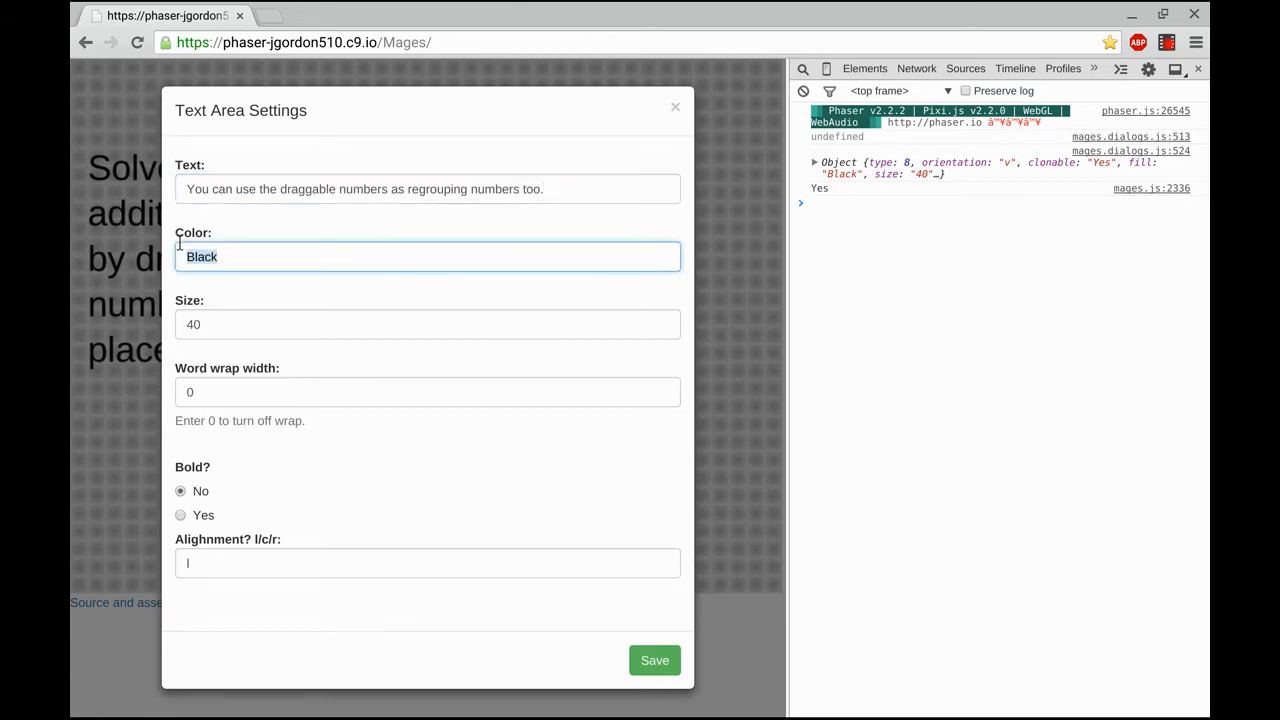
Step: Set the hint to Red, size 12, centred, wrap width 250, and save it
type("Red")
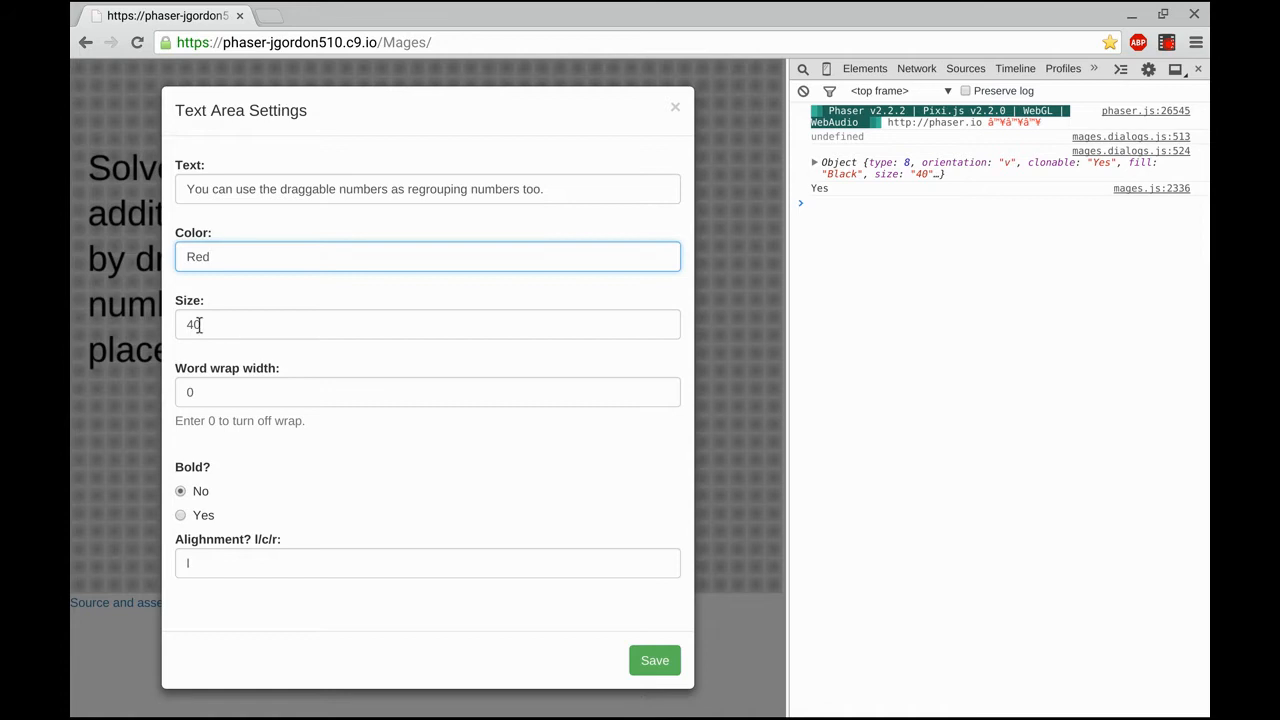
type("12")
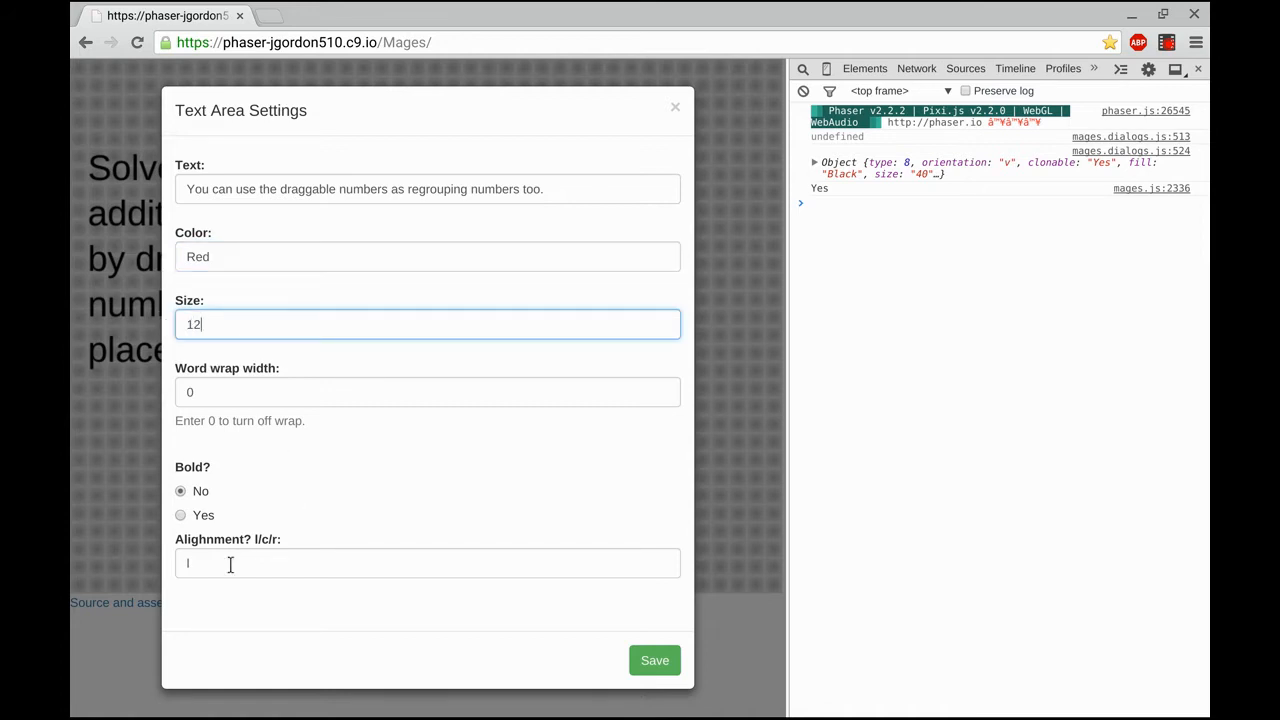
type("c")
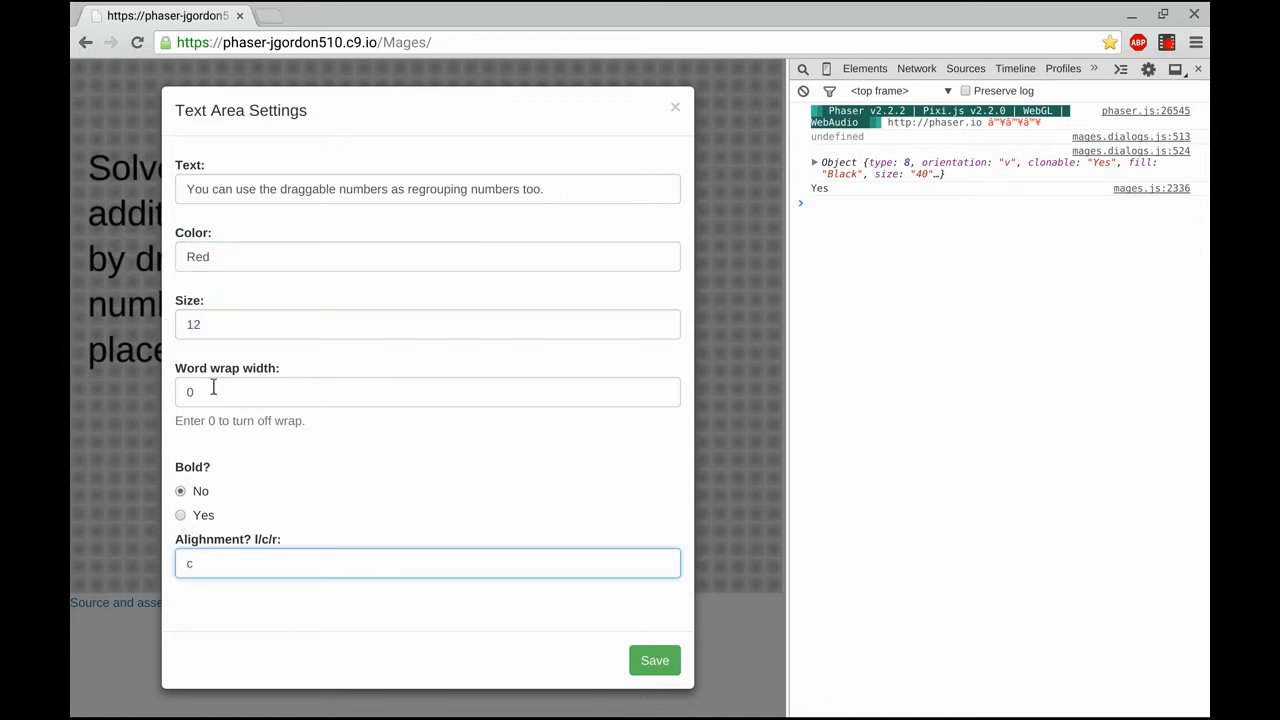
type("250")
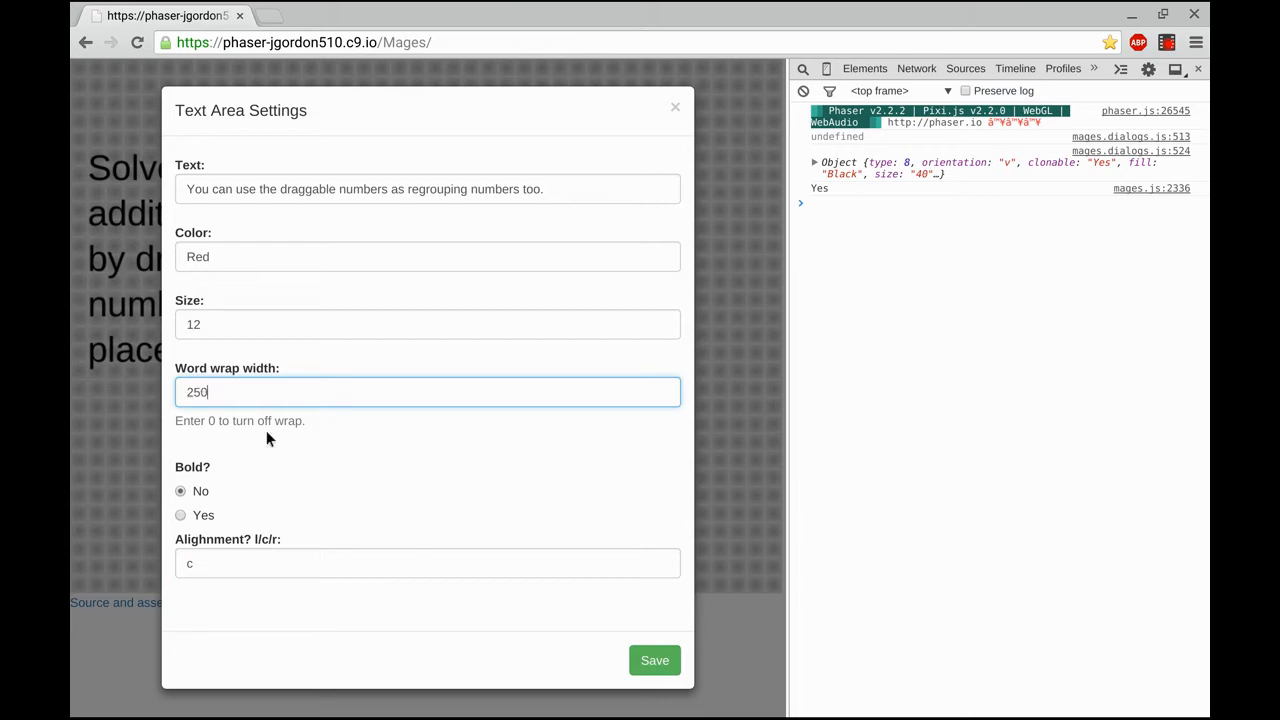
left_click(654, 660)
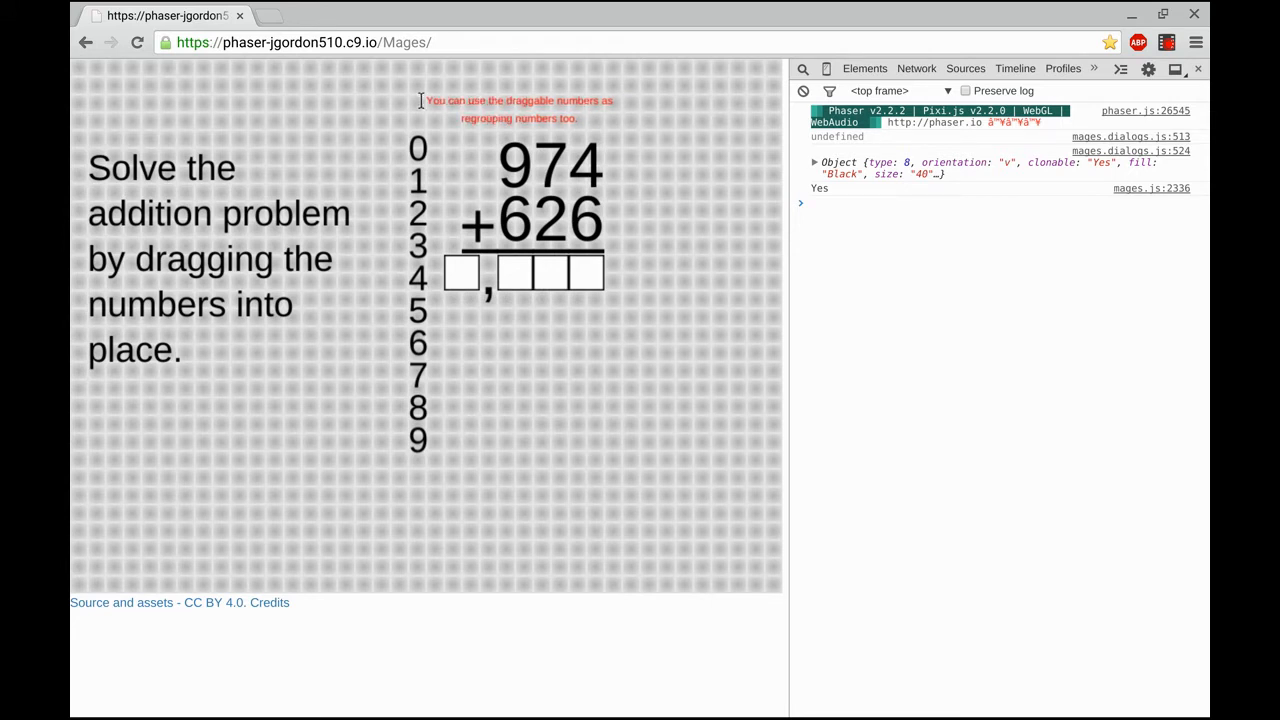
mouse_move(644, 376)
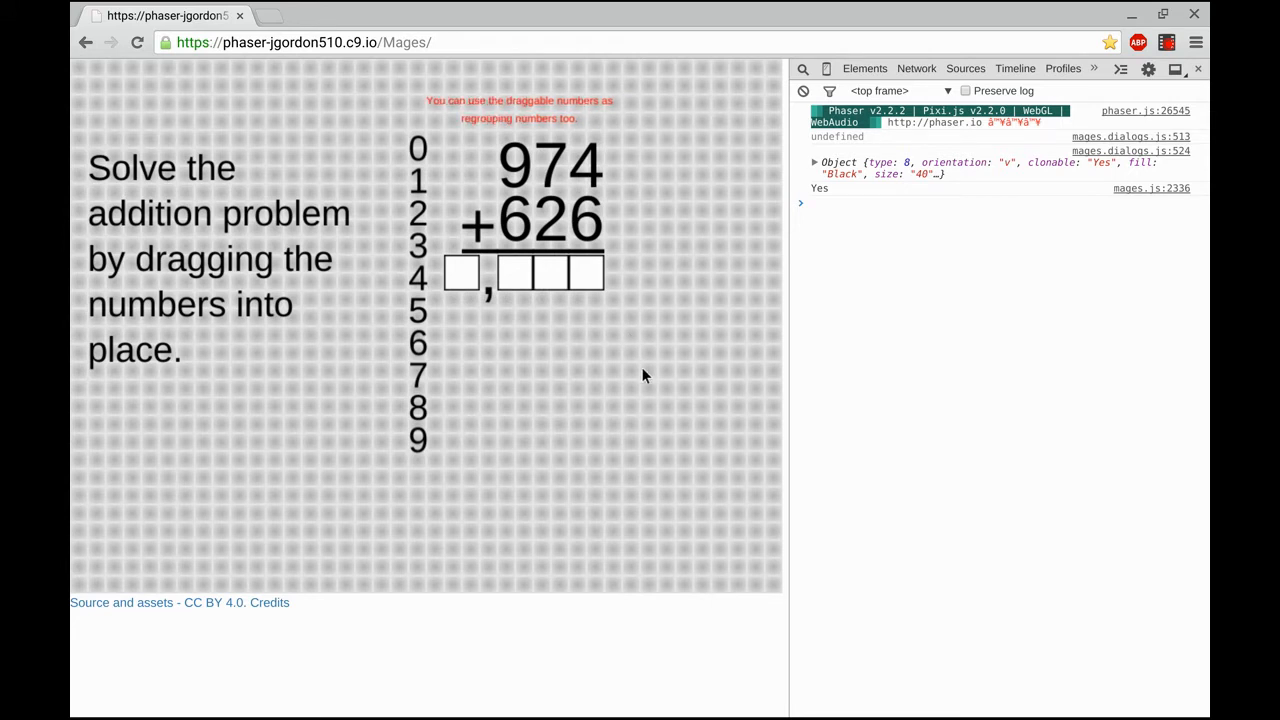
mouse_move(628, 338)
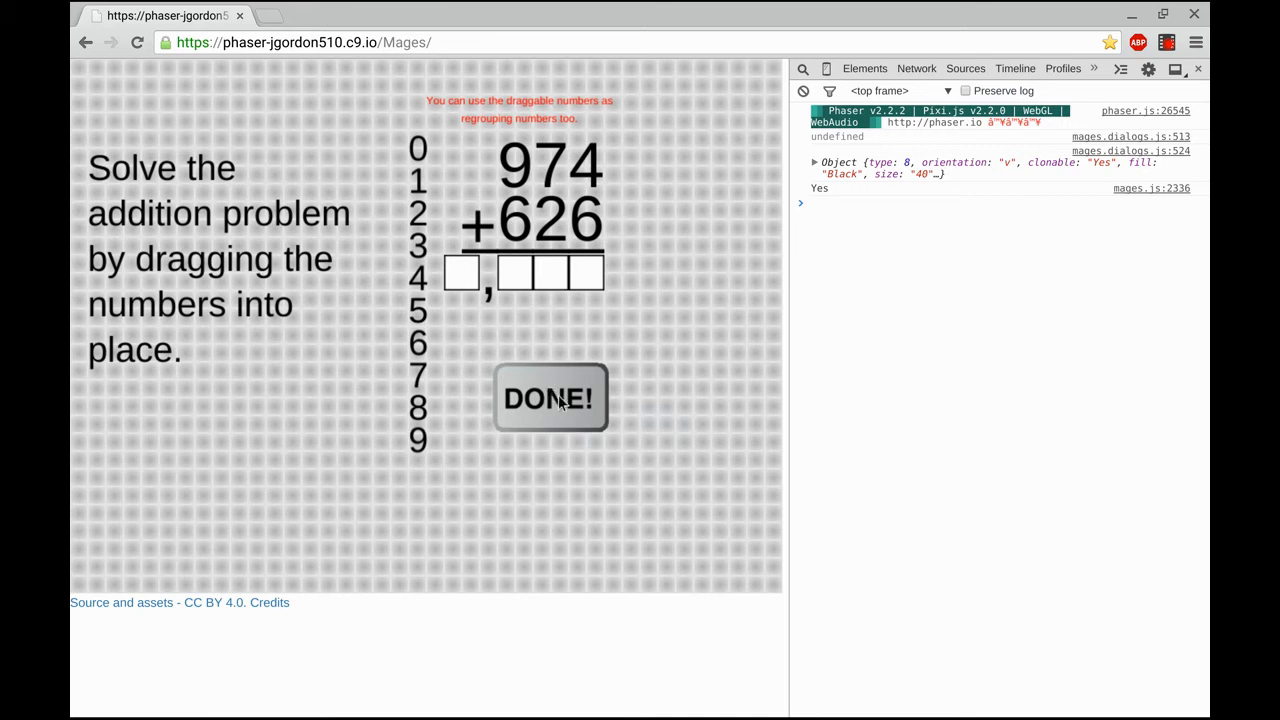
mouse_move(864, 362)
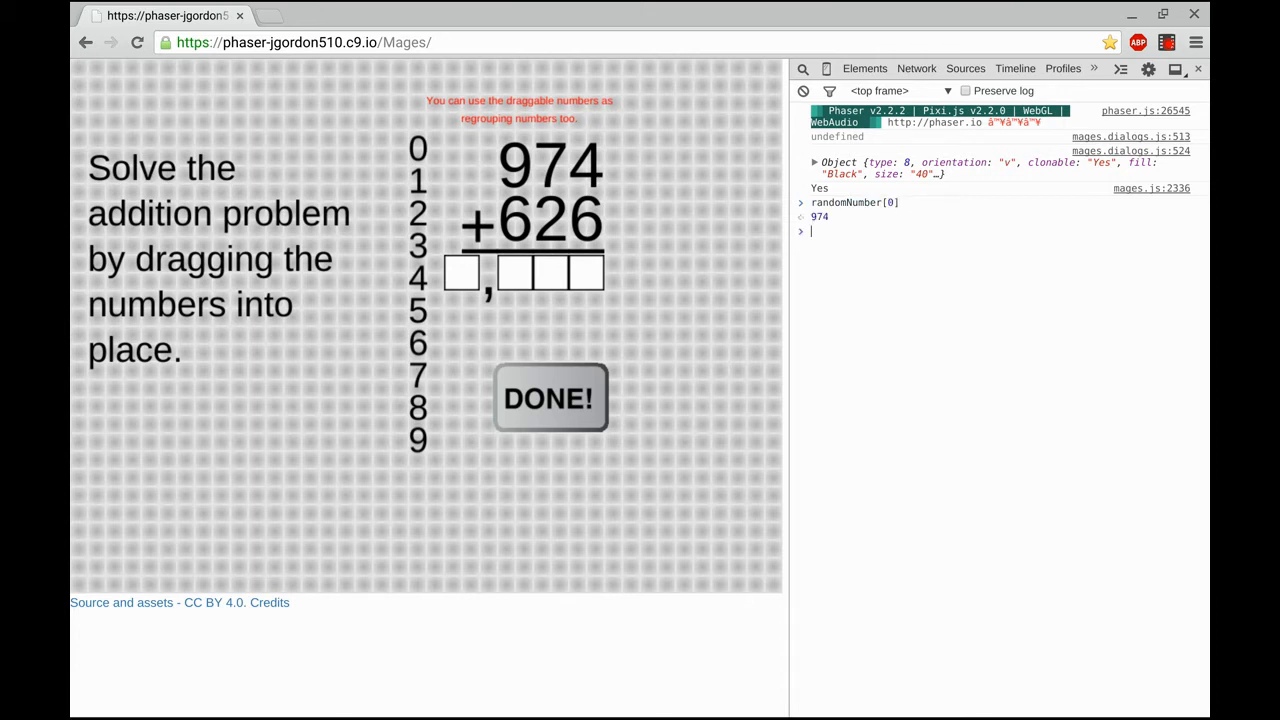
Step: Evaluate randomNumber[0], randomNumber[1], their sum, and randomNumber[0] + randomNumber[1] == valueDragToBoxes() in the console
type("randomDecimal")
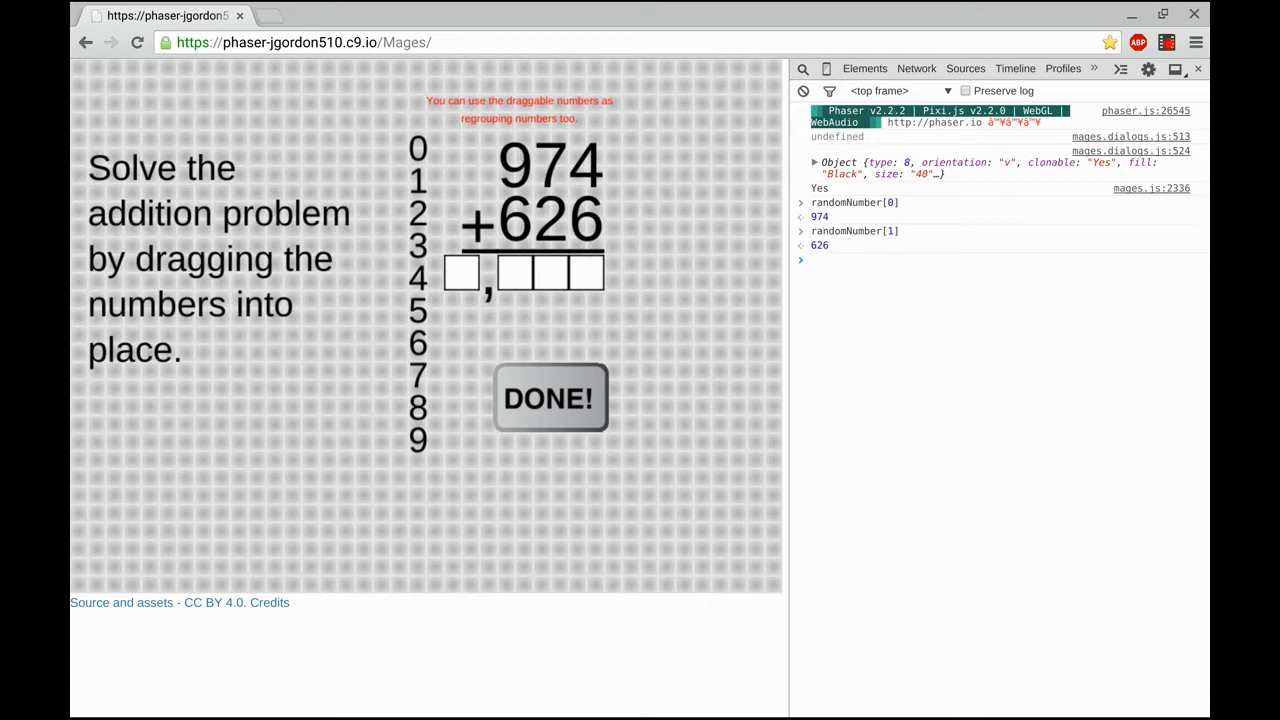
type("randomNumber[0]")
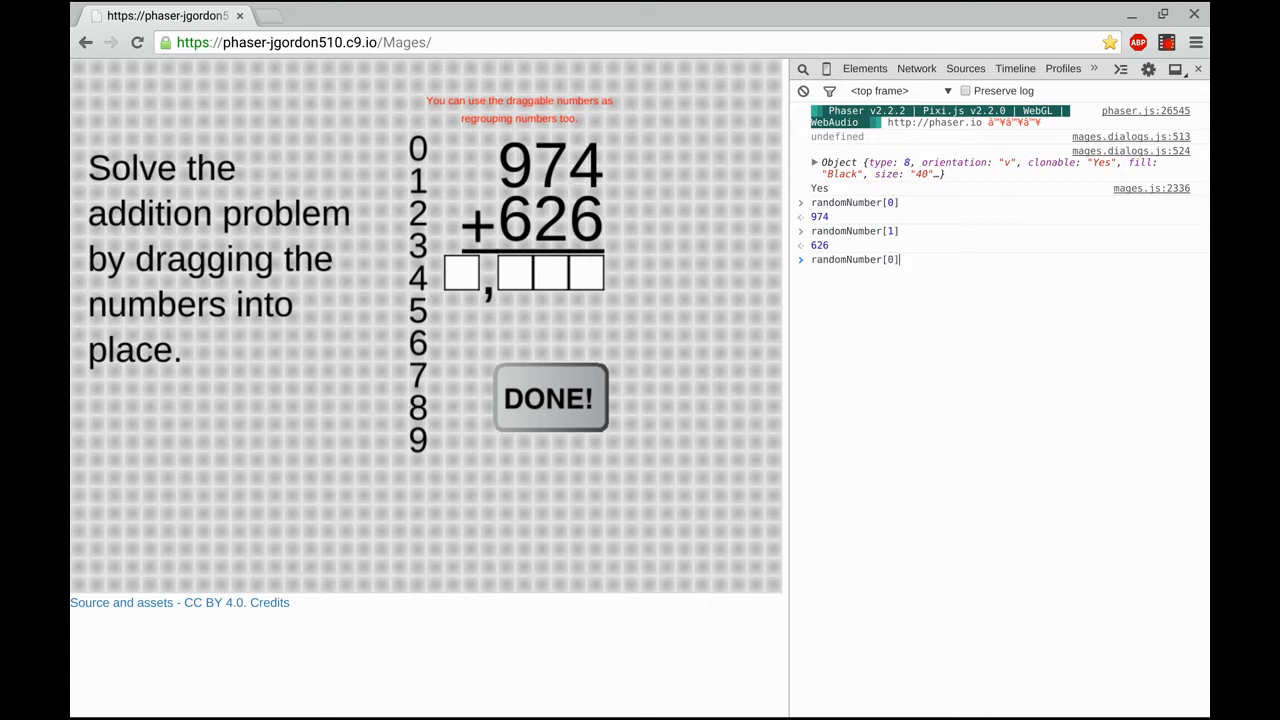
type("+ randomNumber[1")
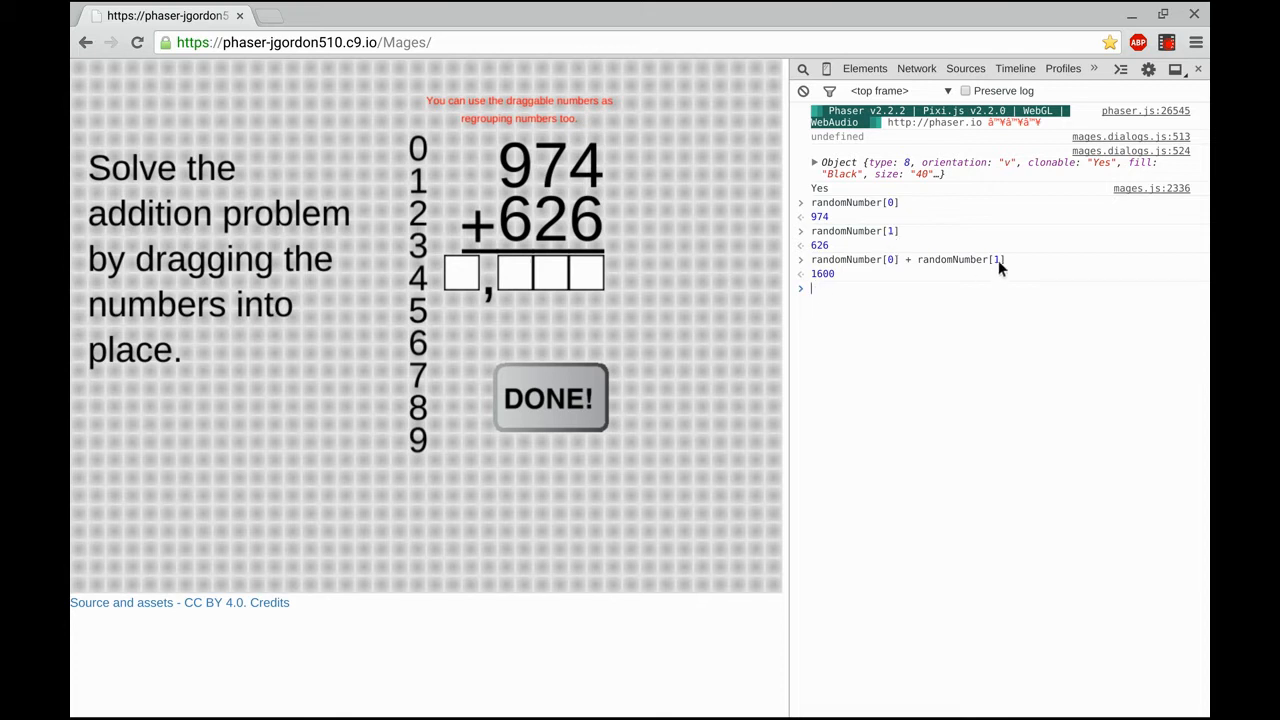
type("randomNumber[0] + randomNumber[1]")
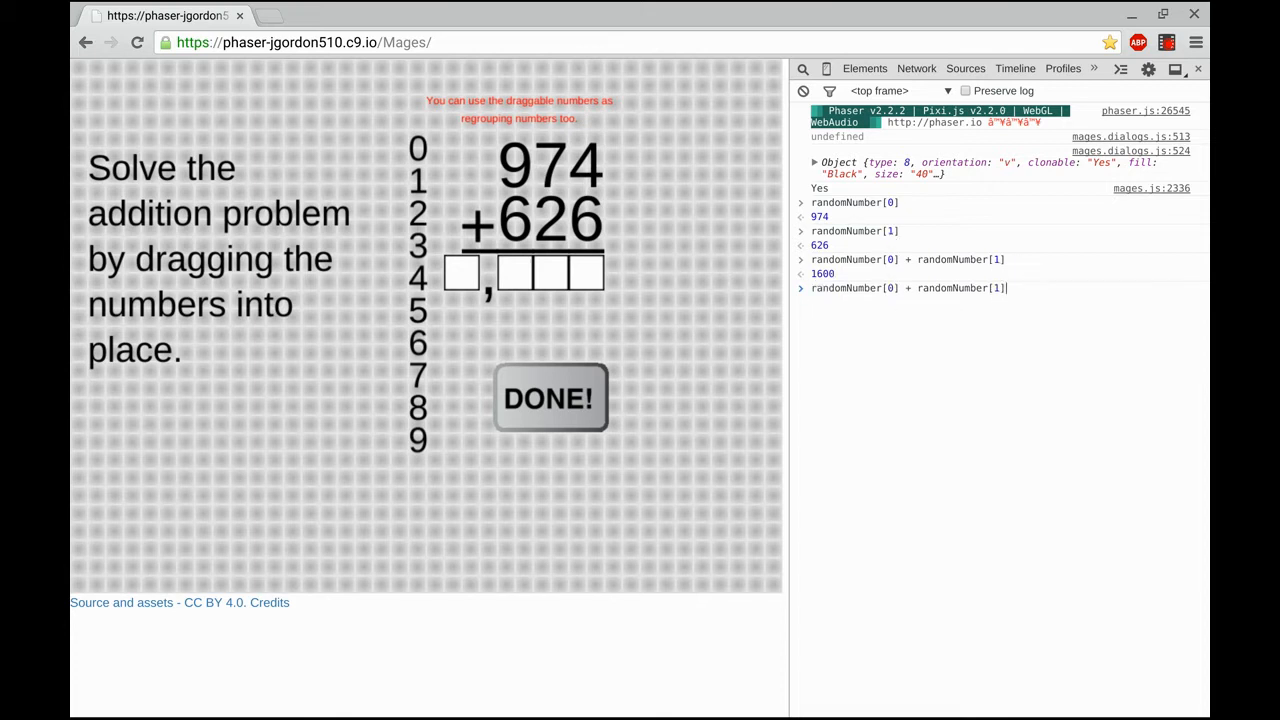
type("==")
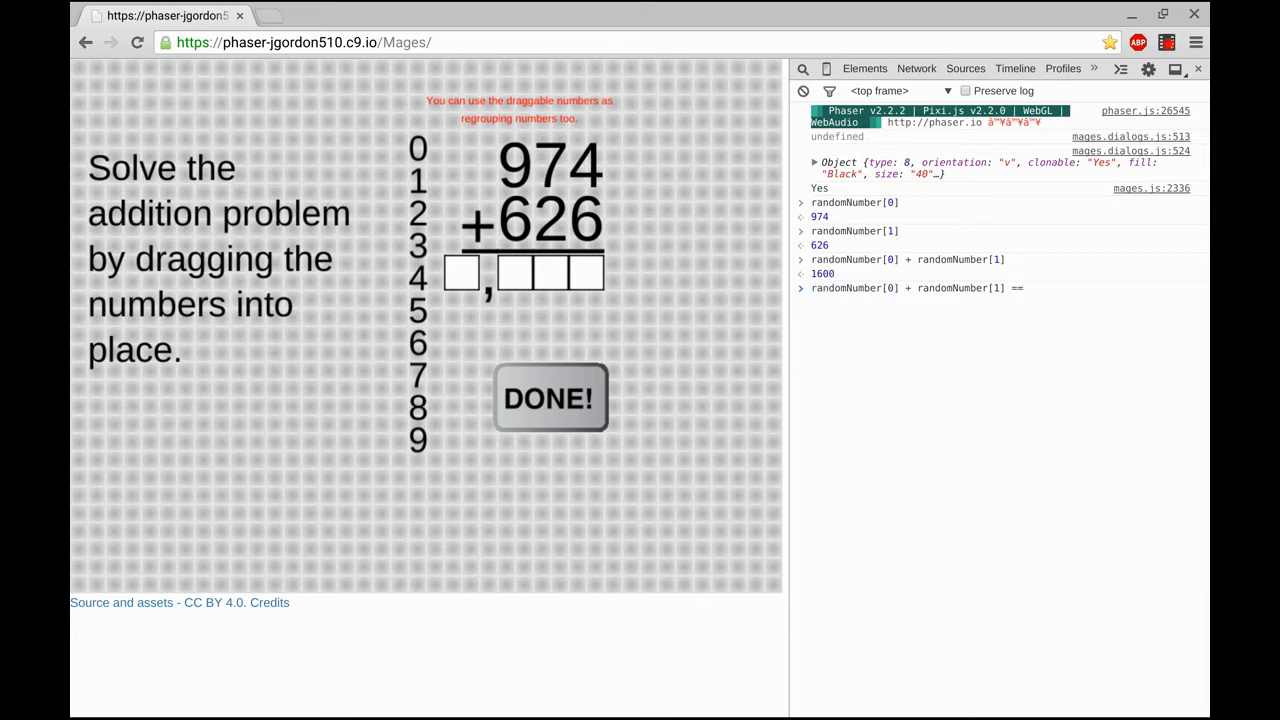
type("valueDragToBoxes(")
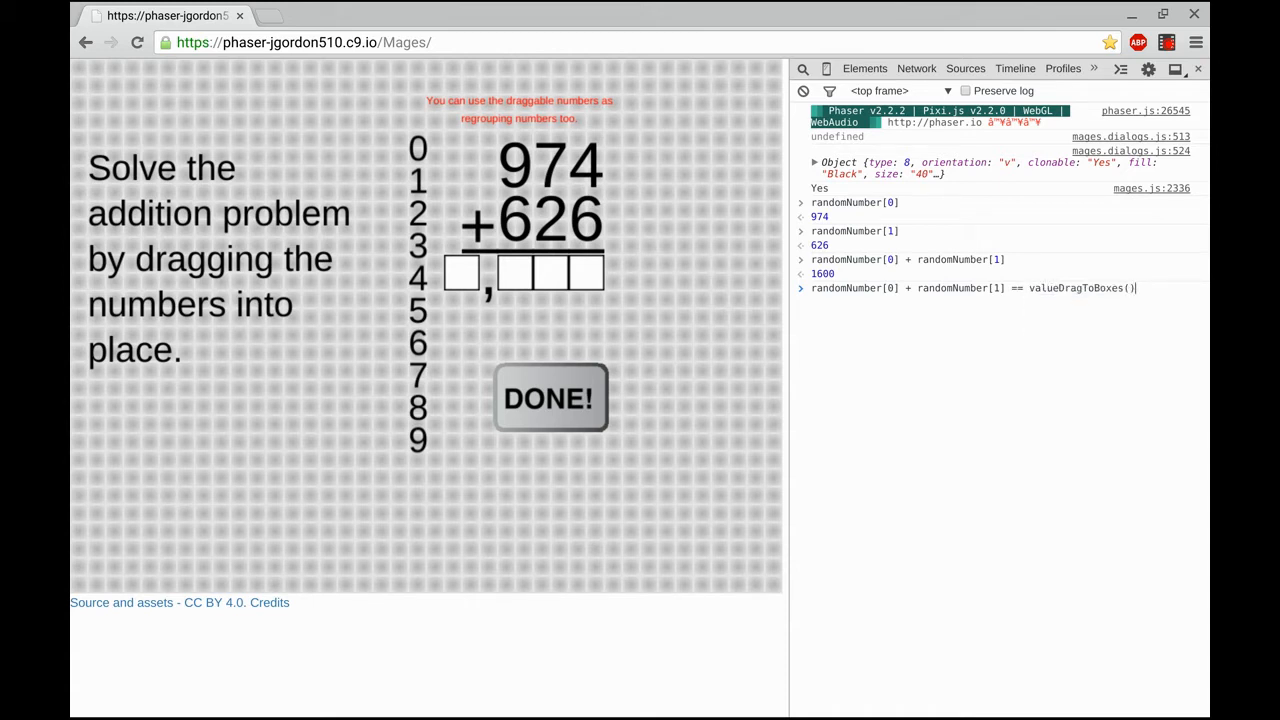
key("Enter")
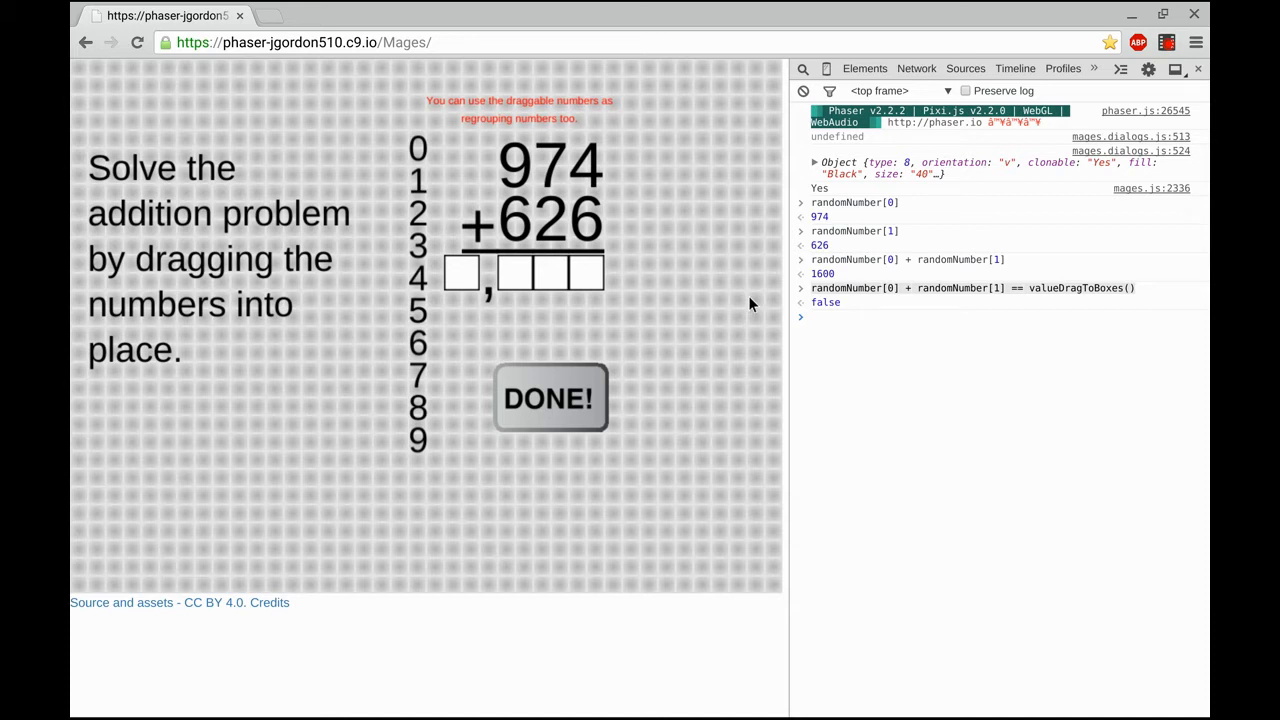
mouse_move(376, 86)
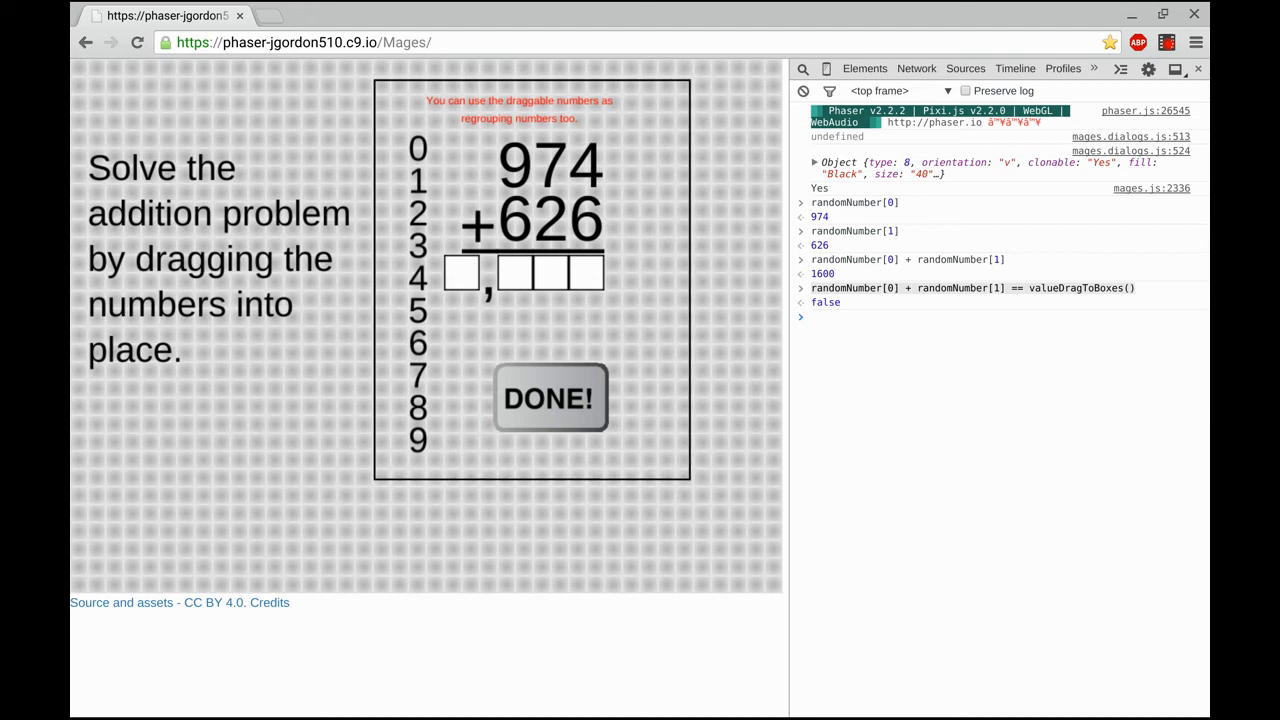
mouse_move(700, 436)
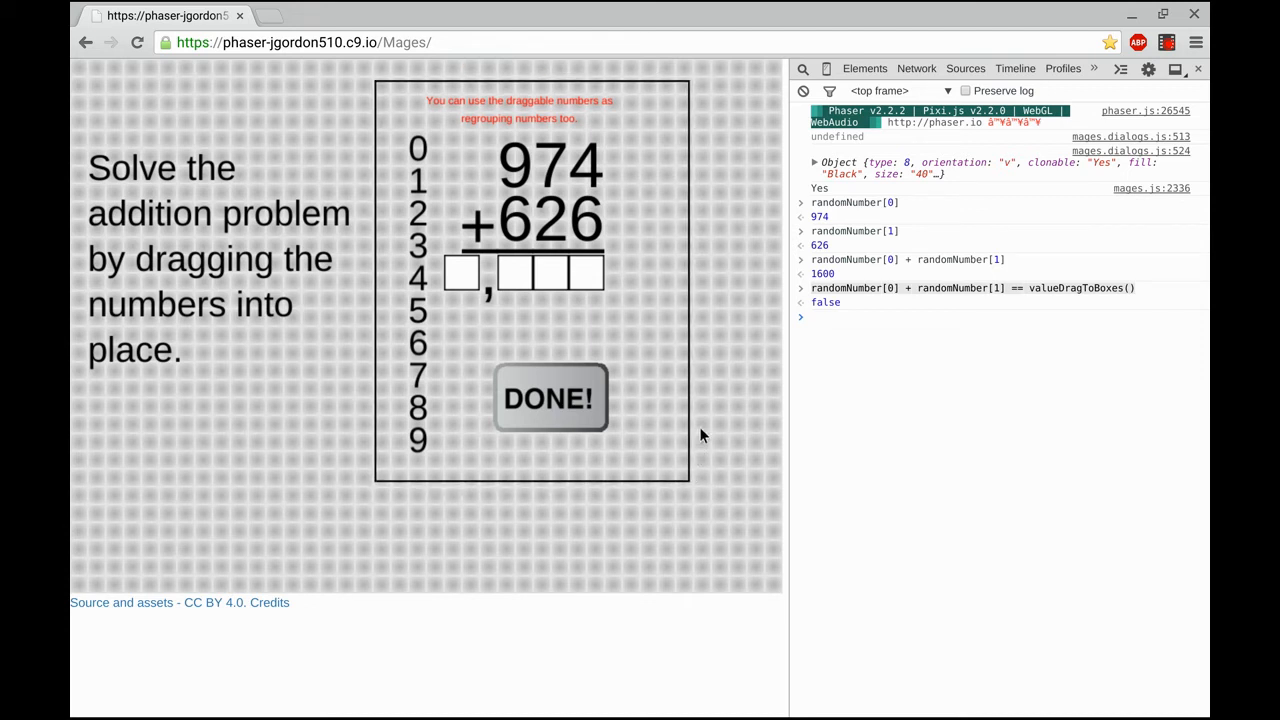
mouse_move(776, 478)
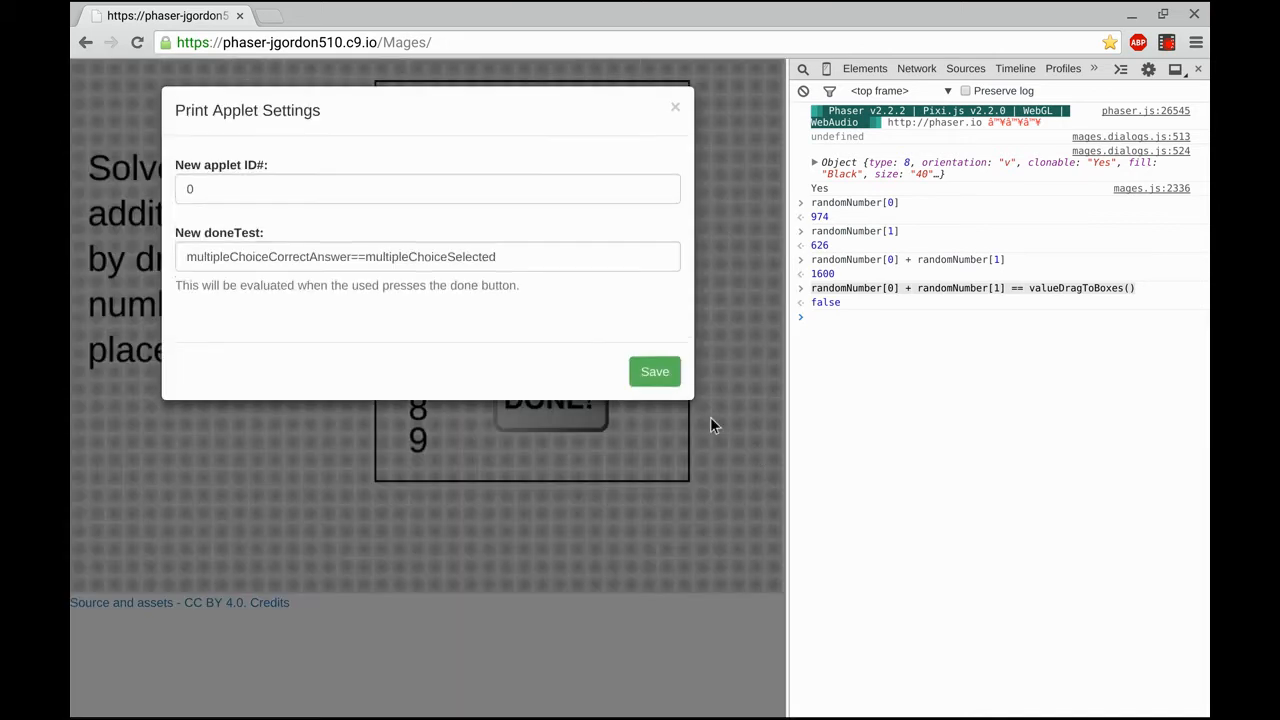
Step: Set applet ID 1 and doneTest 'randomNumber[0] + randomNumber[1] == valueDragToBoxes()', then save
left_click(428, 188)
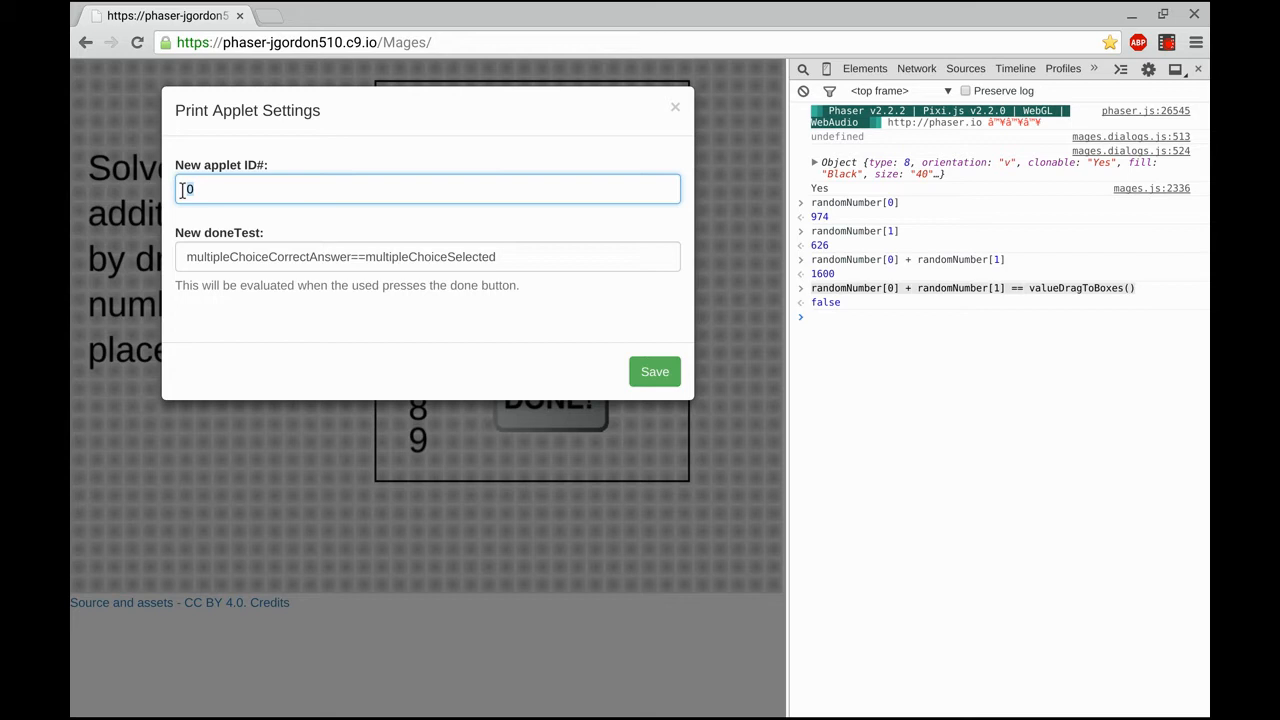
type("1")
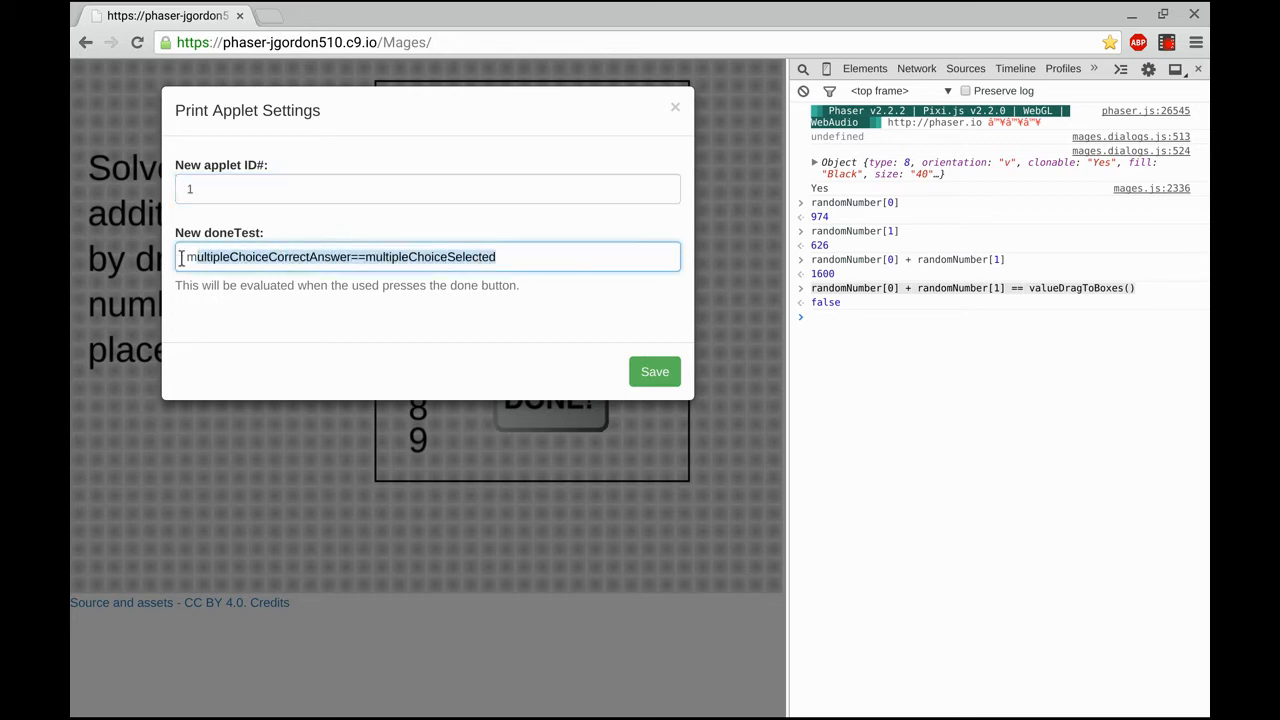
type("randomNumber[0] + randomNumber[1] == valueDragToBoxes()")
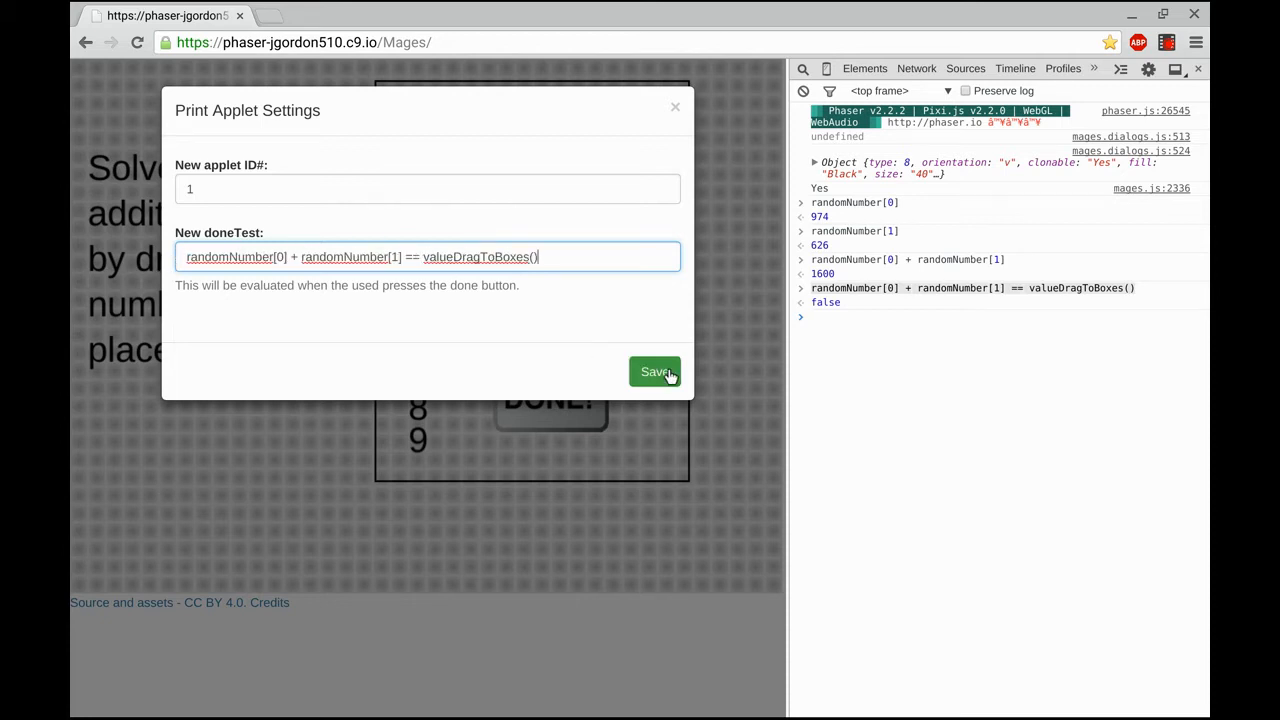
left_click(656, 370)
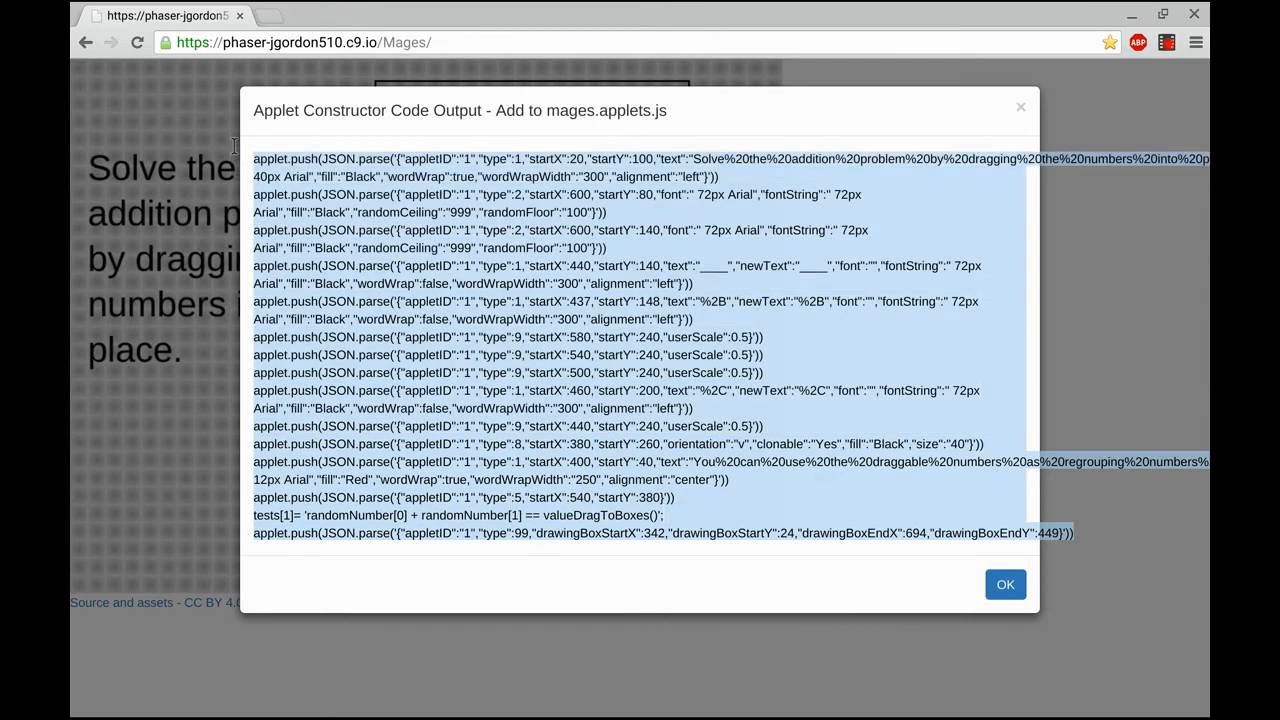
Step: Review the printed constructor code for applet 1 and dismiss it with OK
left_click(1004, 584)
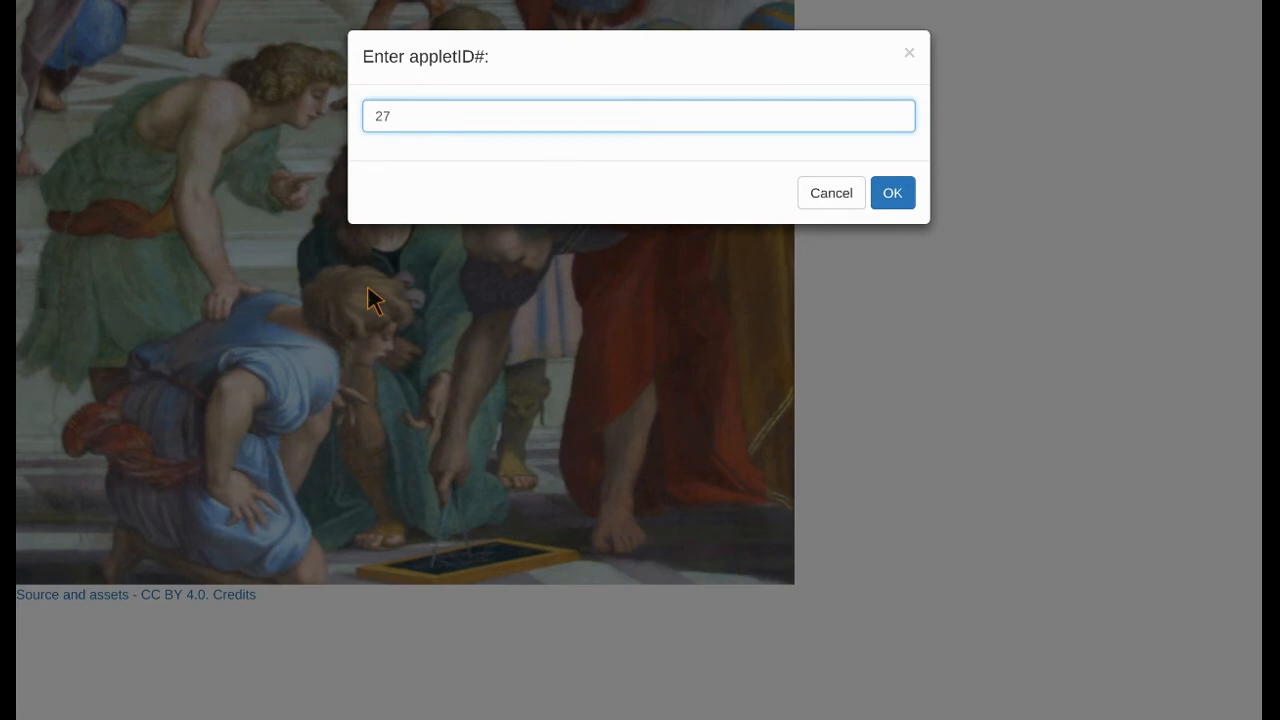
Step: Load applet 27 and answer the Cans Collected question with Henderson
left_click(892, 192)
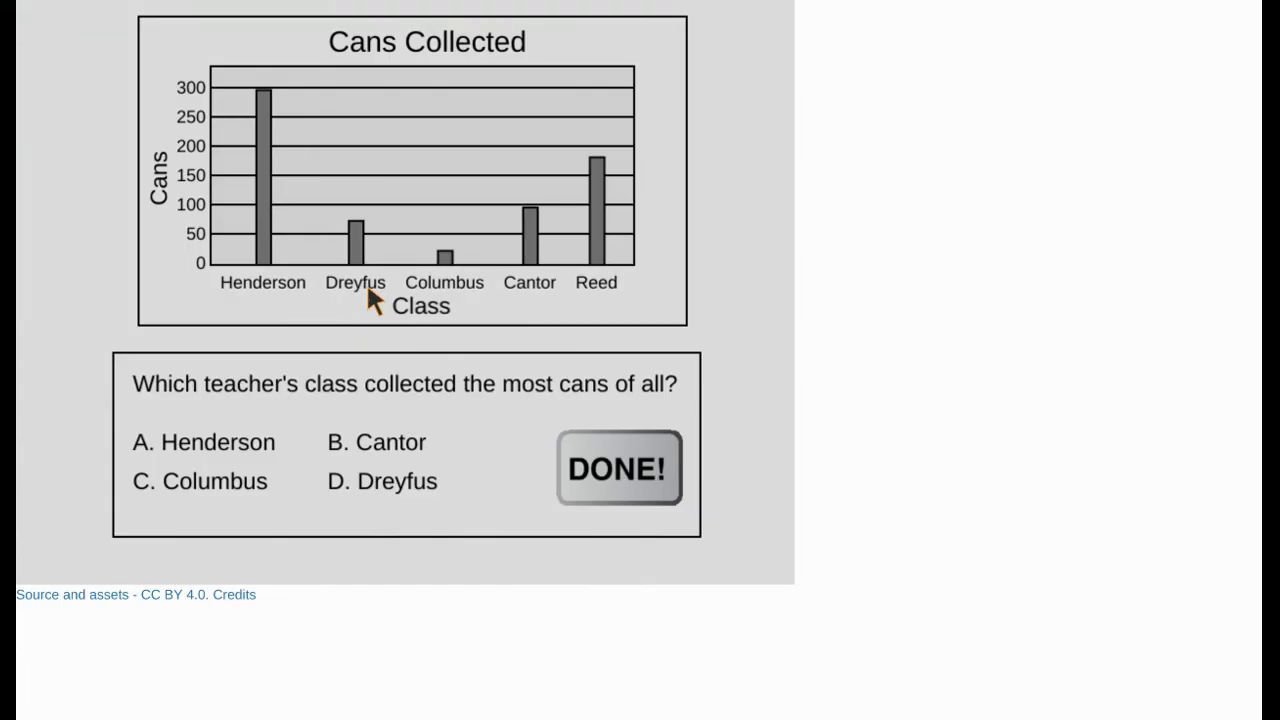
mouse_move(358, 290)
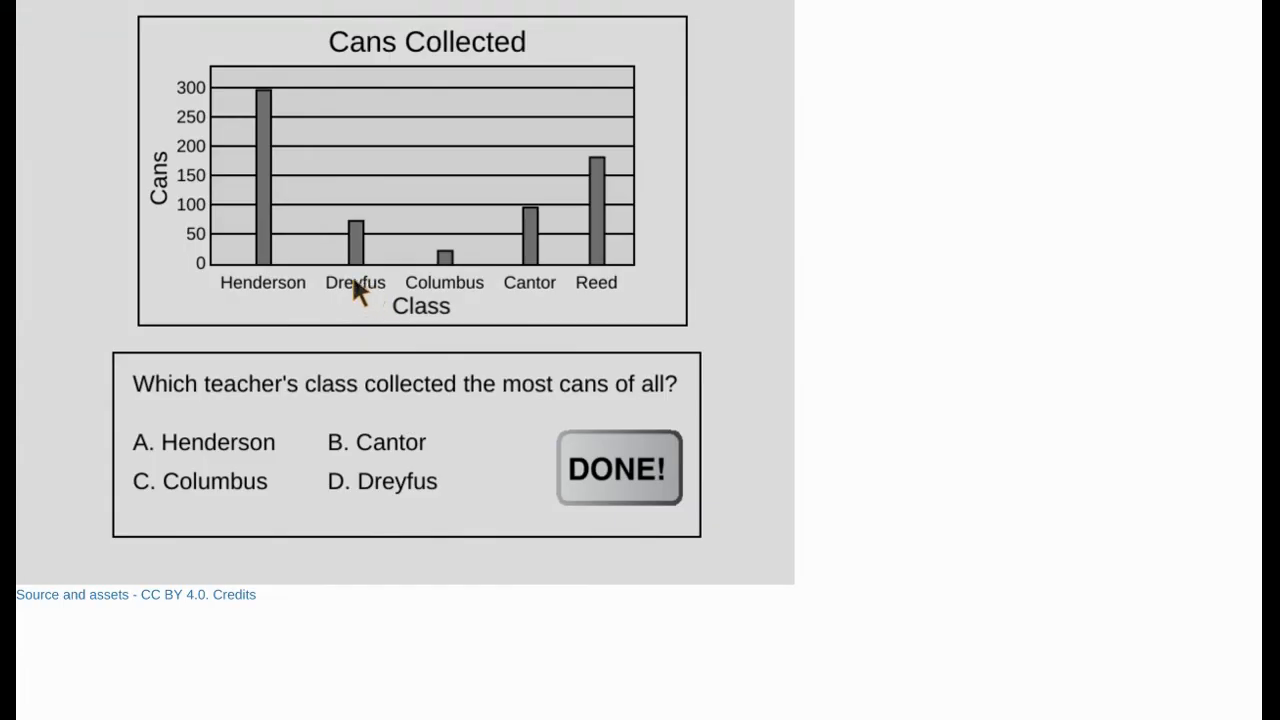
mouse_move(484, 400)
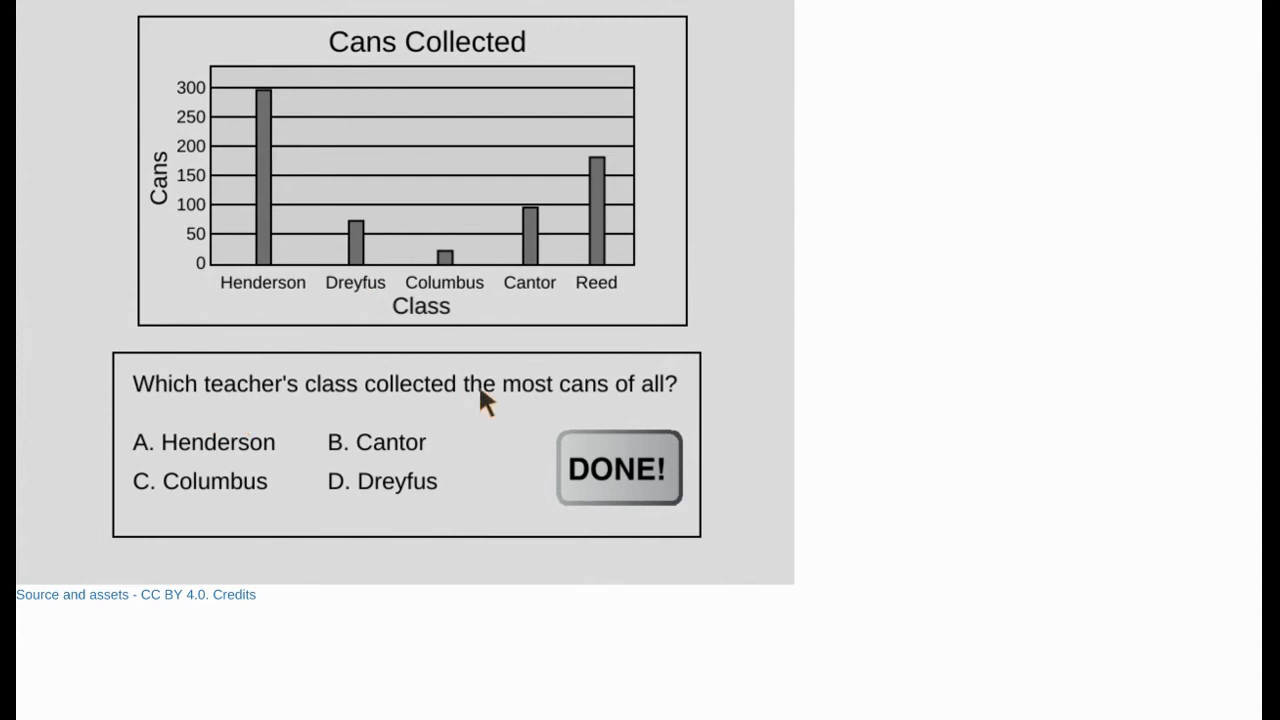
mouse_move(448, 148)
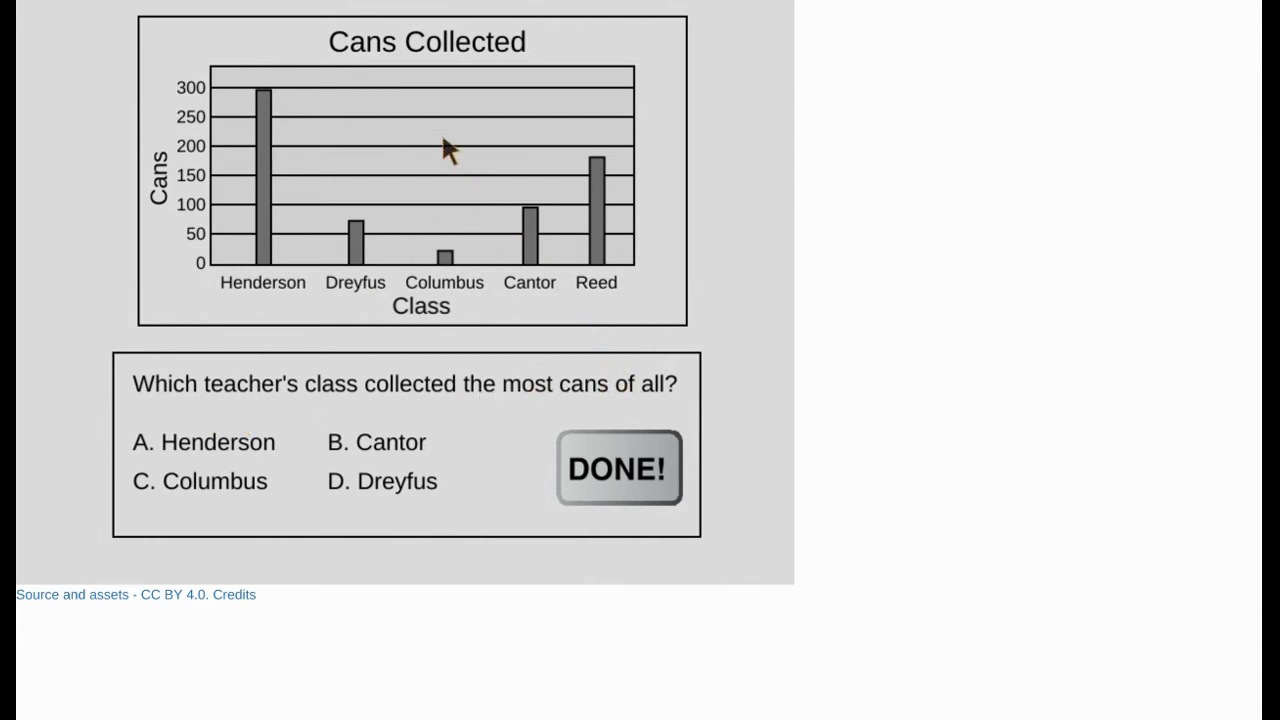
mouse_move(504, 84)
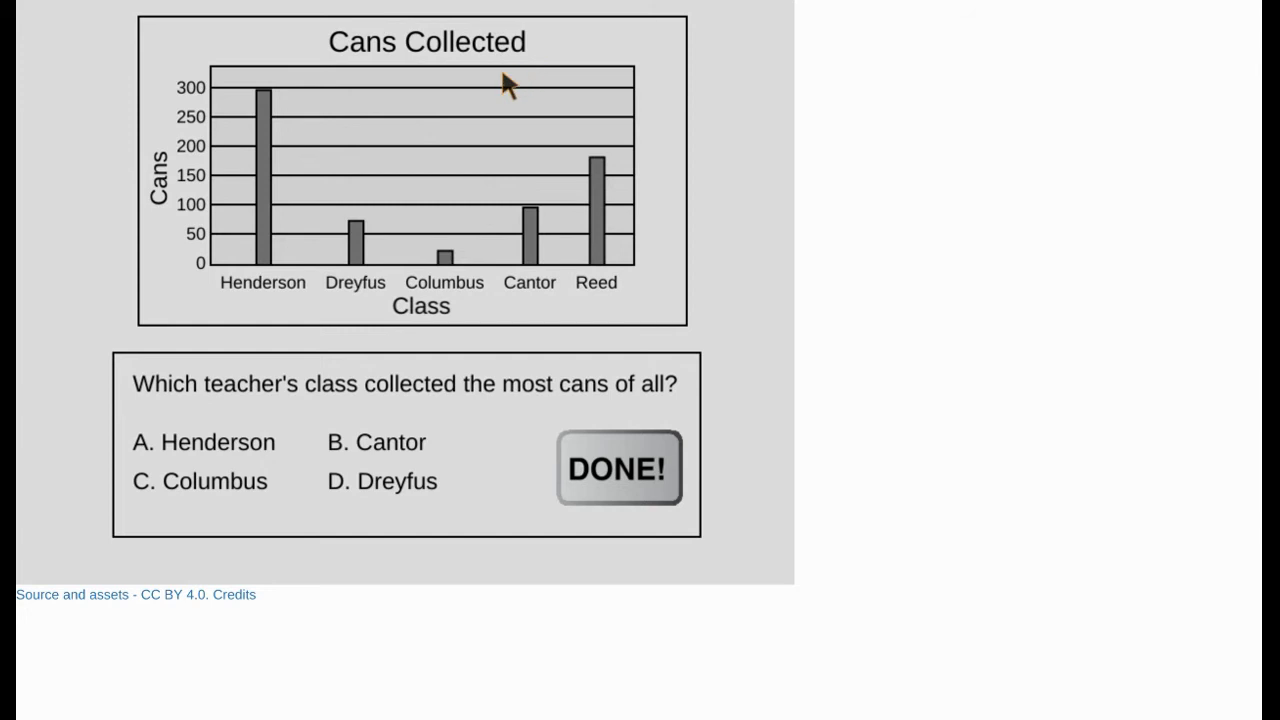
mouse_move(176, 62)
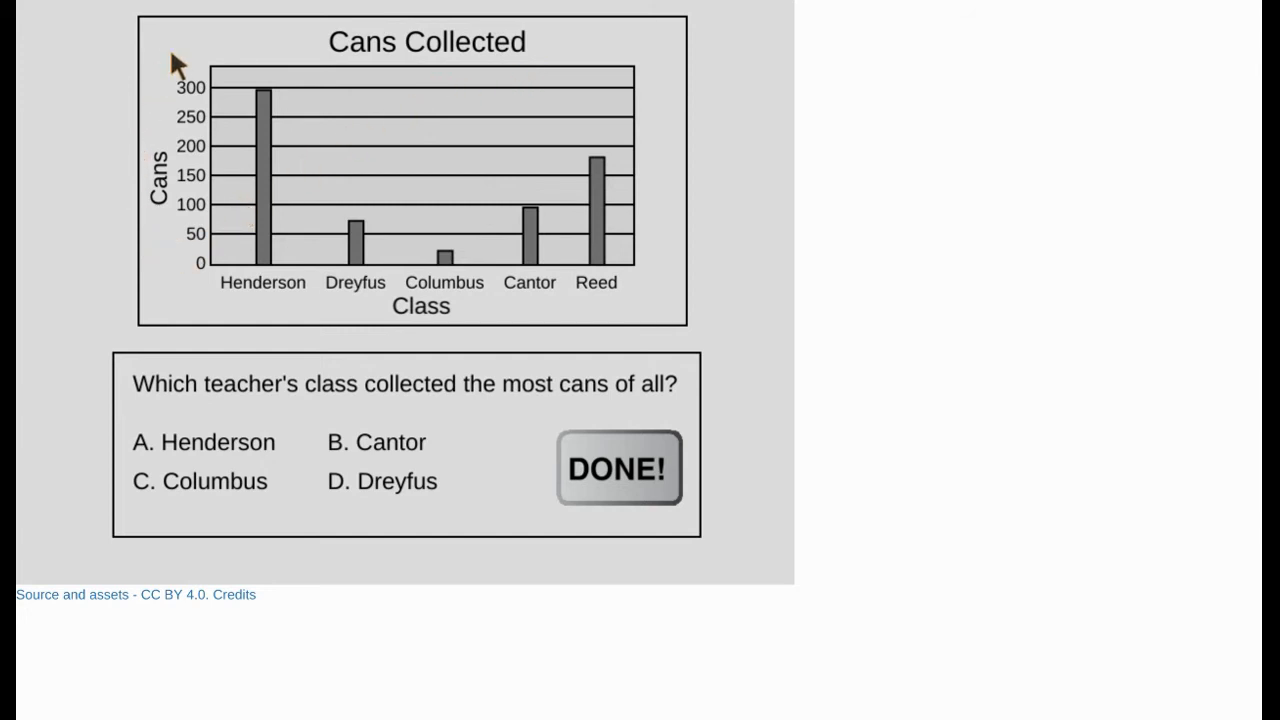
mouse_move(192, 280)
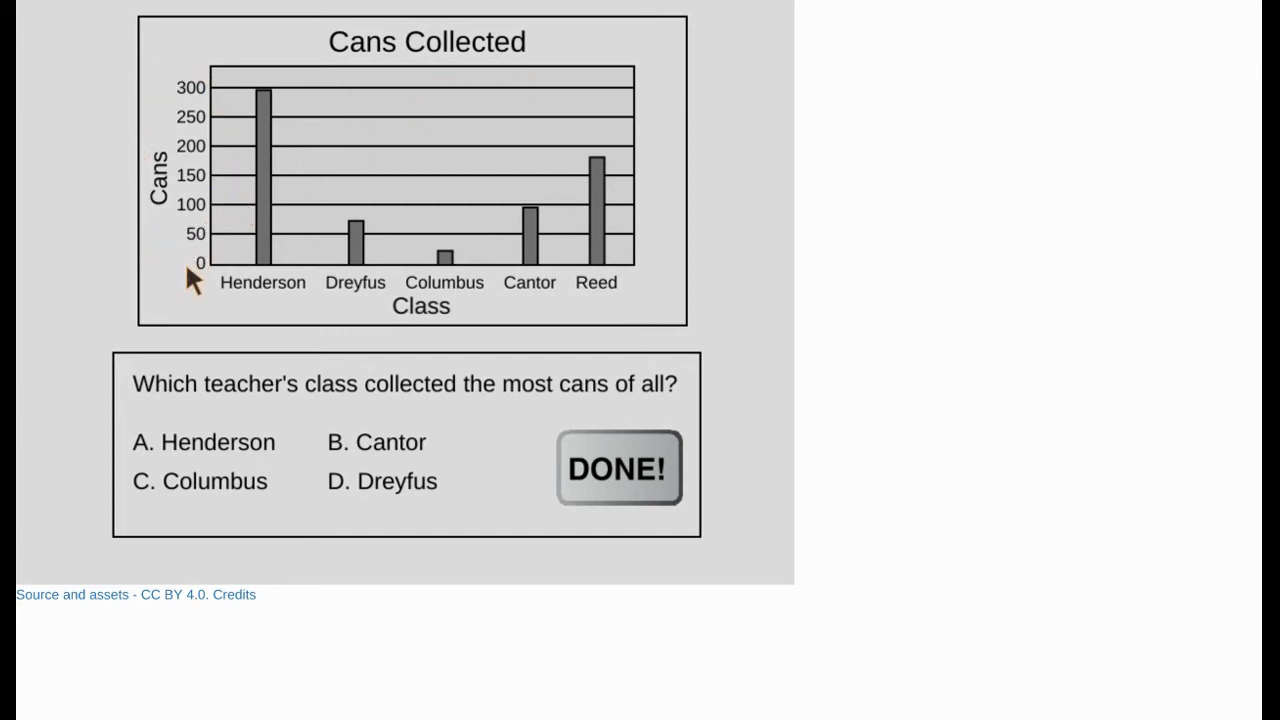
mouse_move(500, 260)
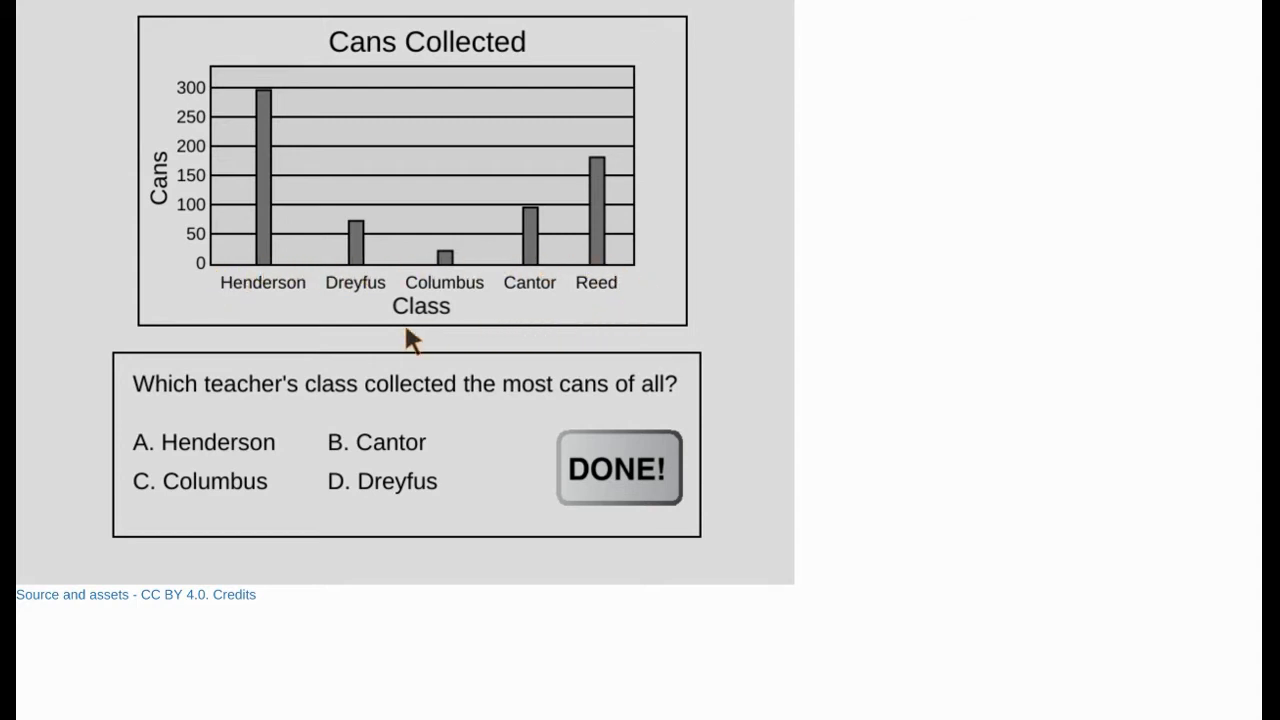
mouse_move(292, 316)
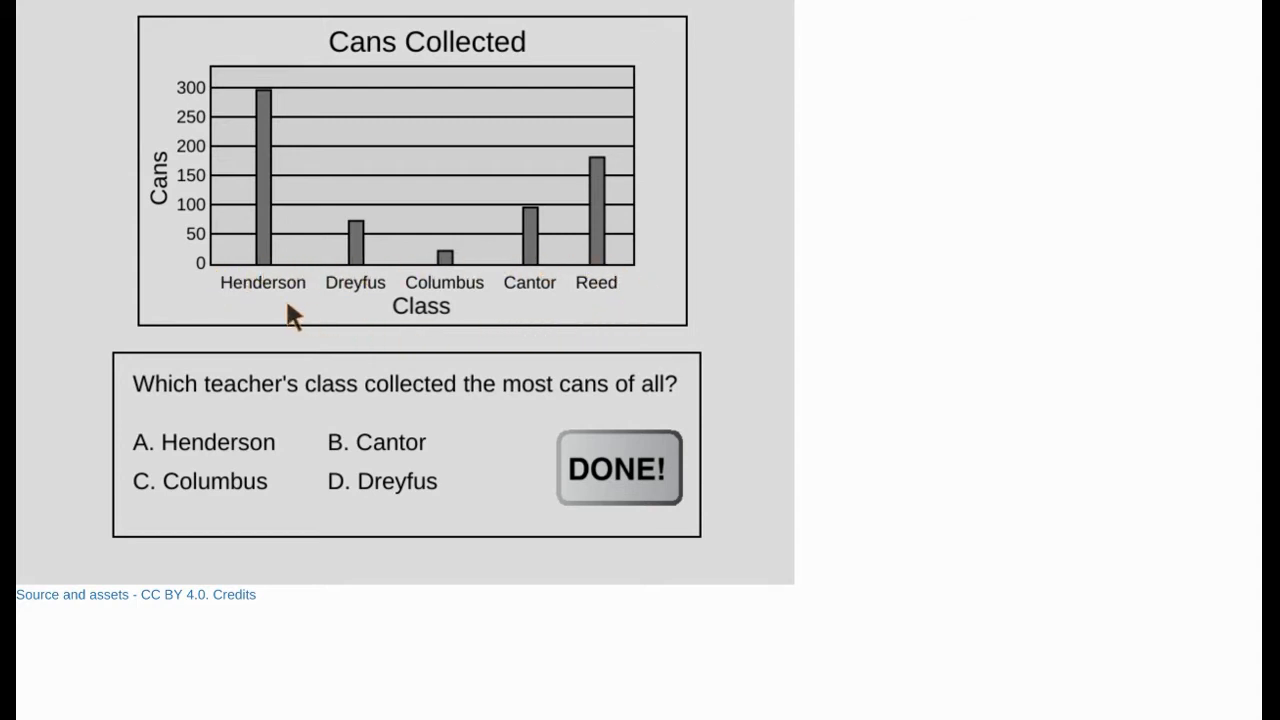
mouse_move(336, 344)
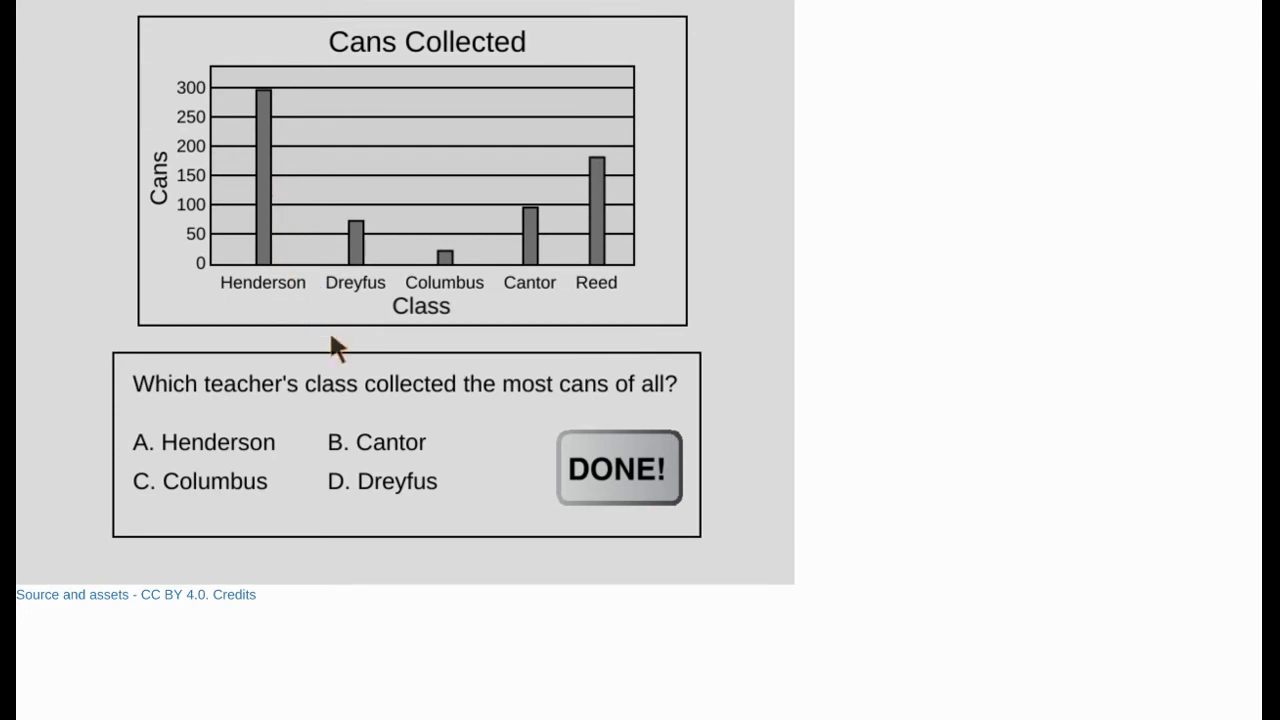
left_click(376, 442)
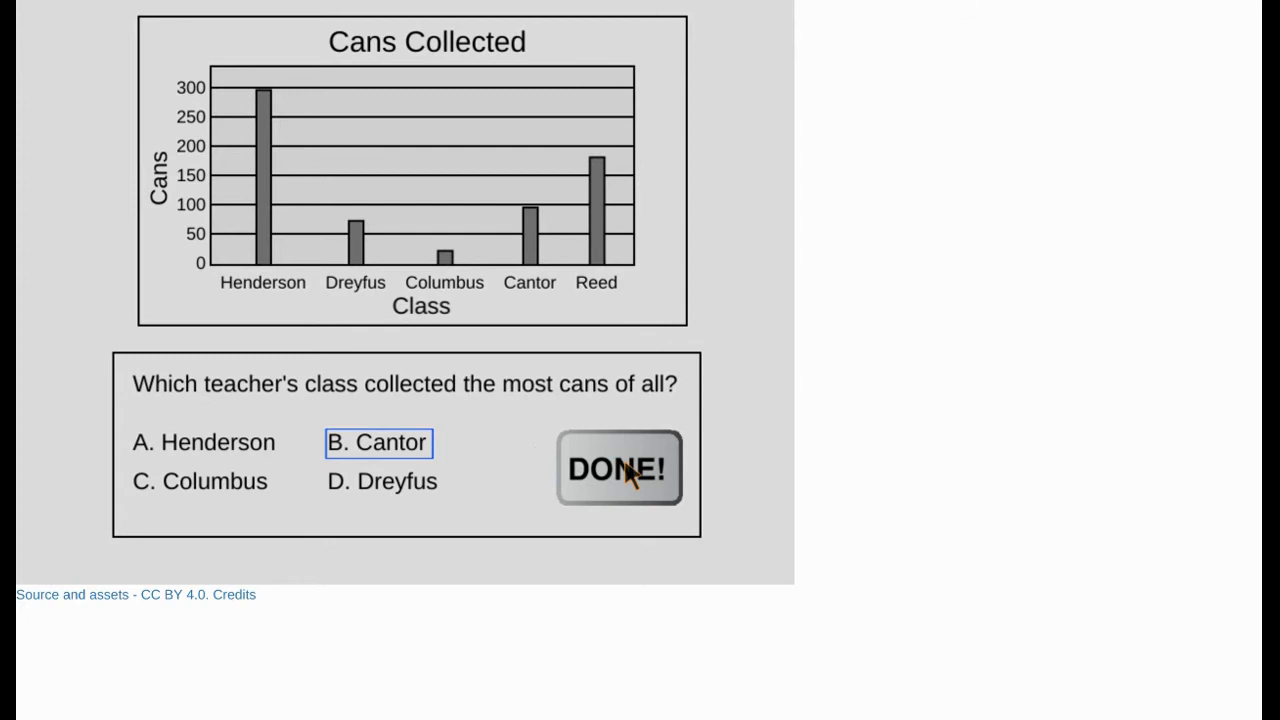
mouse_move(316, 460)
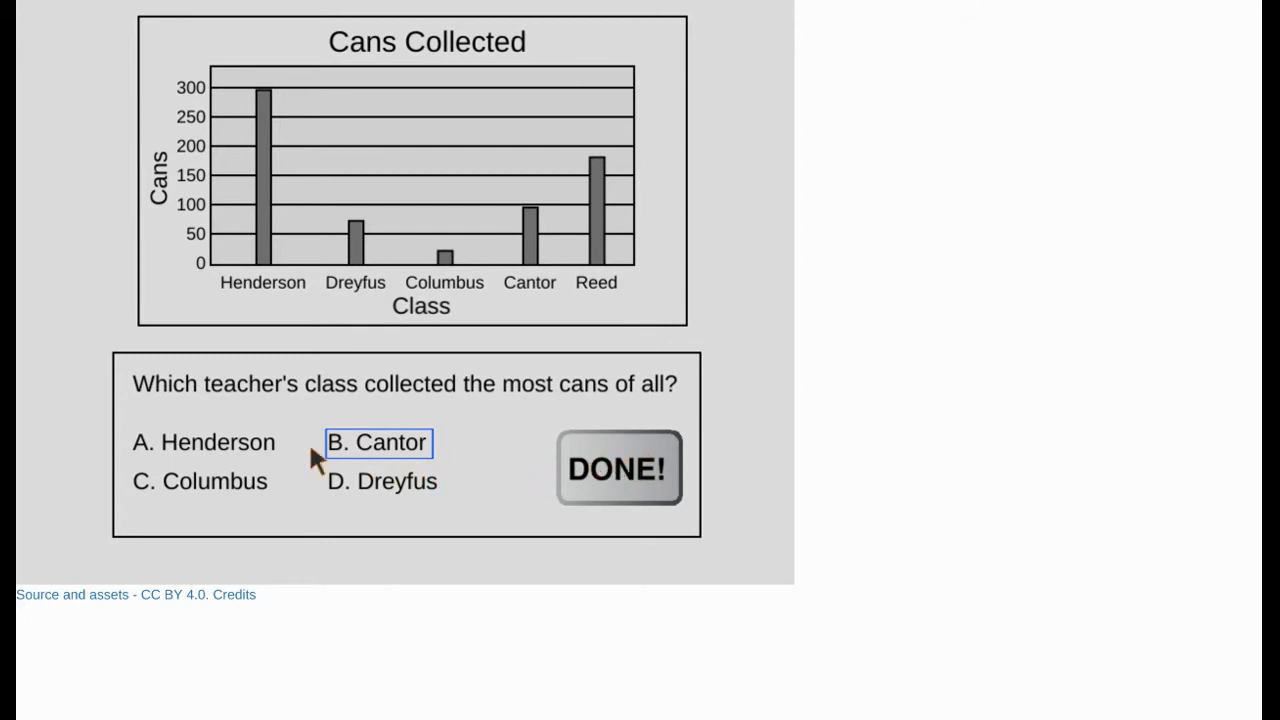
left_click(204, 442)
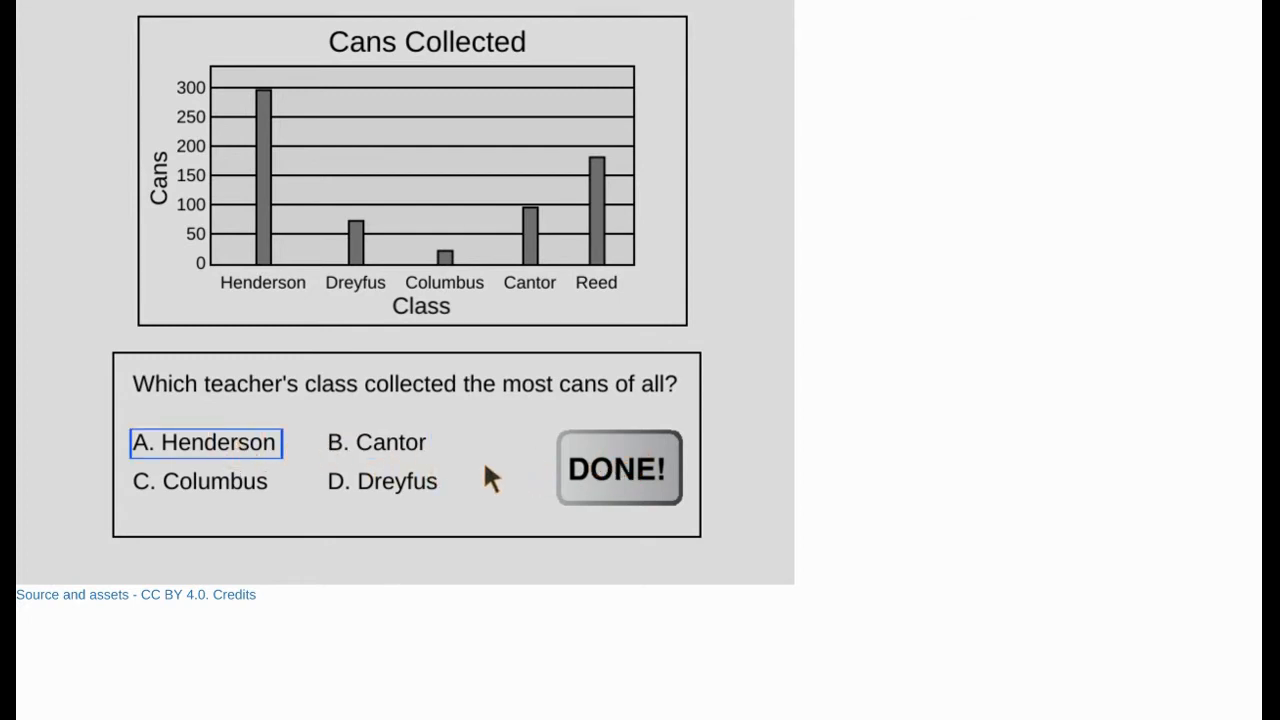
left_click(618, 468)
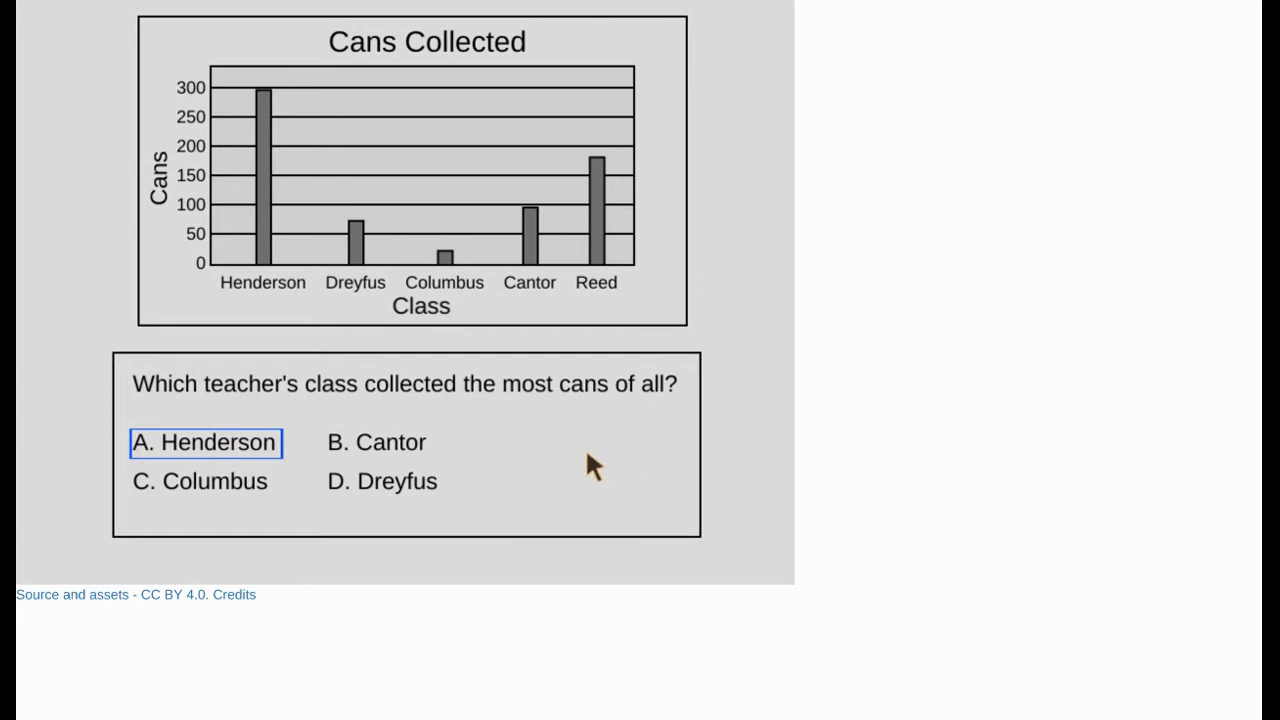
mouse_move(100, 20)
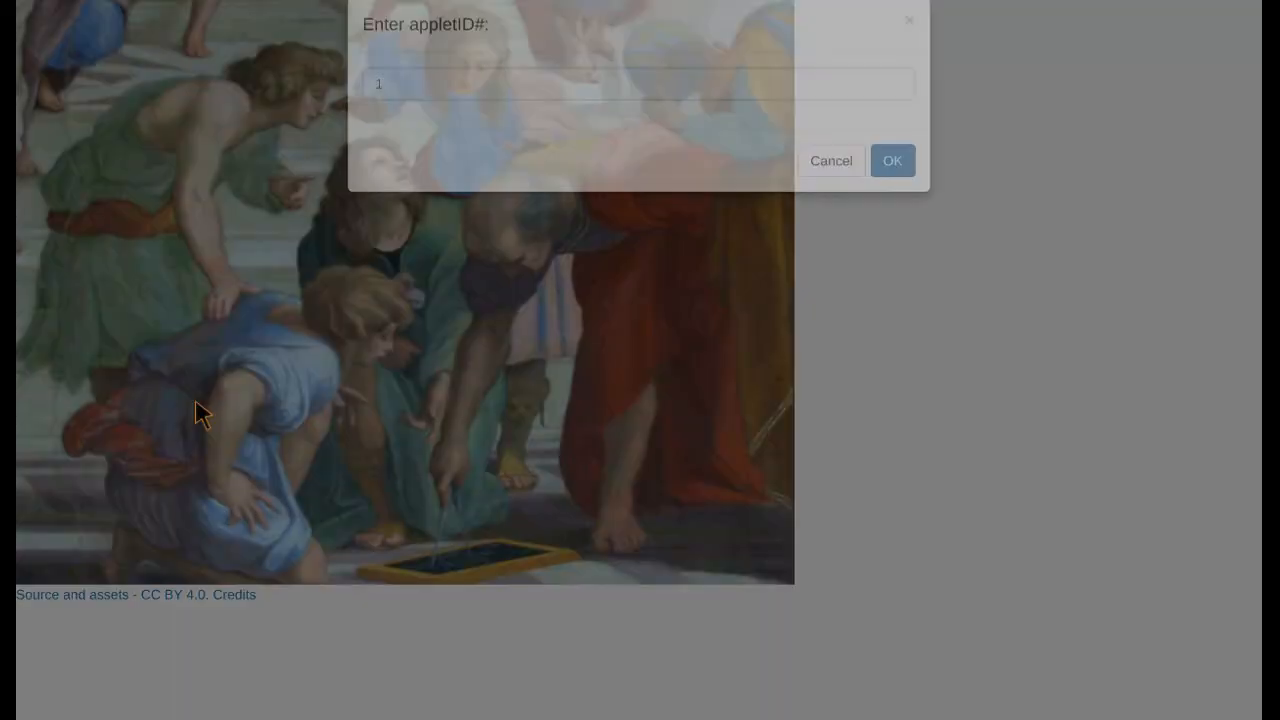
Step: Reload applet 27 with new random data and answer Henderson again
type("27")
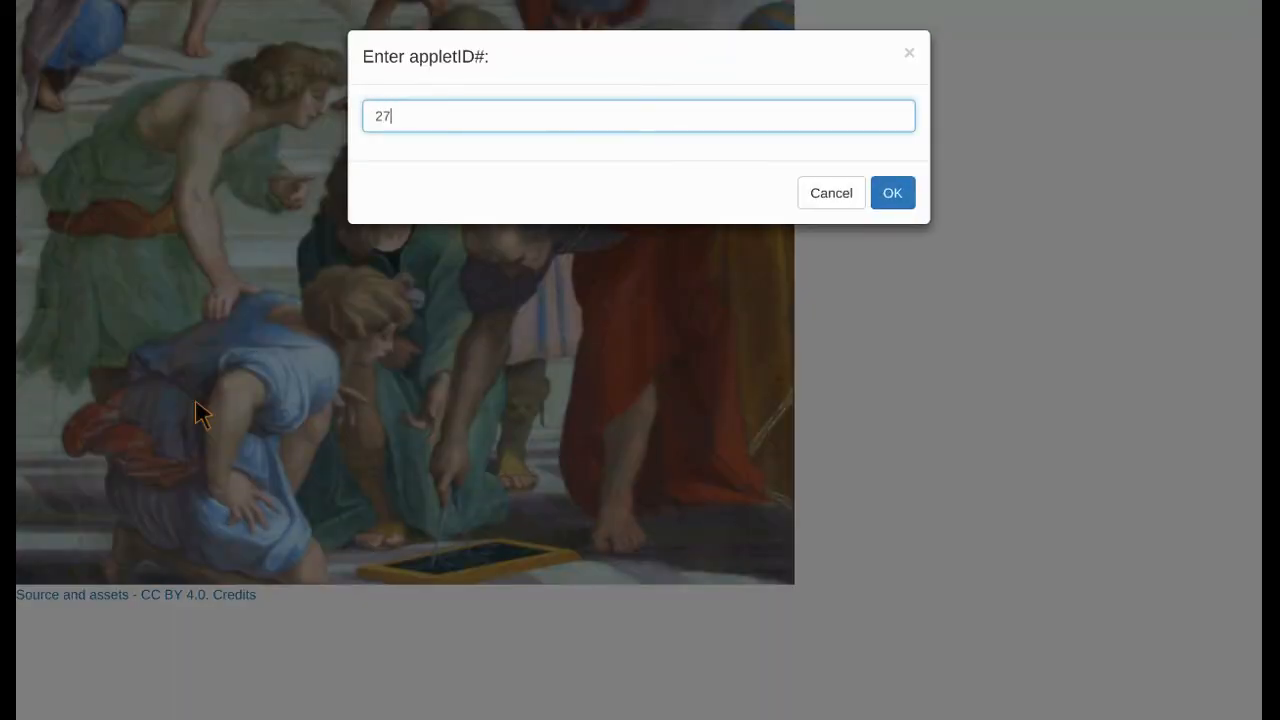
left_click(892, 192)
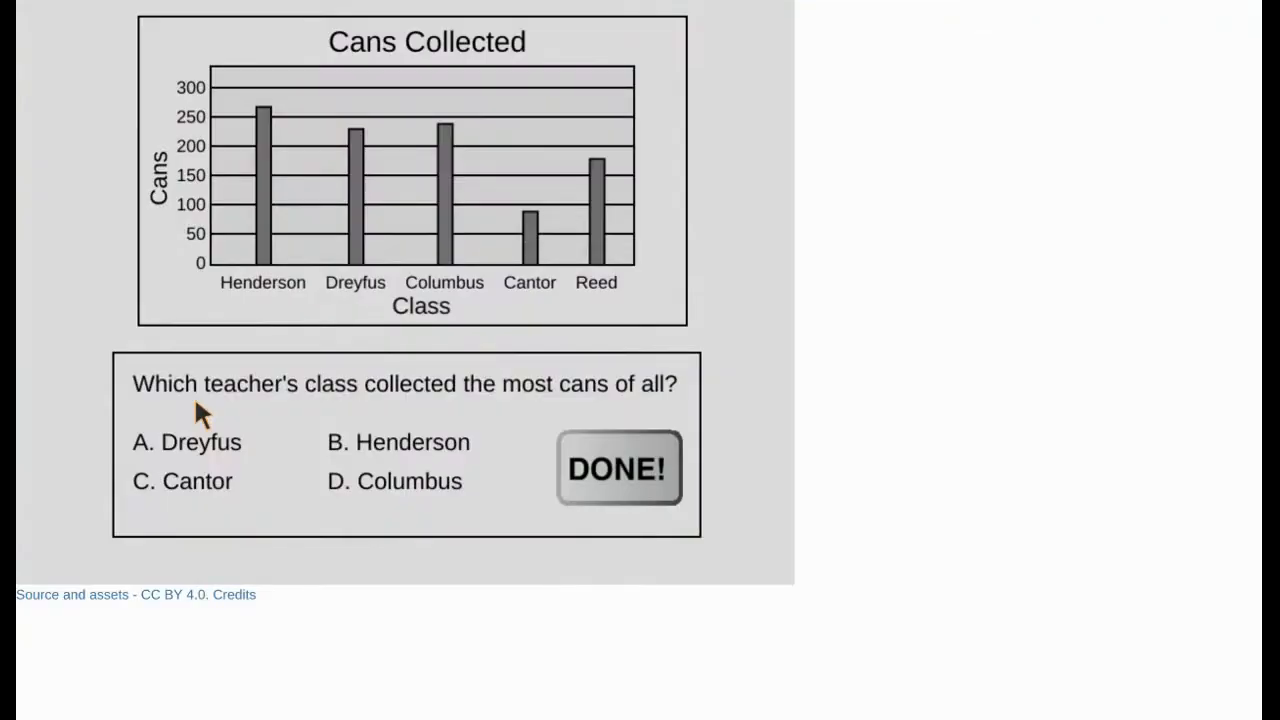
left_click(398, 442)
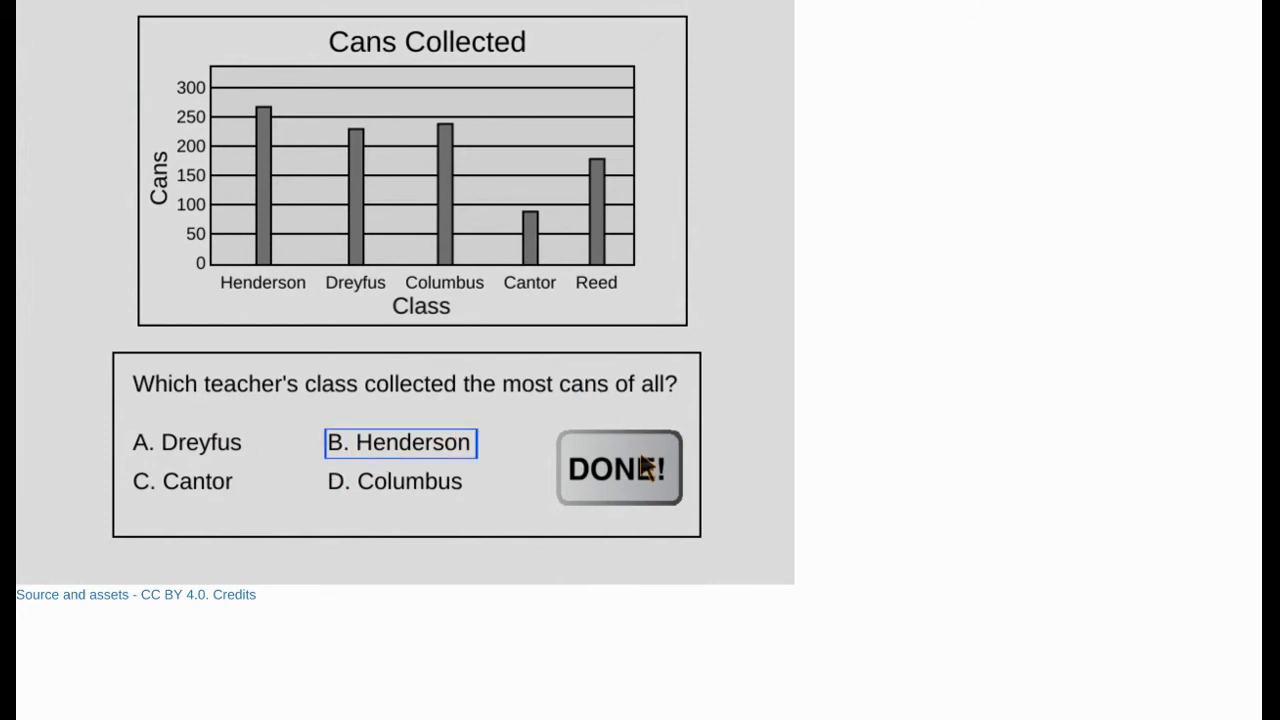
left_click(618, 468)
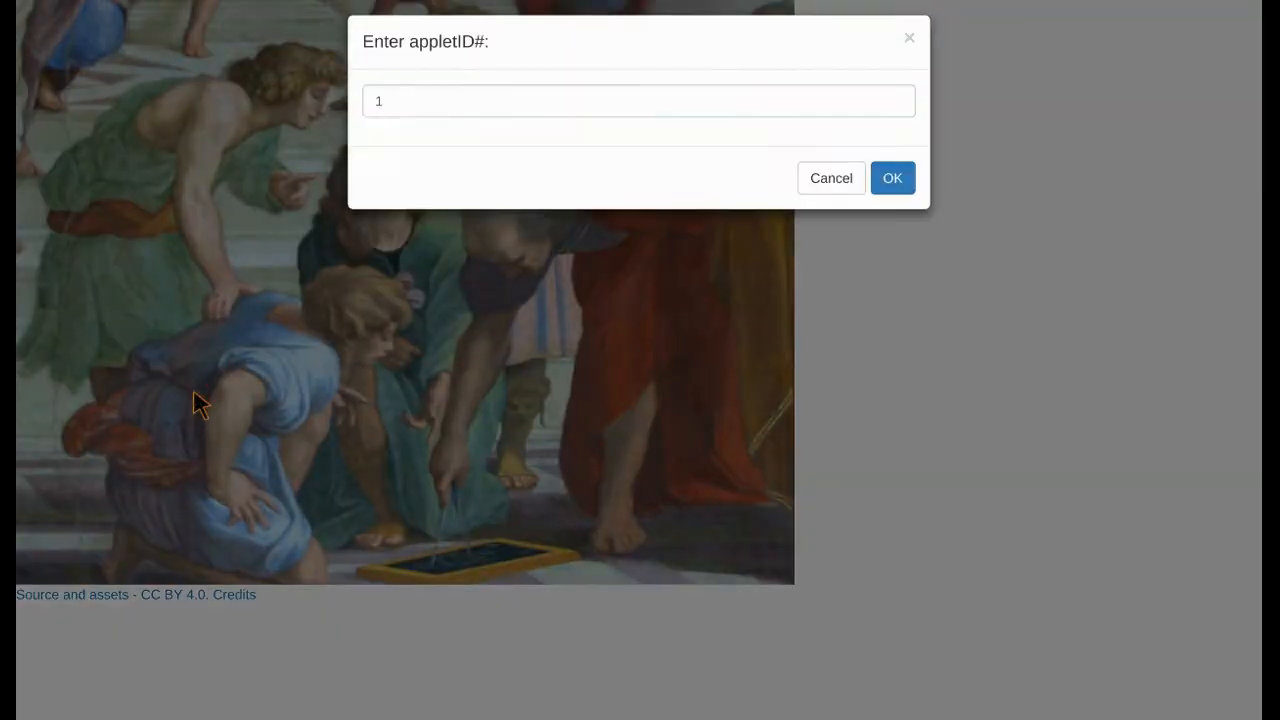
Step: Reload the applet twice more, answer it, and return to the title screen
left_click(892, 176)
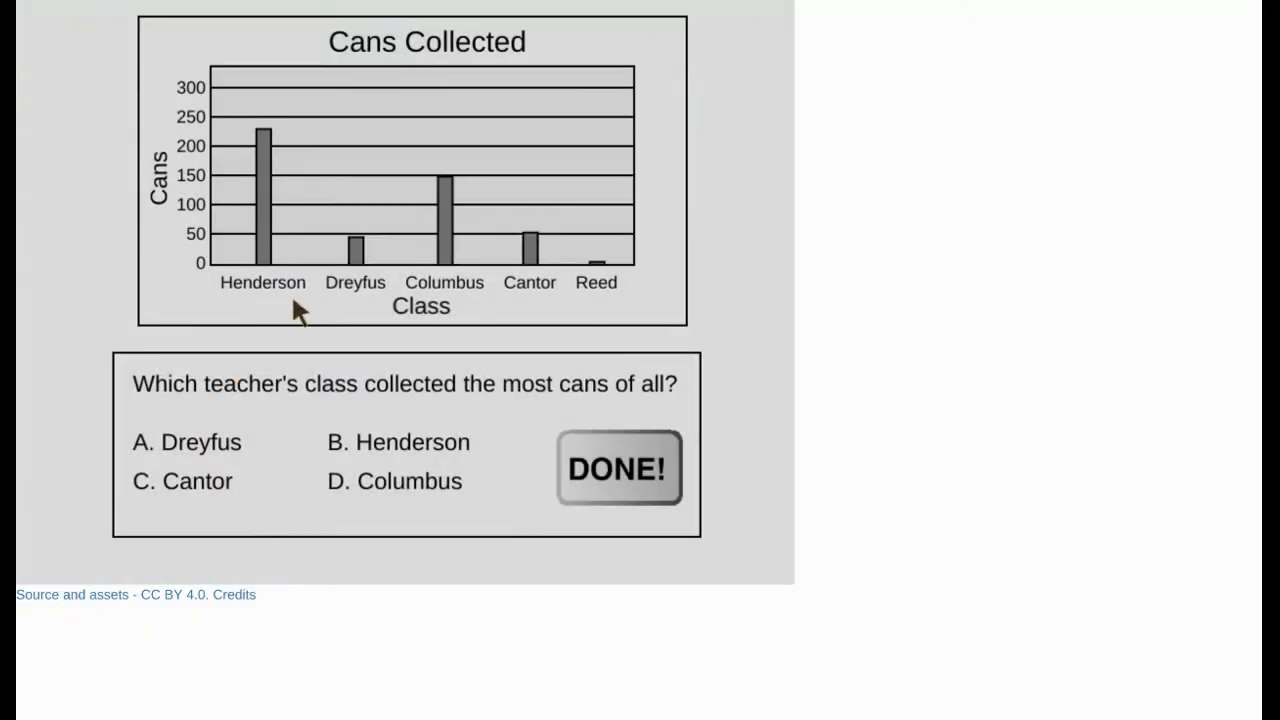
left_click(398, 442)
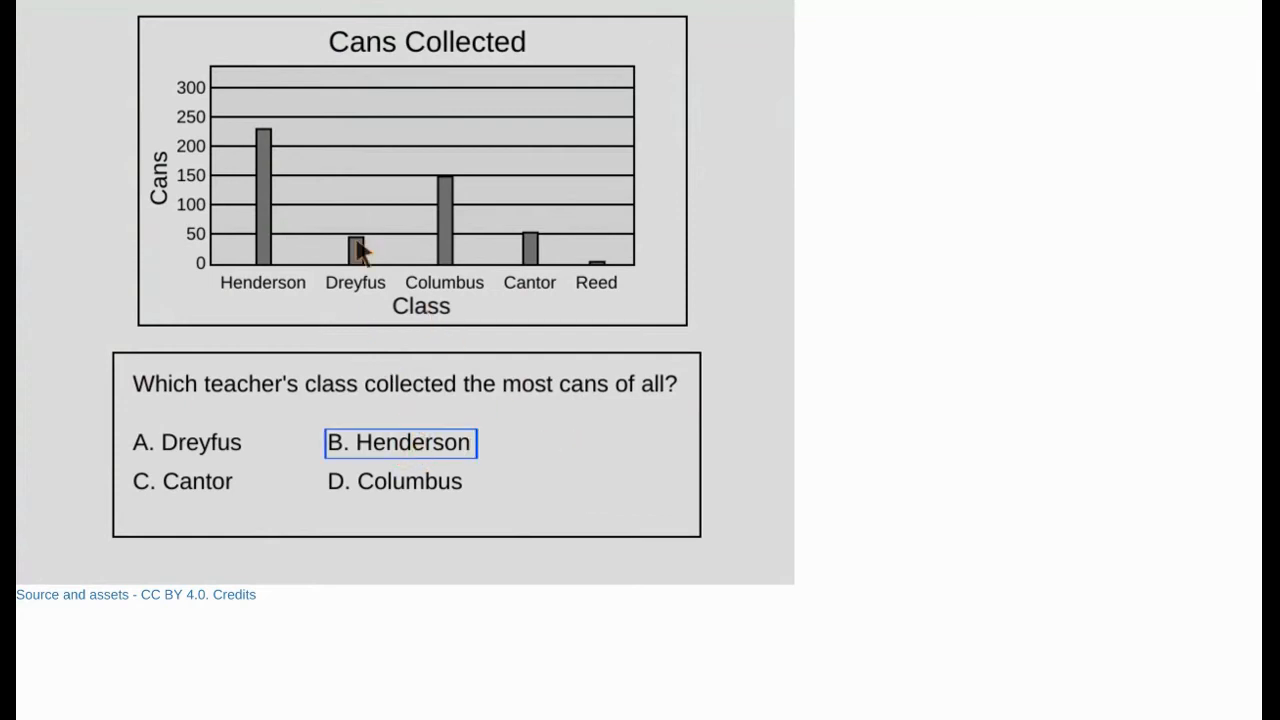
mouse_move(124, 16)
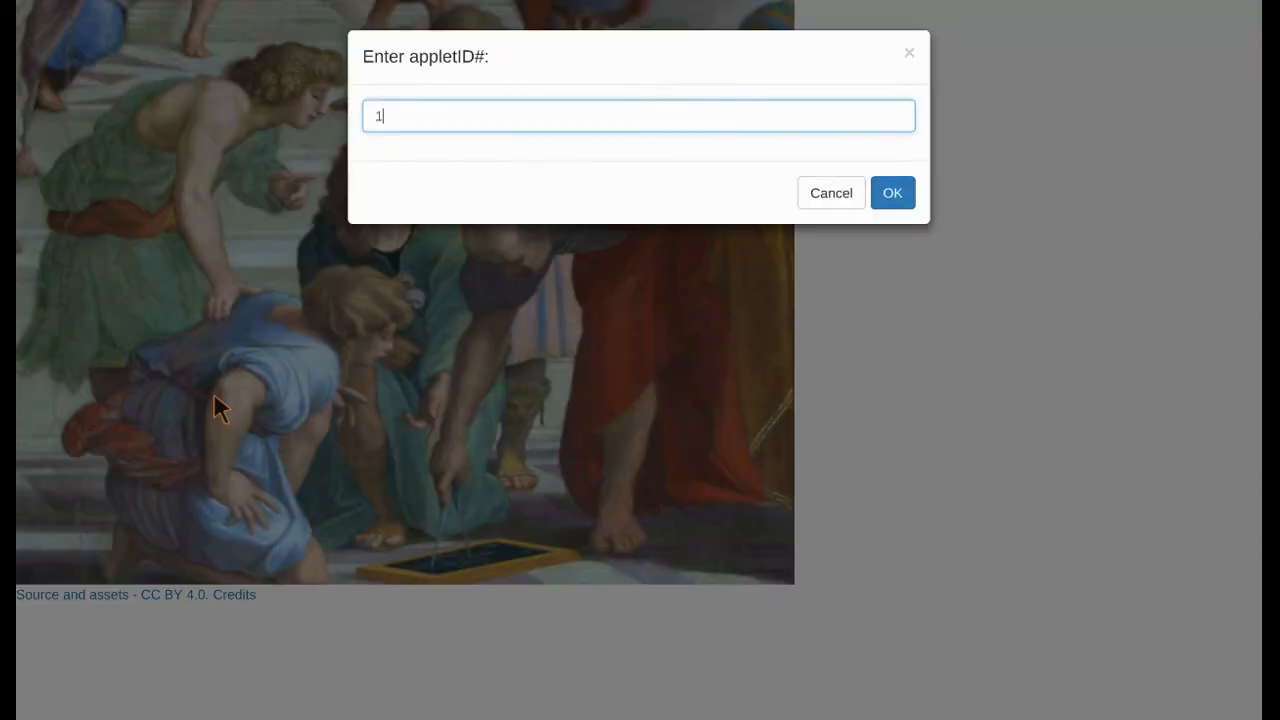
left_click(892, 192)
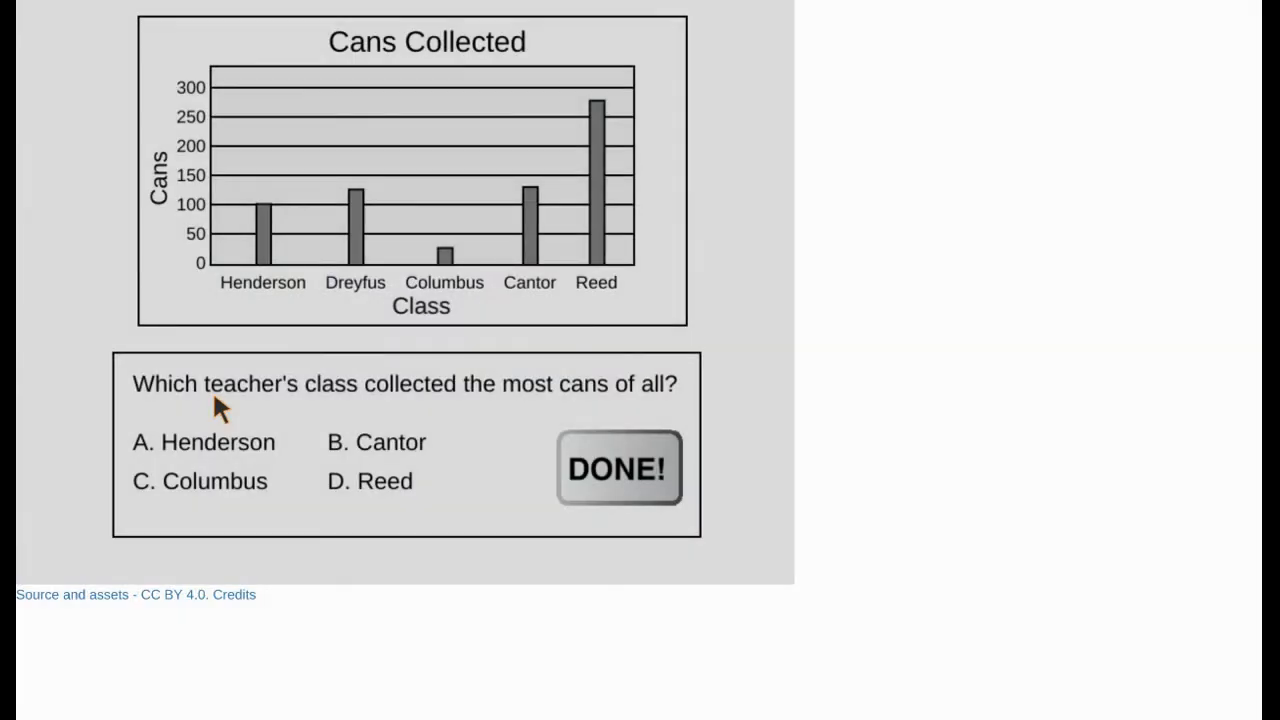
left_click(370, 480)
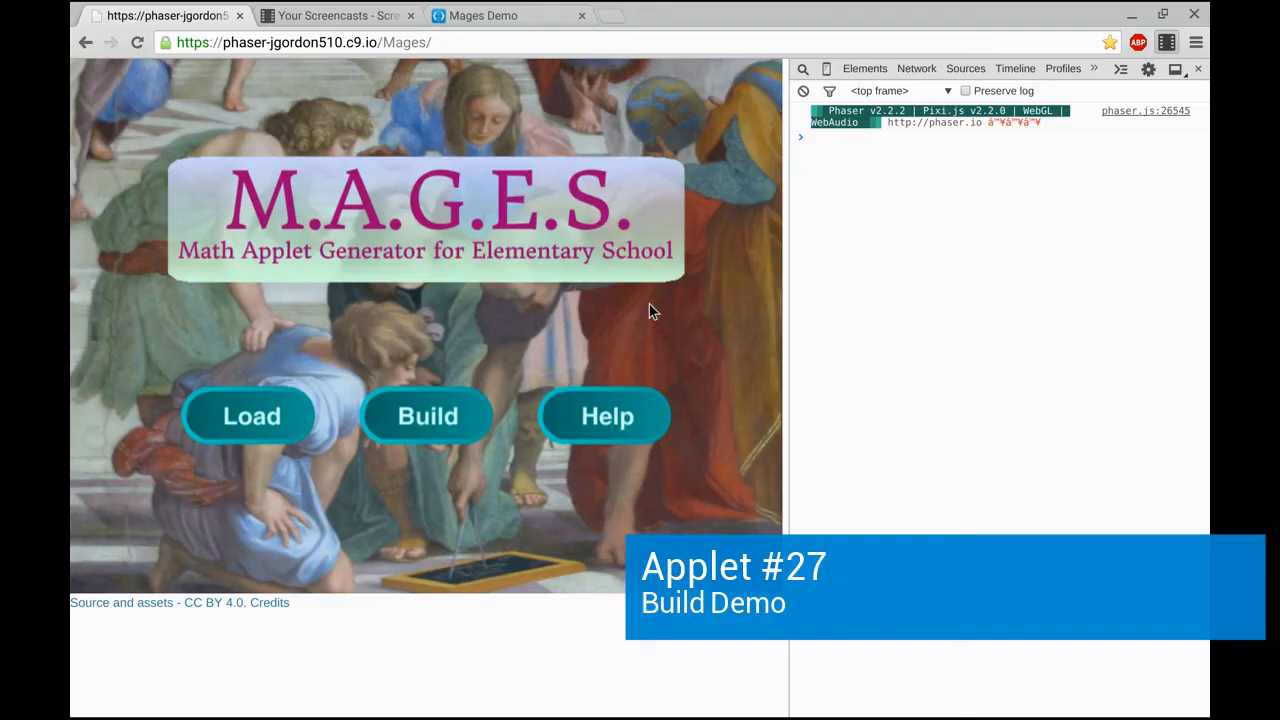
mouse_move(450, 404)
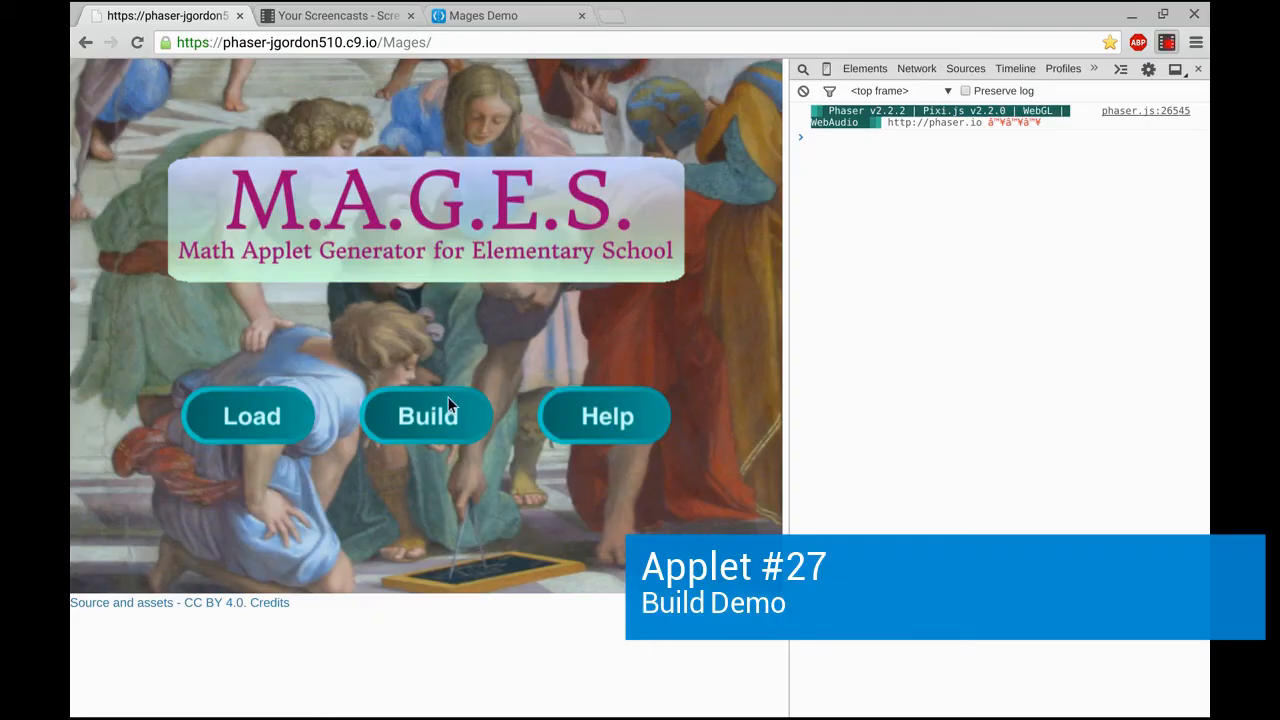
Step: Start a new applet and add a bar graph titled 'Cans Collected'
left_click(428, 416)
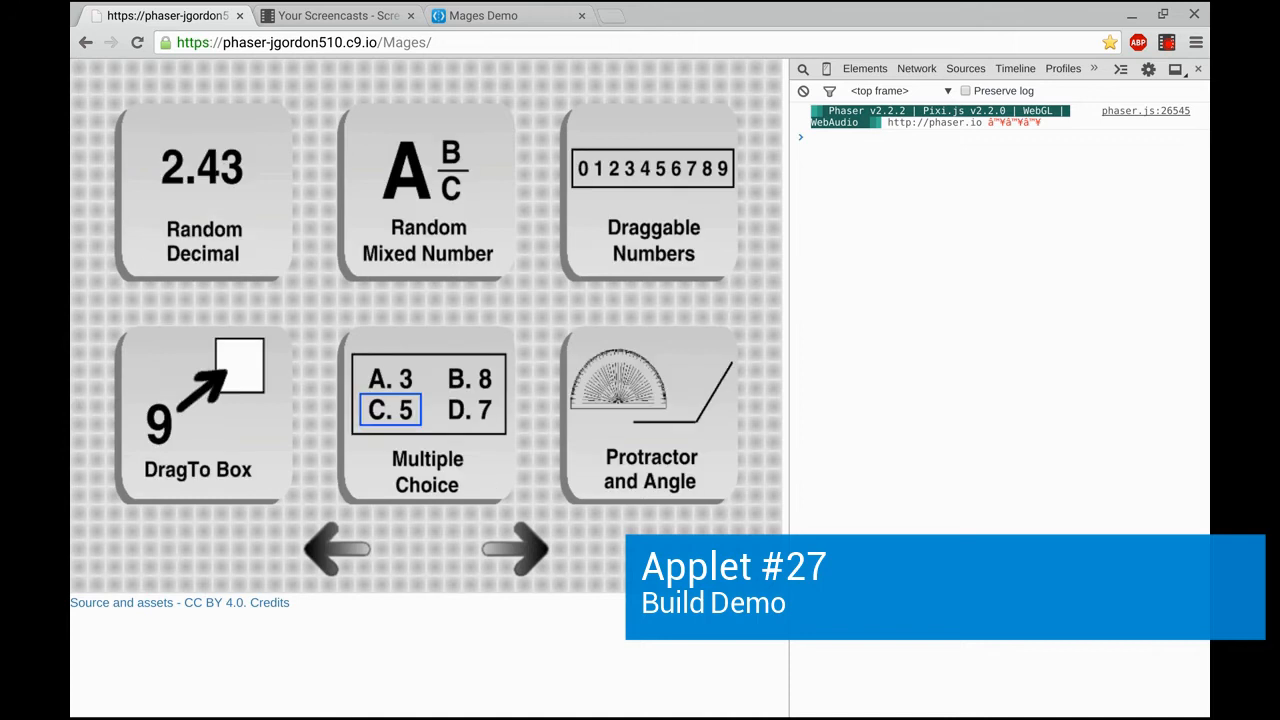
left_click(516, 548)
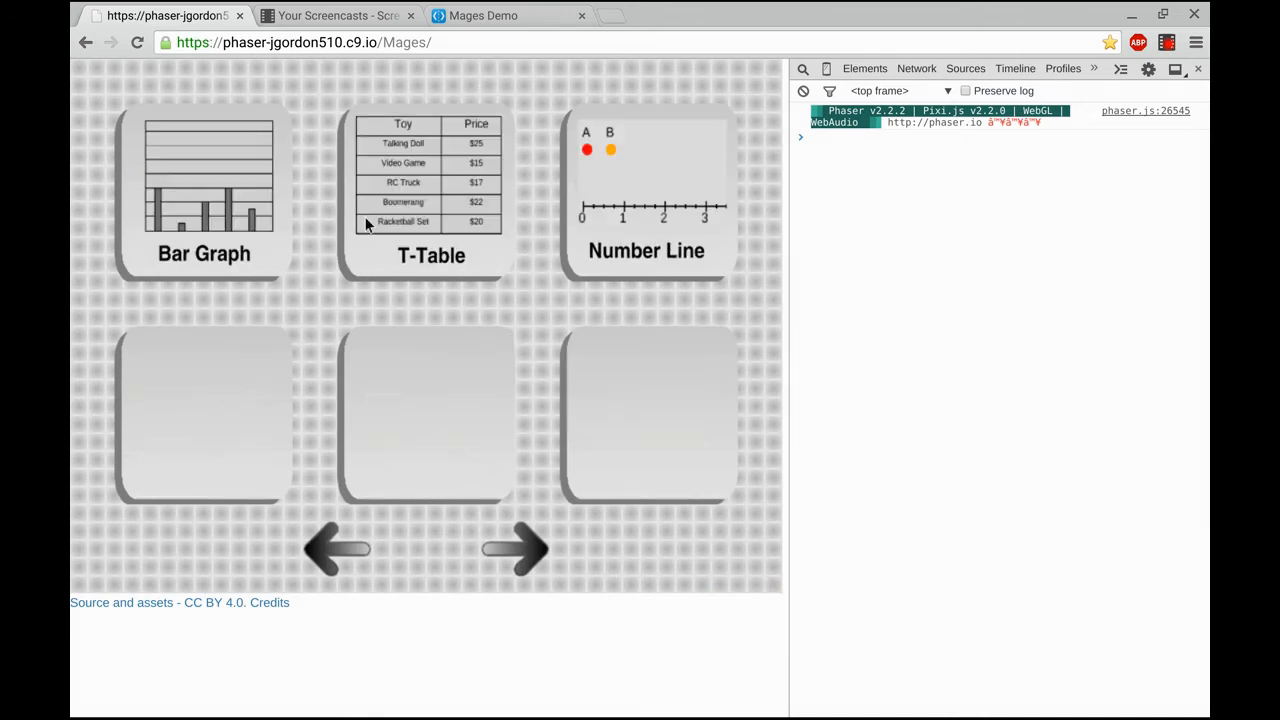
left_click(204, 190)
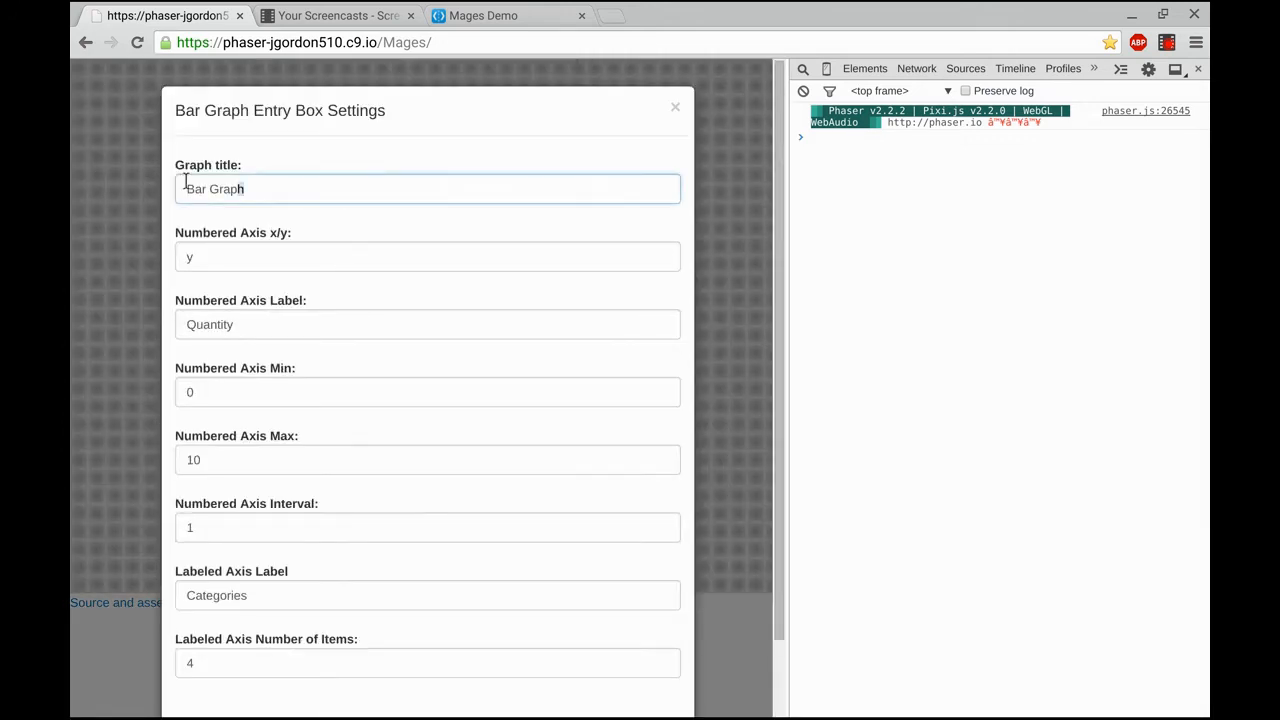
type("Ca")
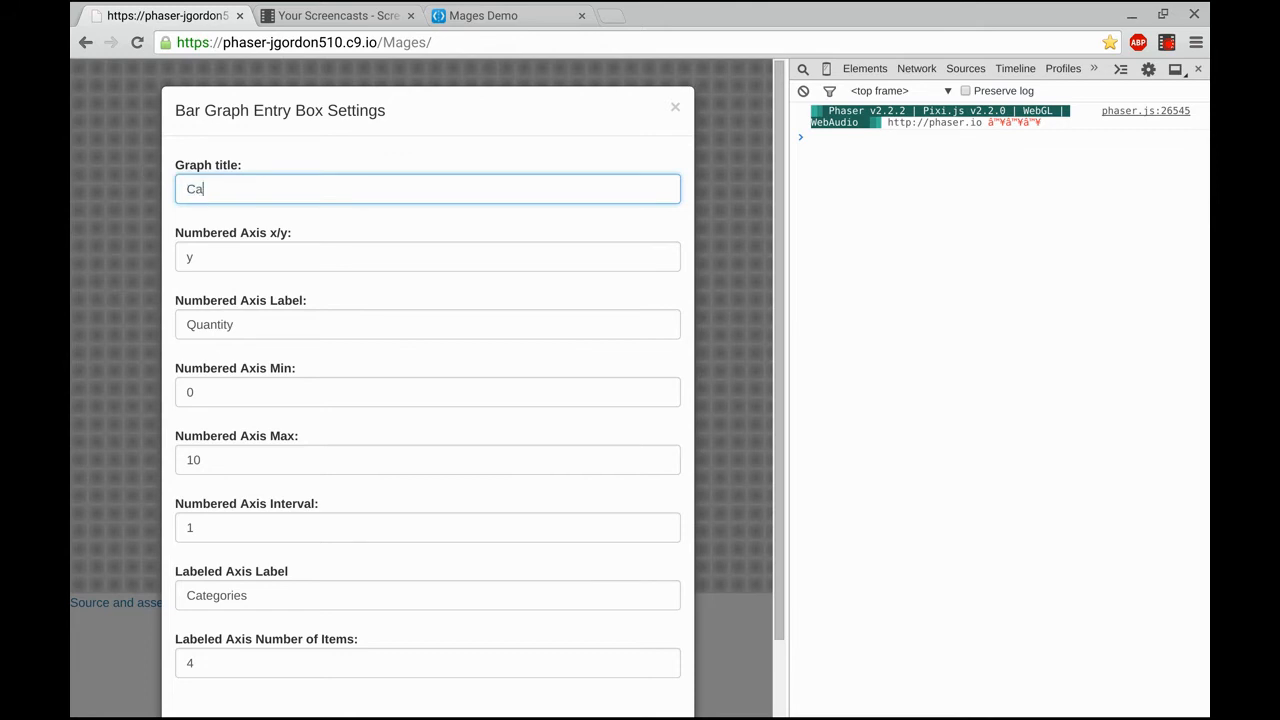
type("ns")
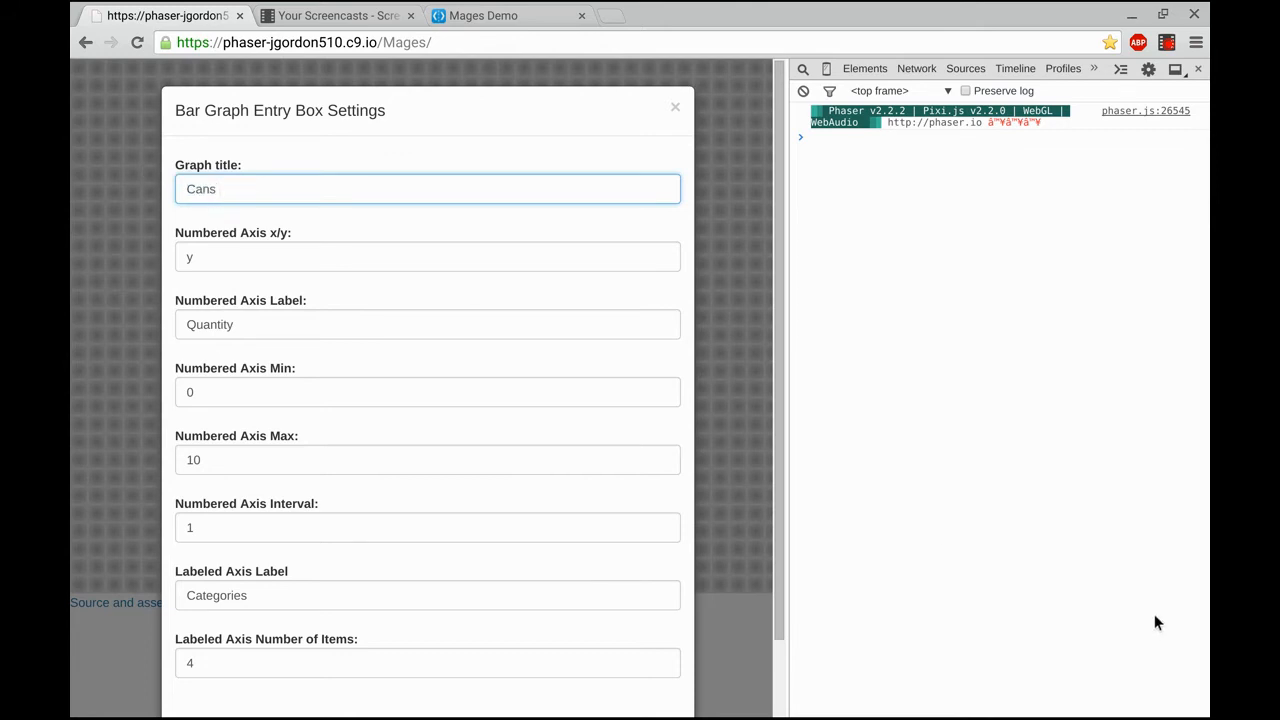
mouse_move(324, 192)
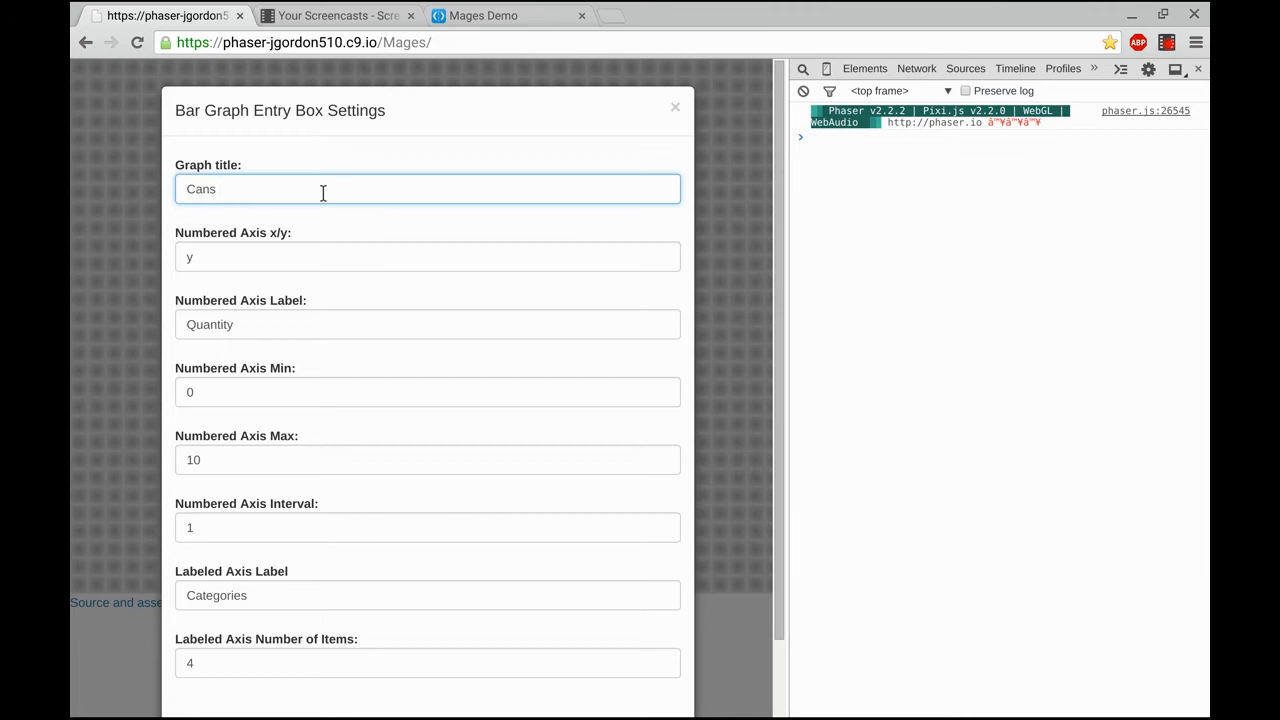
type("Collect")
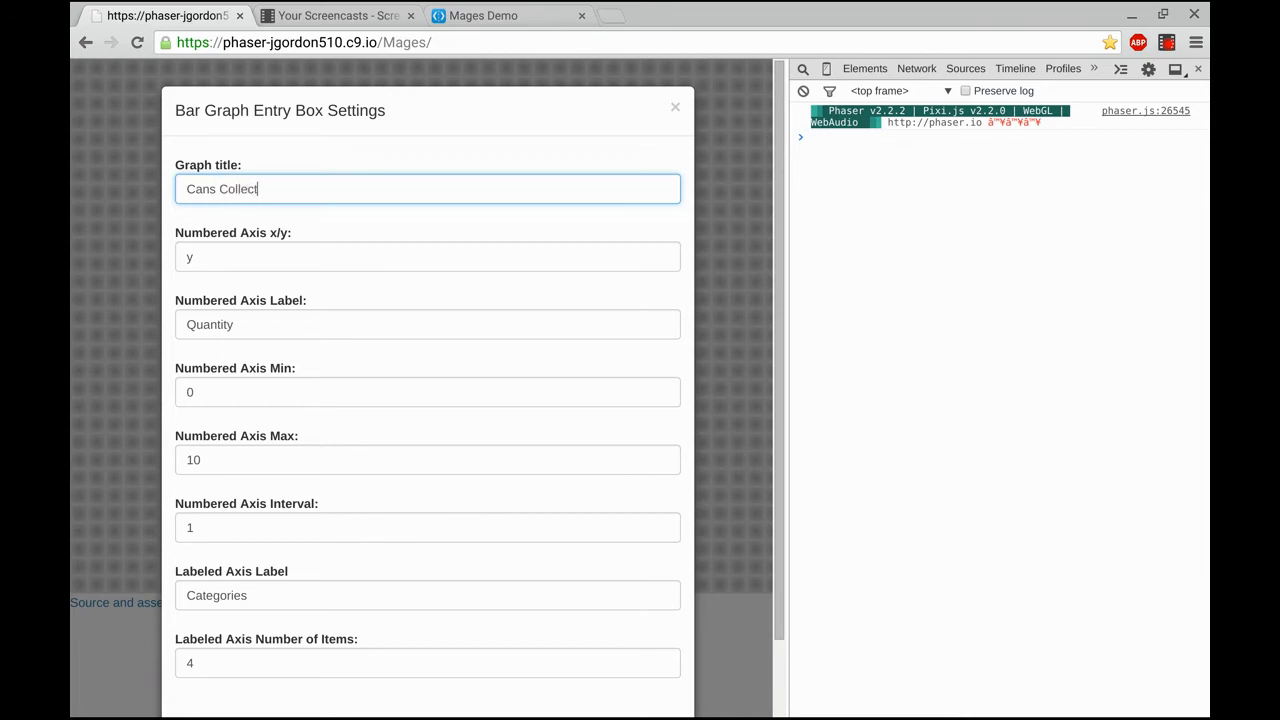
Step: Set the numbered axis label to Cans, maximum 300 and interval 50
left_click(428, 256)
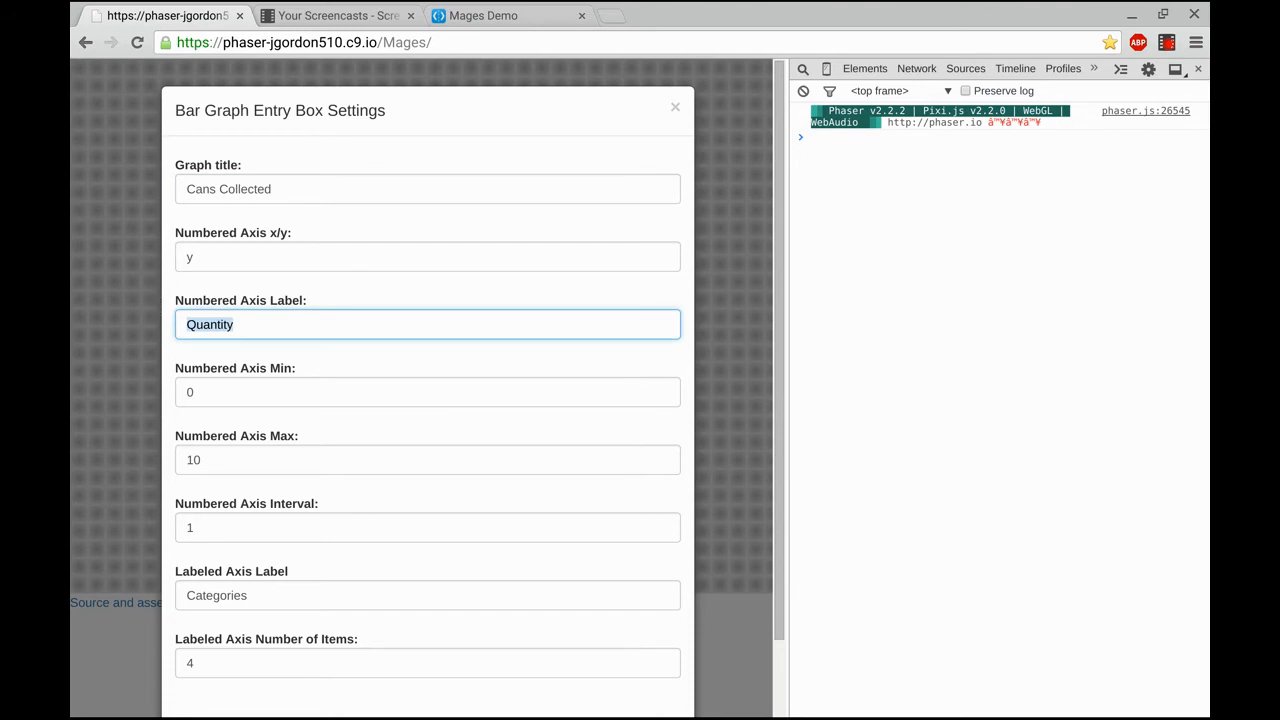
type("Cans")
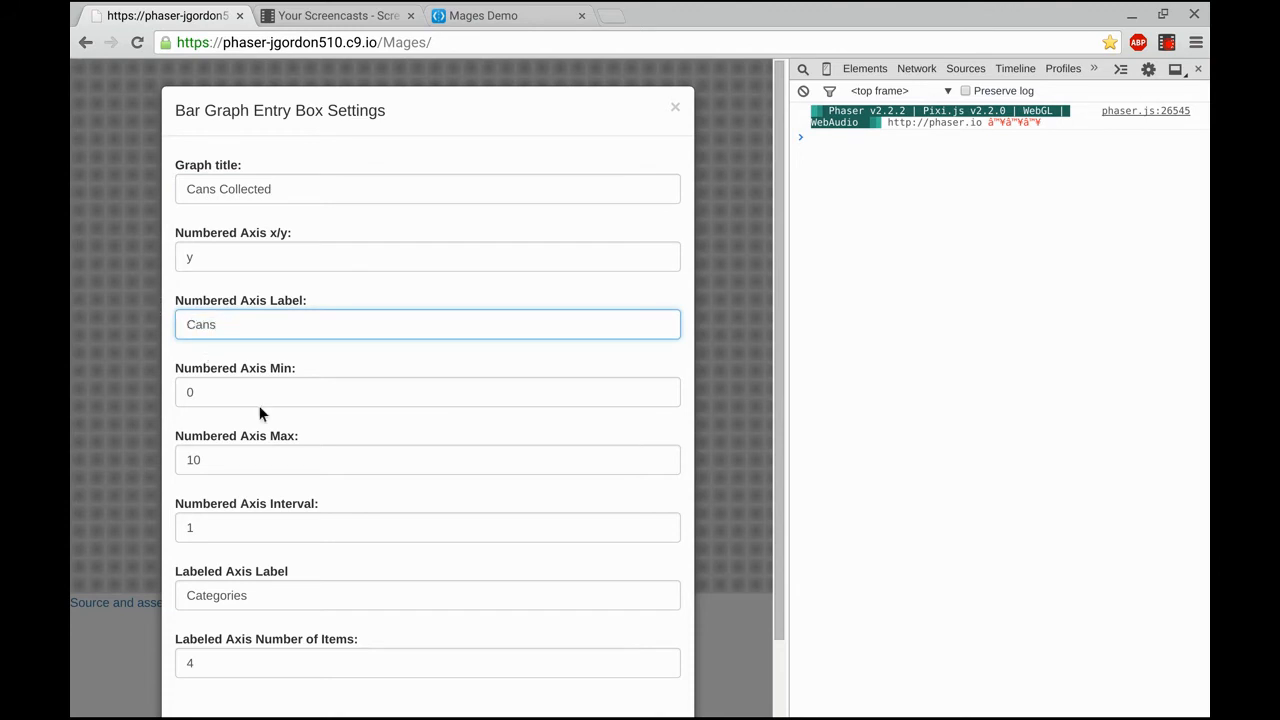
left_click(428, 458)
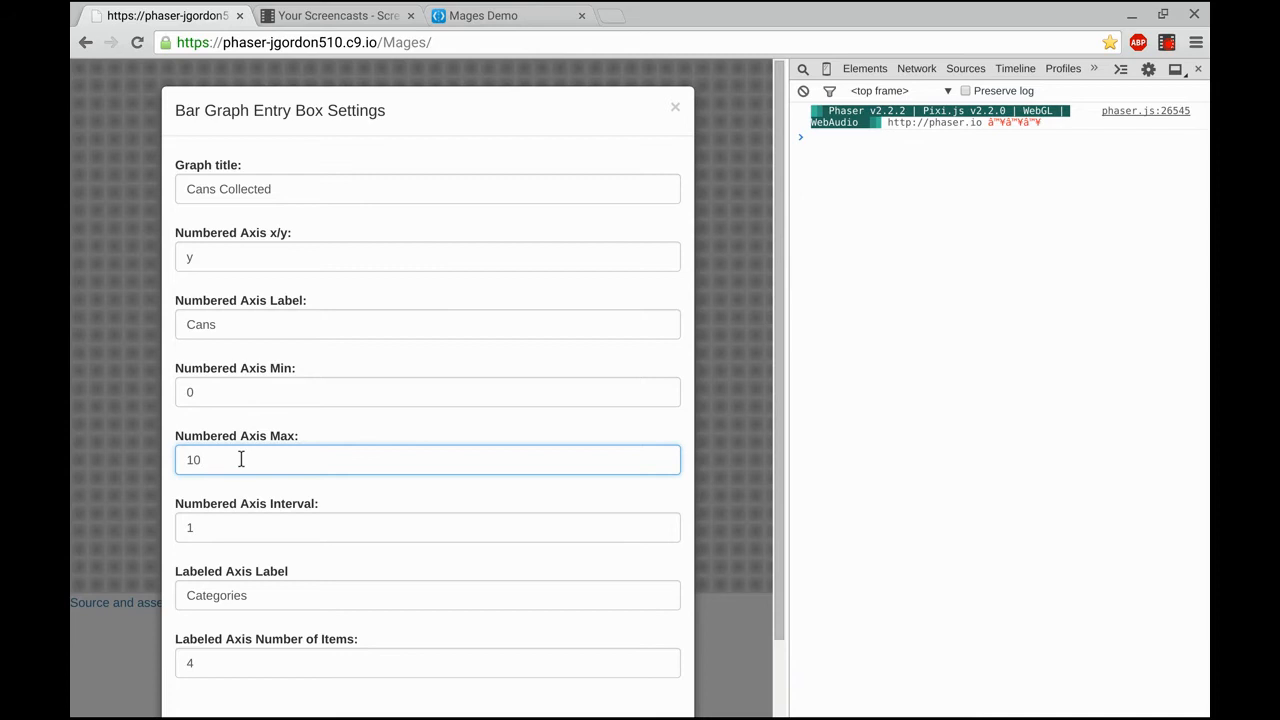
type("300")
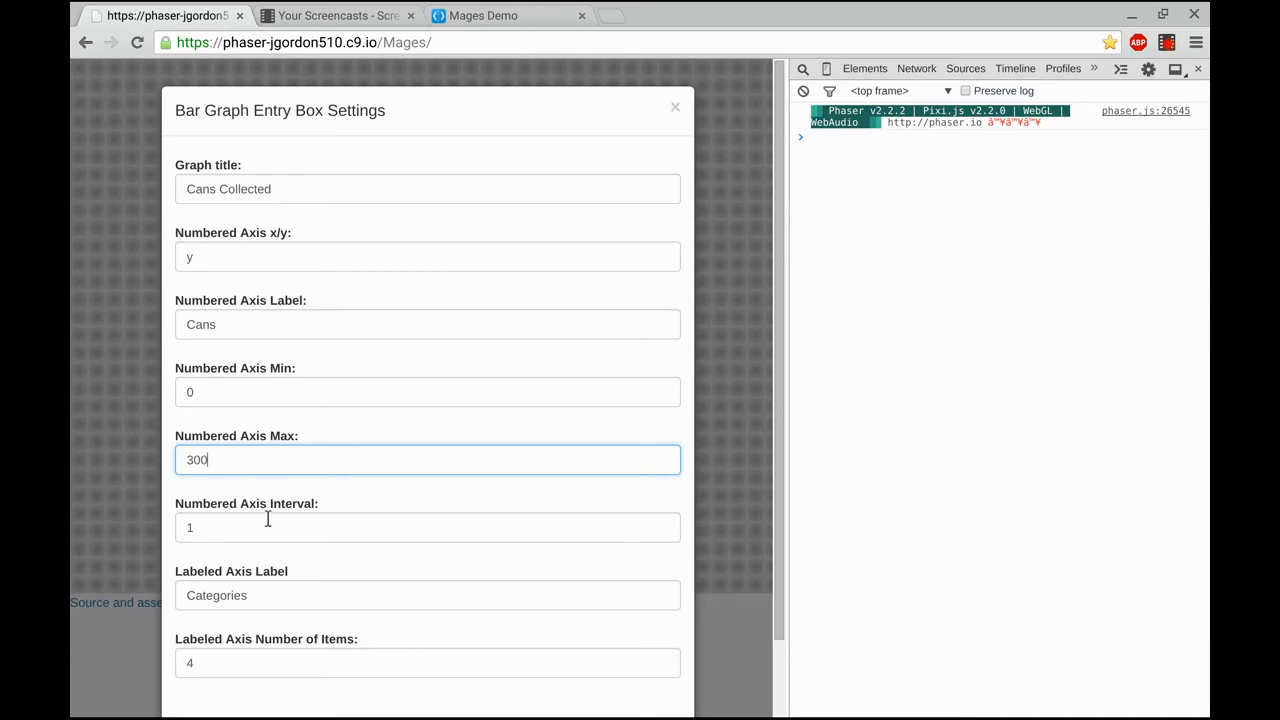
left_click(428, 528)
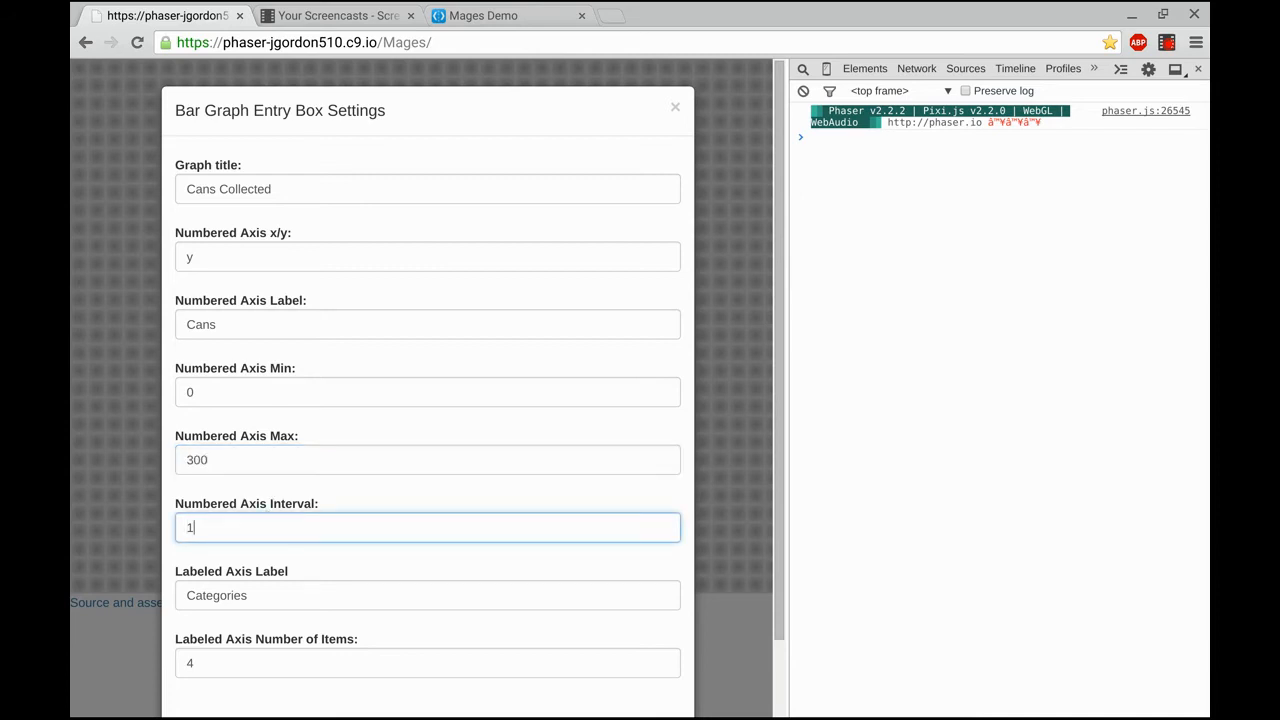
type("50")
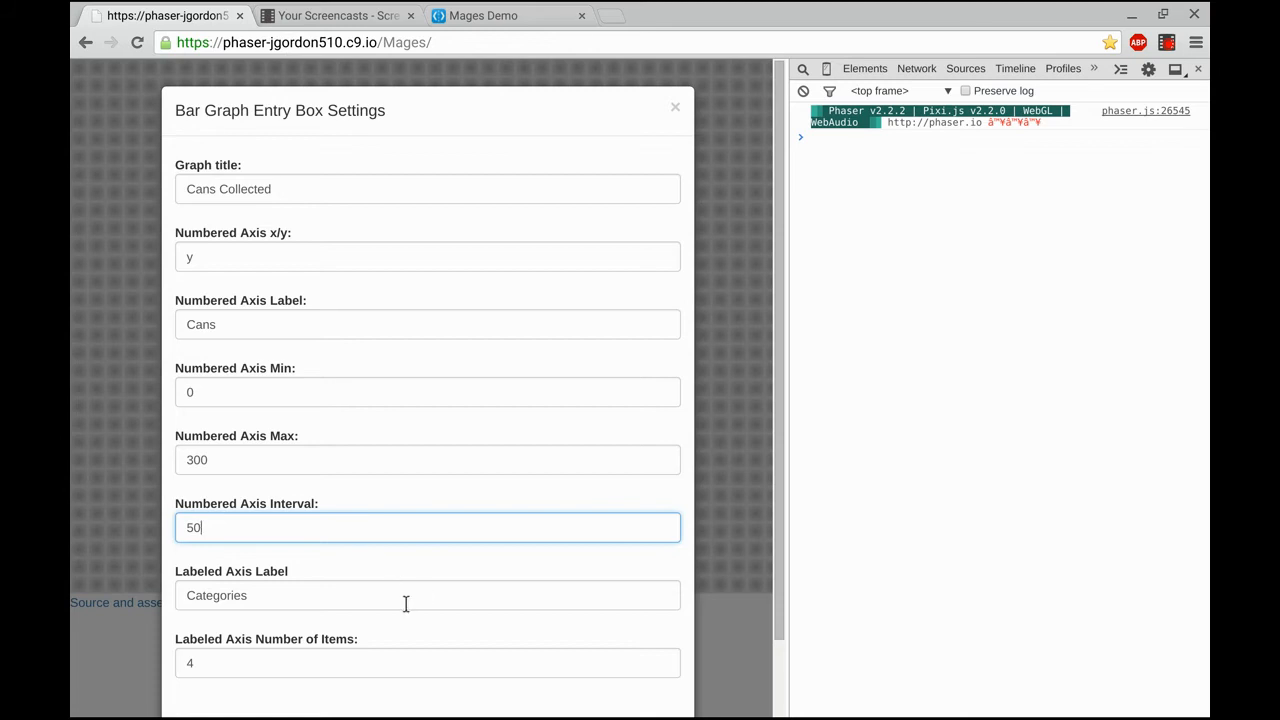
Step: Set the labeled axis to Class with five items and save the bar graph
left_click(428, 596)
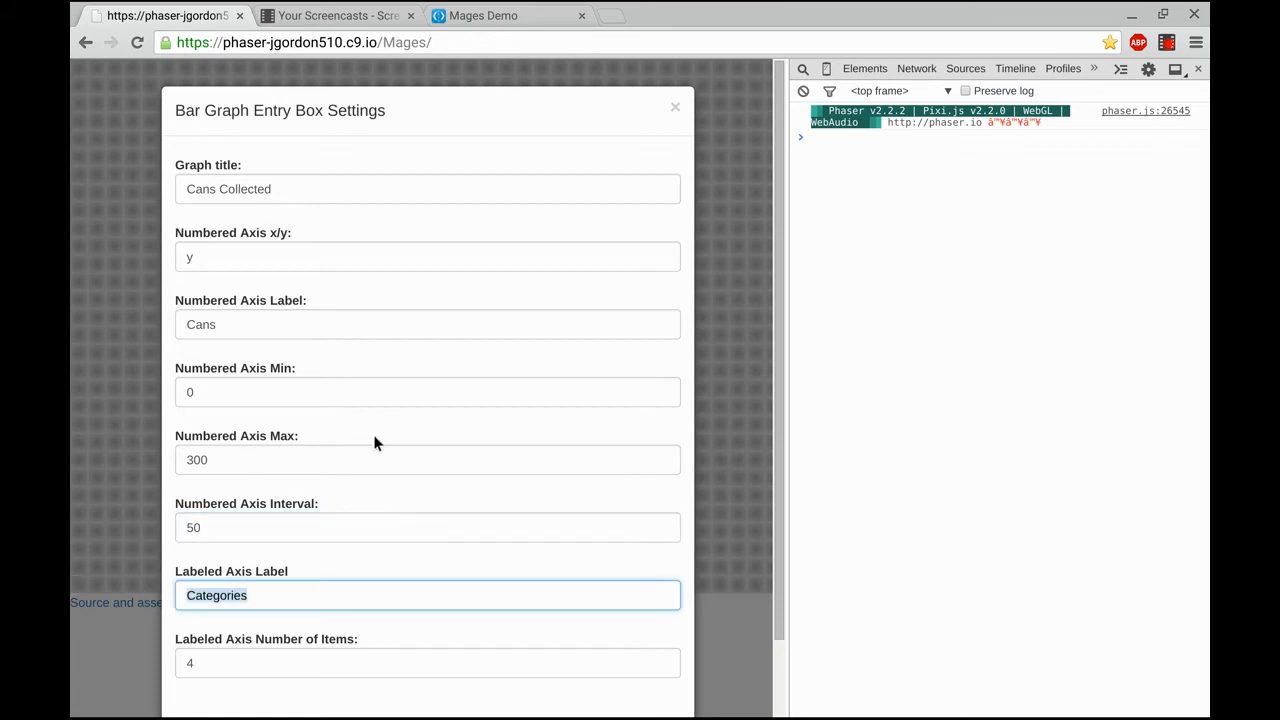
type("Class")
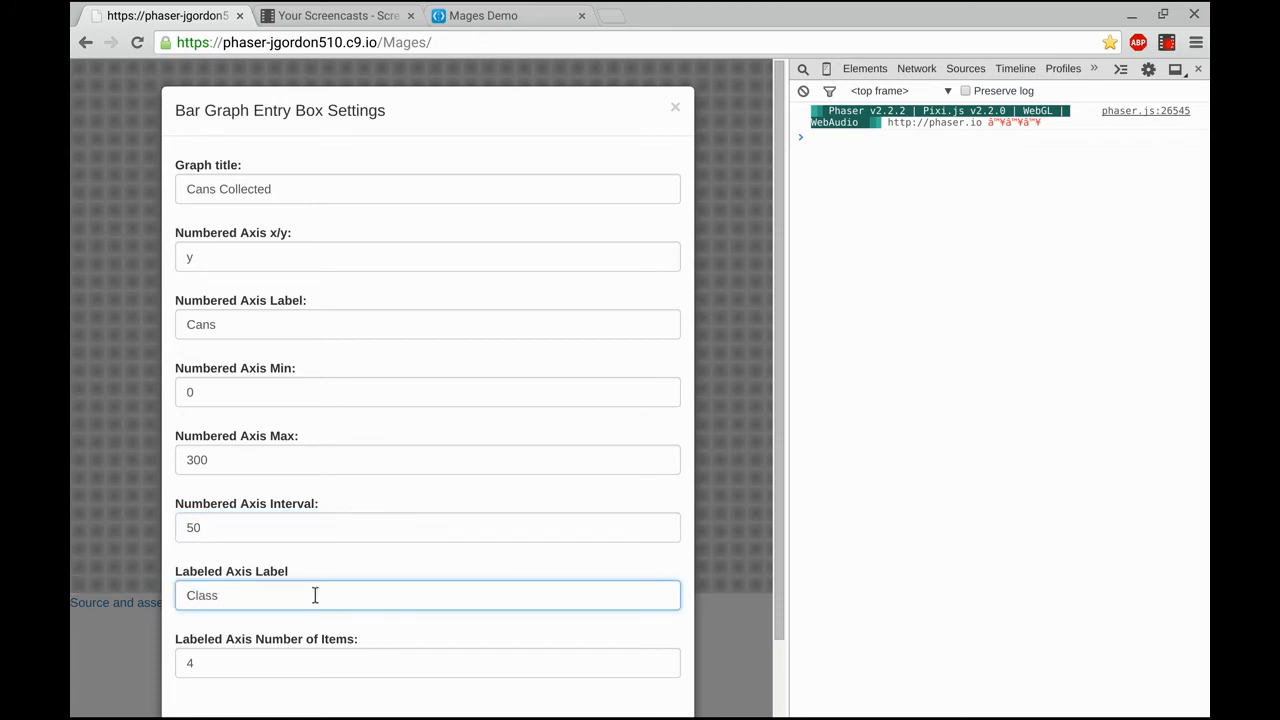
left_click(428, 662)
type("5")
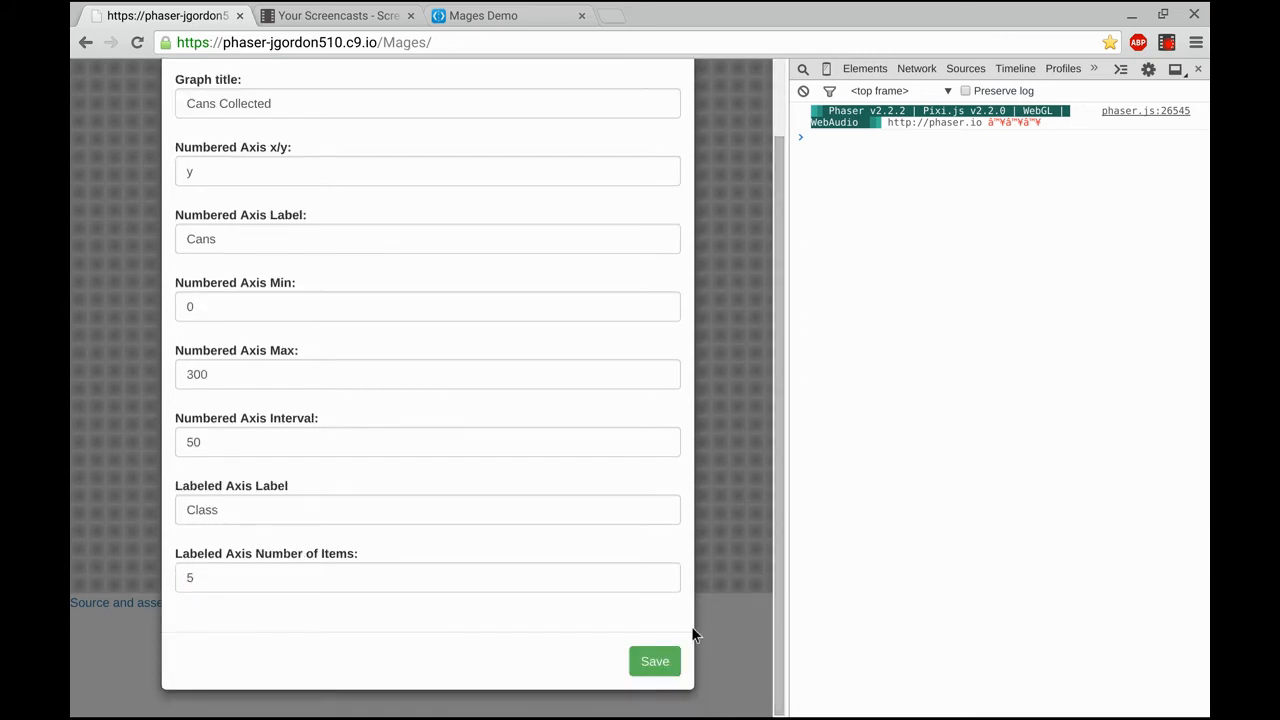
left_click(654, 660)
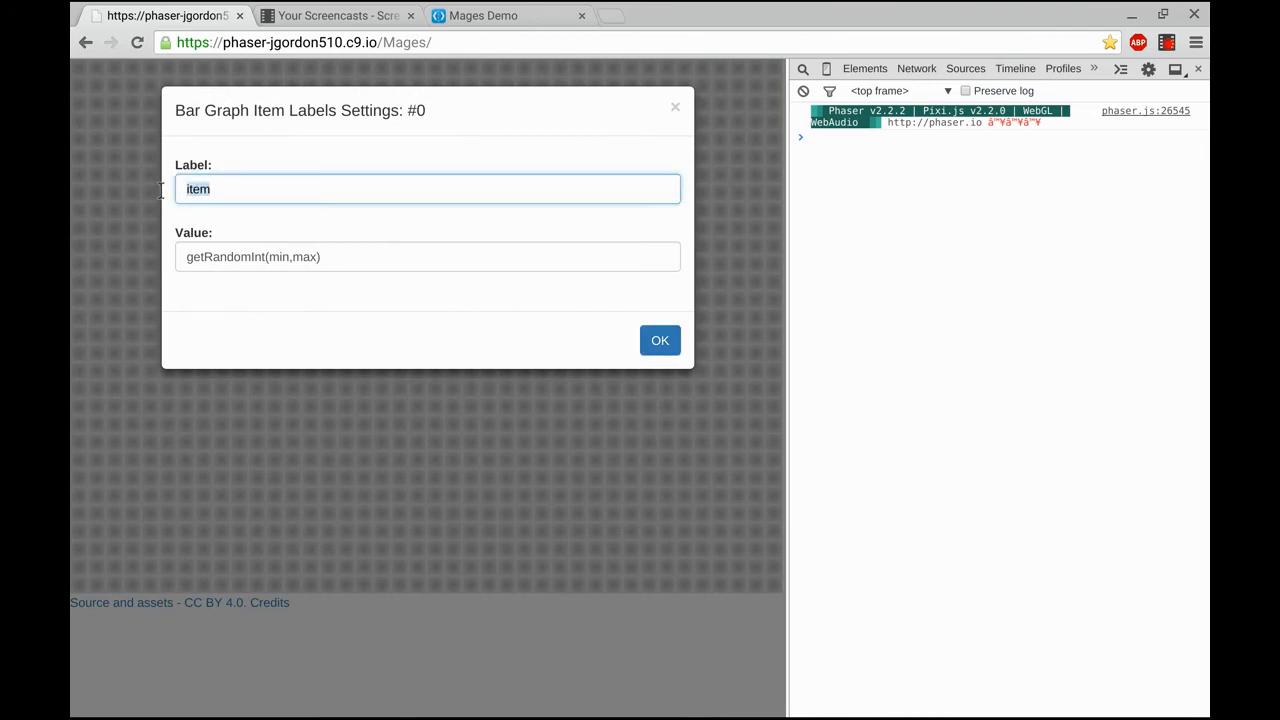
Step: Label the first bar items Cantor, Dreyfus and Columbus with random values
type("Cantor")
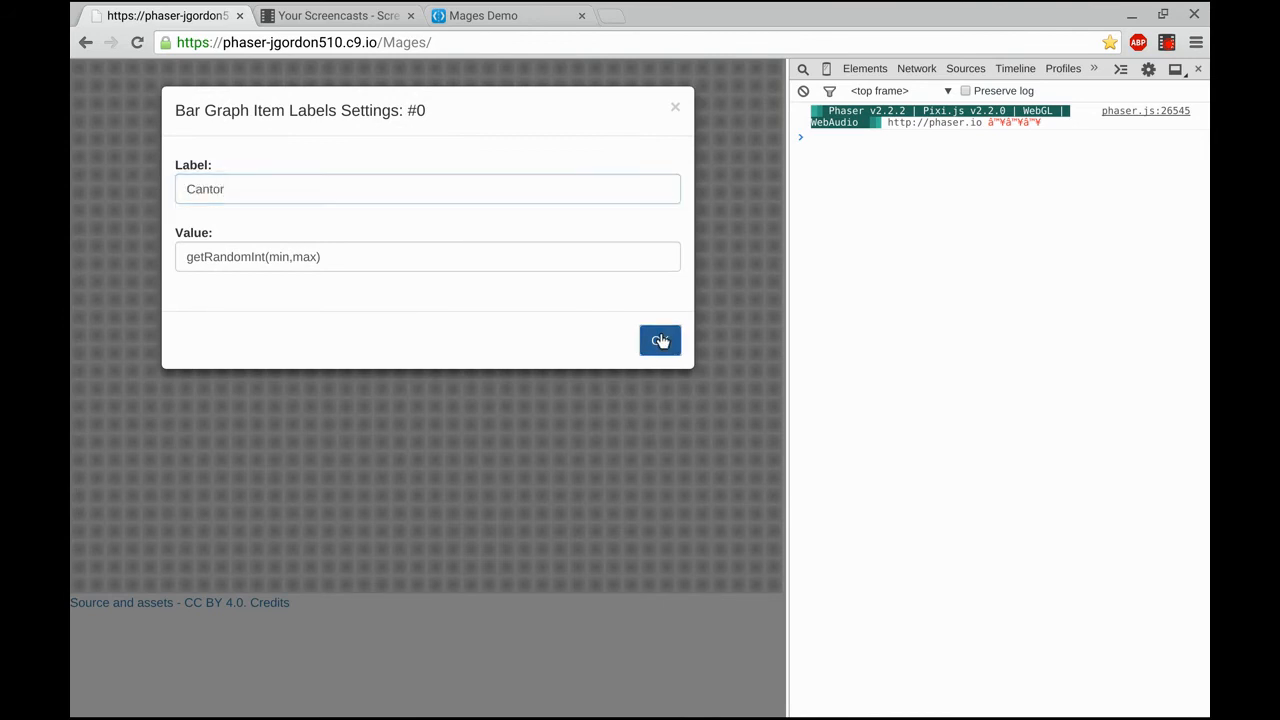
left_click(660, 340)
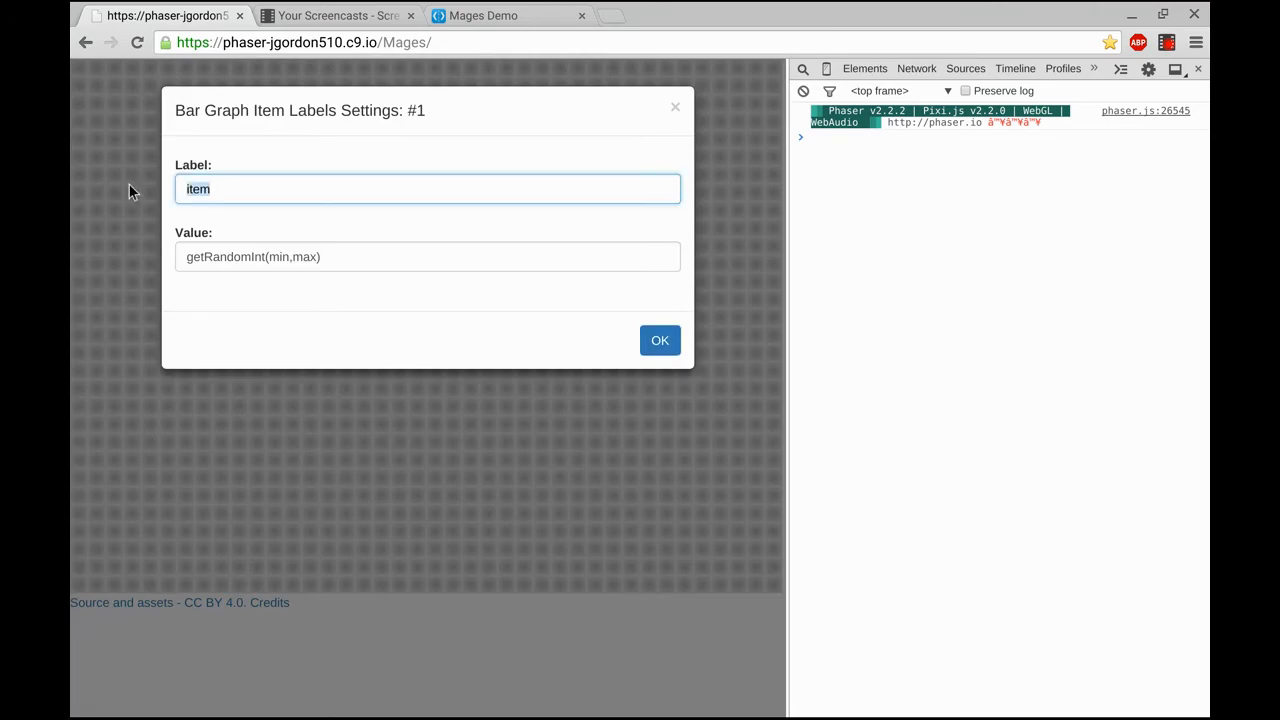
type("Dreyfus")
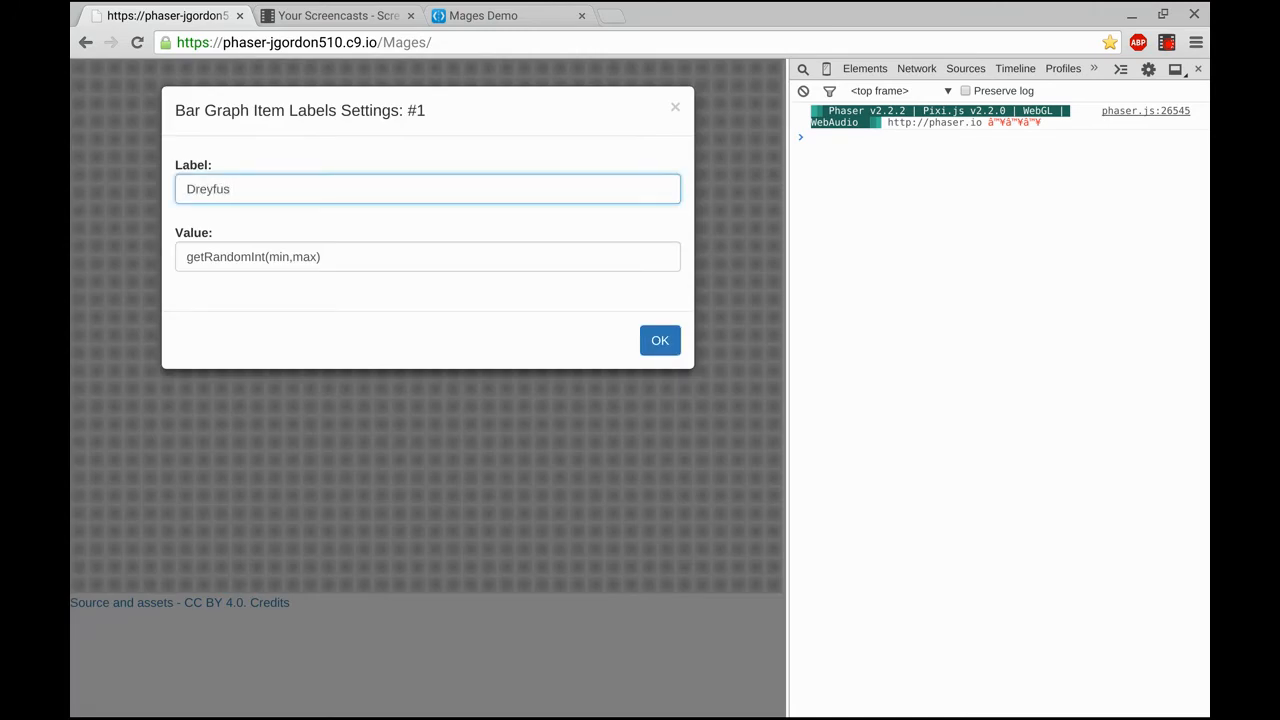
left_click(660, 340)
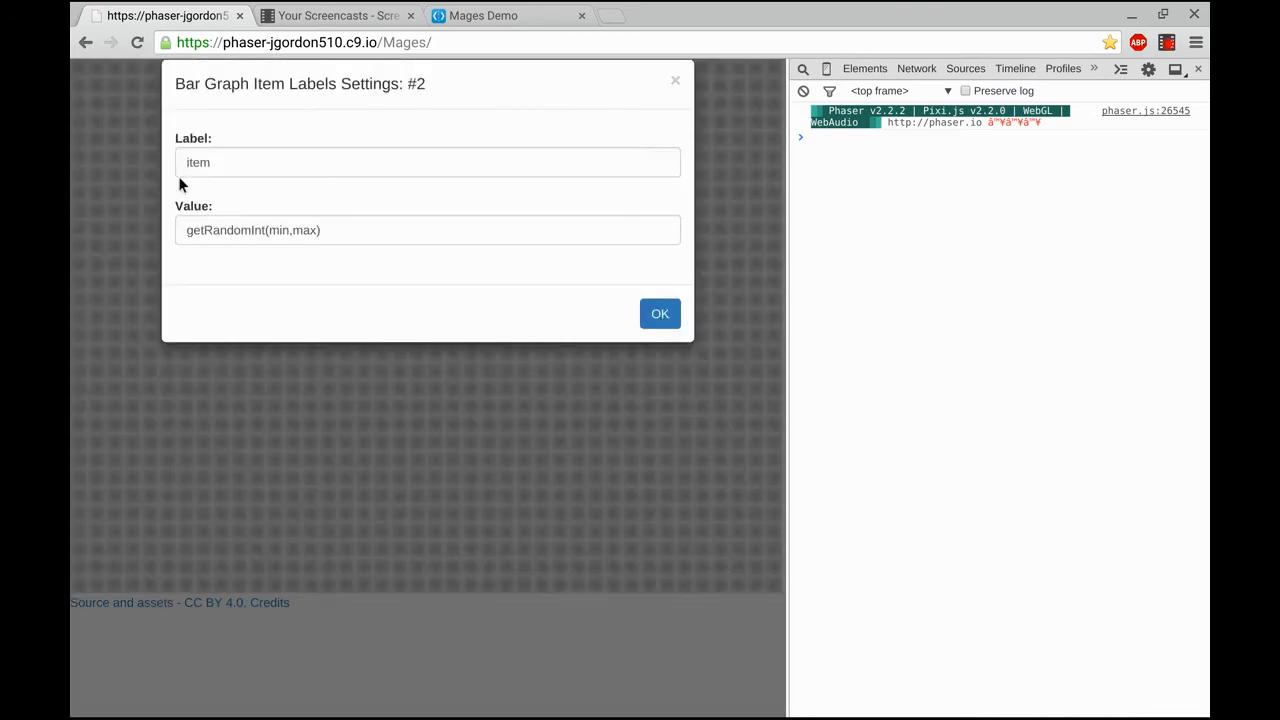
type("Columbus")
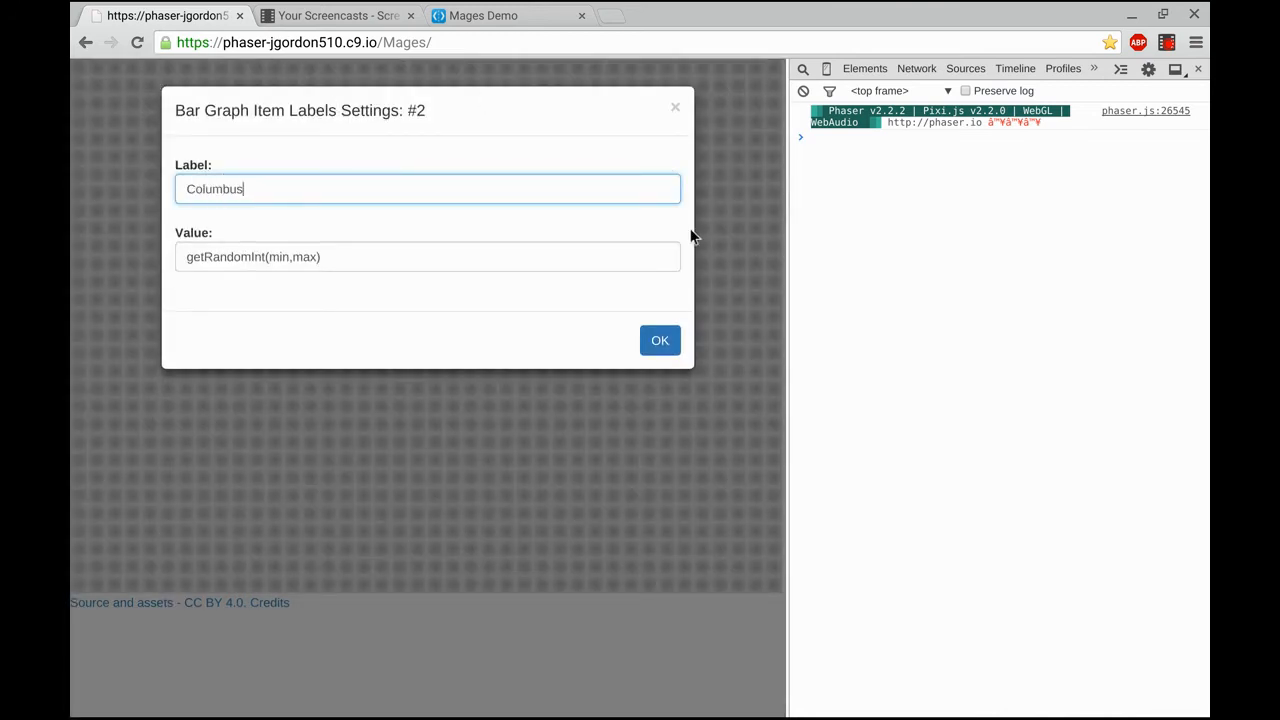
left_click(660, 340)
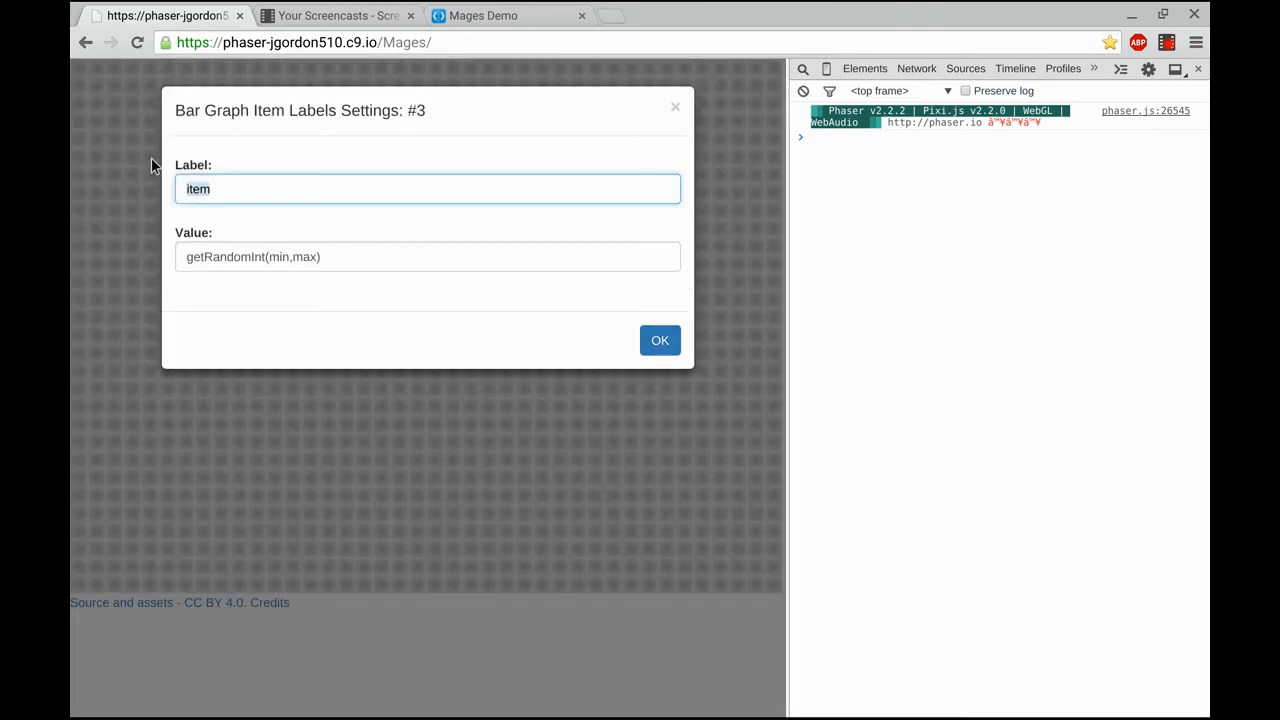
Step: Label the remaining bar items Cantor and Reed
type("Cantor")
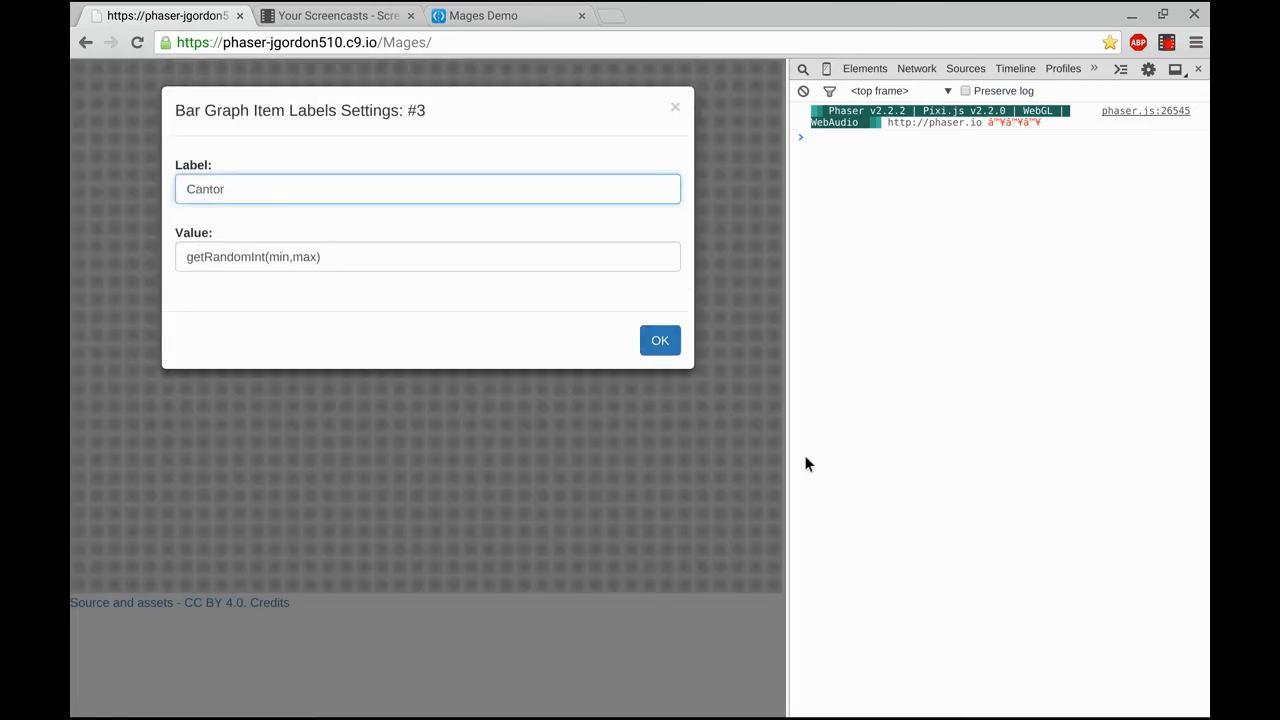
left_click(660, 340)
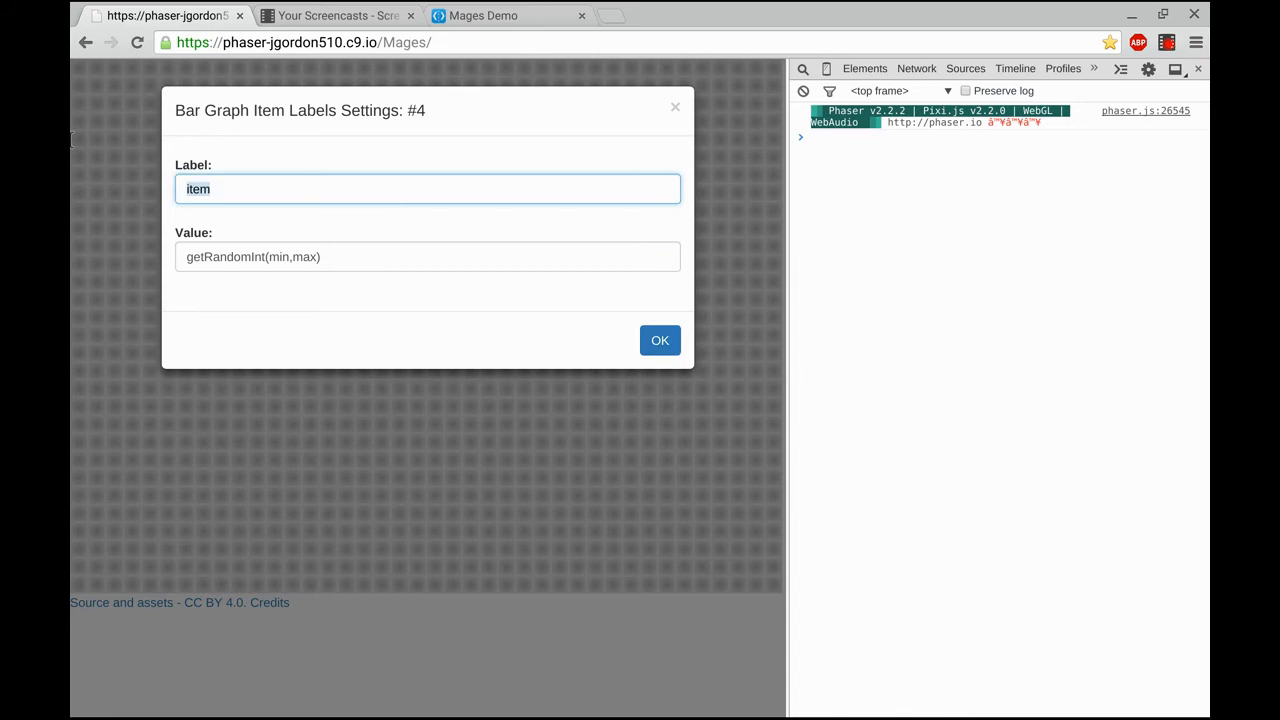
type("Reed")
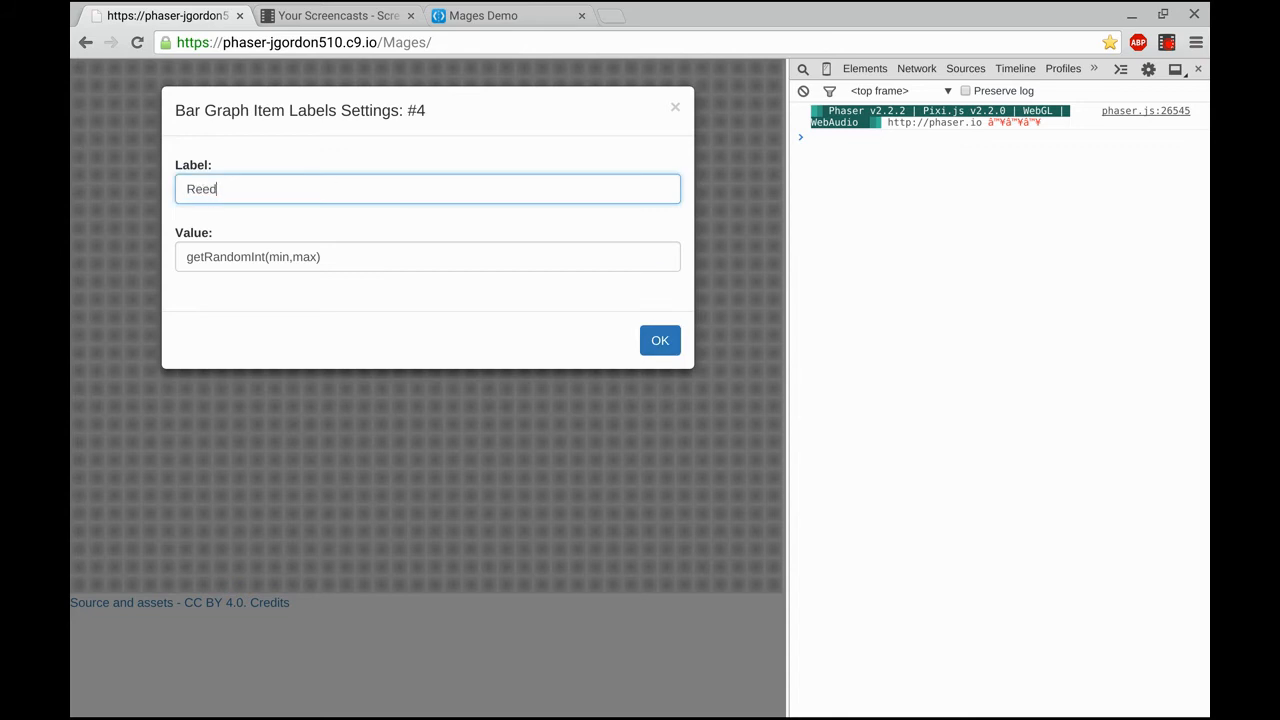
left_click(660, 340)
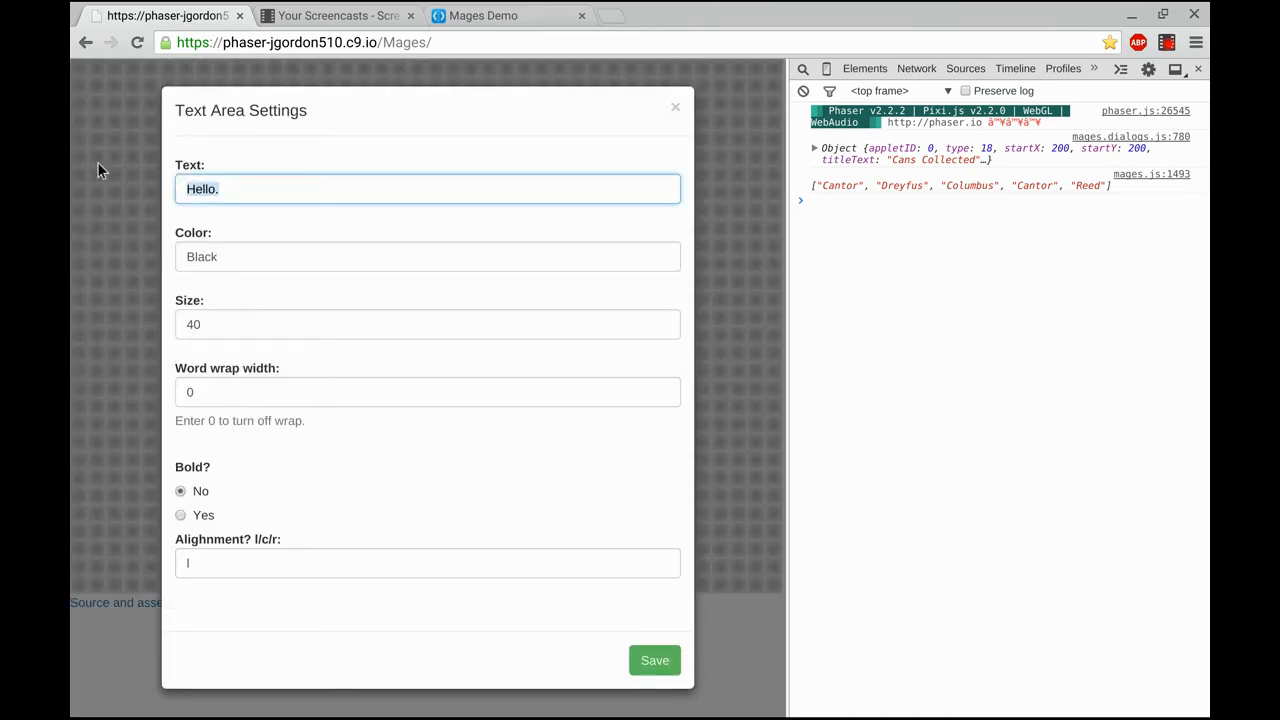
Step: Add the question 'Which teacher's class collected the most cans of all?' at size 24
type("Which teache")
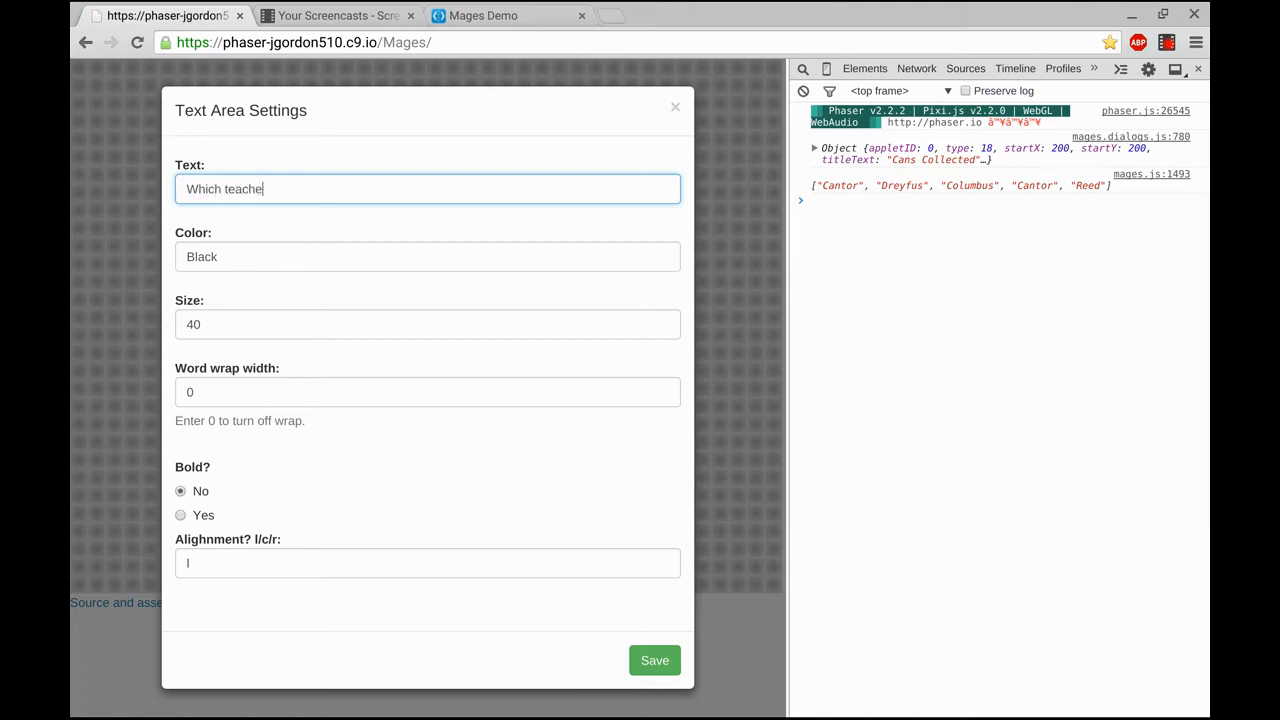
type("r's class col")
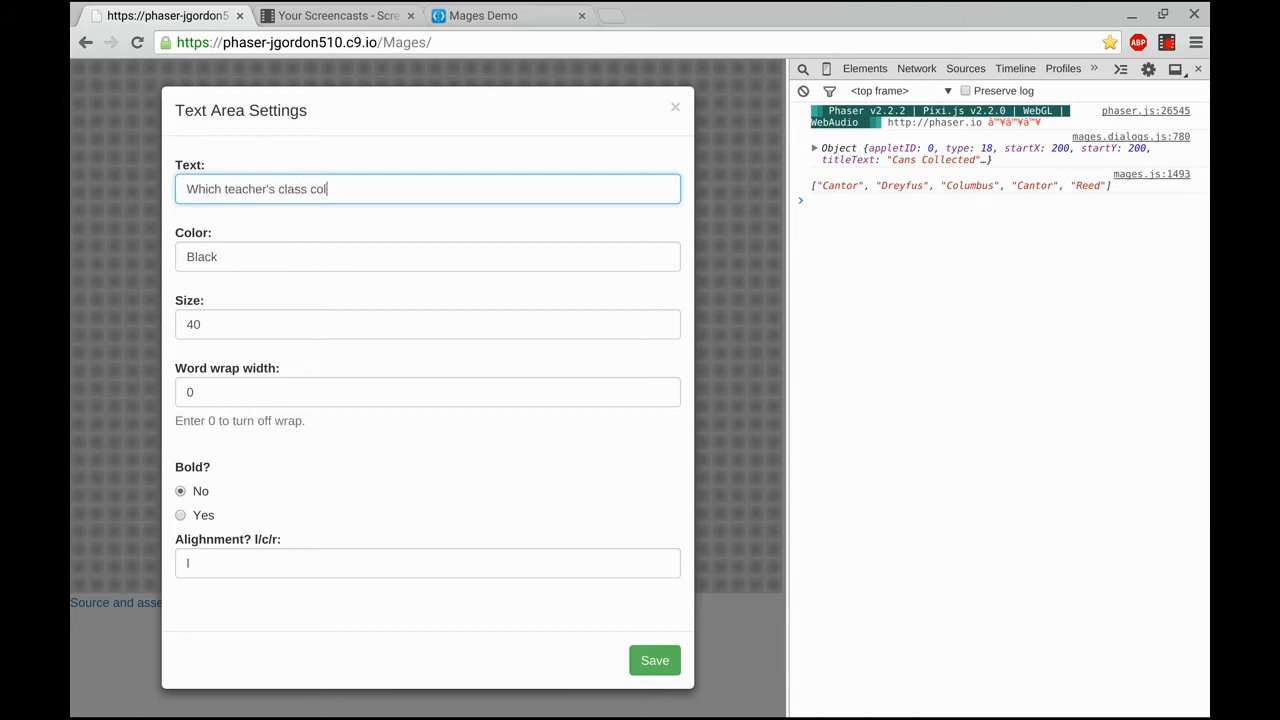
type("el")
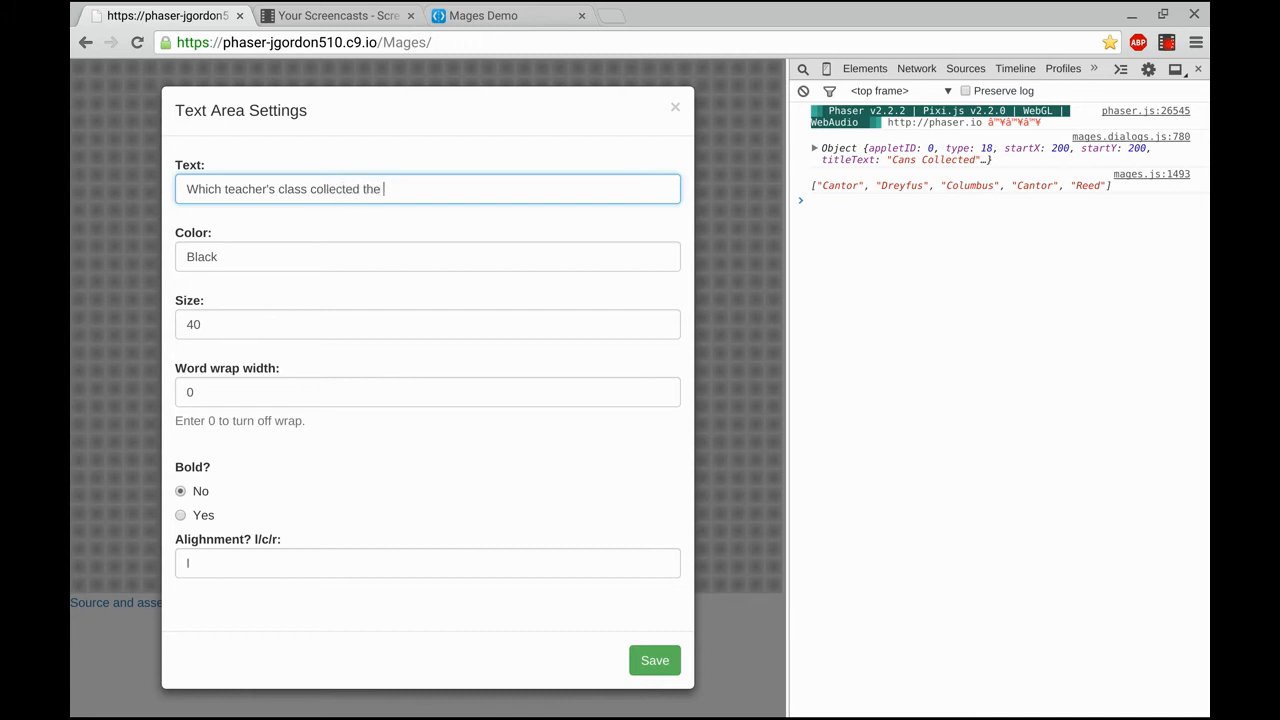
type("most cans of c")
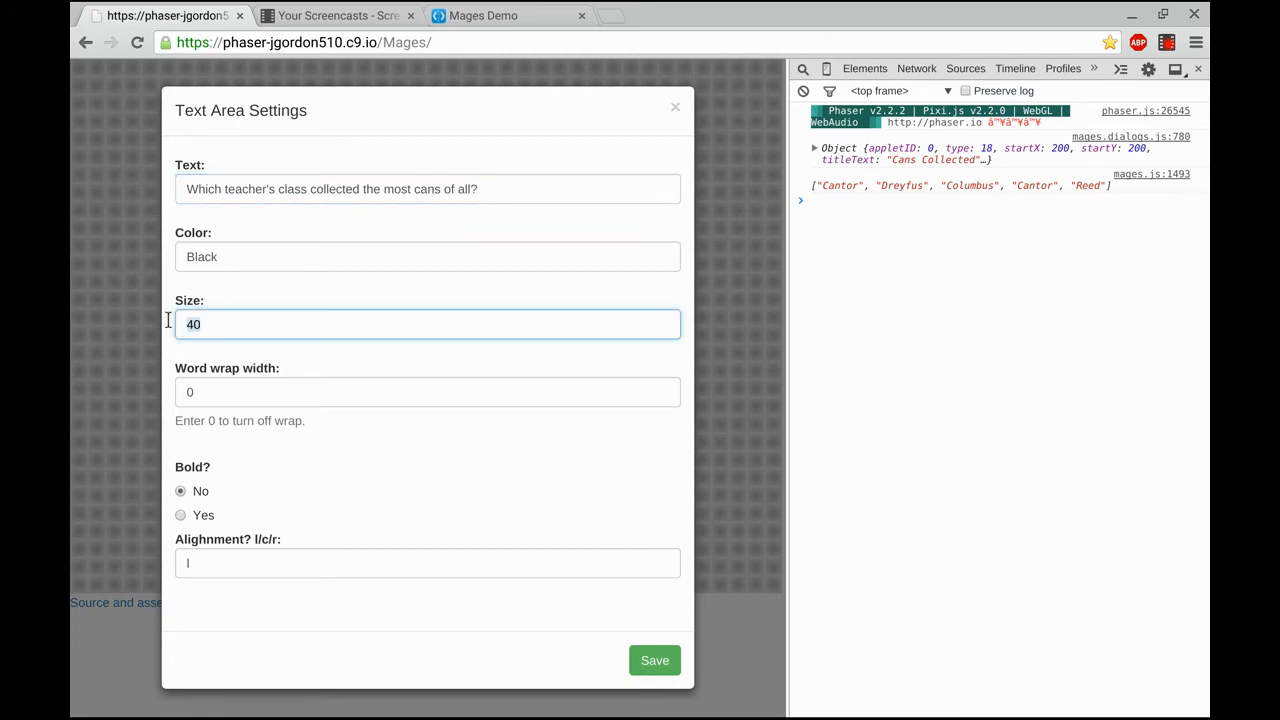
type("24")
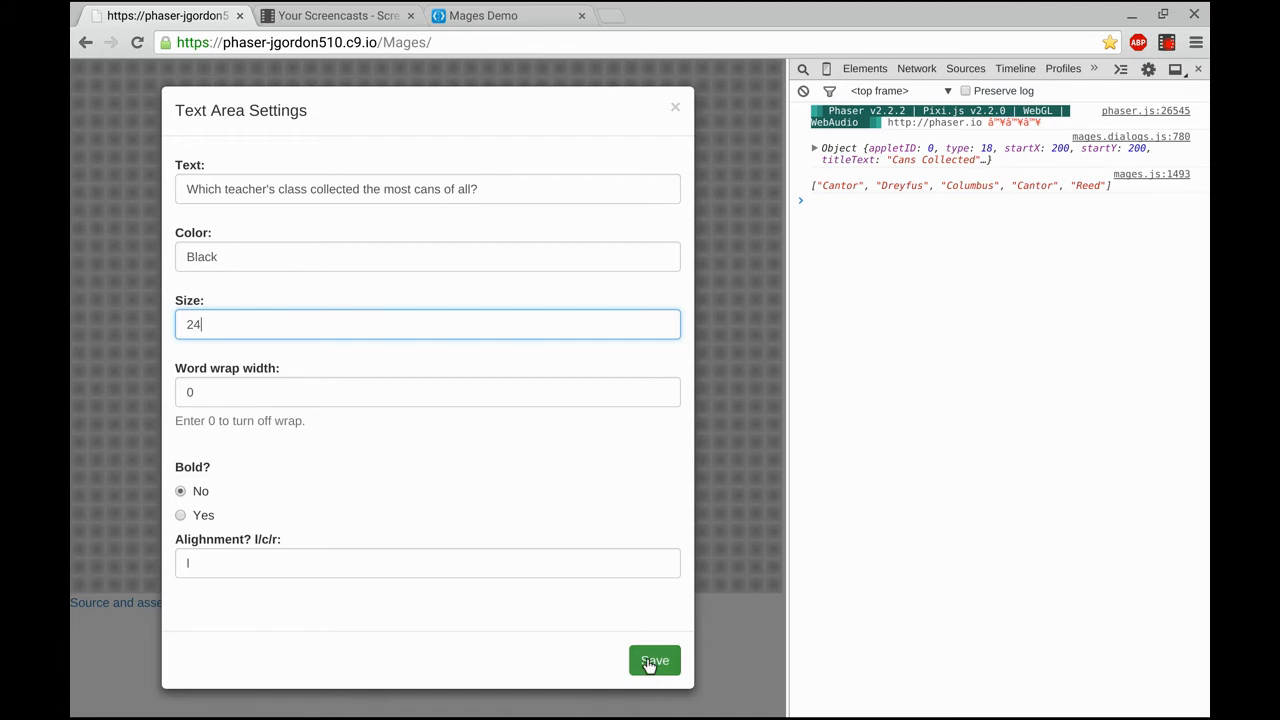
left_click(654, 660)
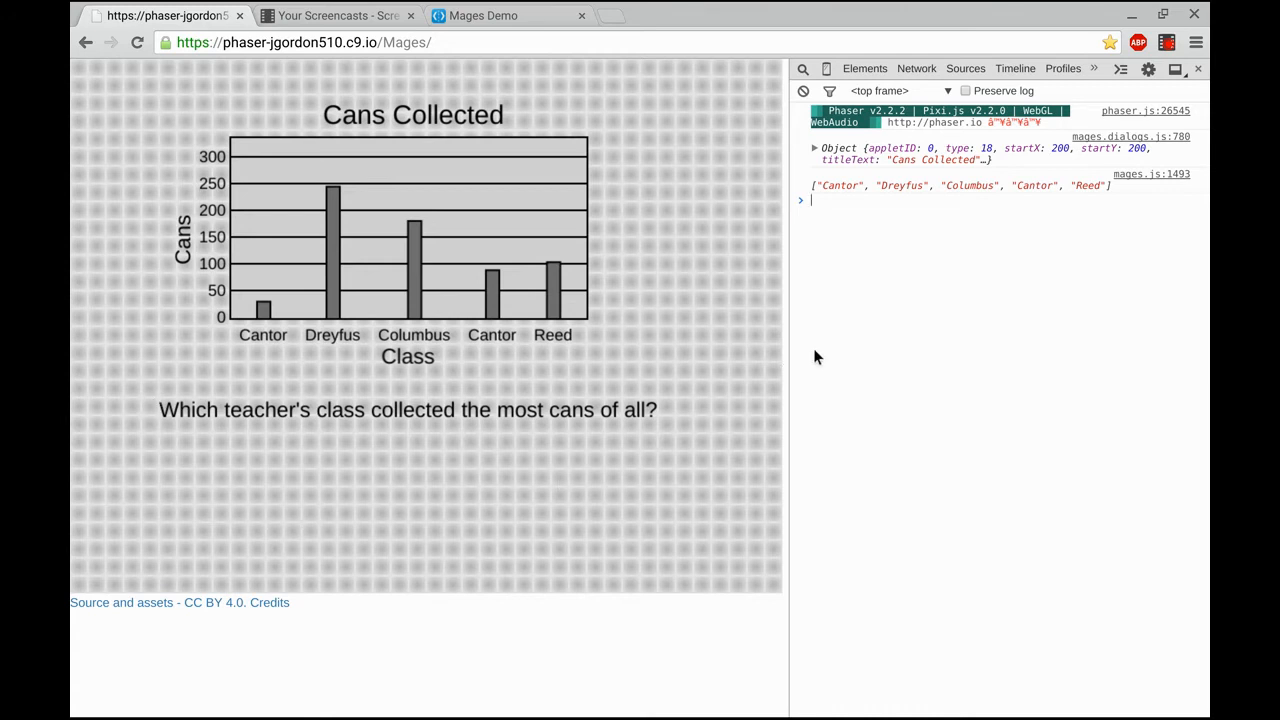
Step: Evaluate barGraph.topSpot() and barGraph.itemList in the console
type("barGraph")
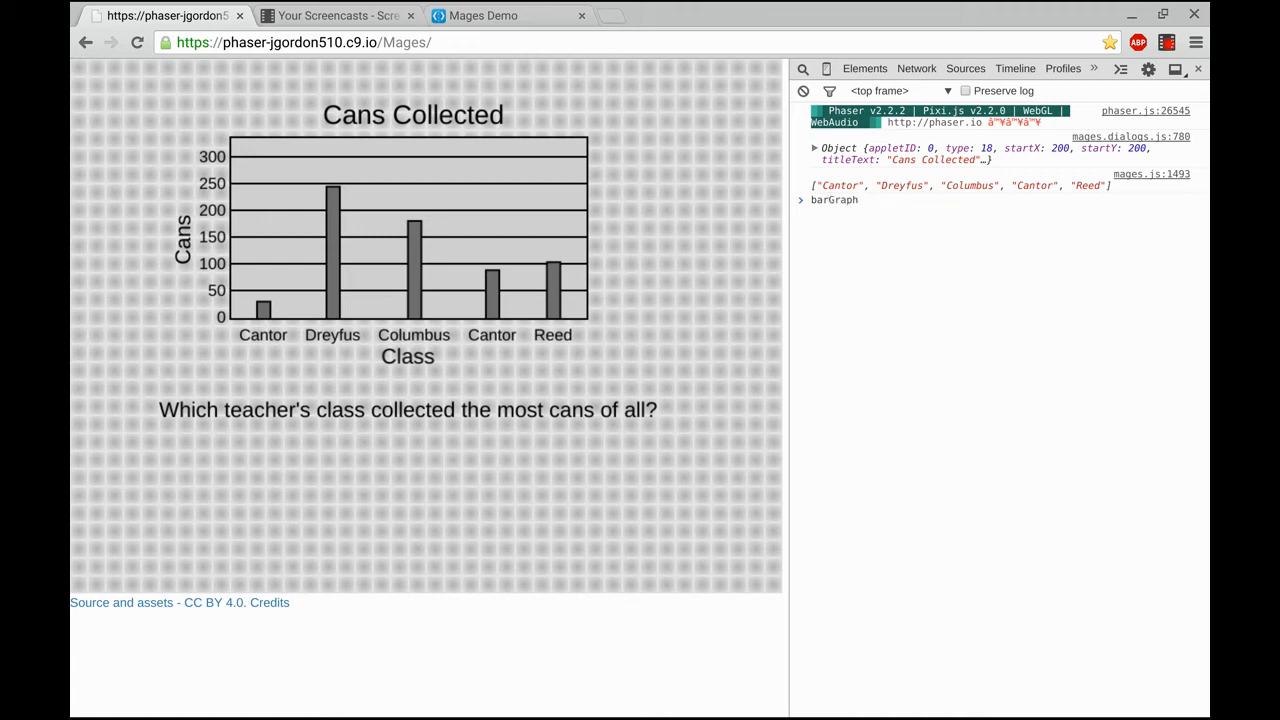
type(".topSpot(")
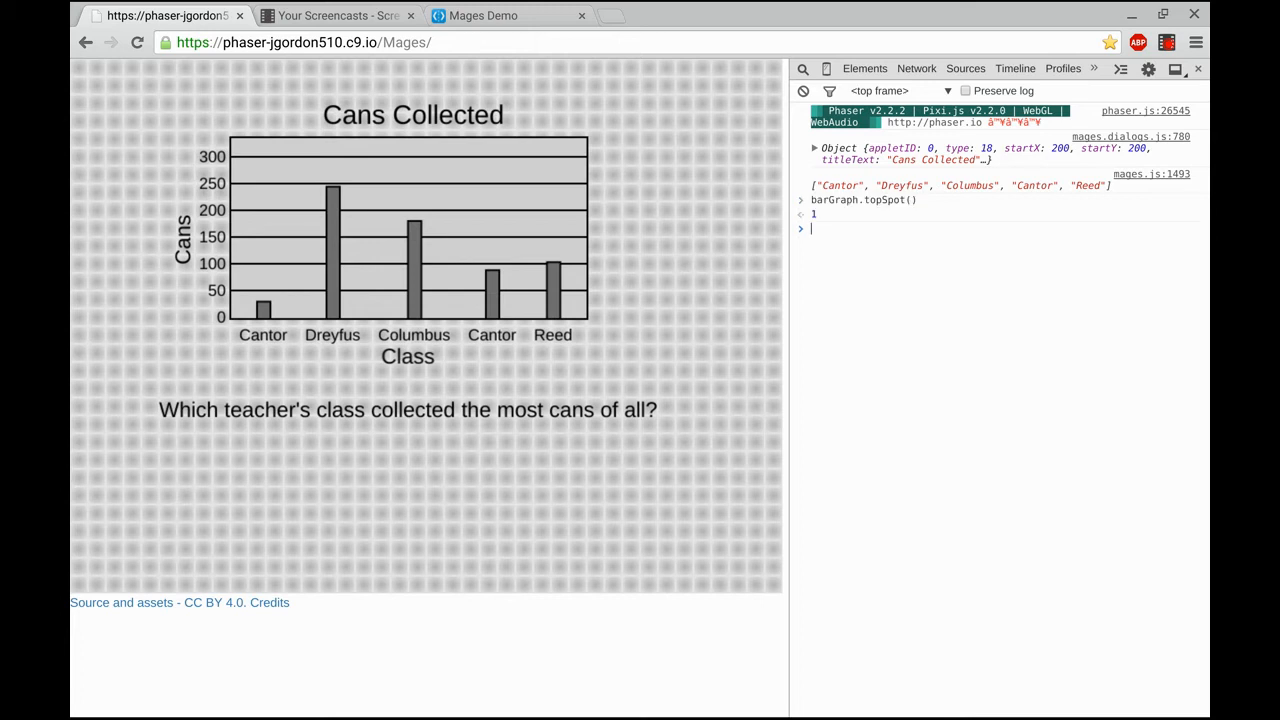
mouse_move(310, 356)
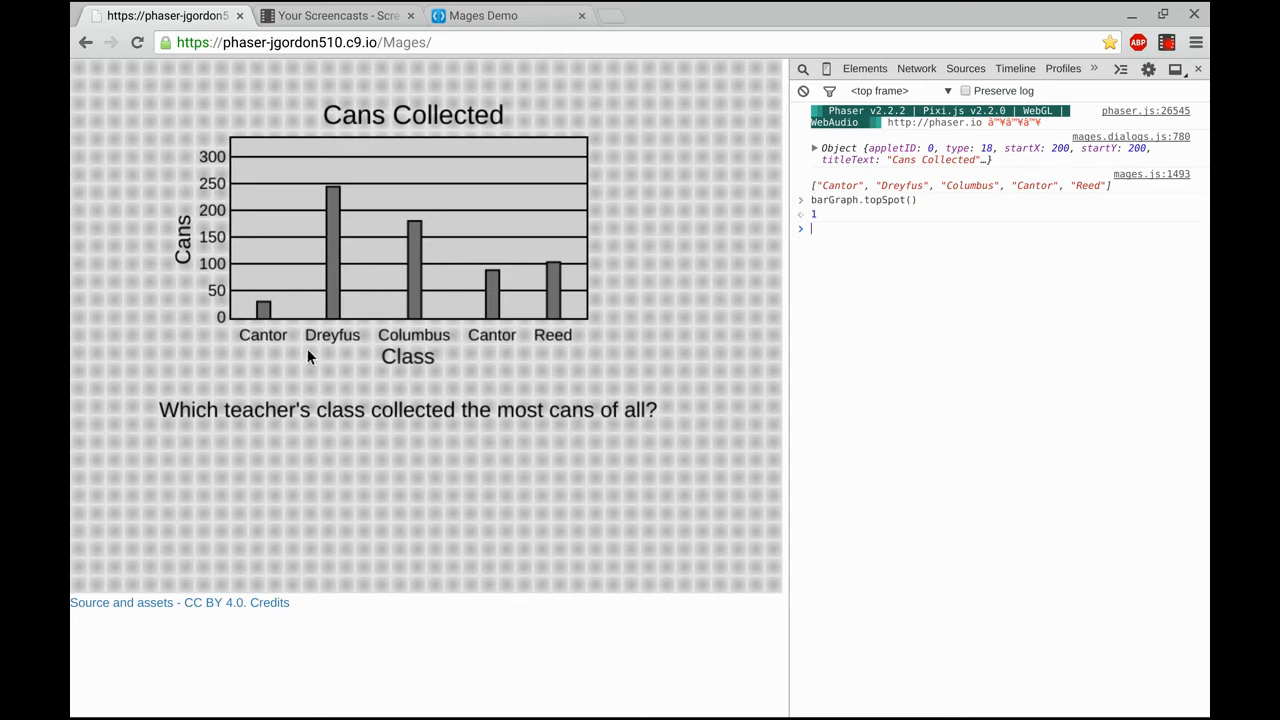
mouse_move(336, 360)
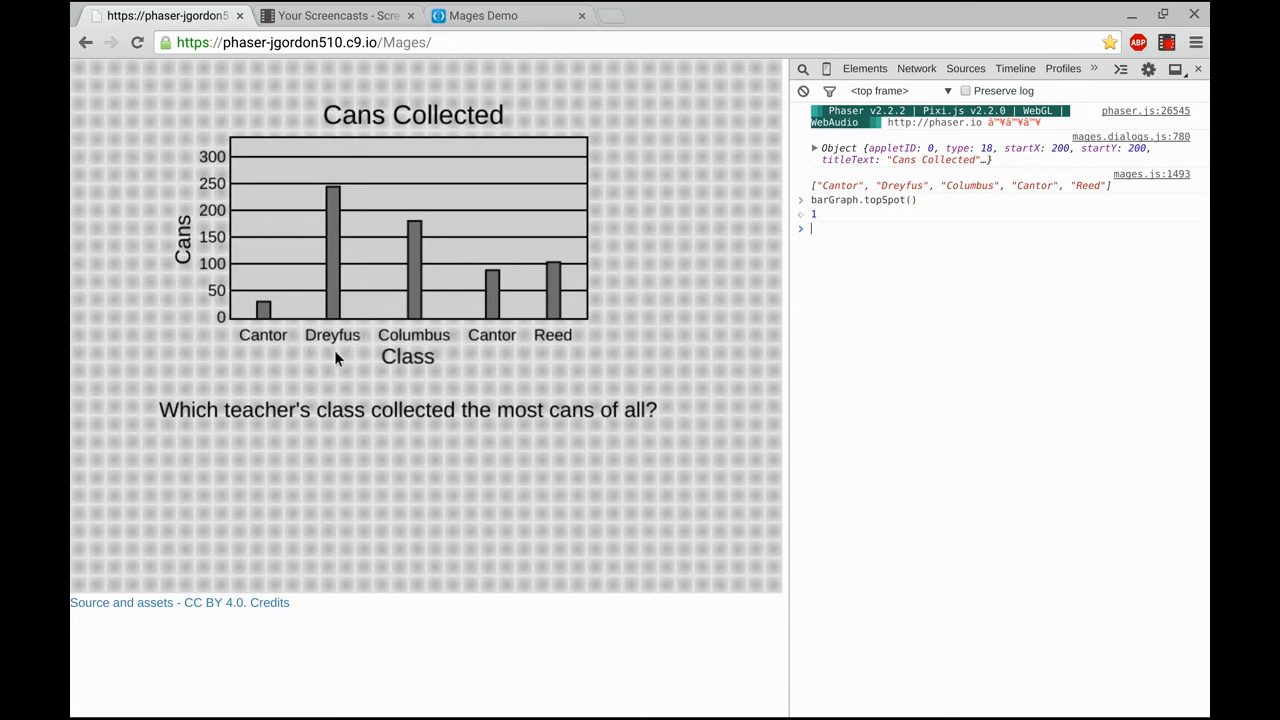
mouse_move(910, 388)
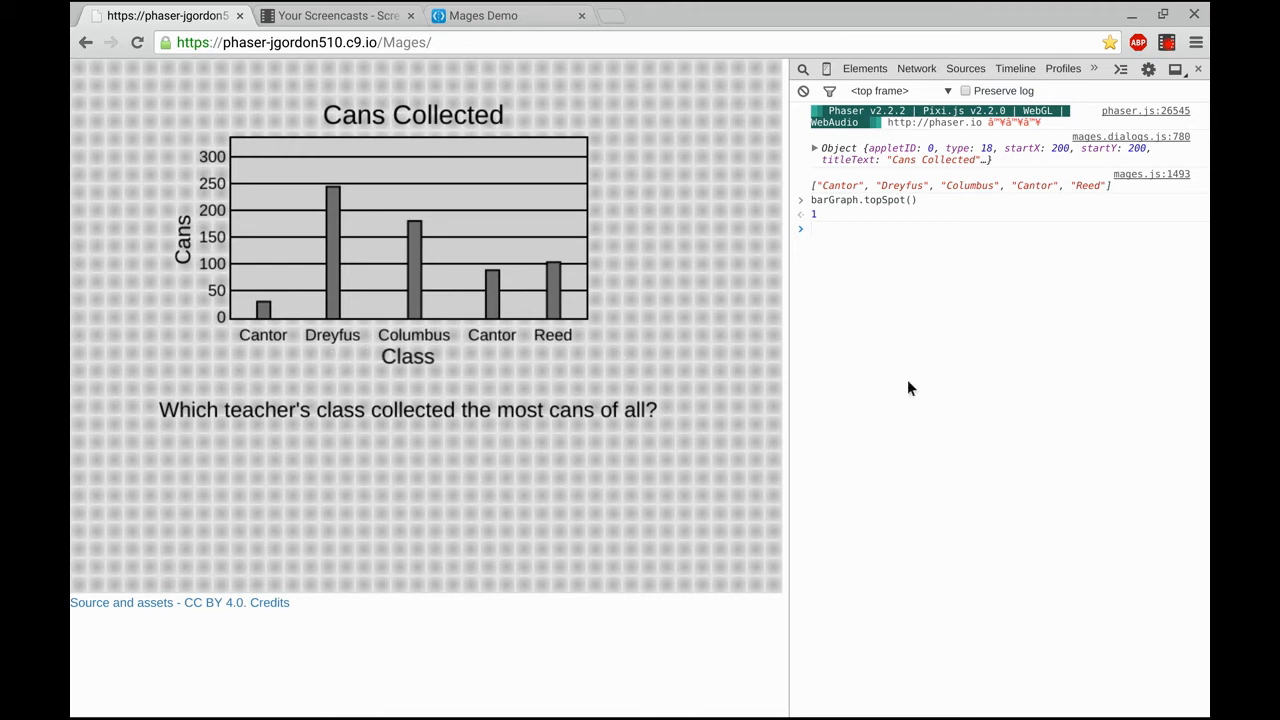
type("barGraph.it")
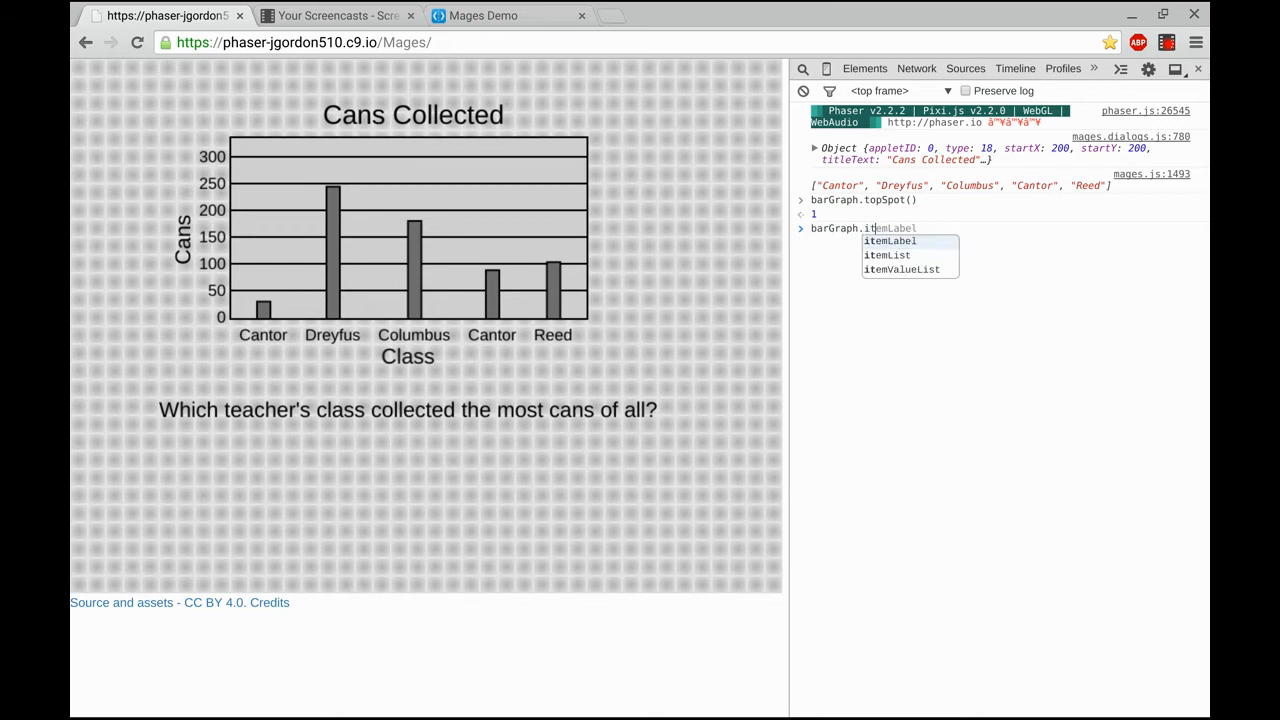
key("Enter")
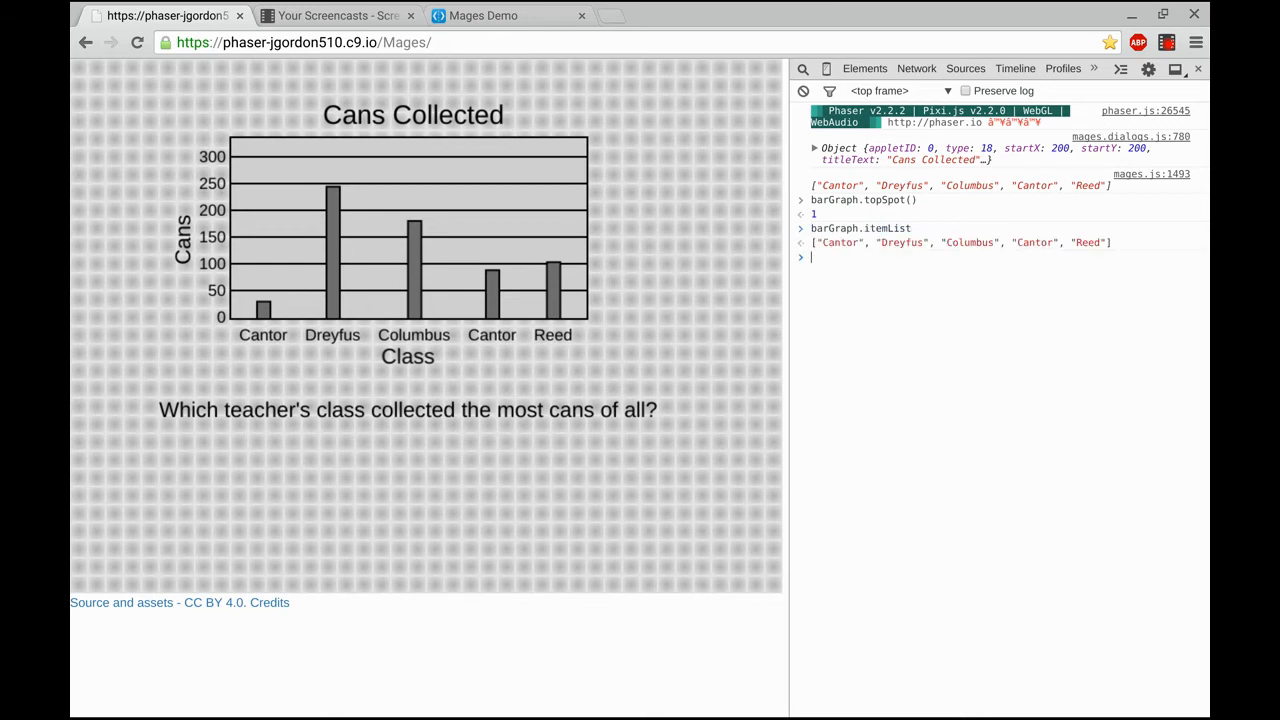
Step: Evaluate barGraph.itemList[barGraph.topSpot()] to get the top bar's label Dreyfus
type("[")
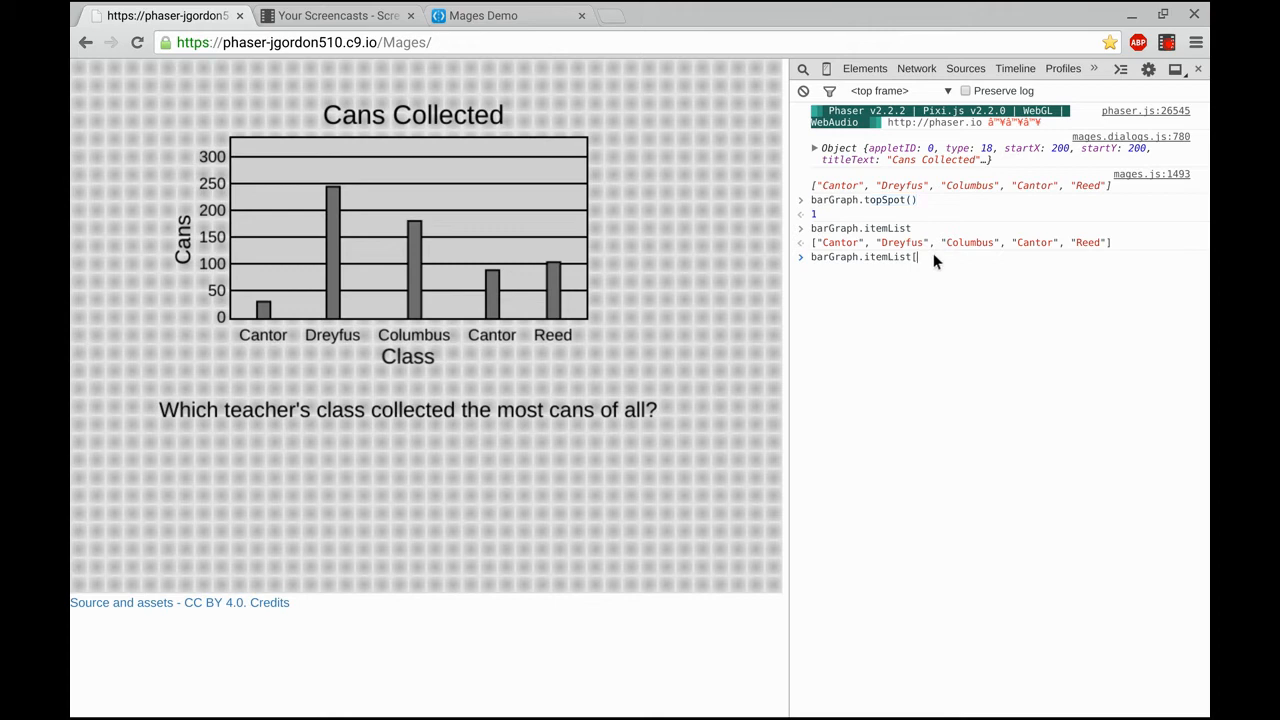
type("barGraph.topSpot()")
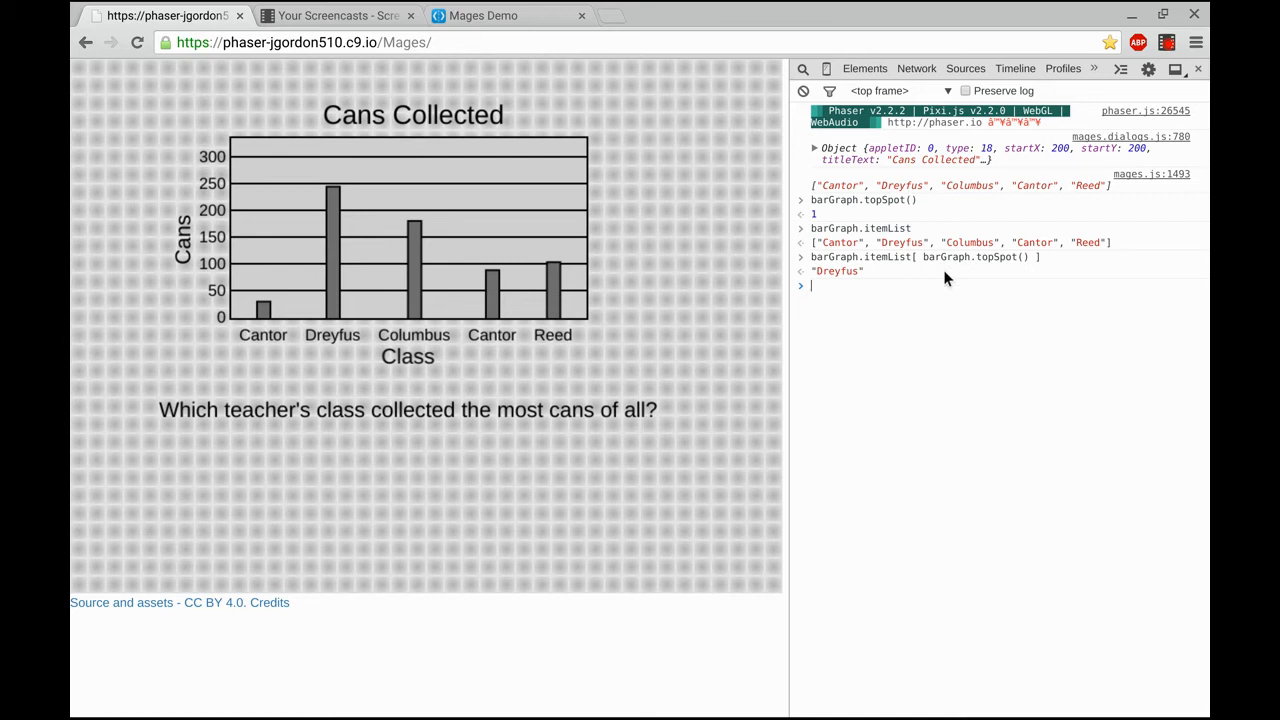
type("barGraph.itemList[ barGraph.topSpot() ]")
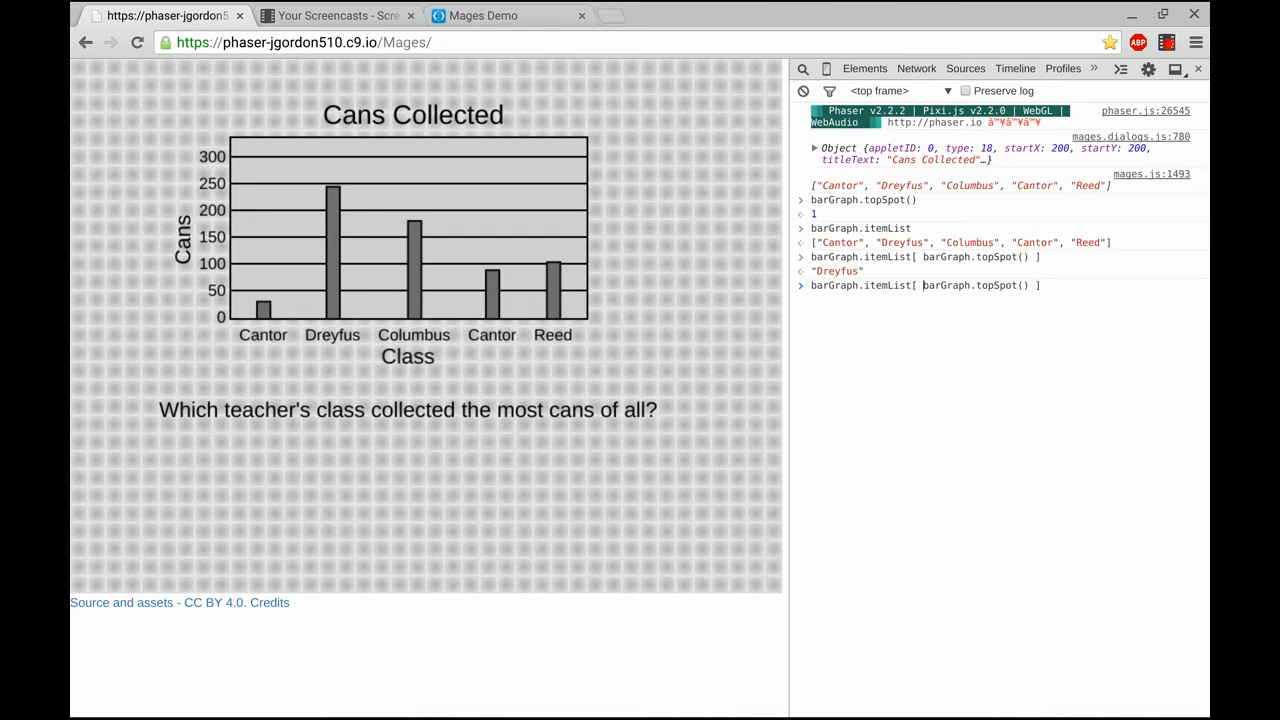
Step: Evaluate itemList[getRandomIntExcluding(0,4,topSpot())] to get a random other label
type("getRandomIntExcluding")
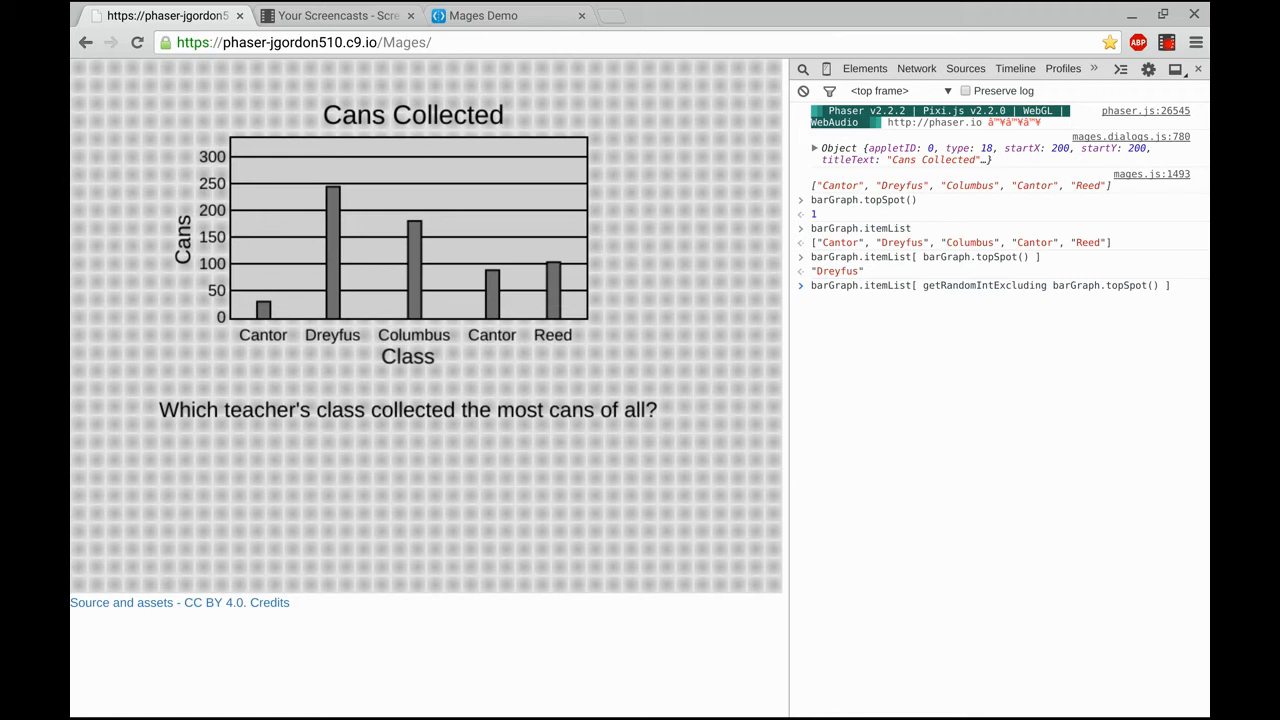
type("(0,")
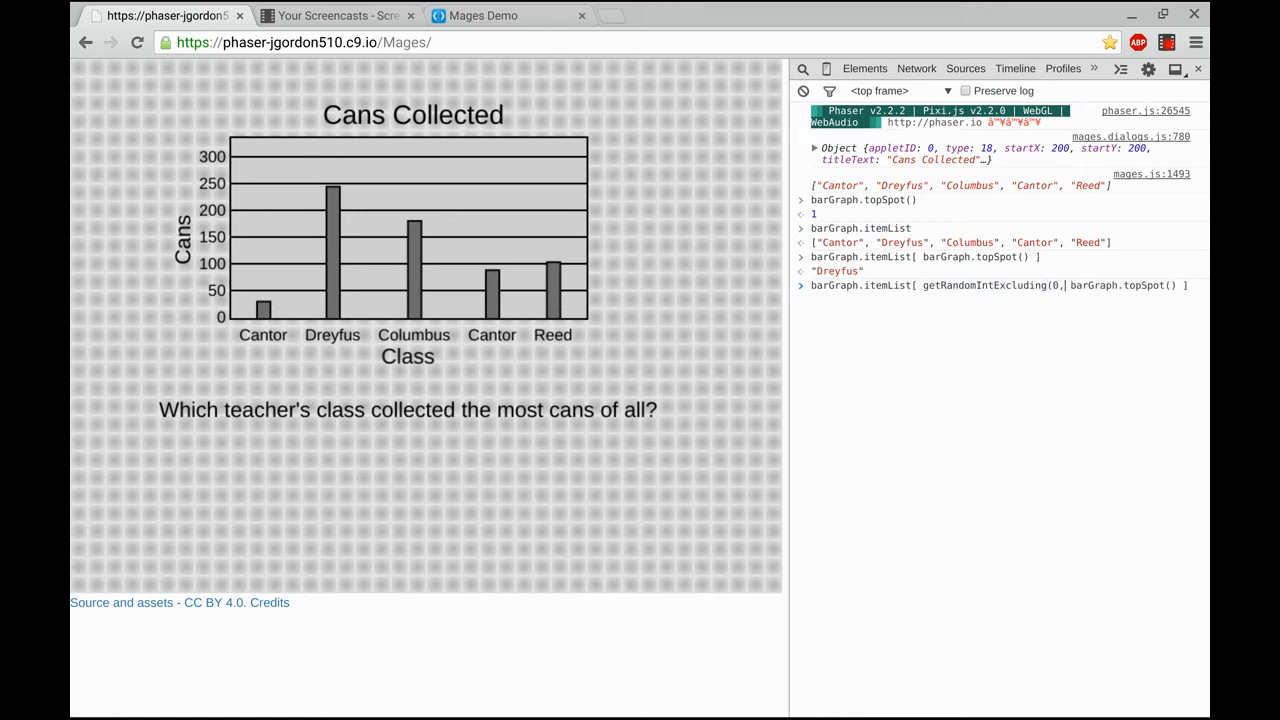
type("4,")
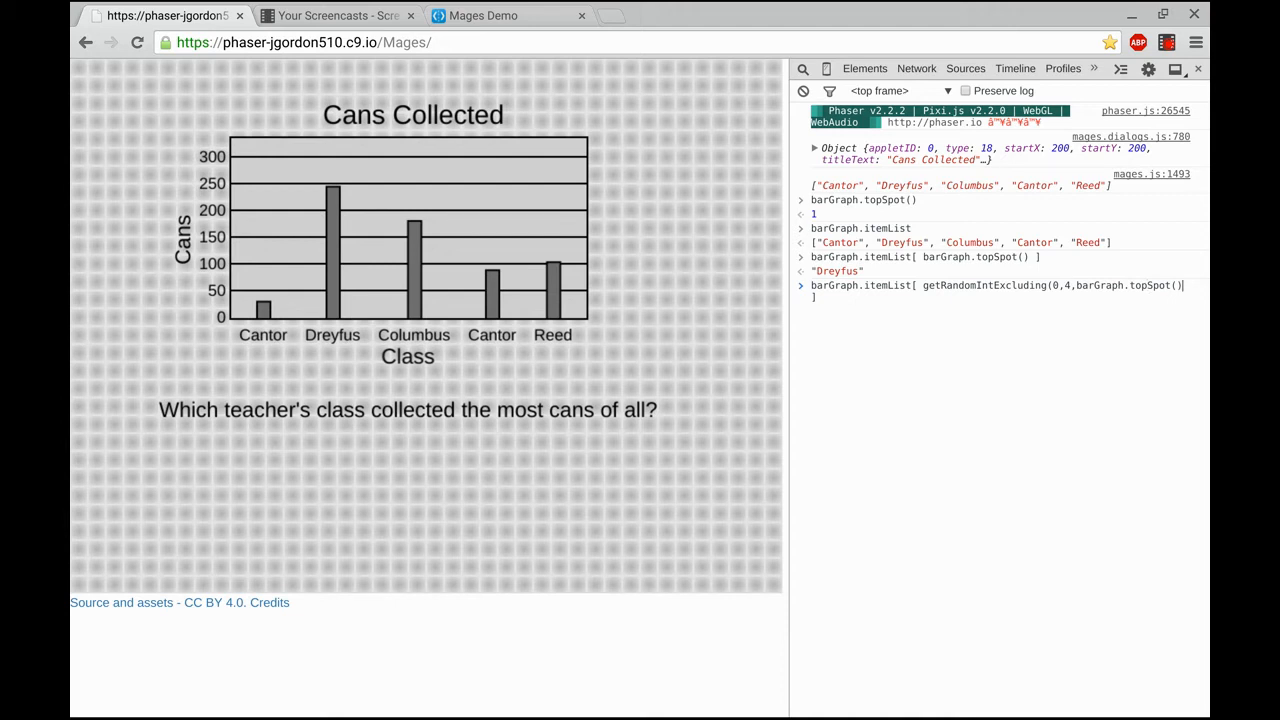
type("]")
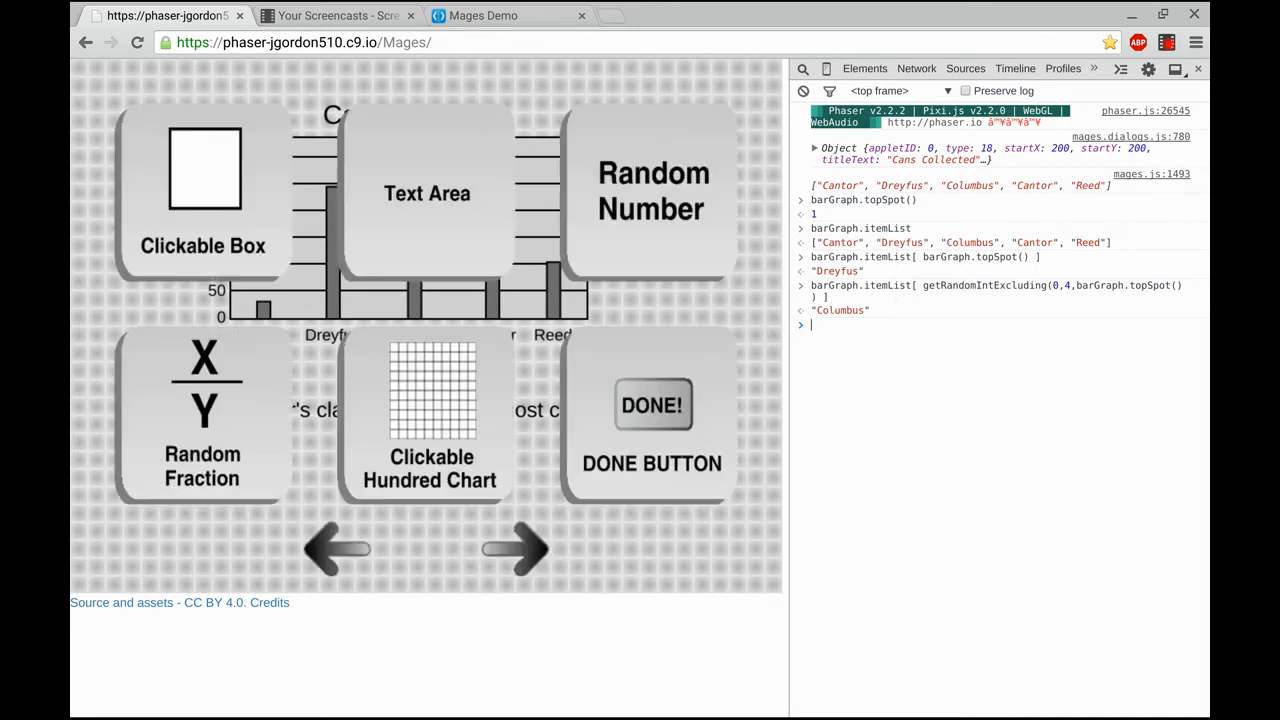
Step: Add a multiple choice component with the top-spot item as the correct answer
left_click(516, 548)
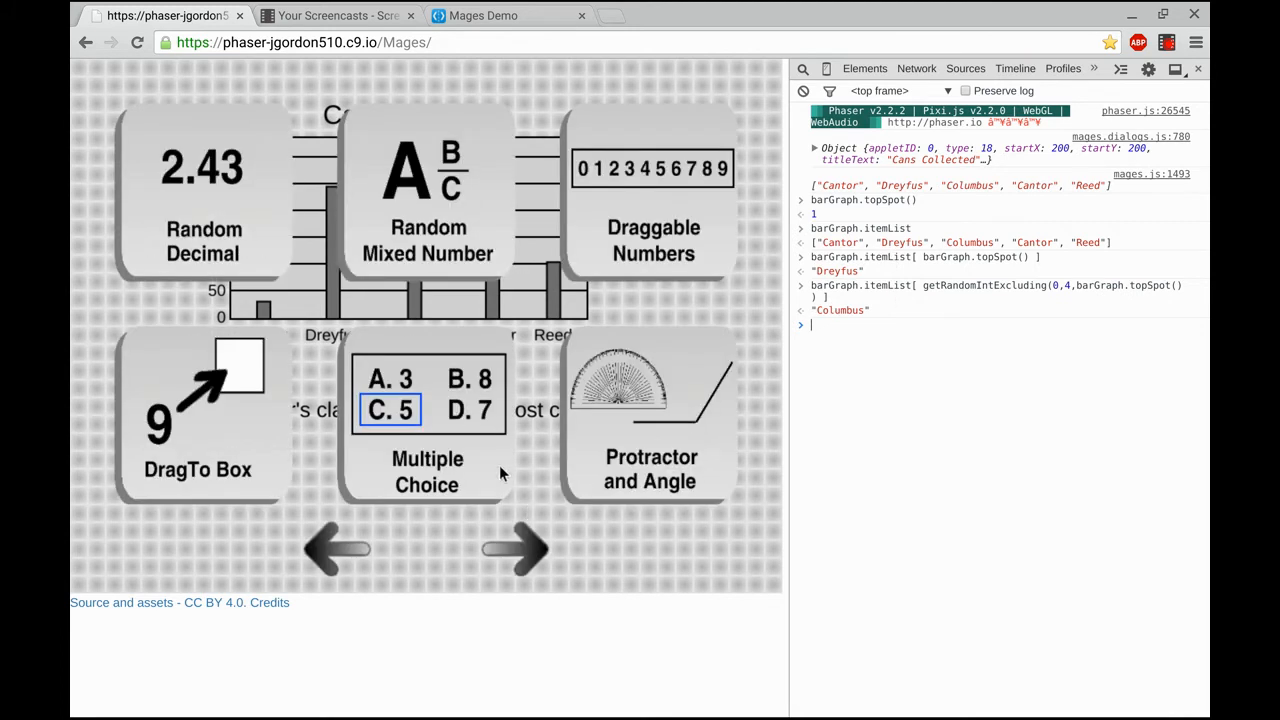
left_click(428, 472)
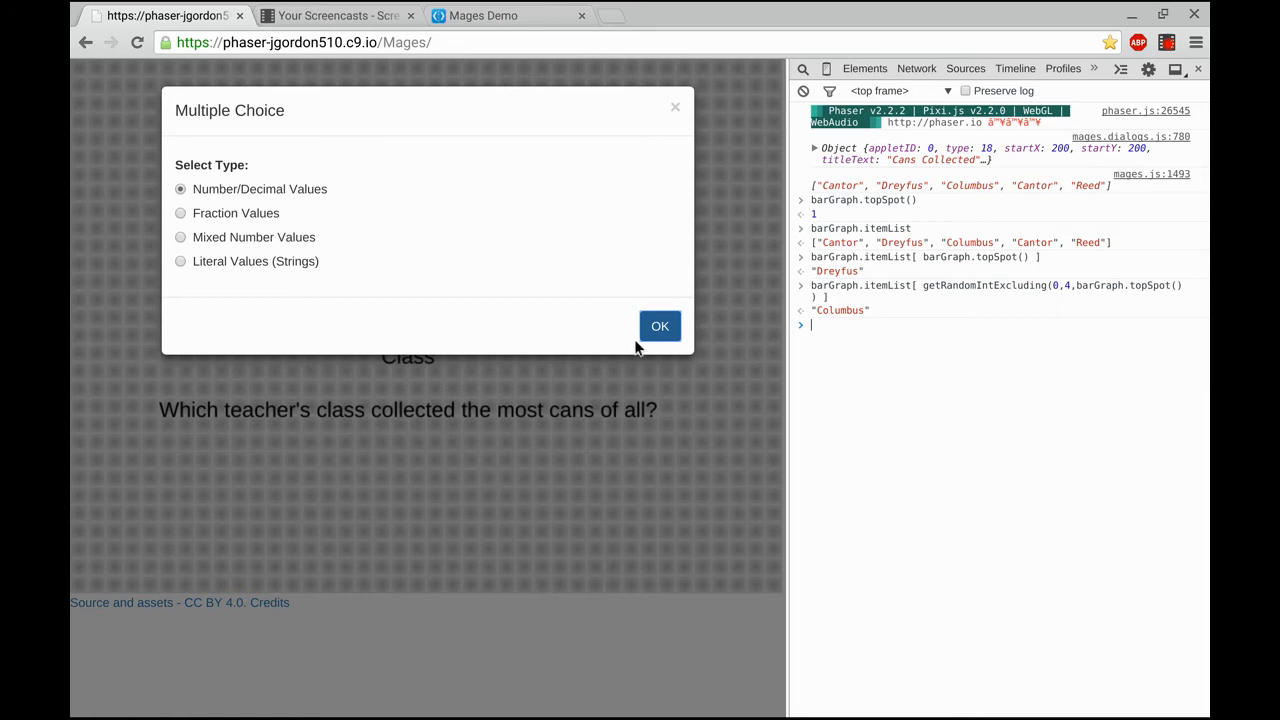
left_click(660, 326)
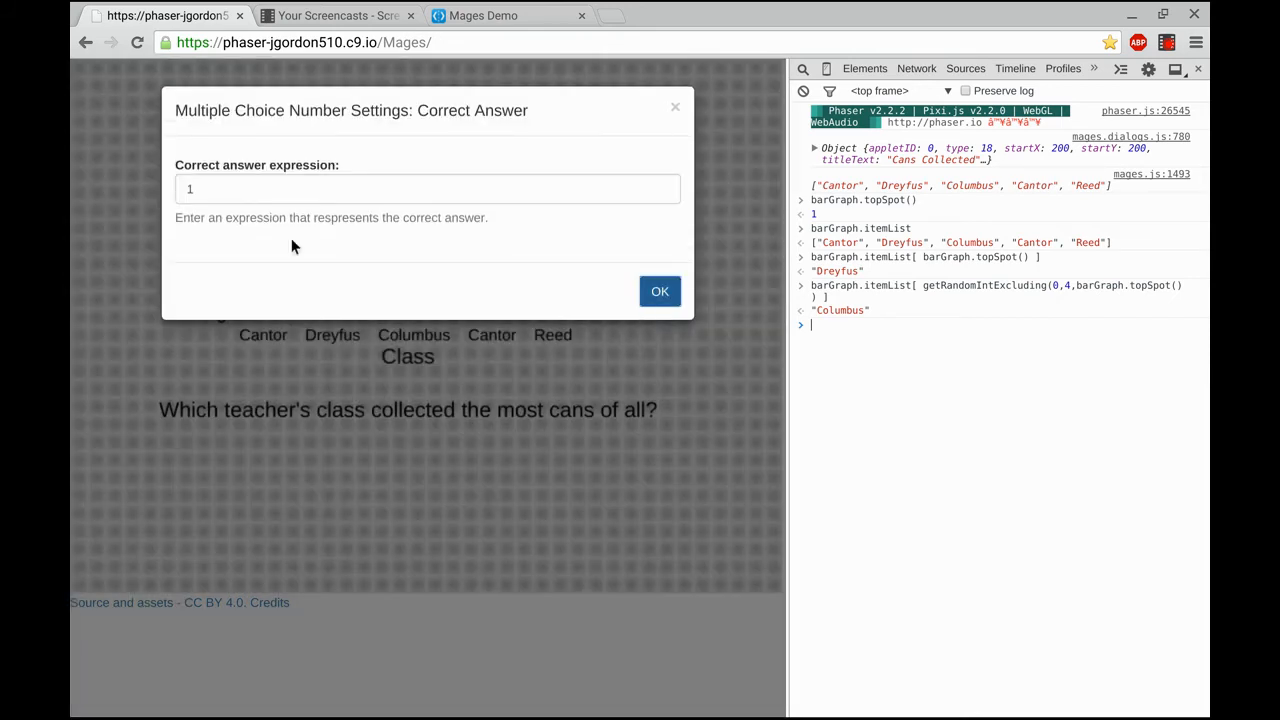
mouse_move(900, 220)
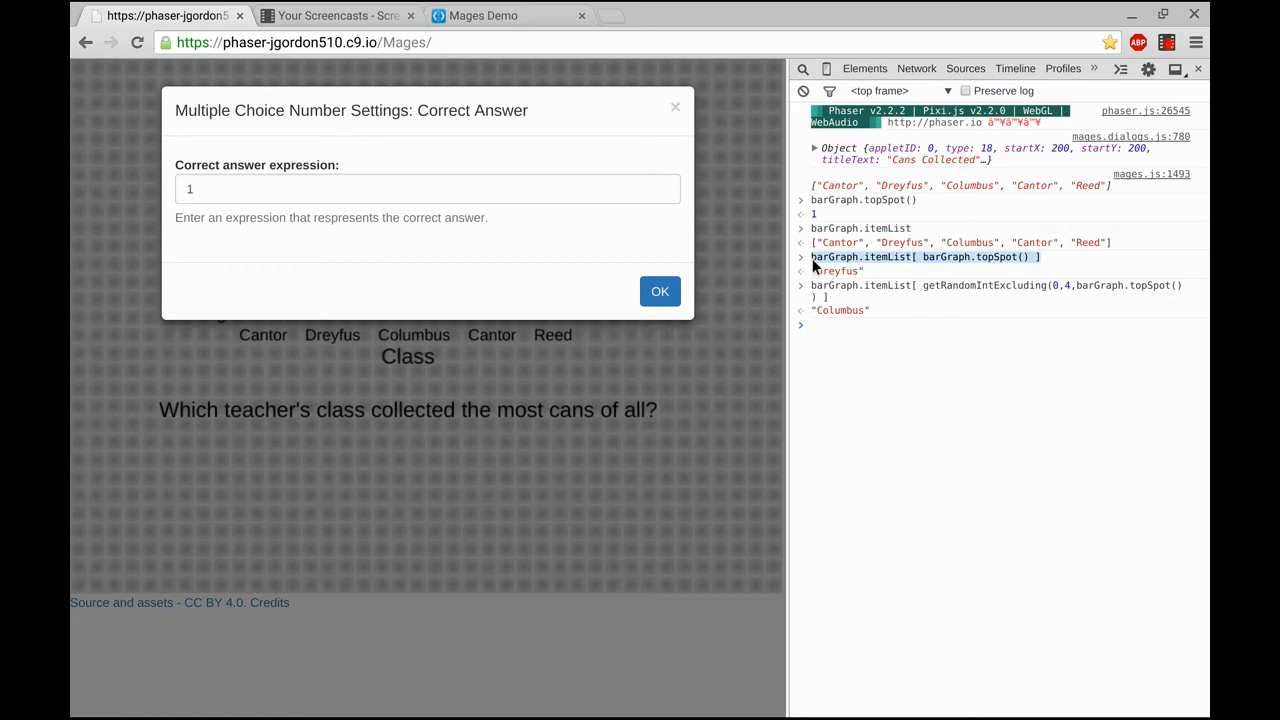
left_click(428, 188)
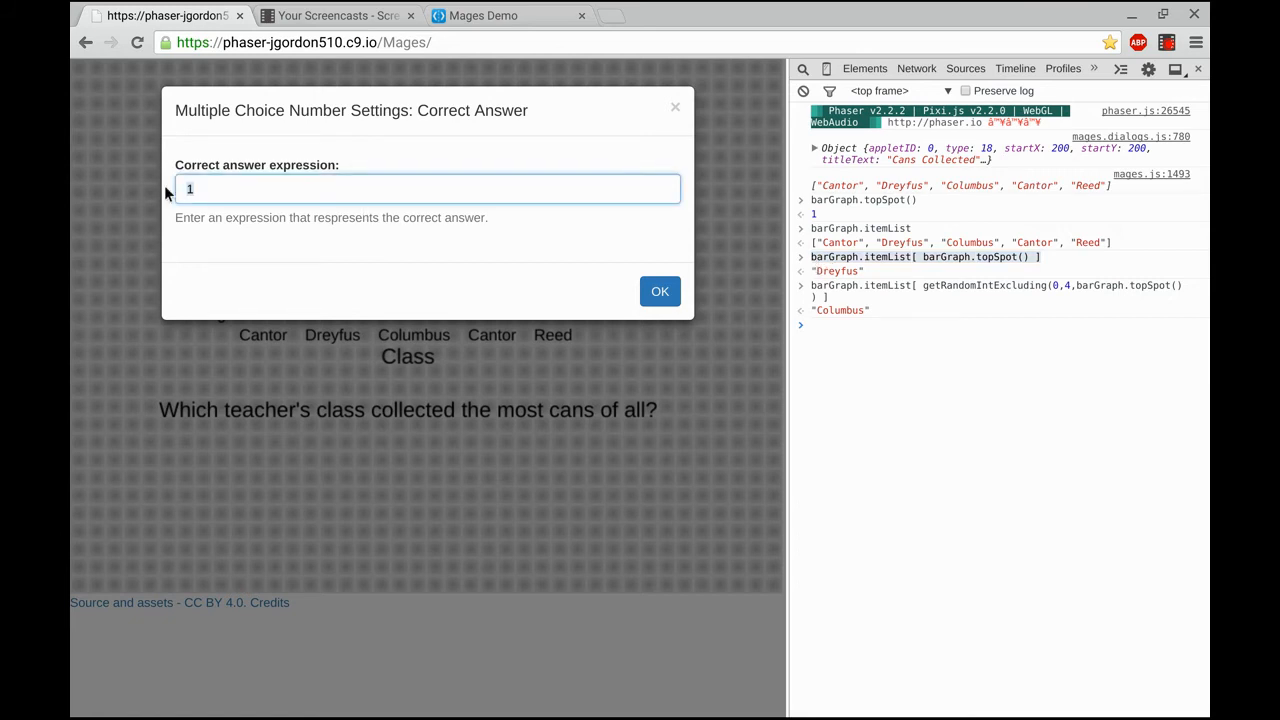
Step: Set the incorrect answers to random item labels excluding the top spot
left_click(660, 292)
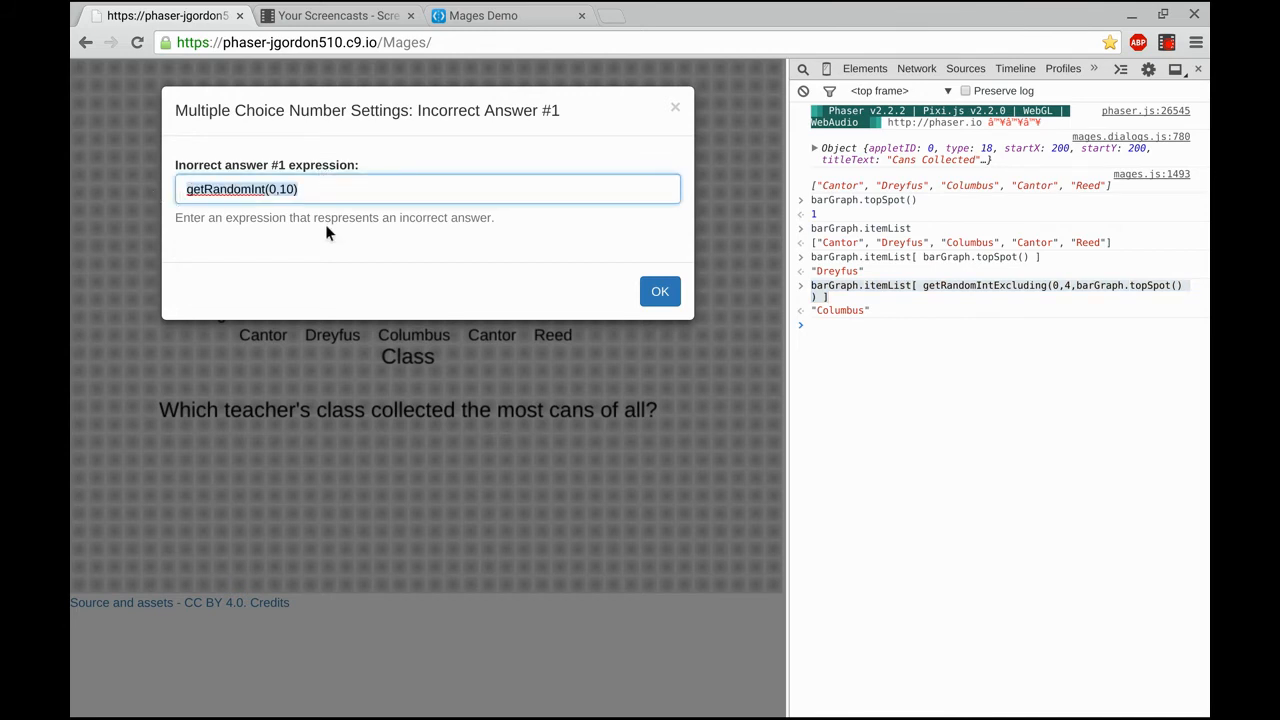
left_click(660, 292)
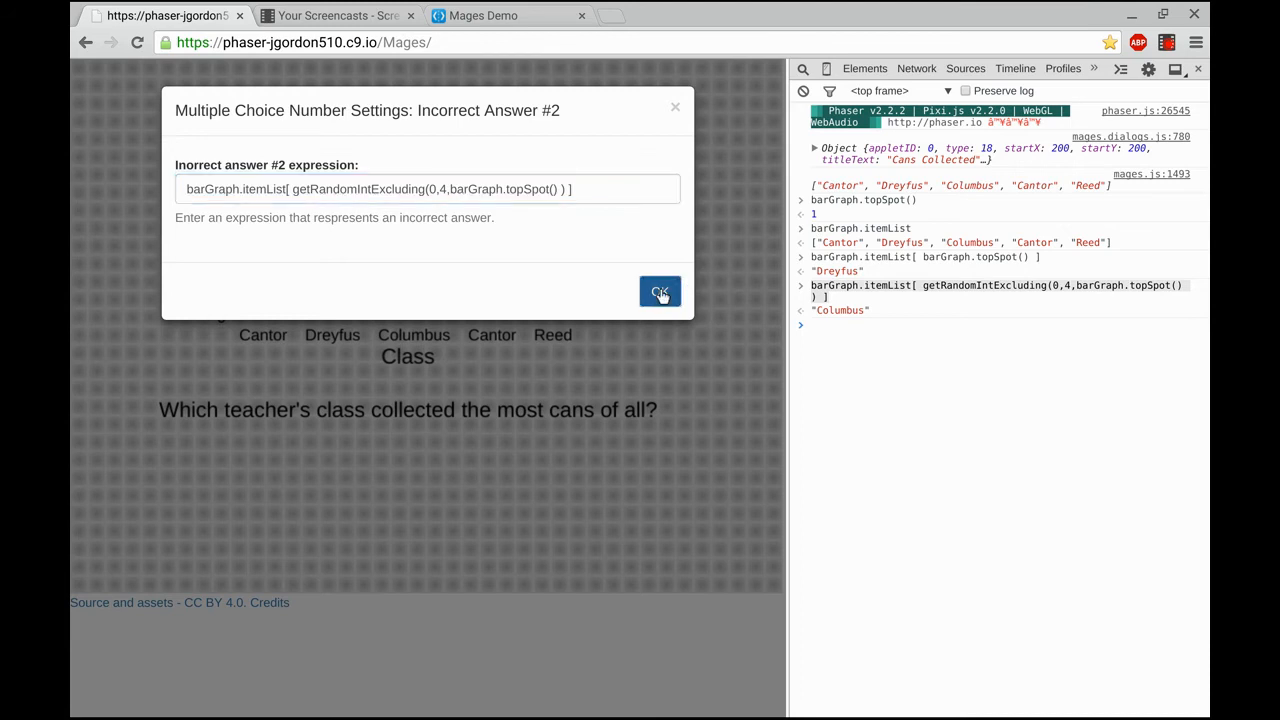
left_click(660, 292)
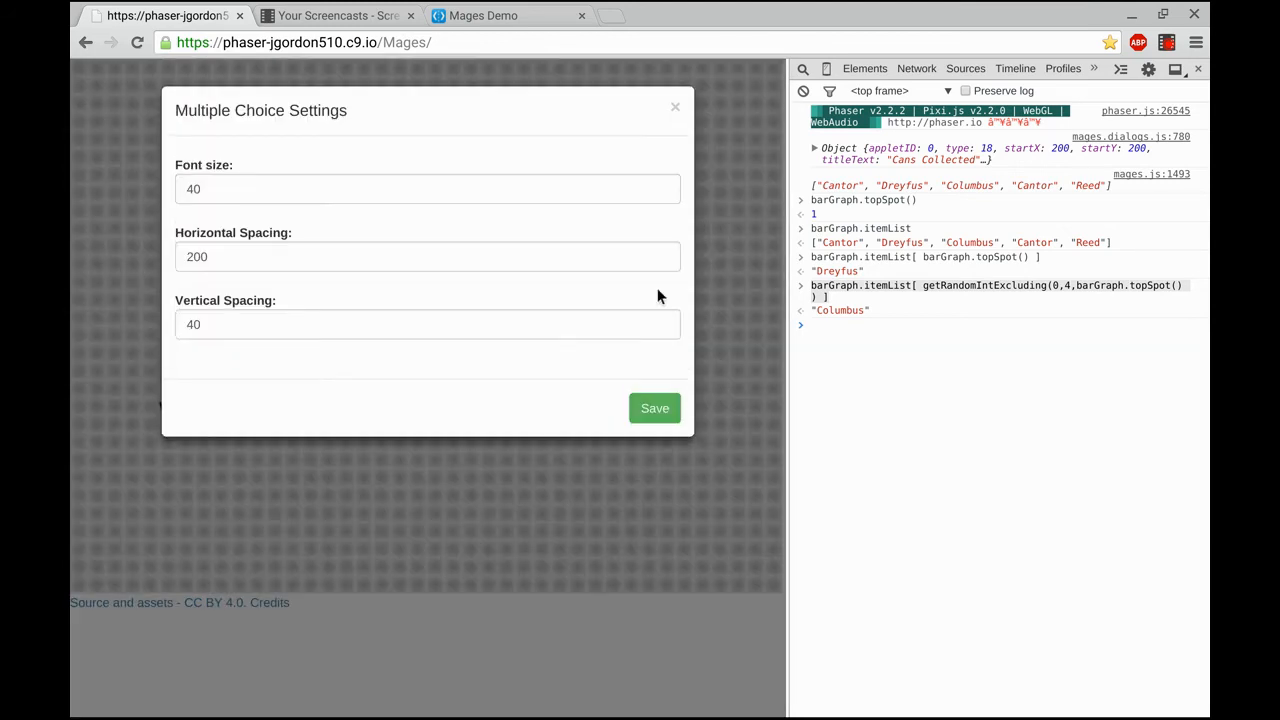
Step: Set the choices to font size 24, horizontal spacing 300, vertical 60, and save
left_click(428, 188)
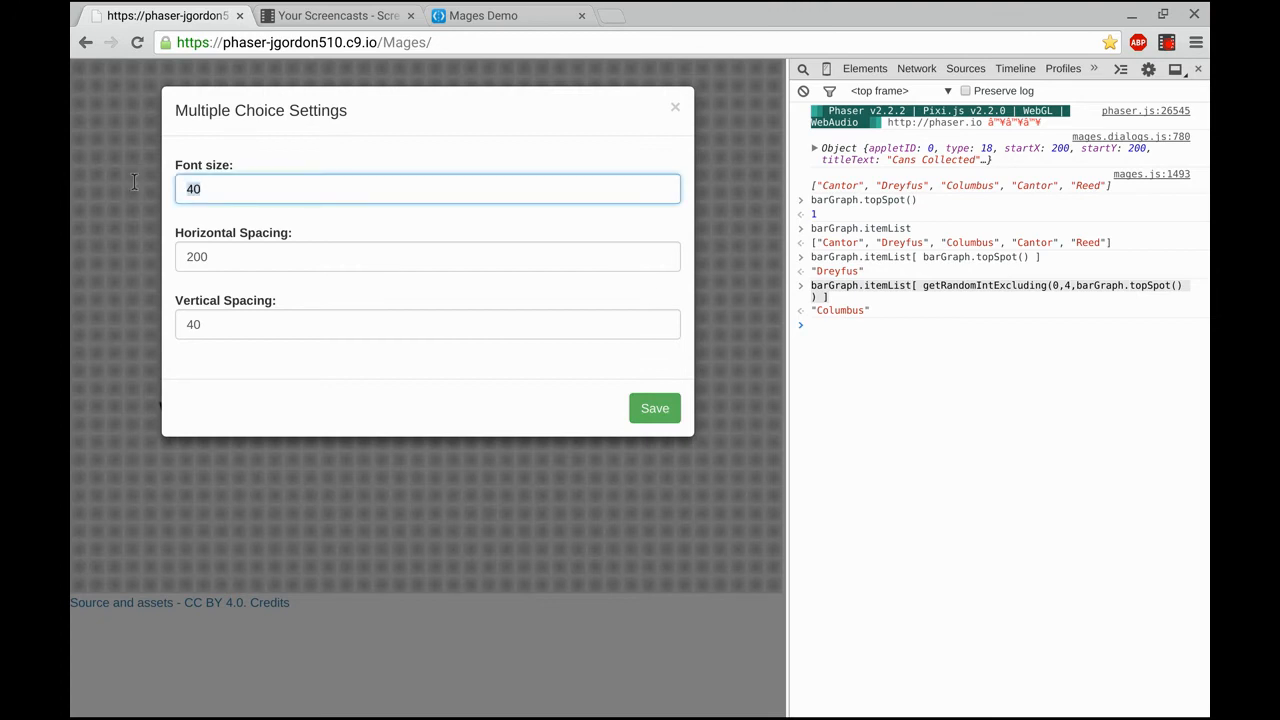
type("24")
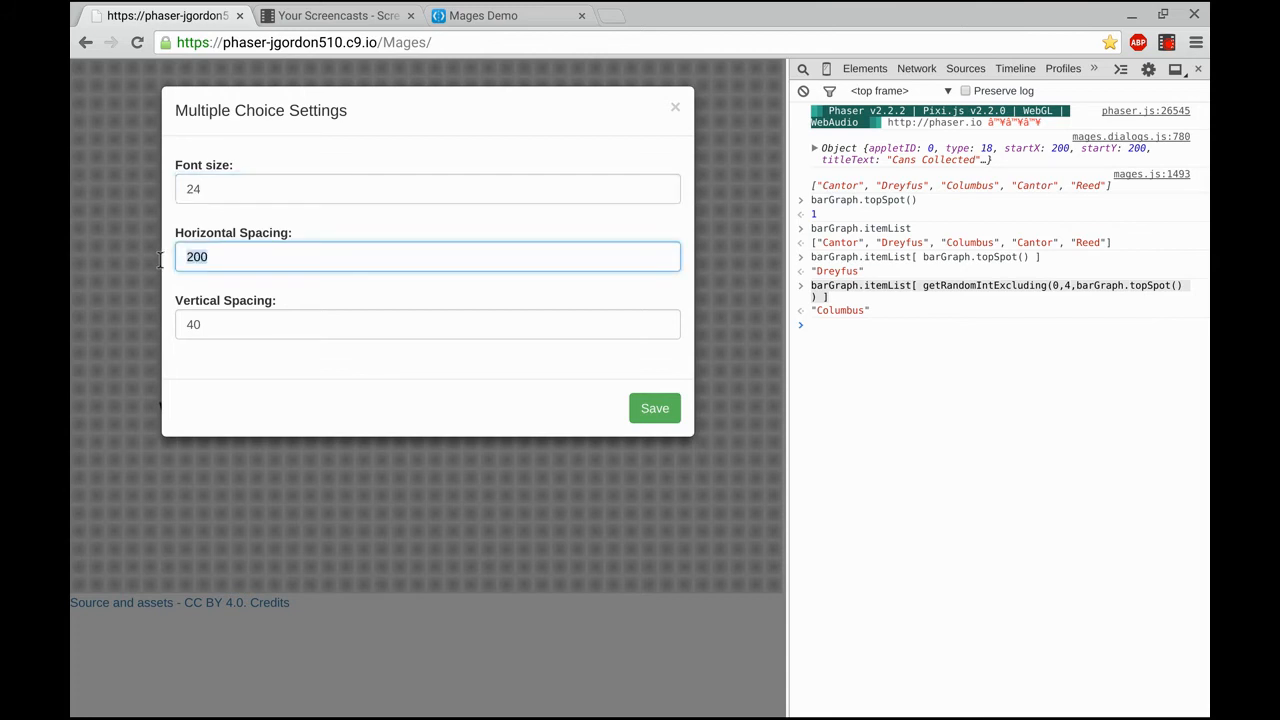
type("300")
left_click(428, 324)
type("60")
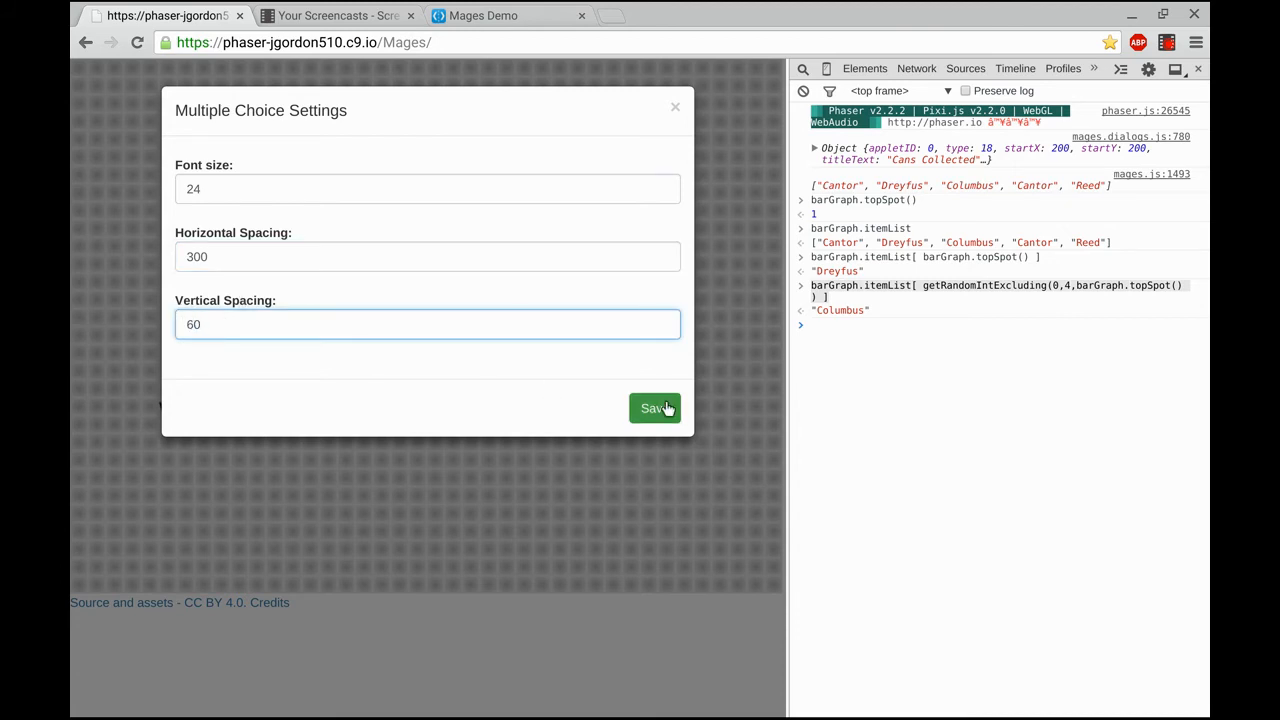
left_click(654, 408)
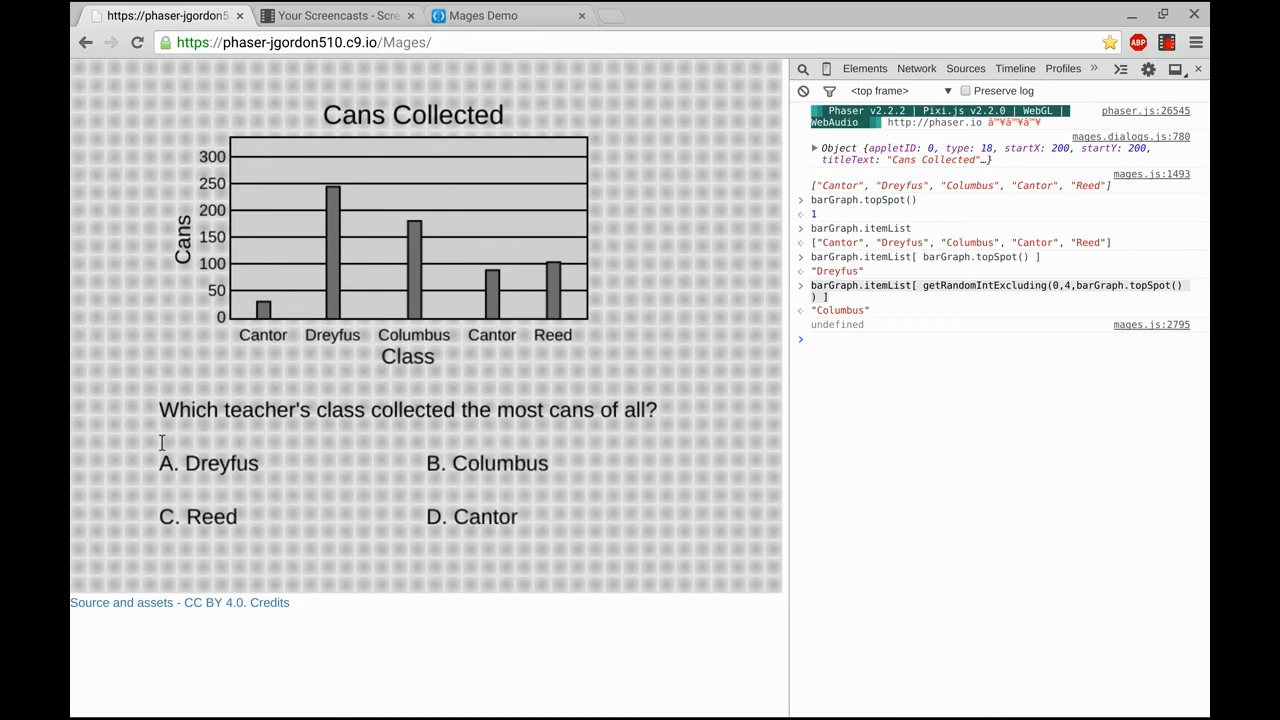
mouse_move(648, 248)
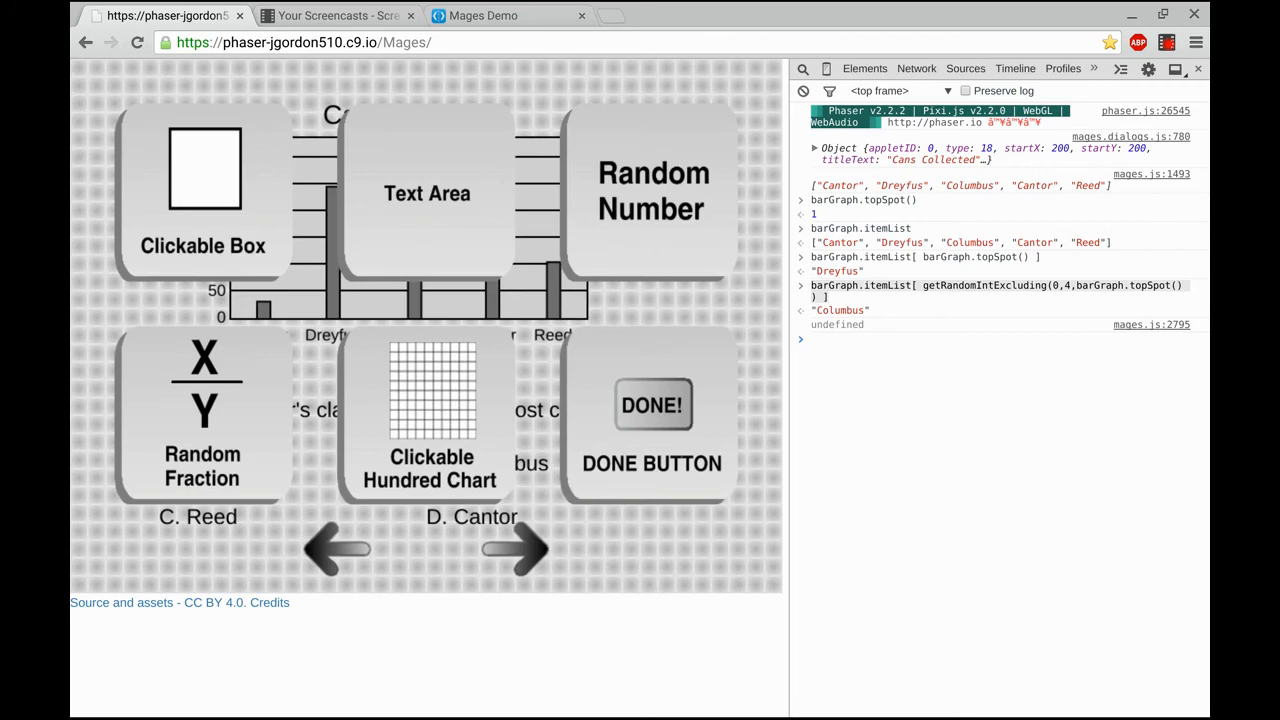
Step: Add a DONE! button beside the answer choices
left_click(652, 404)
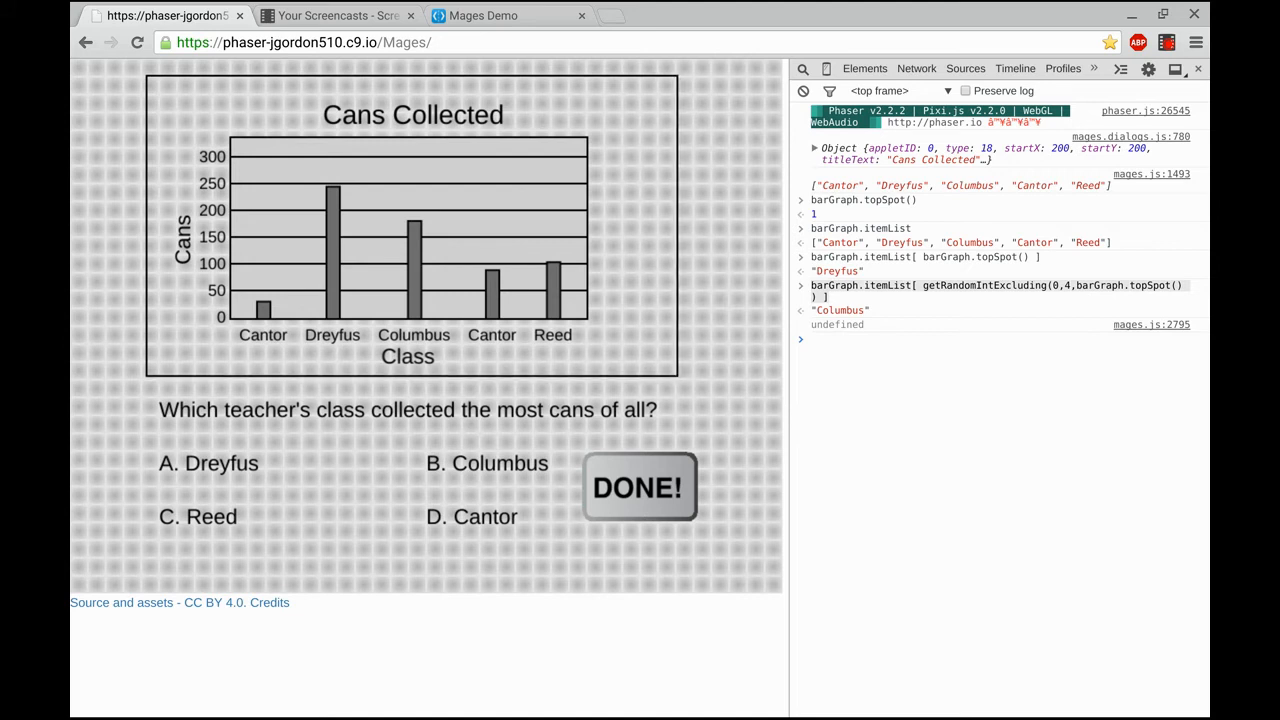
mouse_move(118, 392)
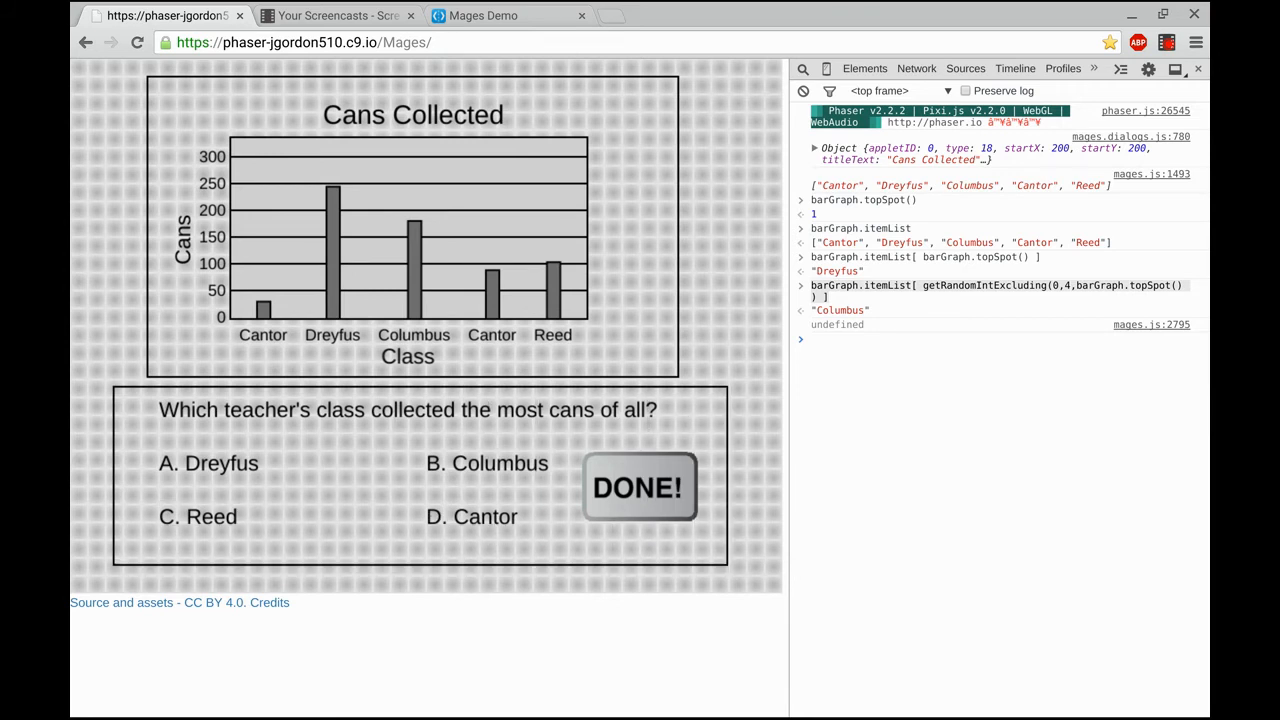
mouse_move(752, 344)
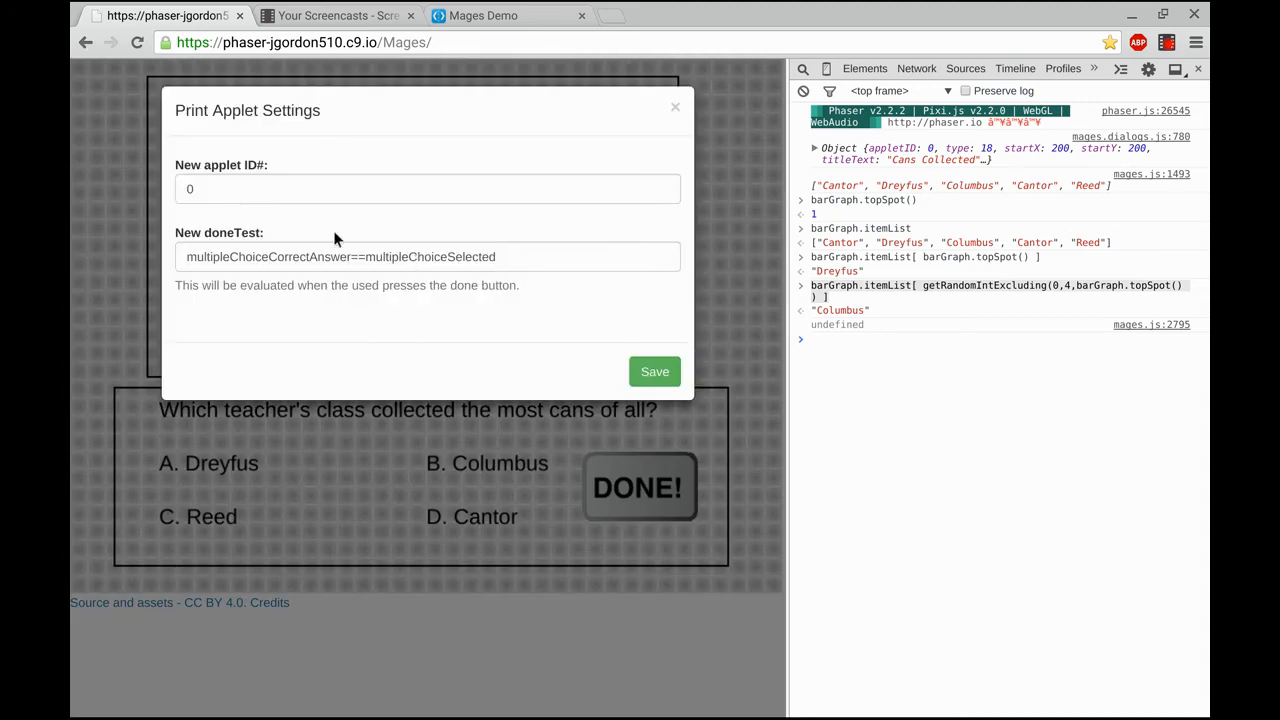
Step: Save the applet as ID 27 with the multiple-choice done test
left_click(428, 188)
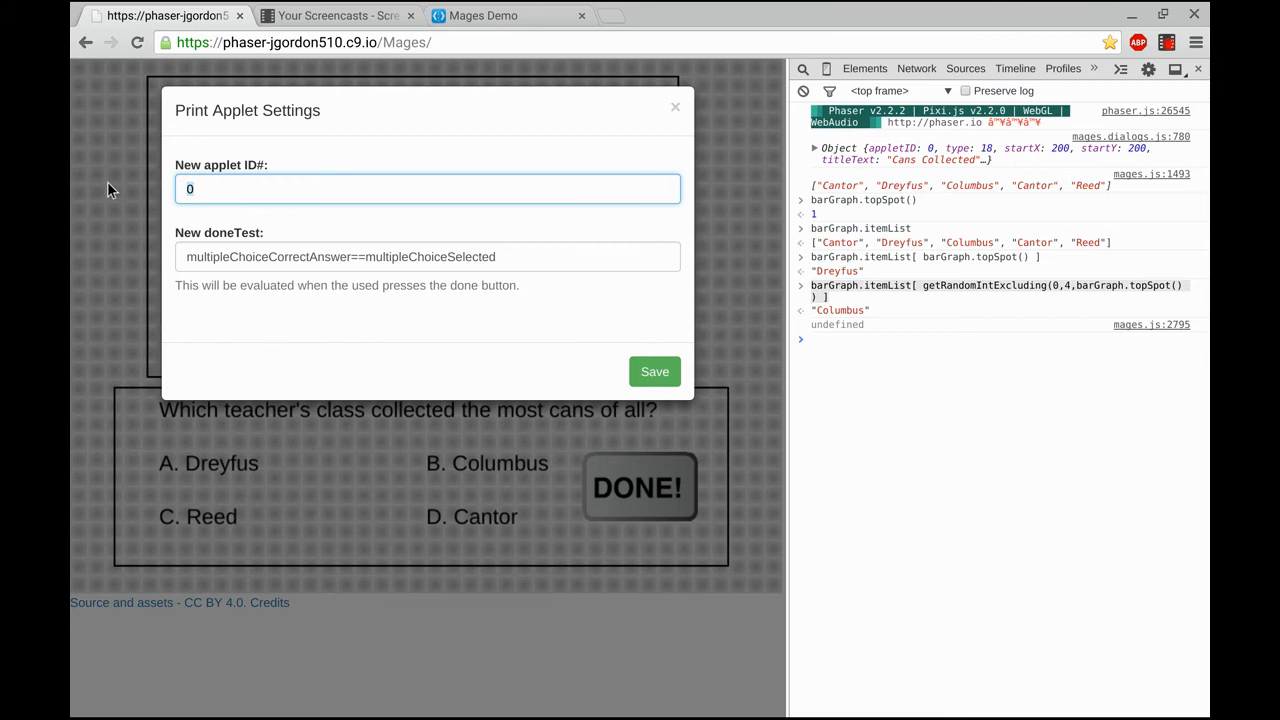
type("27")
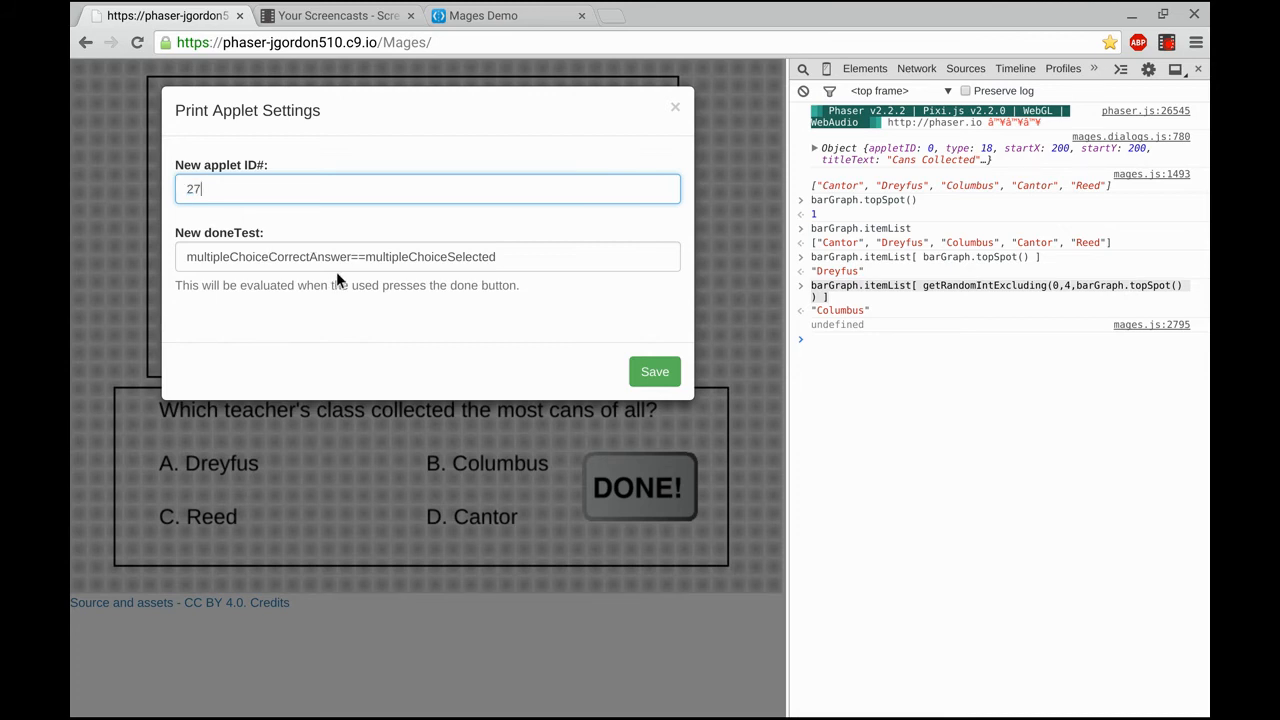
mouse_move(620, 334)
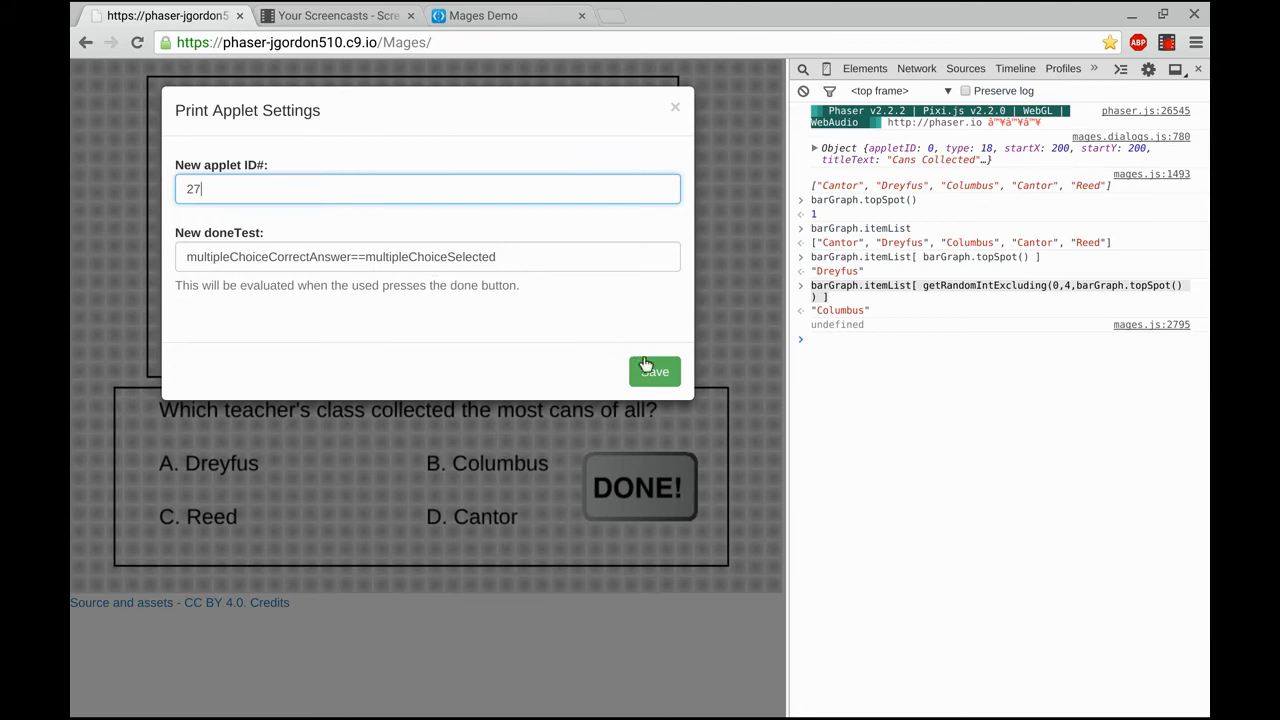
left_click(652, 370)
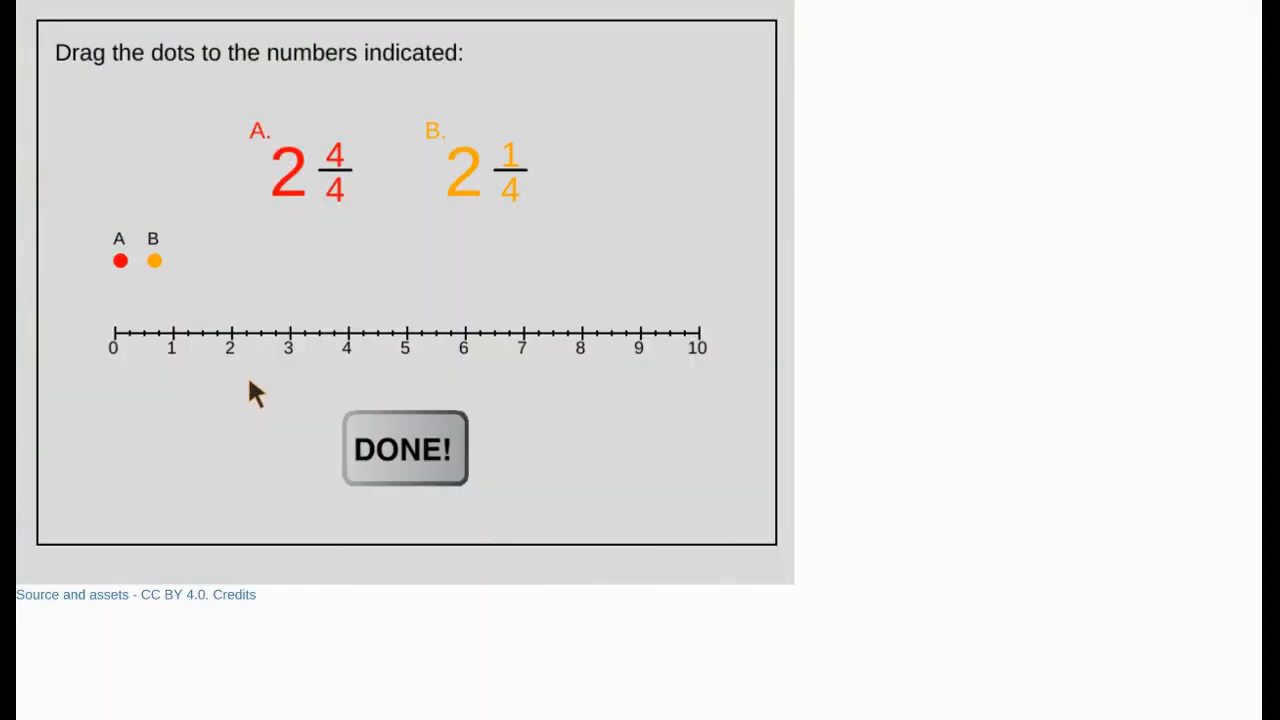
mouse_move(272, 332)
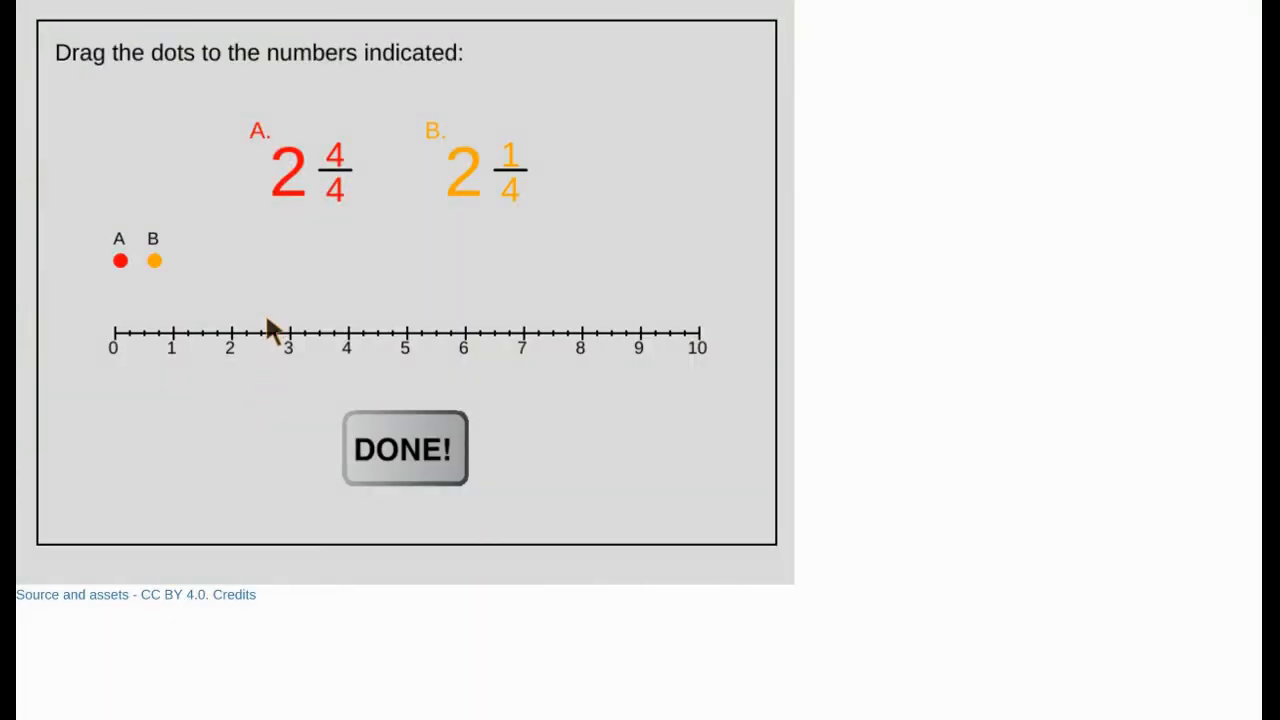
mouse_move(162, 212)
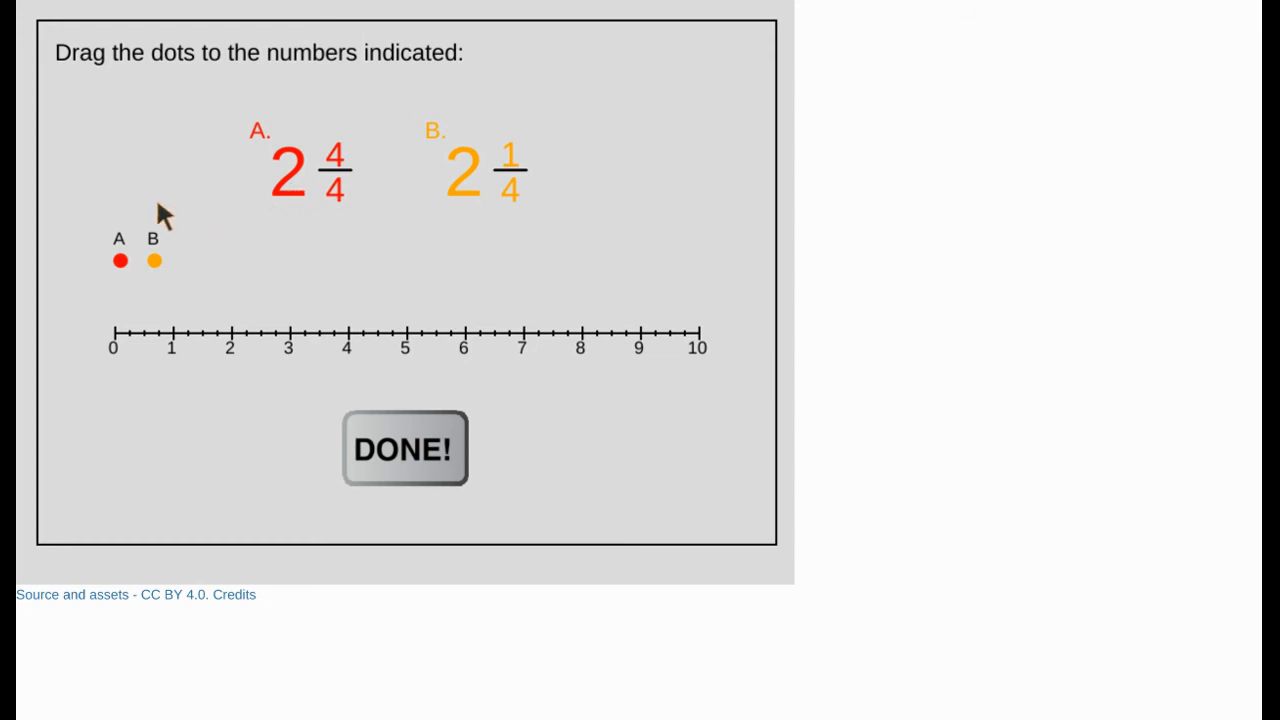
mouse_move(250, 84)
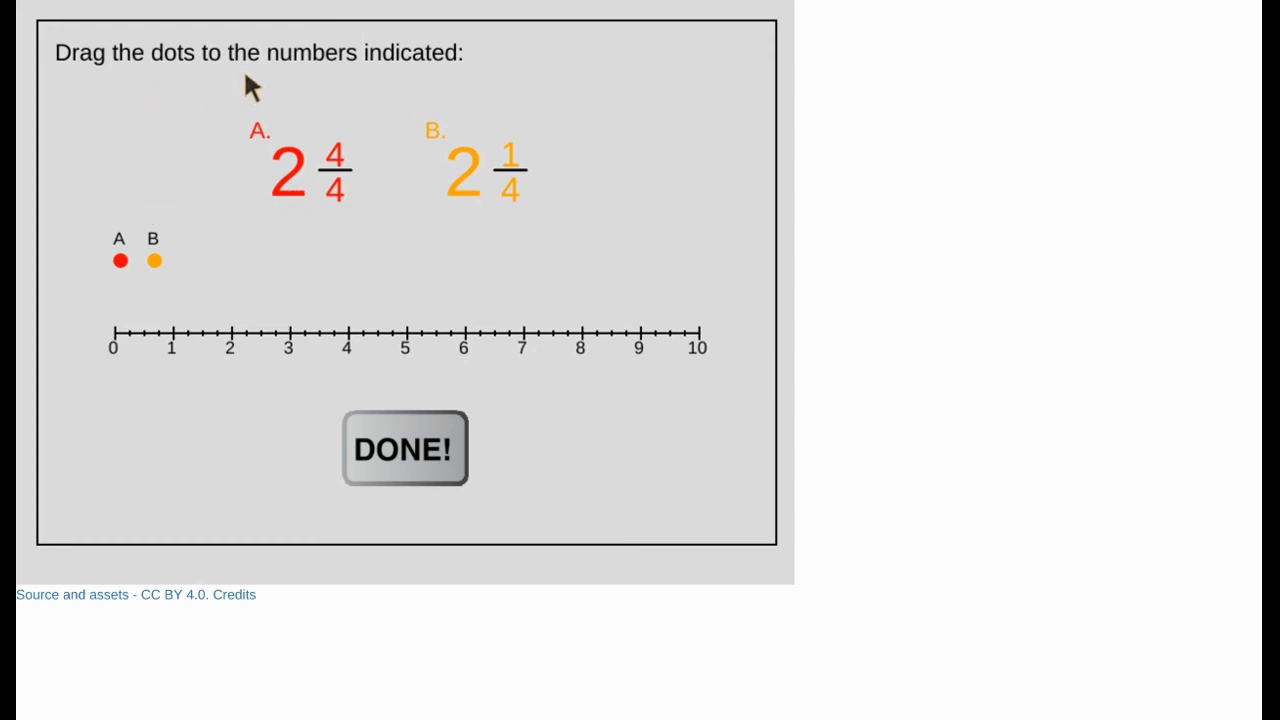
mouse_move(358, 140)
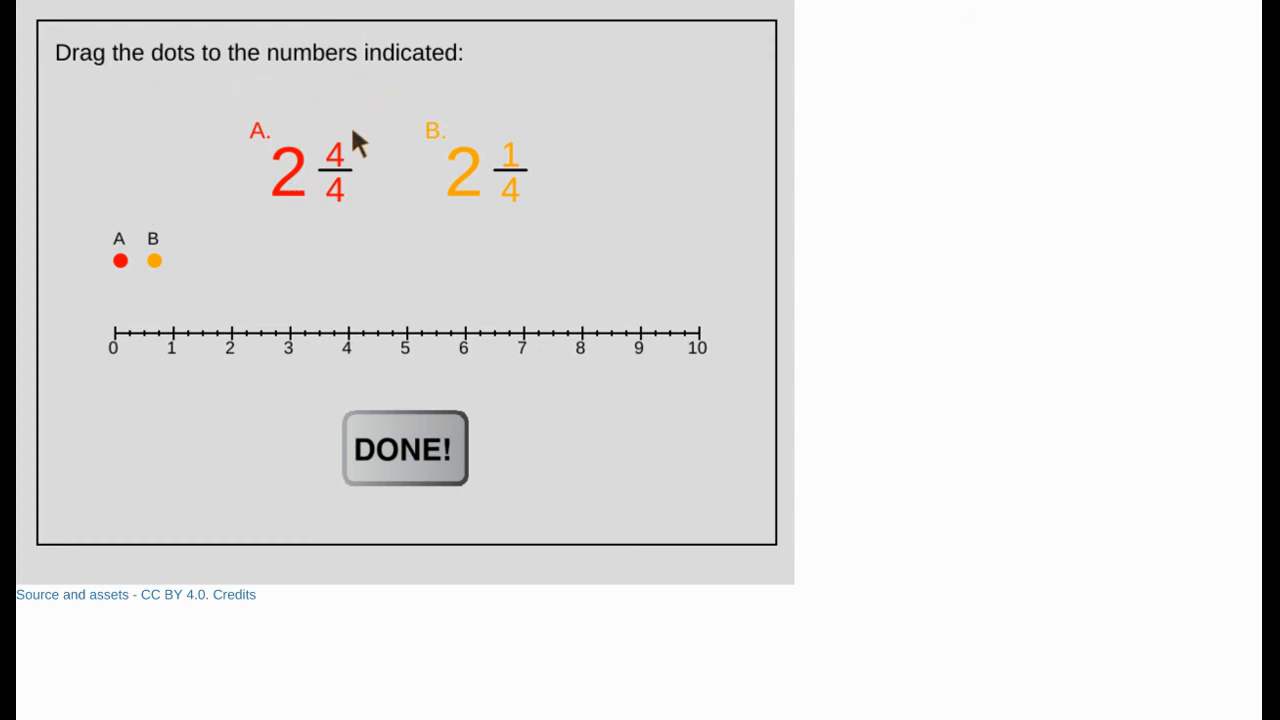
mouse_move(170, 230)
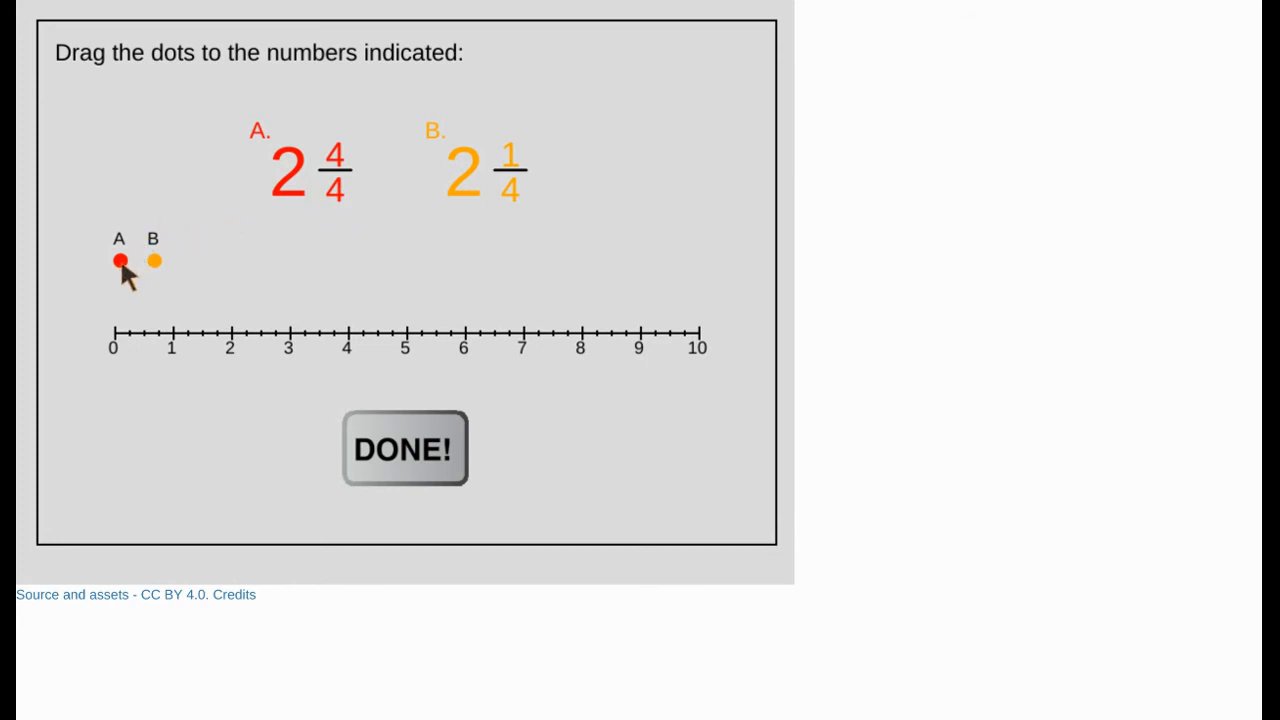
Step: Drag dot A onto the number line at 3
left_click_drag(120, 260, 224, 270)
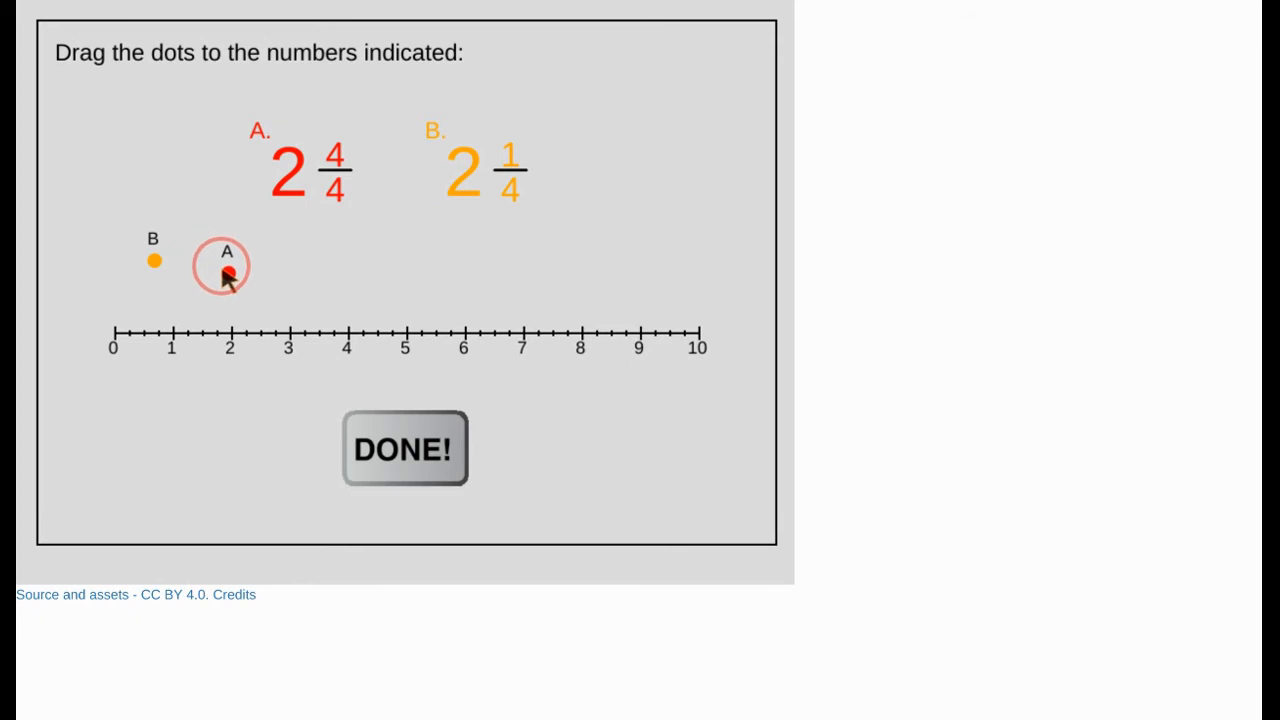
left_click_drag(222, 266, 230, 328)
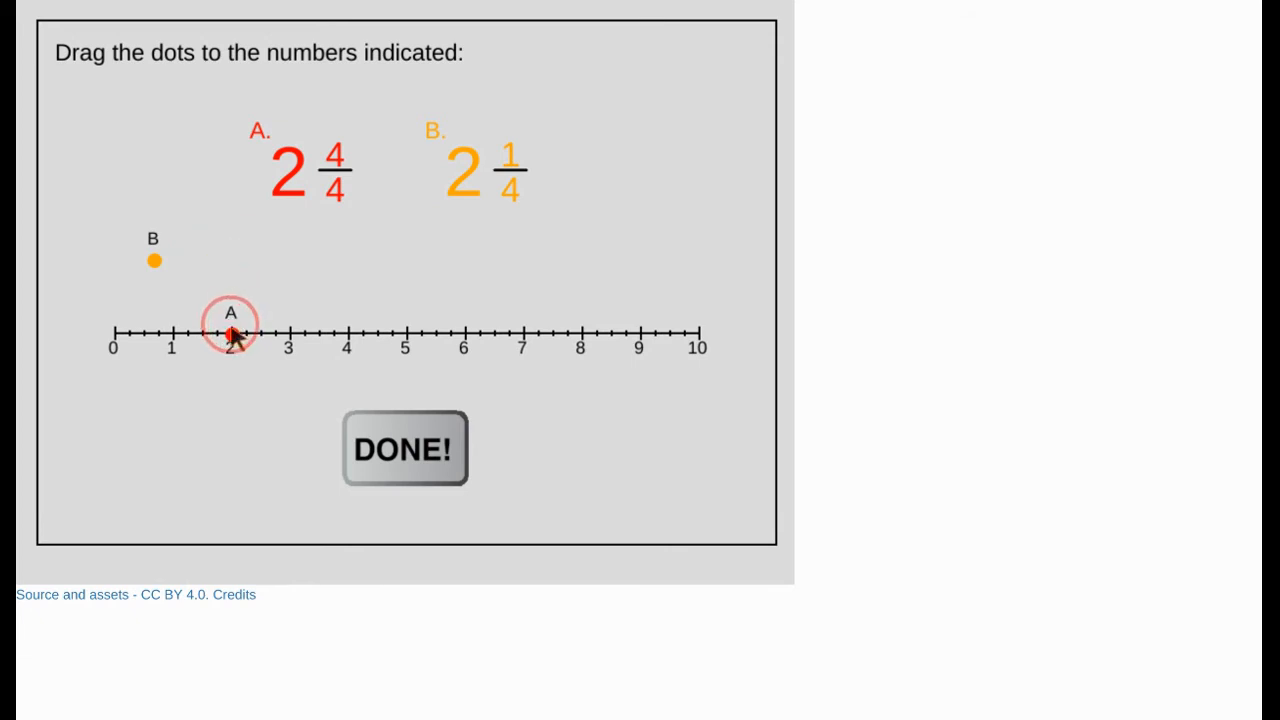
left_click_drag(230, 332, 262, 332)
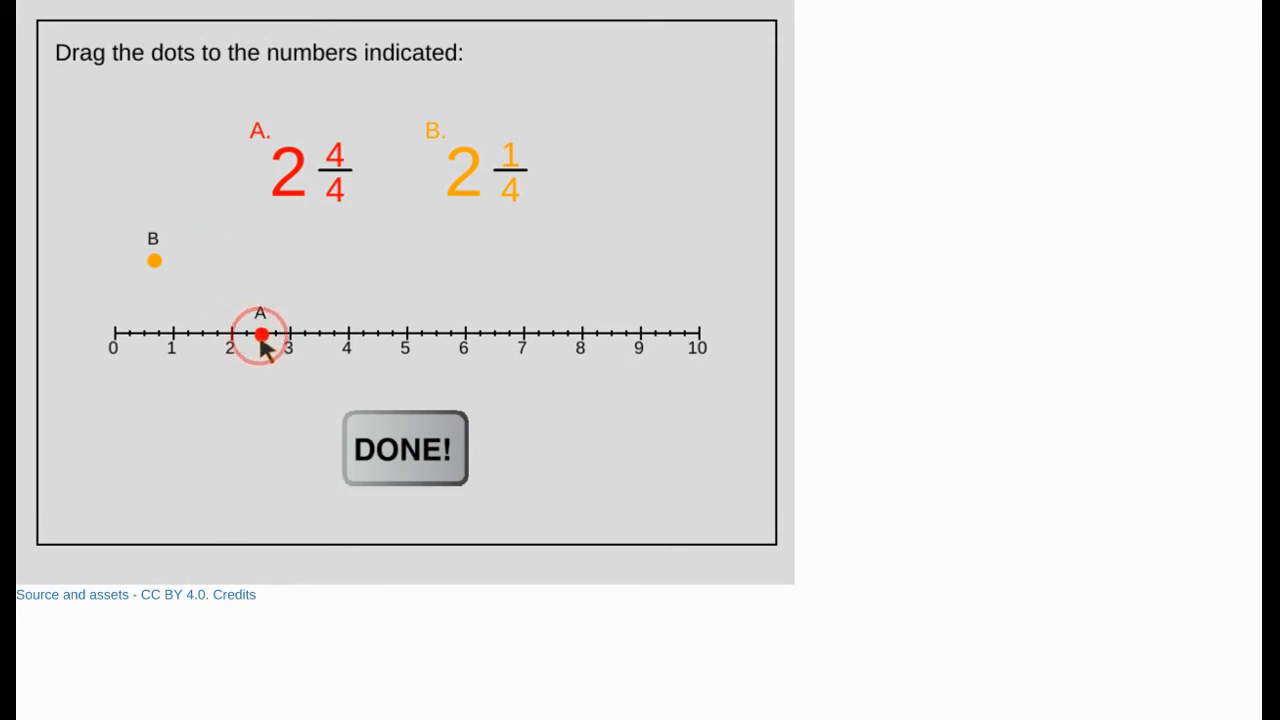
left_click_drag(260, 332, 304, 332)
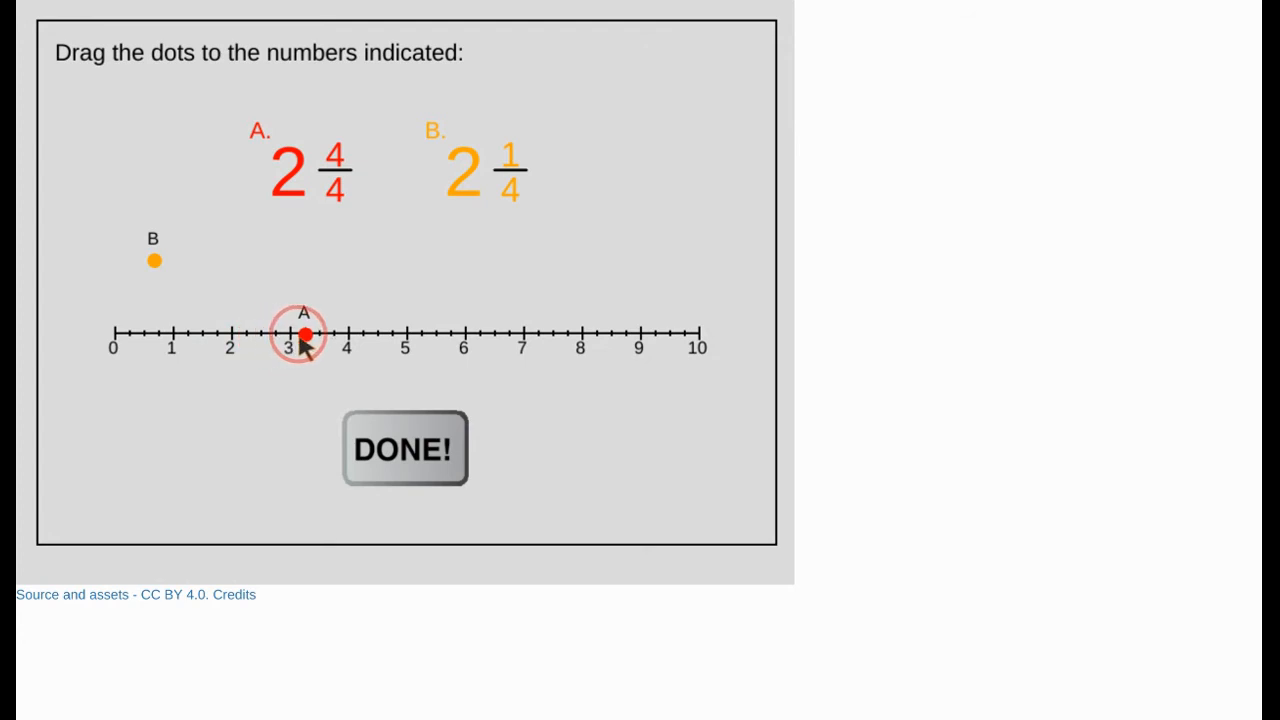
left_click_drag(304, 334, 288, 334)
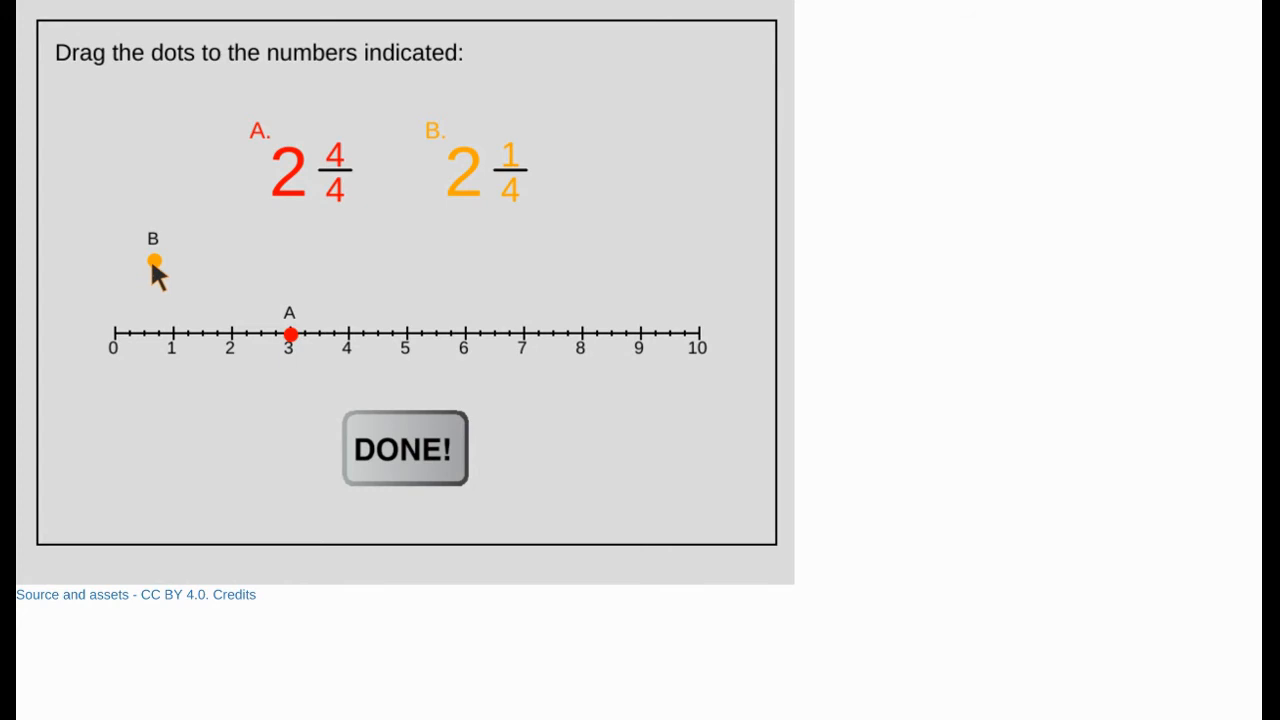
Step: Drag dot B onto 2 1/4 and submit the placements with DONE!
left_click(156, 262)
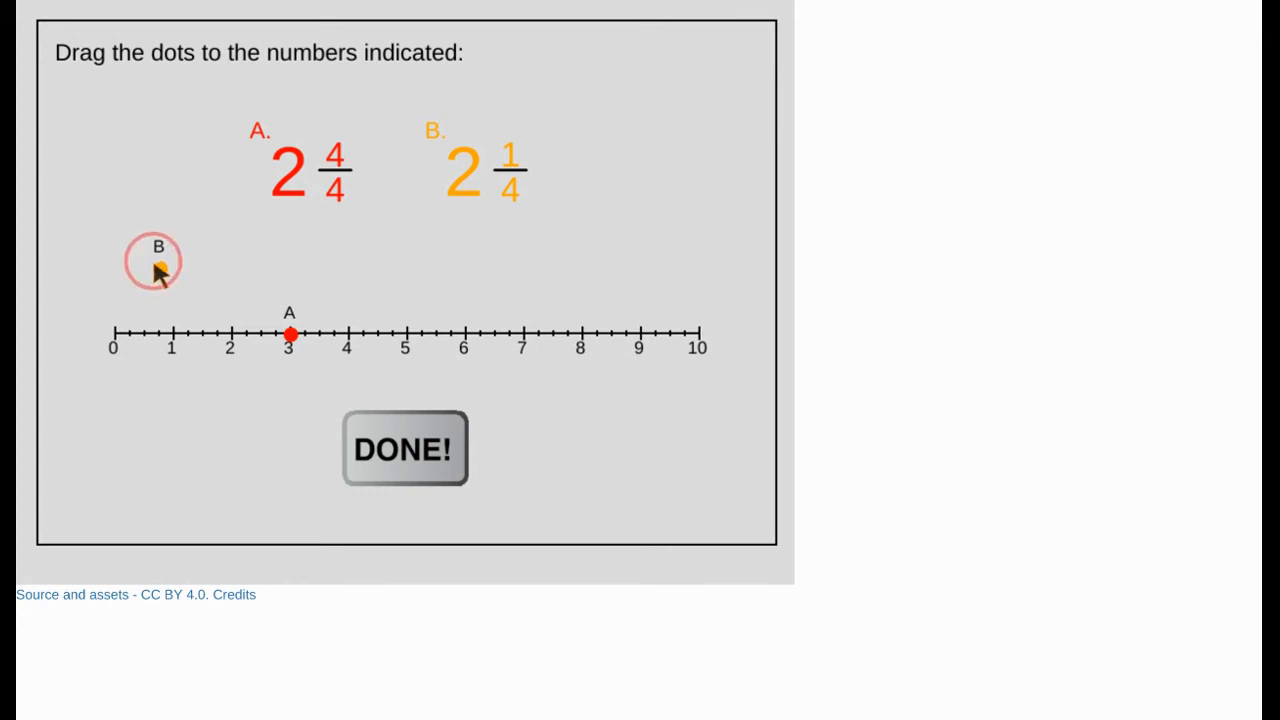
left_click_drag(156, 260, 244, 318)
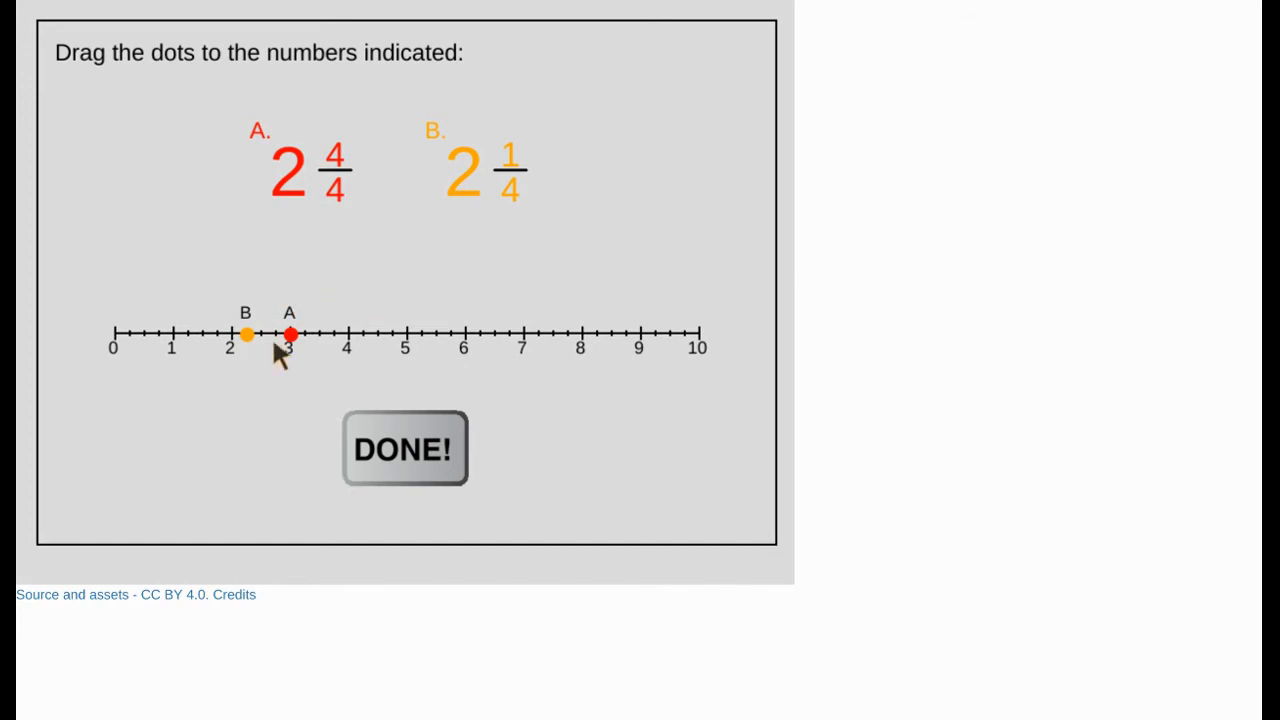
left_click_drag(244, 334, 188, 334)
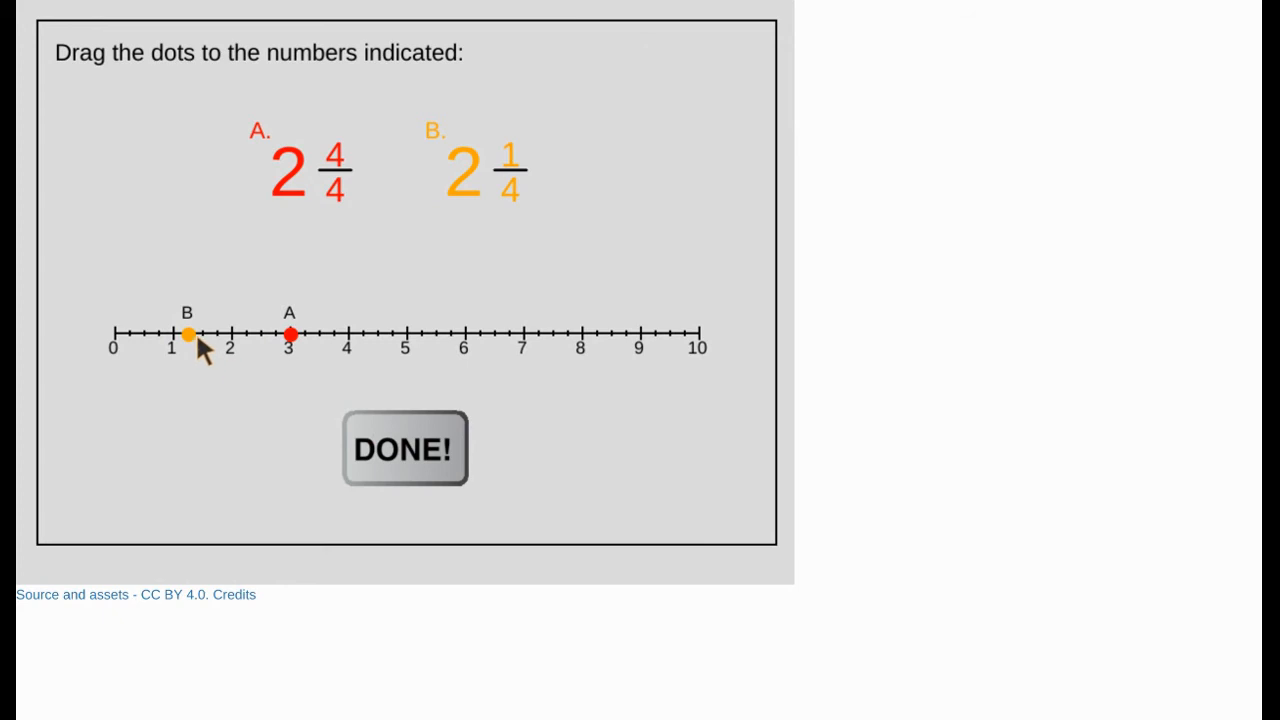
left_click_drag(188, 332, 244, 332)
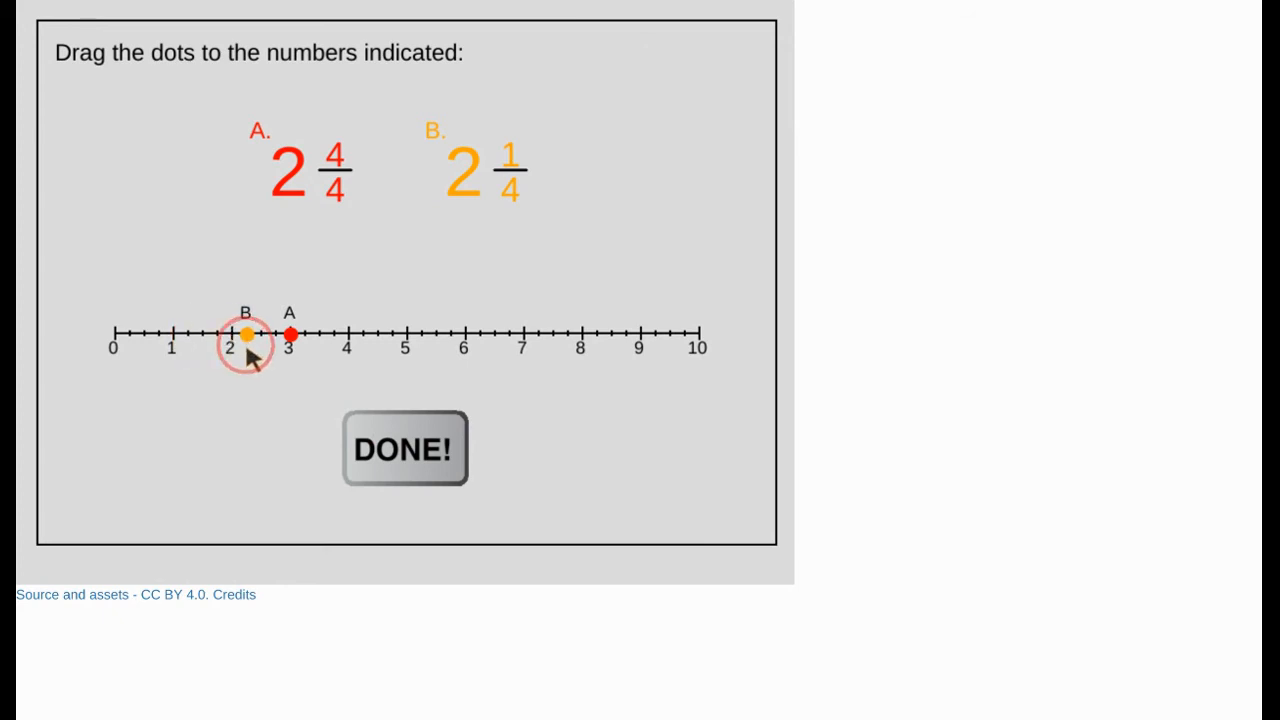
left_click(404, 448)
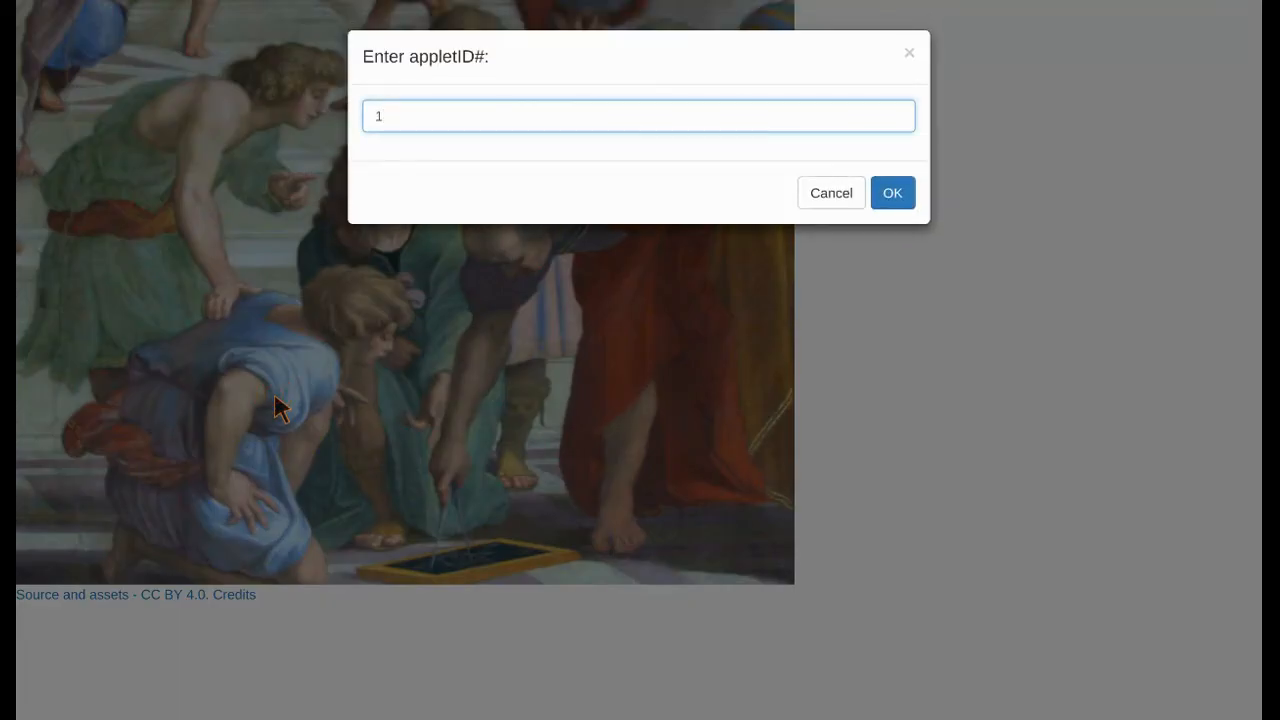
Step: Reload applet 1 and place the dots at 7 2/4 and 4 3/4
left_click(892, 192)
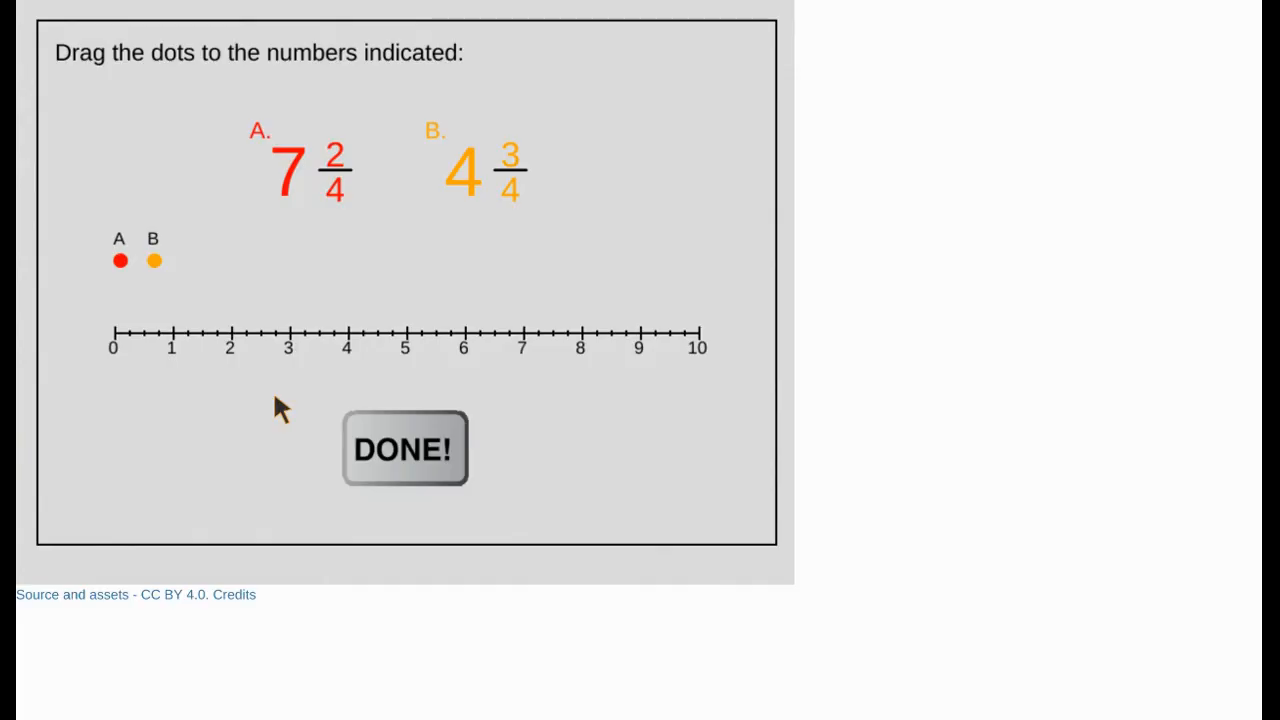
left_click_drag(120, 260, 440, 276)
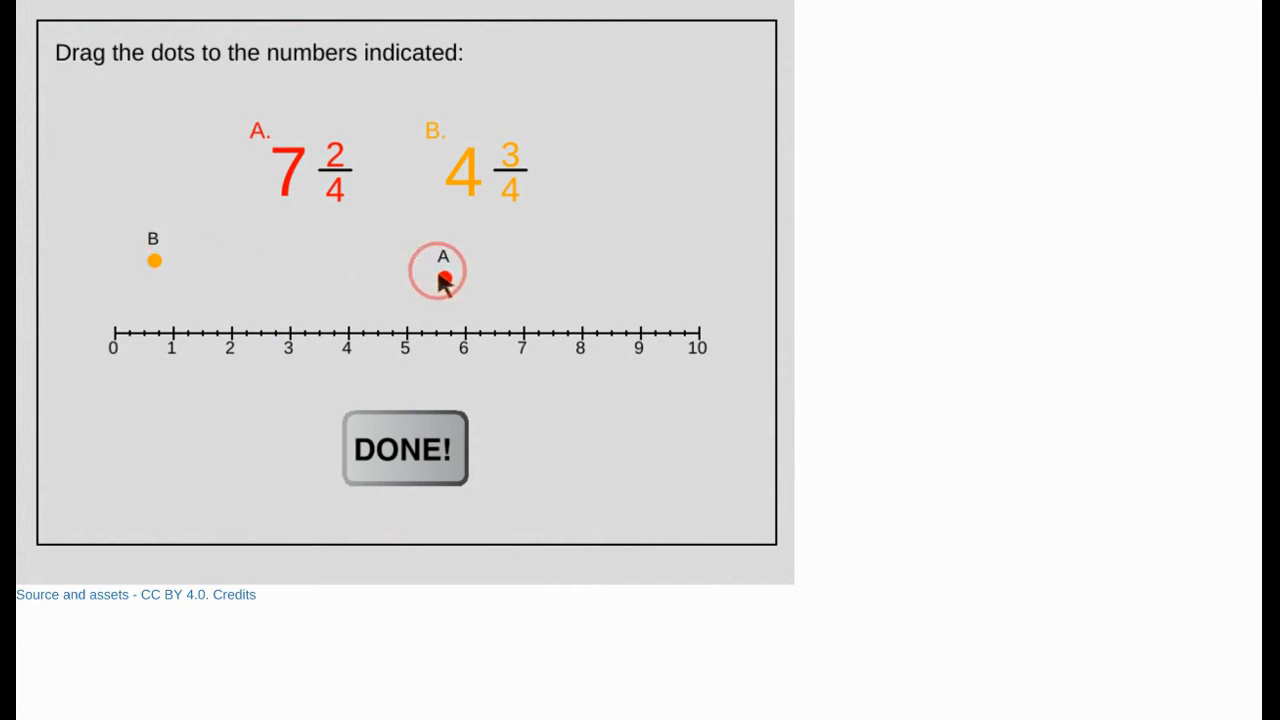
left_click_drag(442, 272, 552, 332)
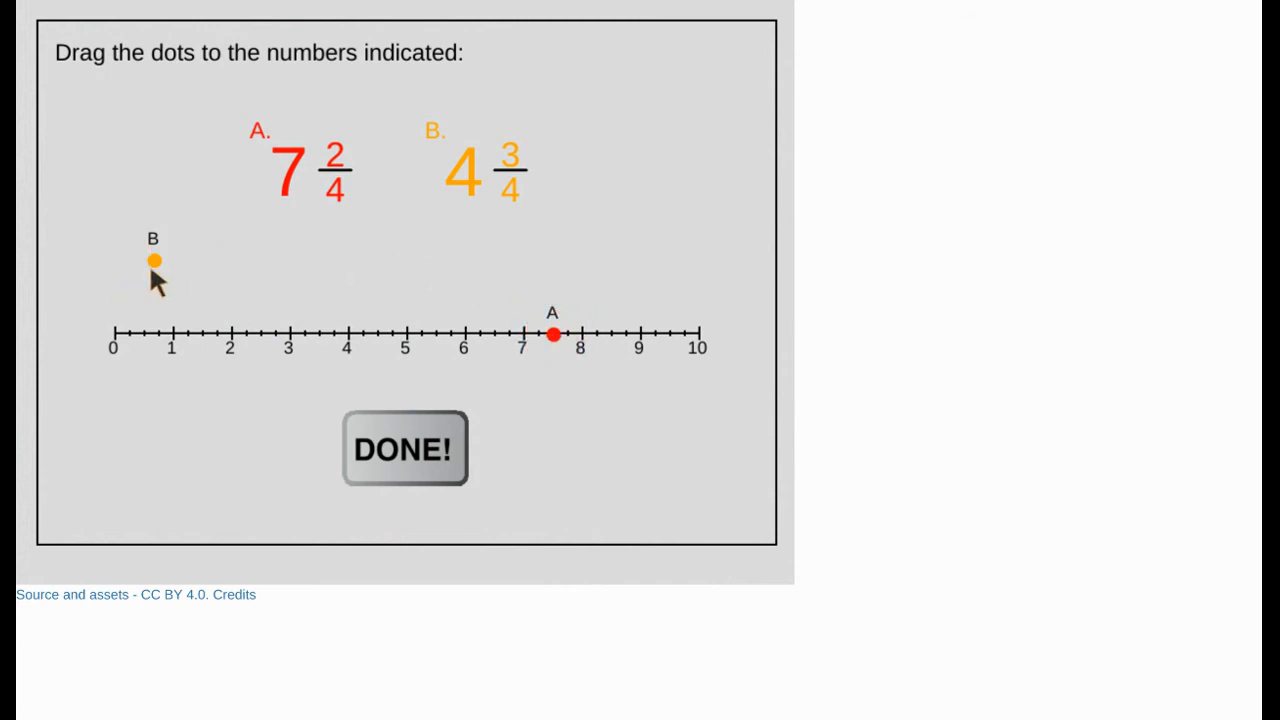
left_click_drag(152, 260, 390, 336)
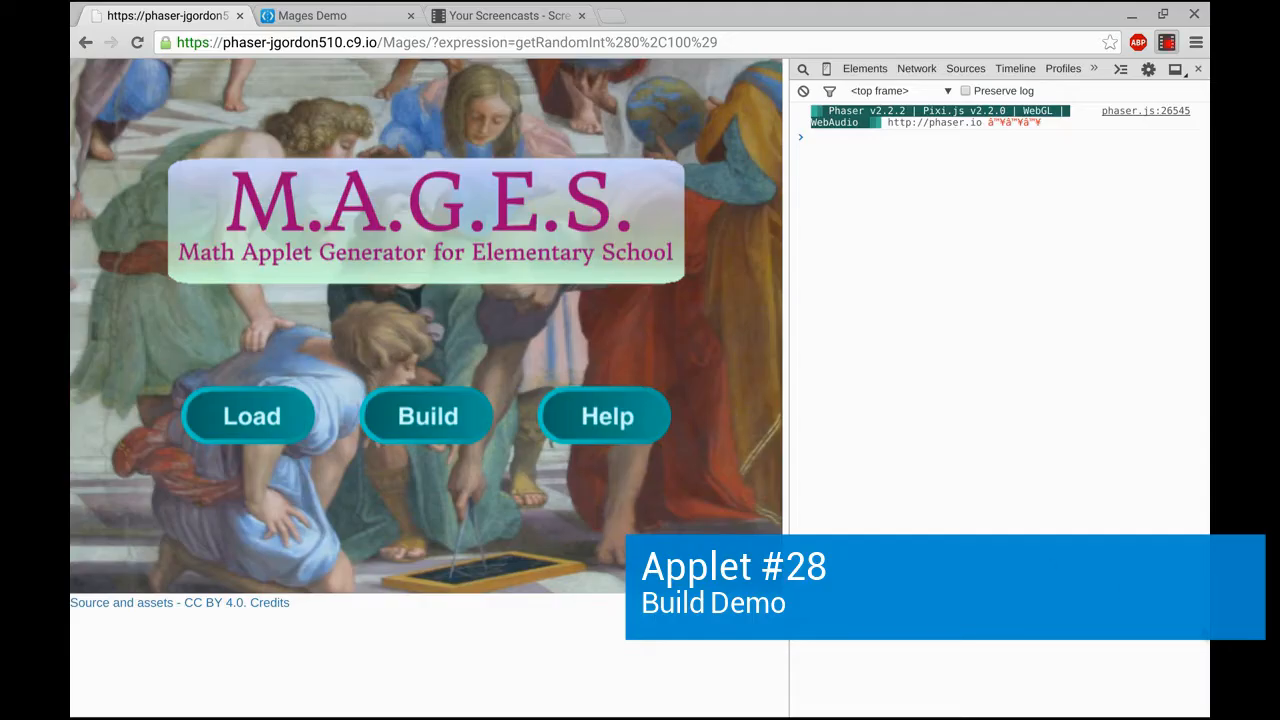
Step: Start a new applet and choose a Number Line component with length 600
left_click(428, 416)
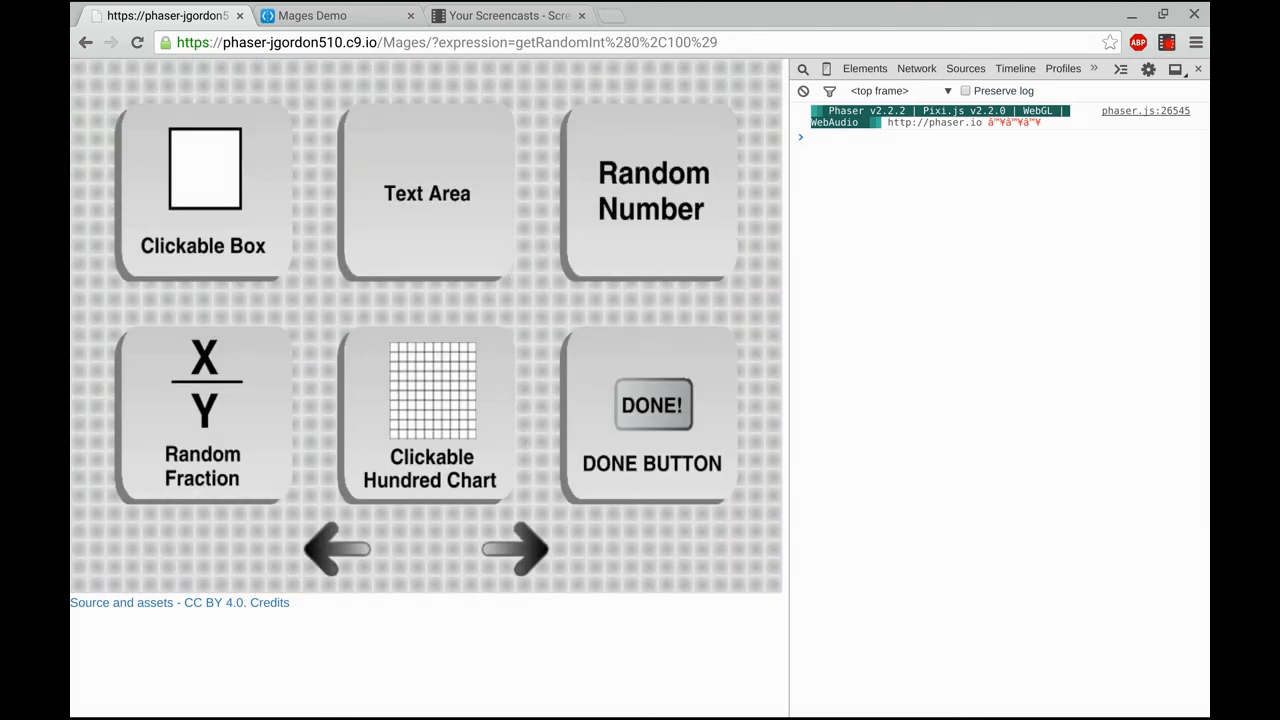
left_click(516, 548)
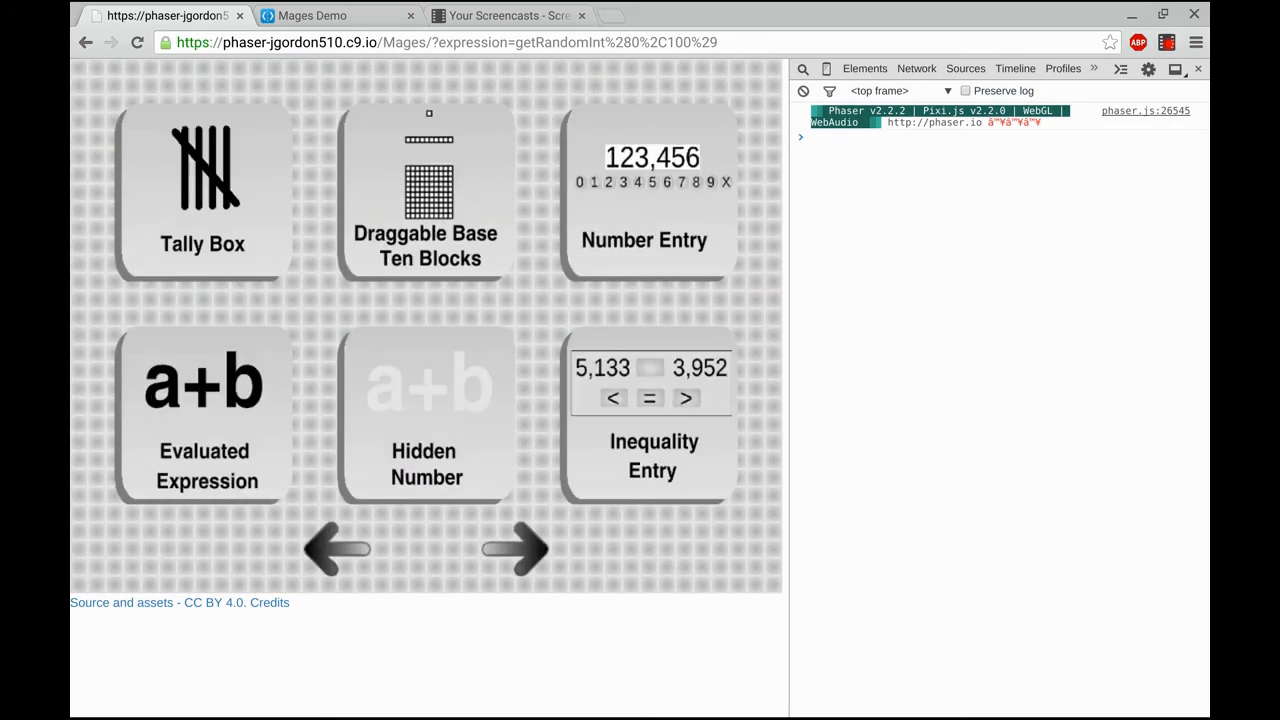
left_click(516, 548)
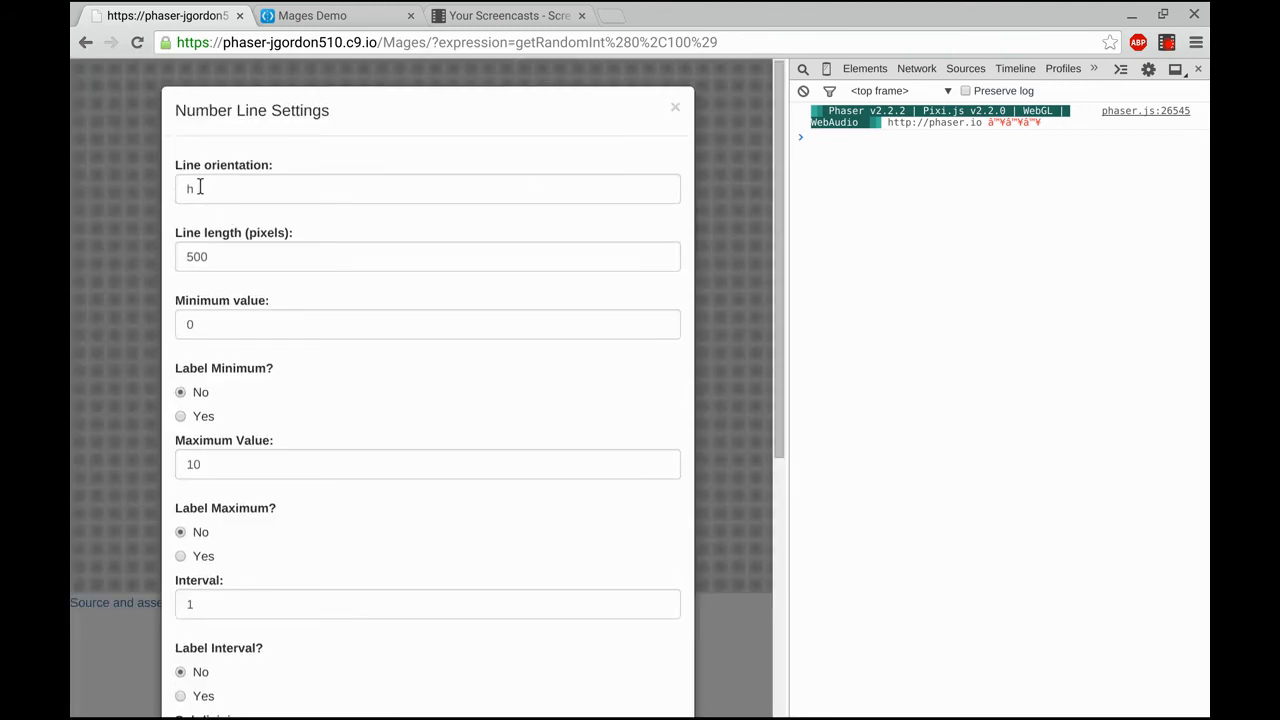
left_click(428, 256)
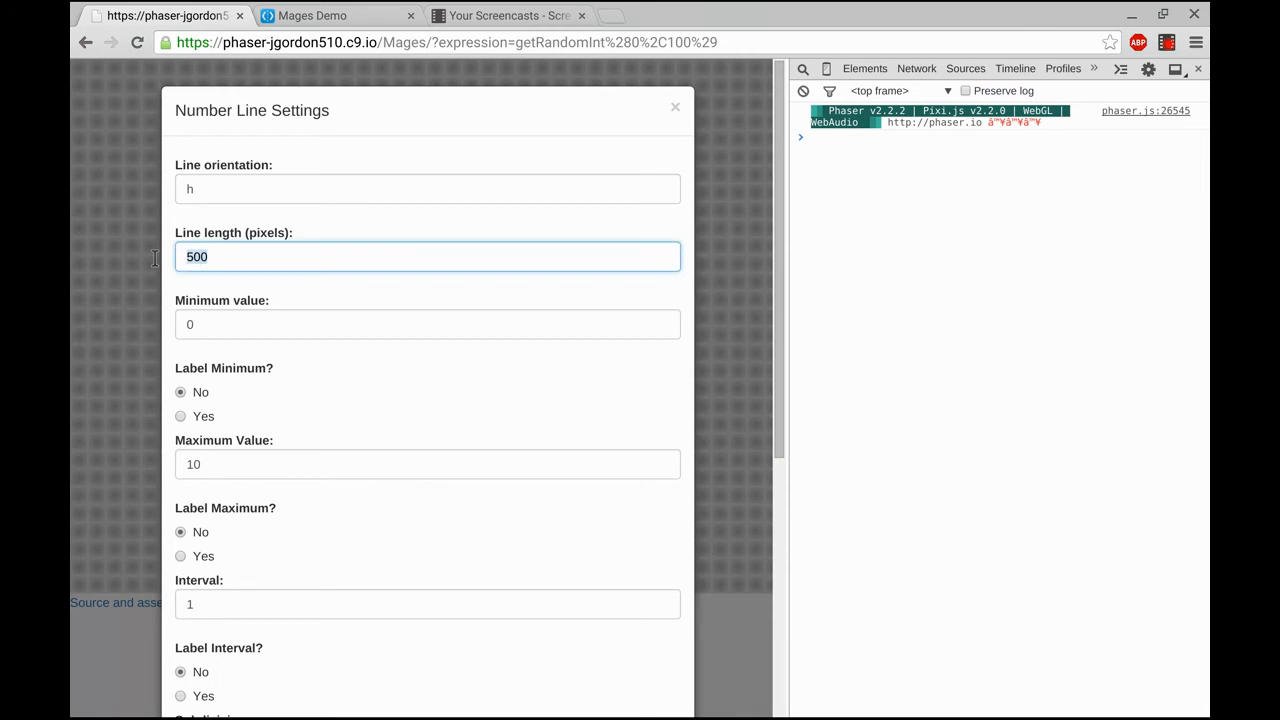
type("600")
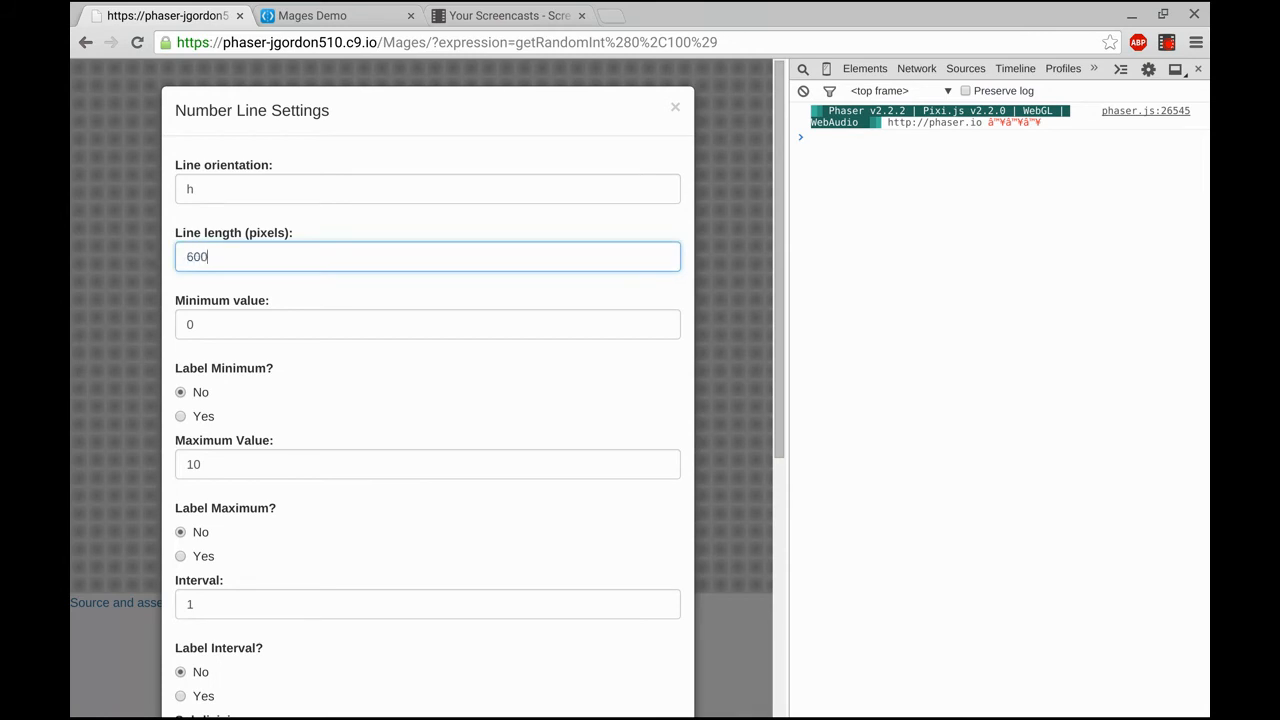
mouse_move(236, 324)
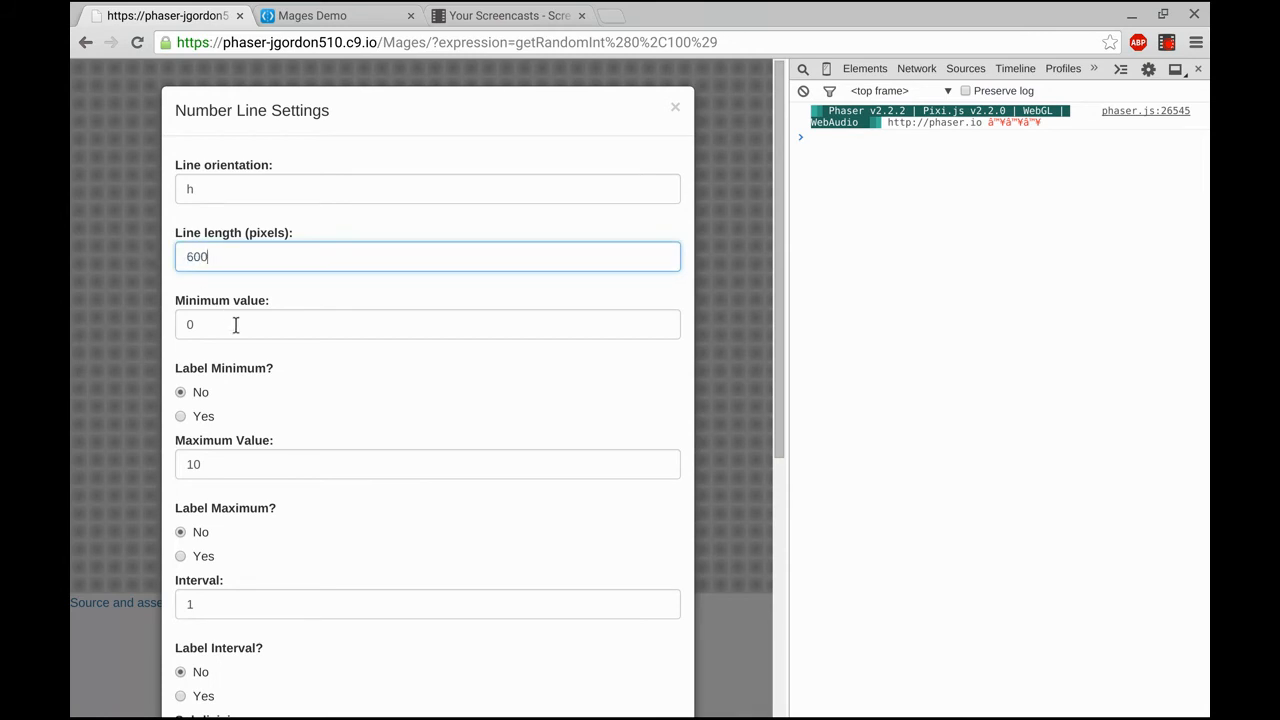
Step: Label minimum and maximum, set subdivision 4 and two dots, and save the number line
left_click(180, 416)
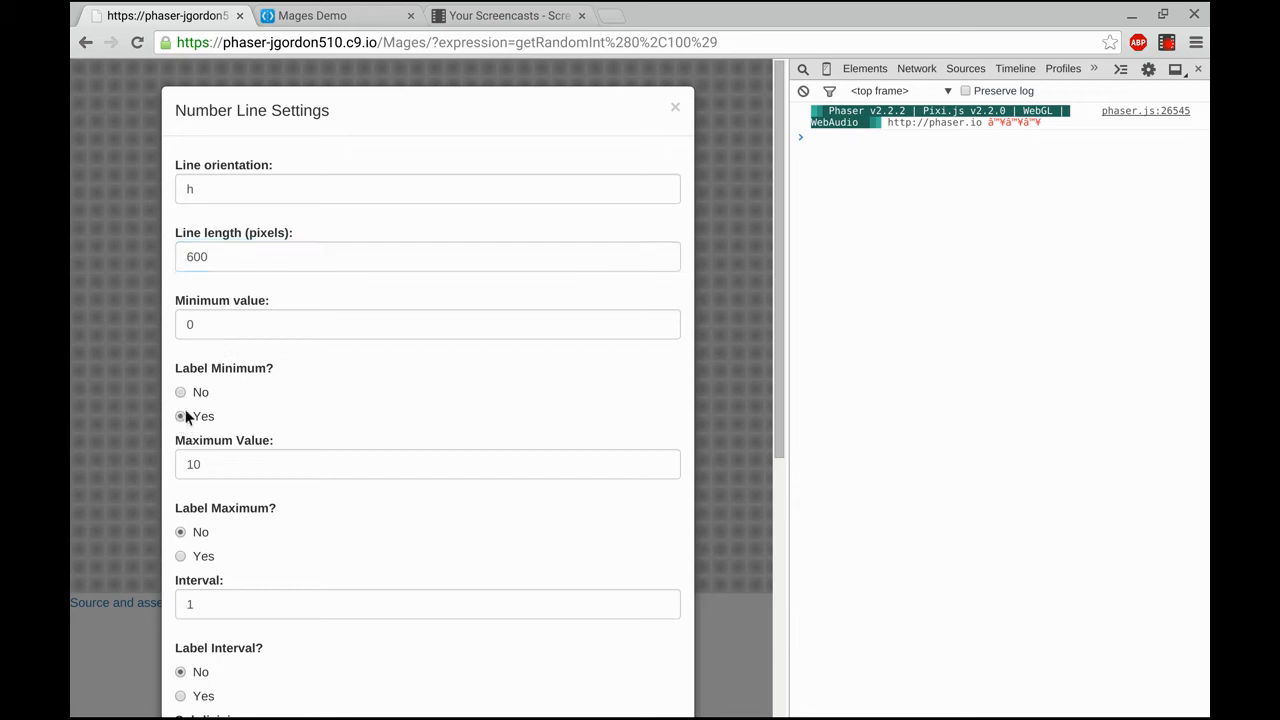
scroll("down", 3)
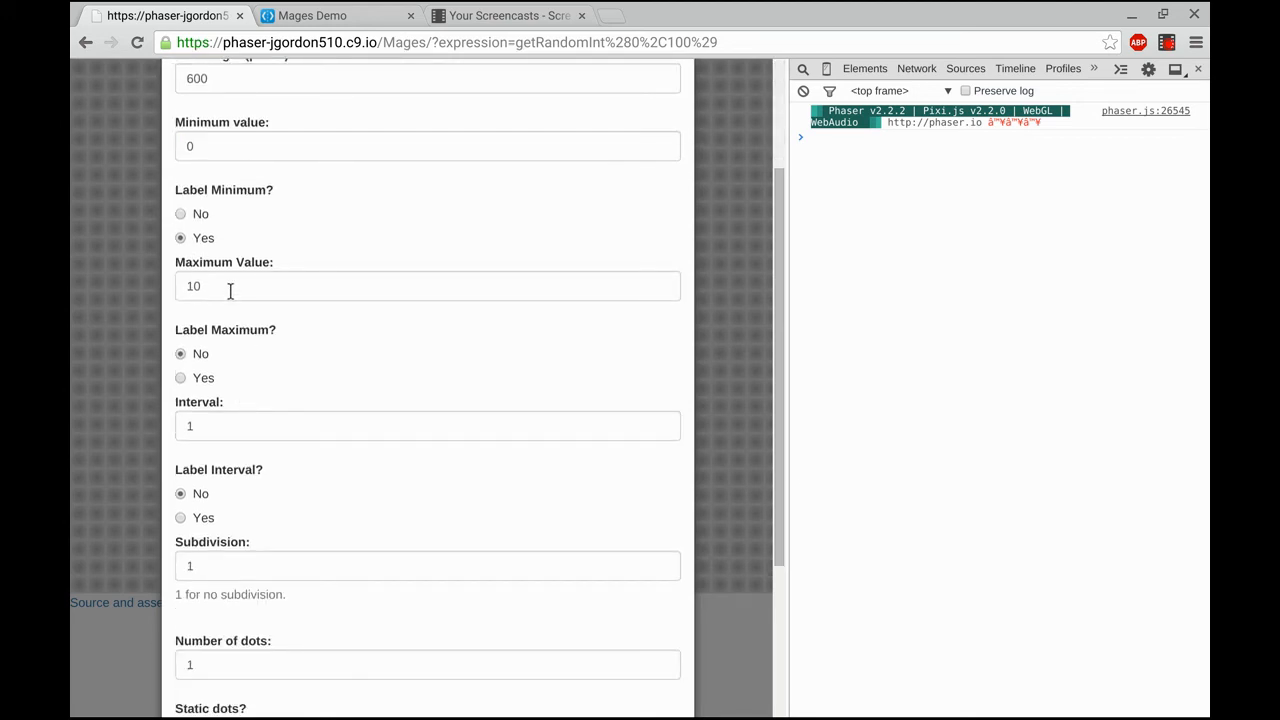
left_click(180, 376)
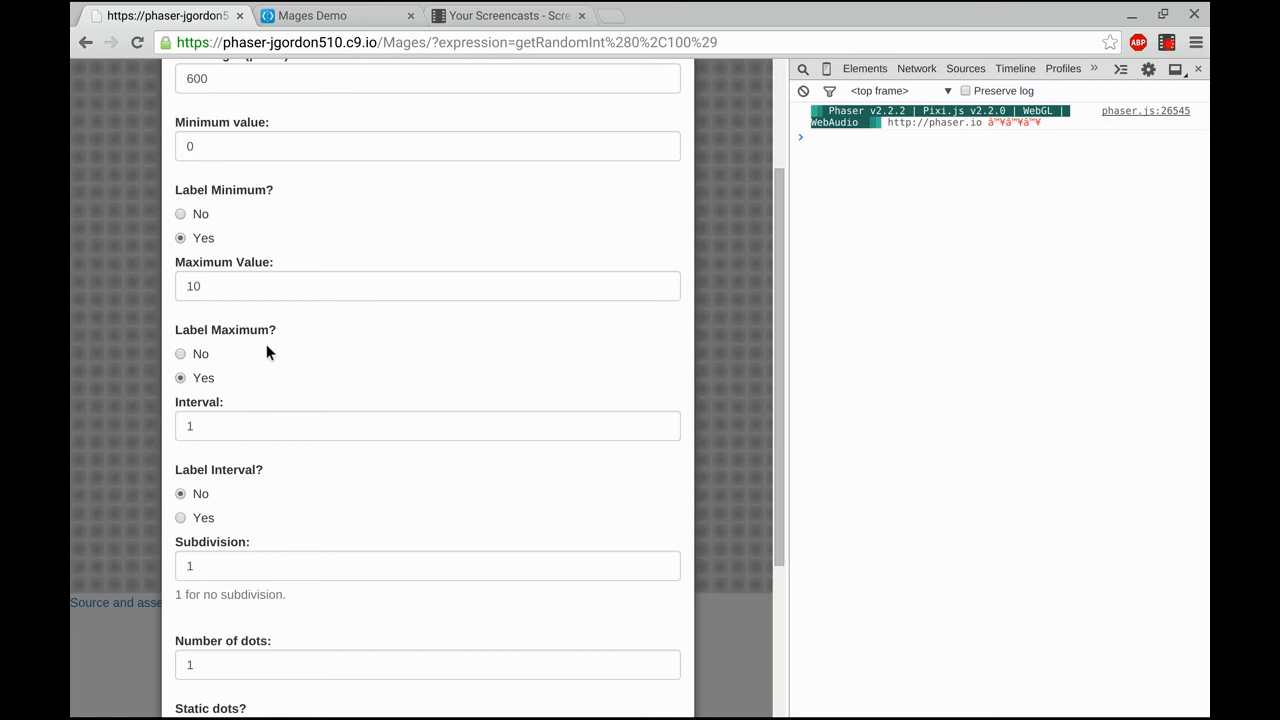
scroll("down", 3)
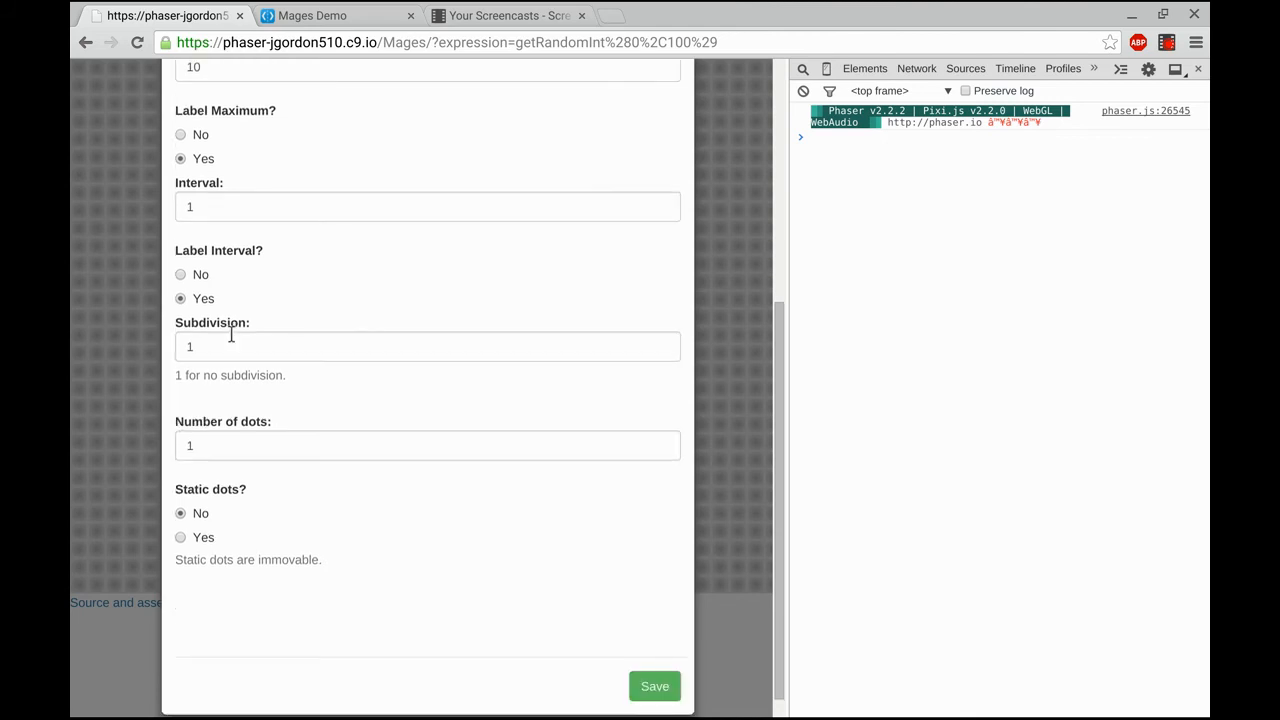
left_click(428, 346)
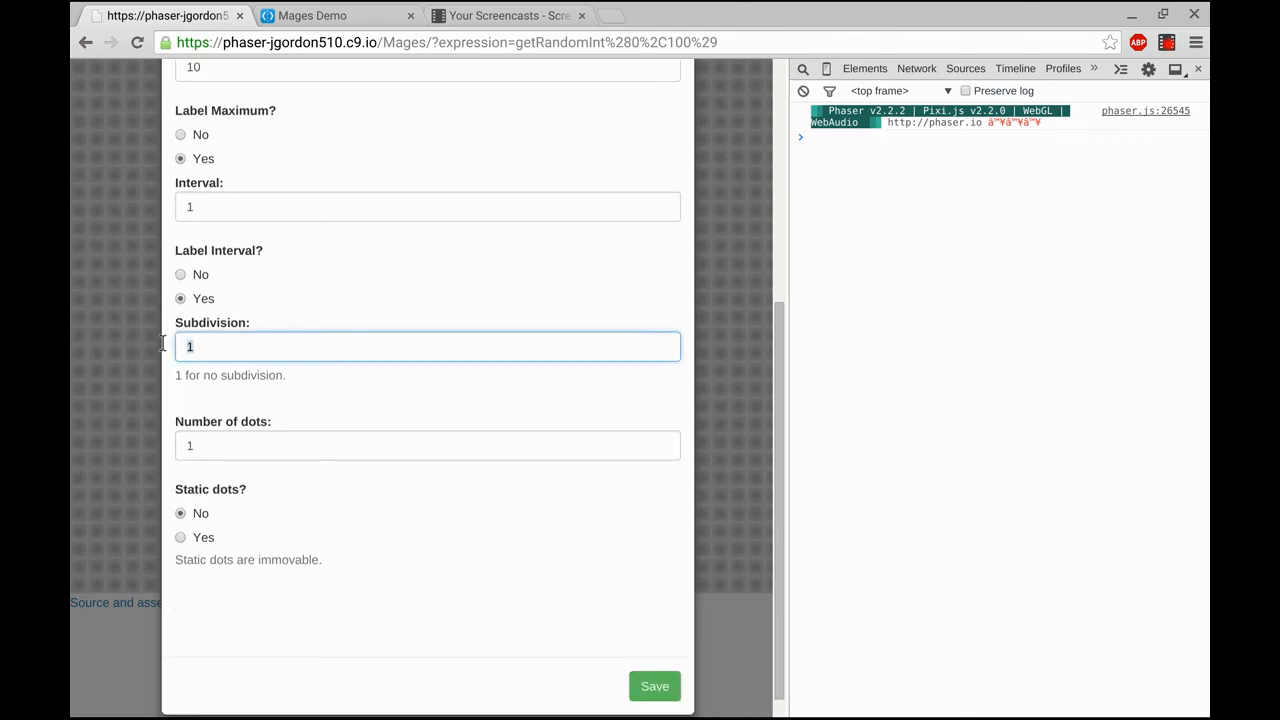
type("4")
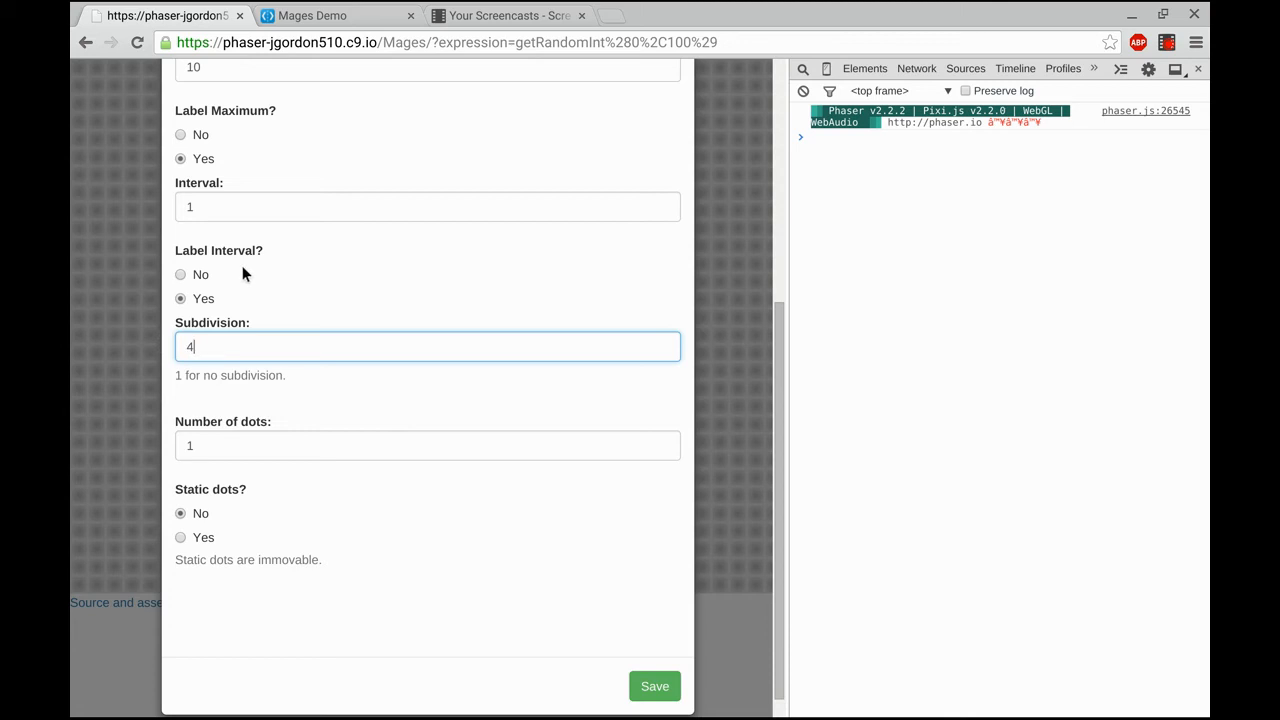
left_click(428, 444)
type("2")
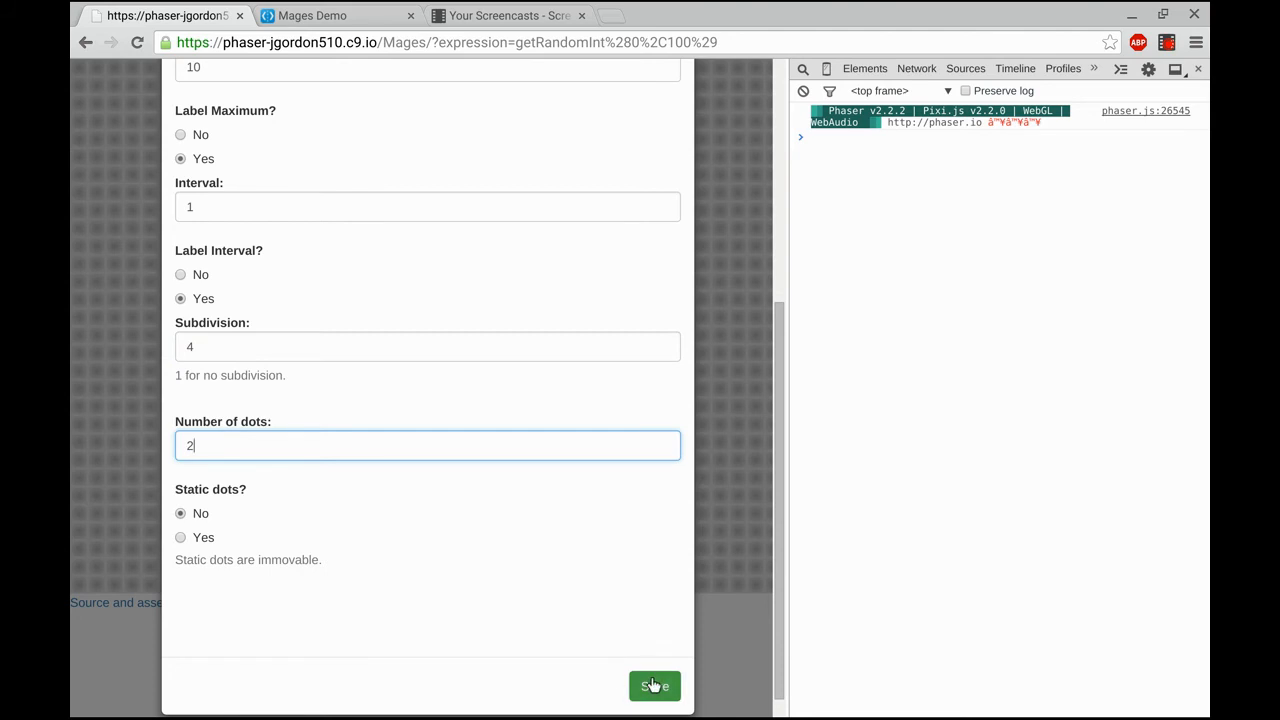
left_click(654, 686)
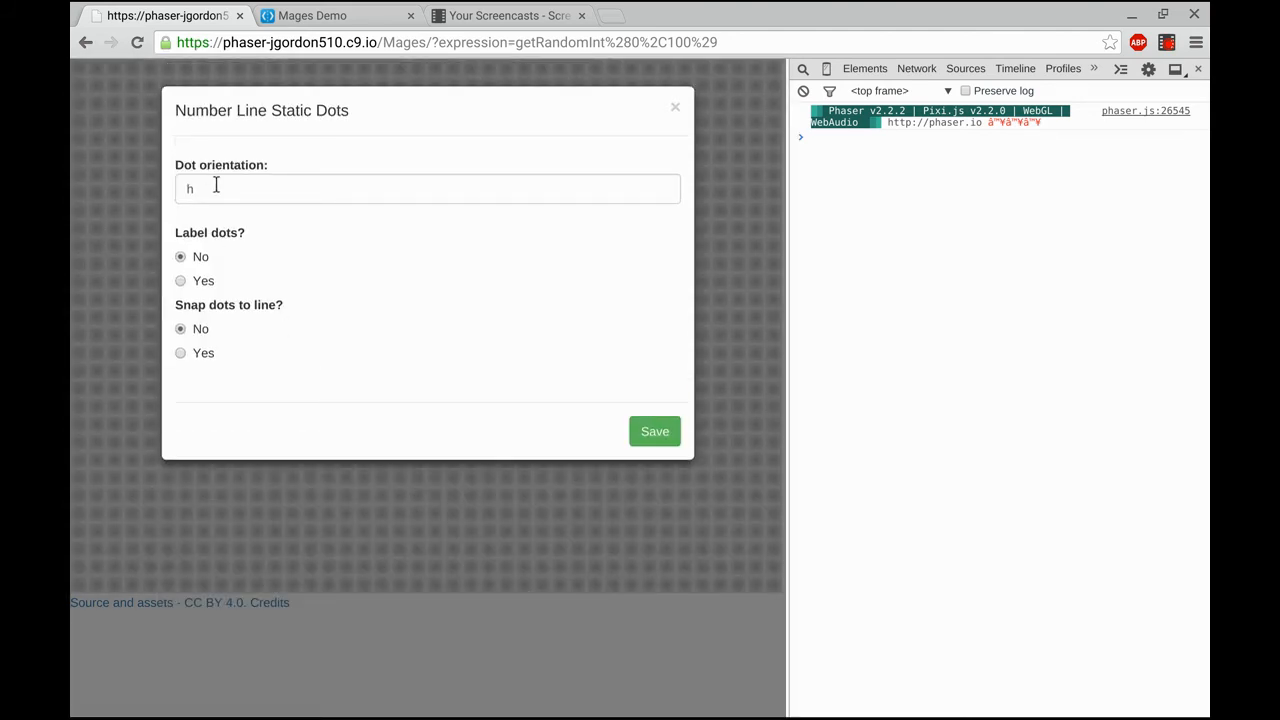
Step: Turn on dot labels and snapping to the line, then save the dot settings
left_click(180, 280)
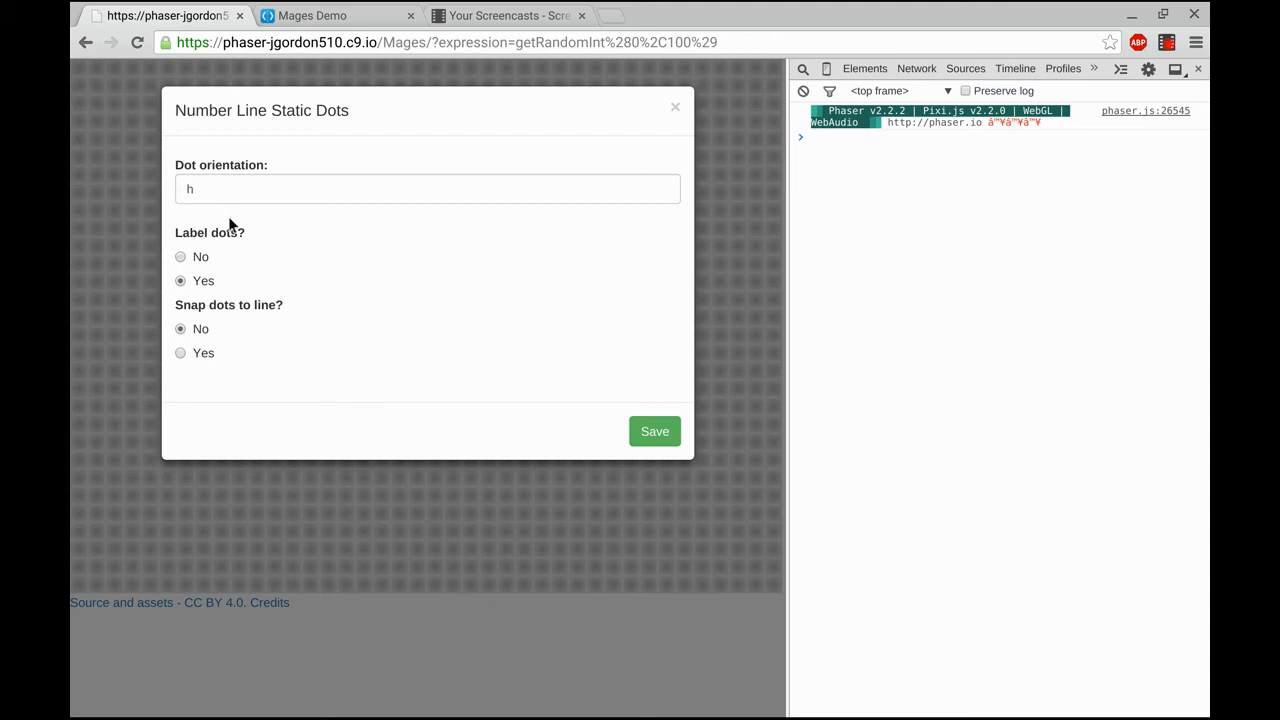
left_click(180, 352)
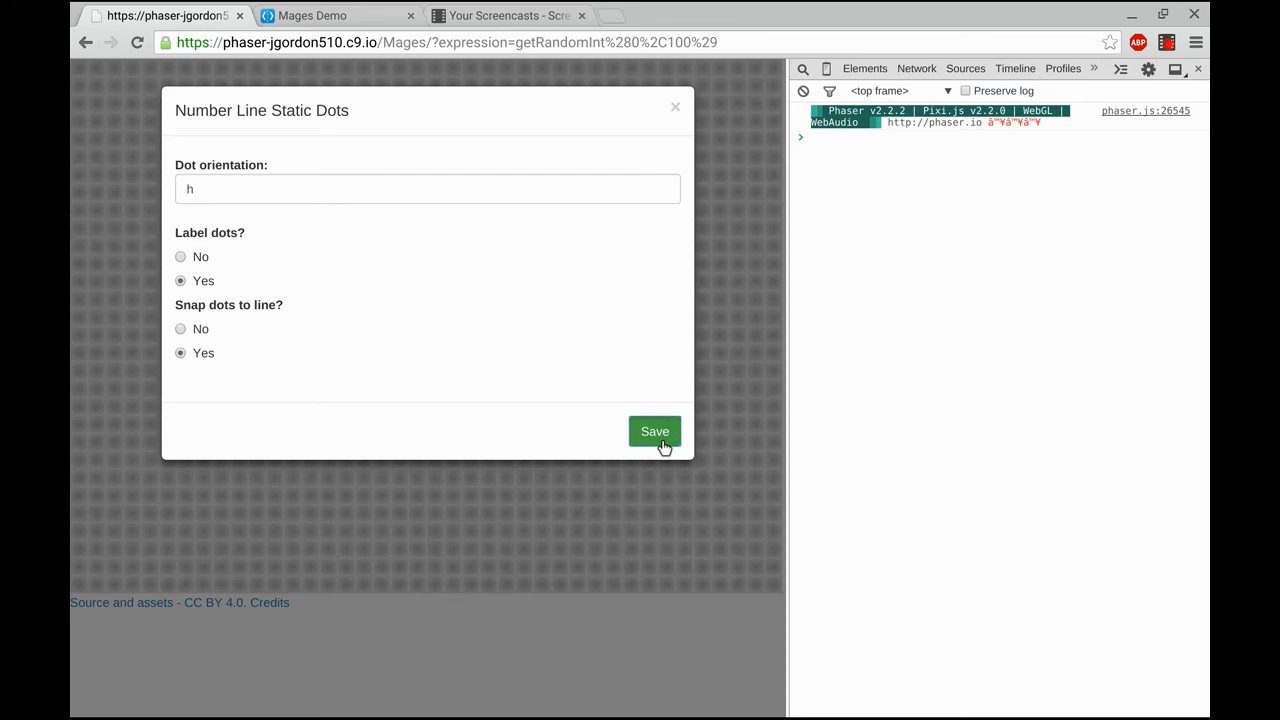
left_click(654, 432)
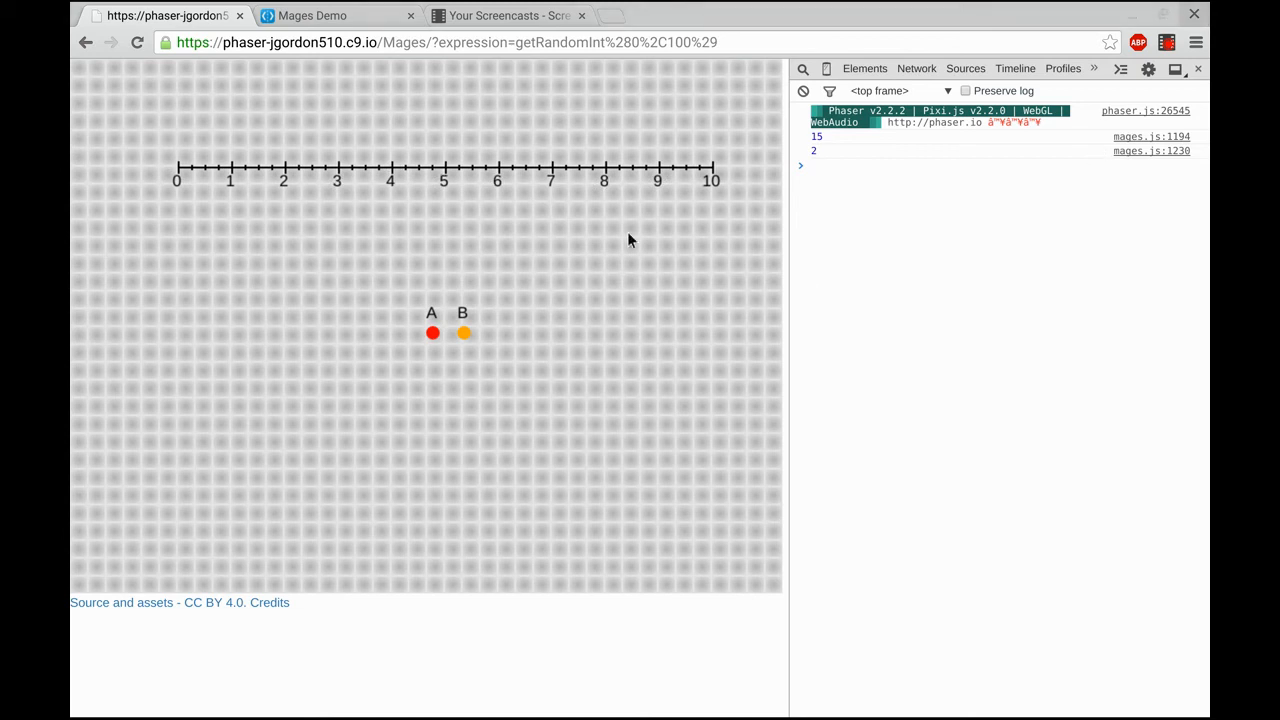
mouse_move(1068, 444)
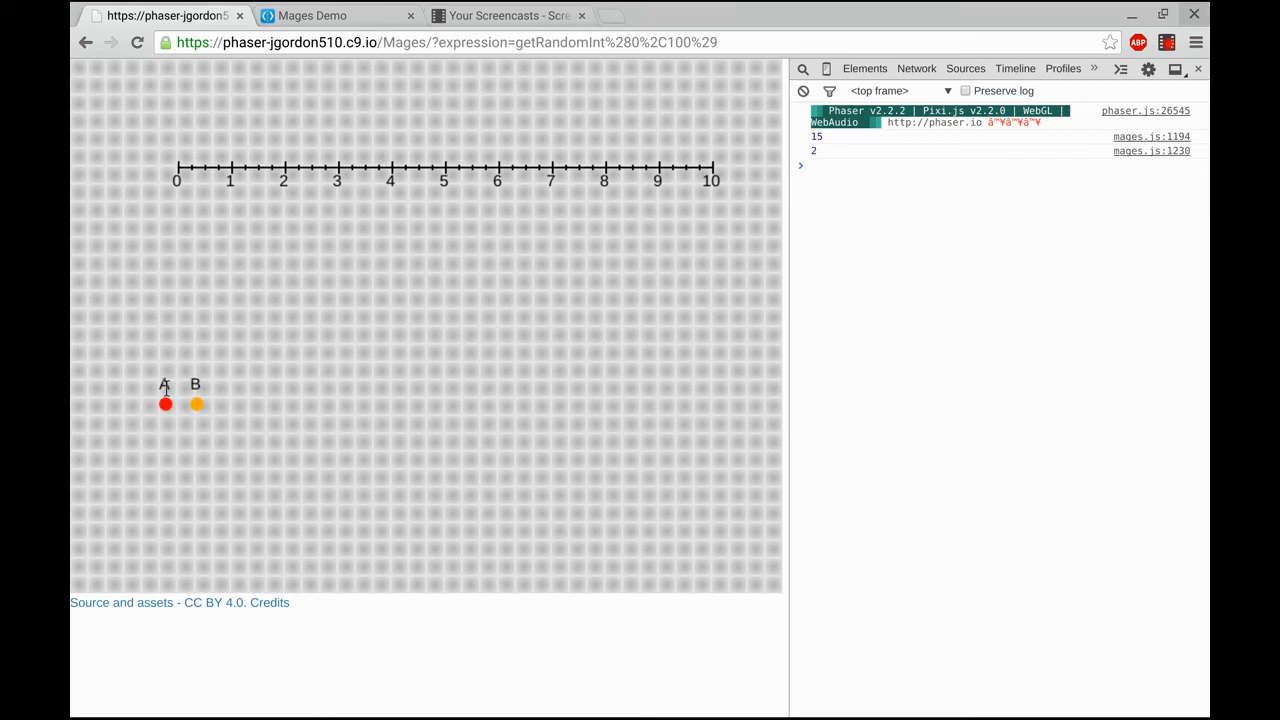
mouse_move(228, 192)
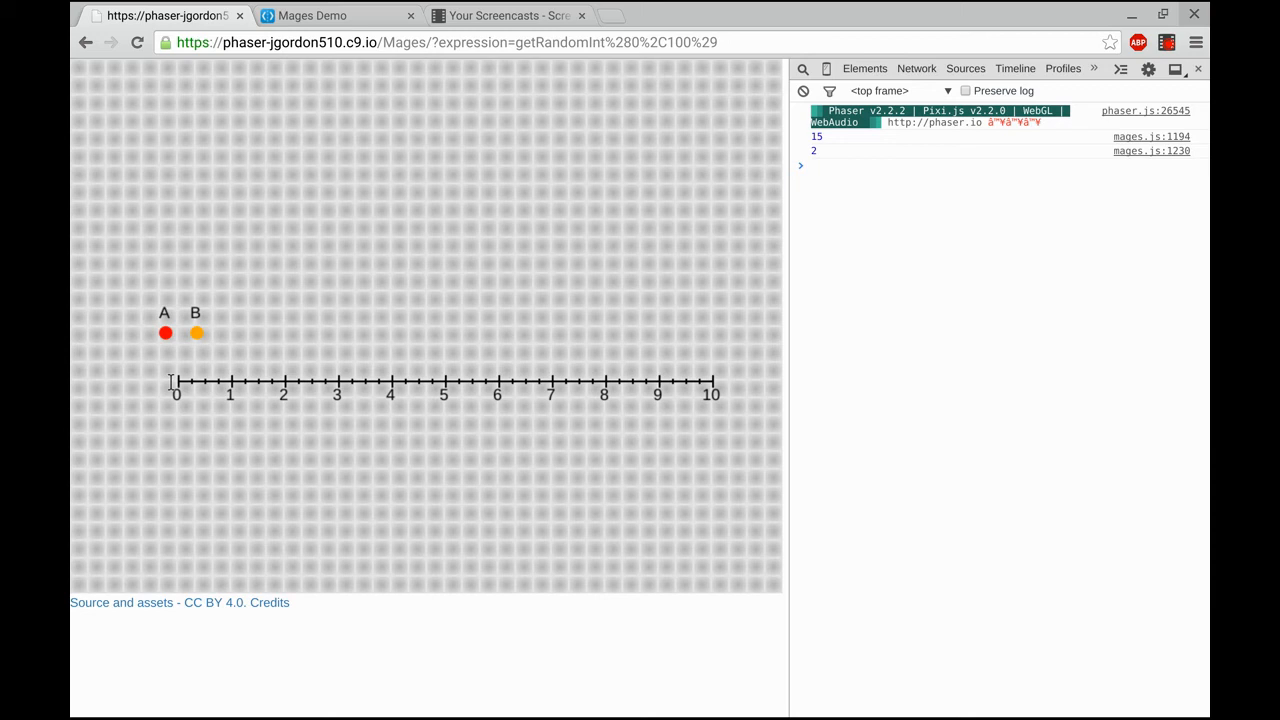
mouse_move(242, 228)
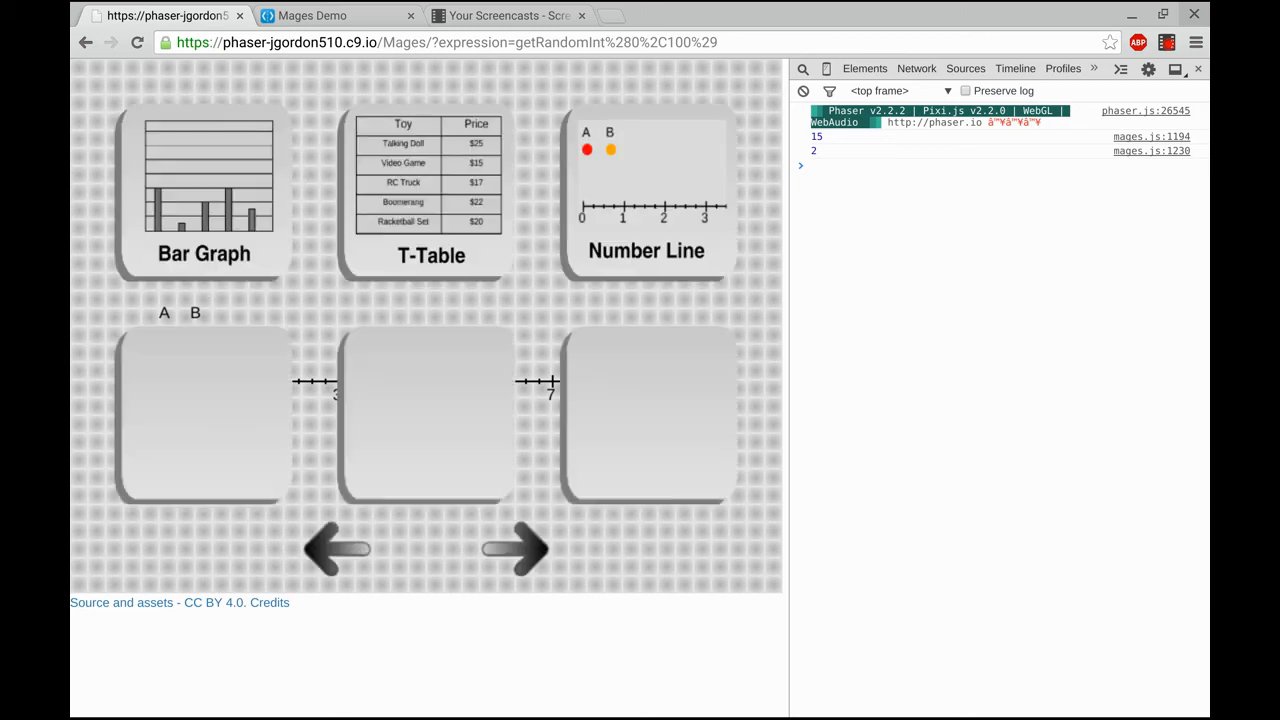
Step: Add a text area reading 'Drag the dots to the numbers indicated:'
left_click(516, 548)
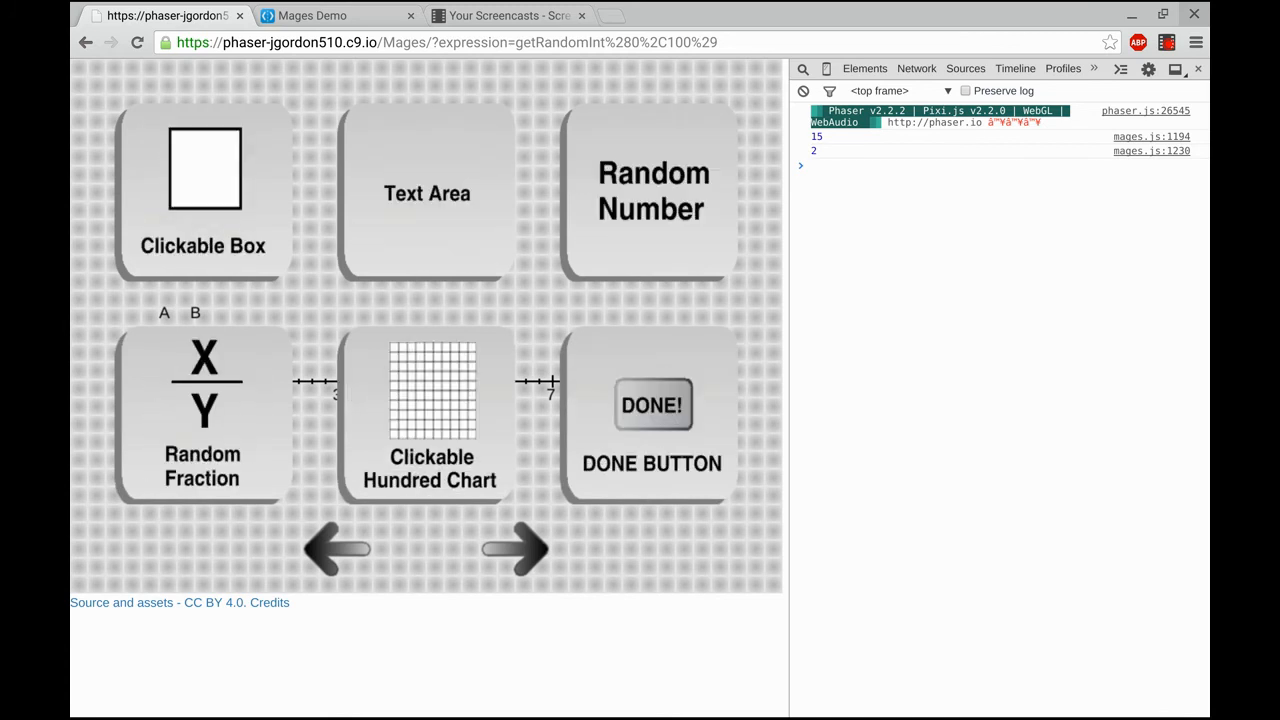
left_click(428, 192)
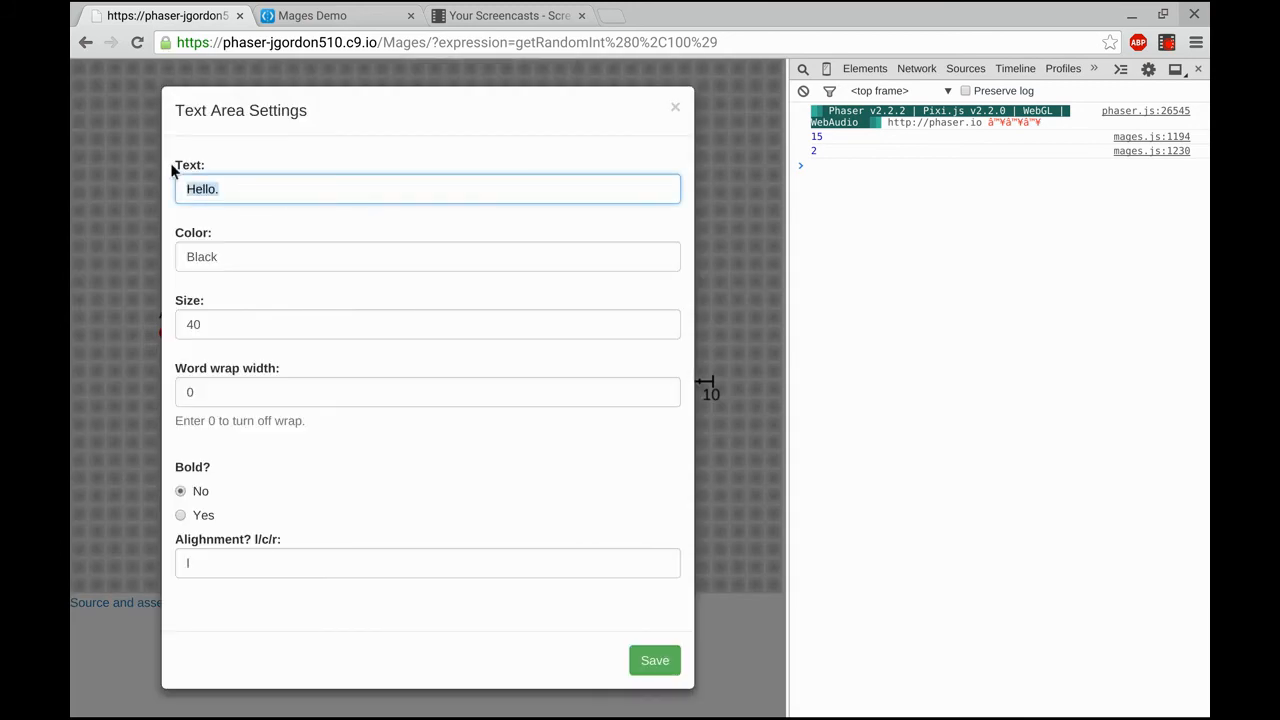
type("Drag the dots to the n")
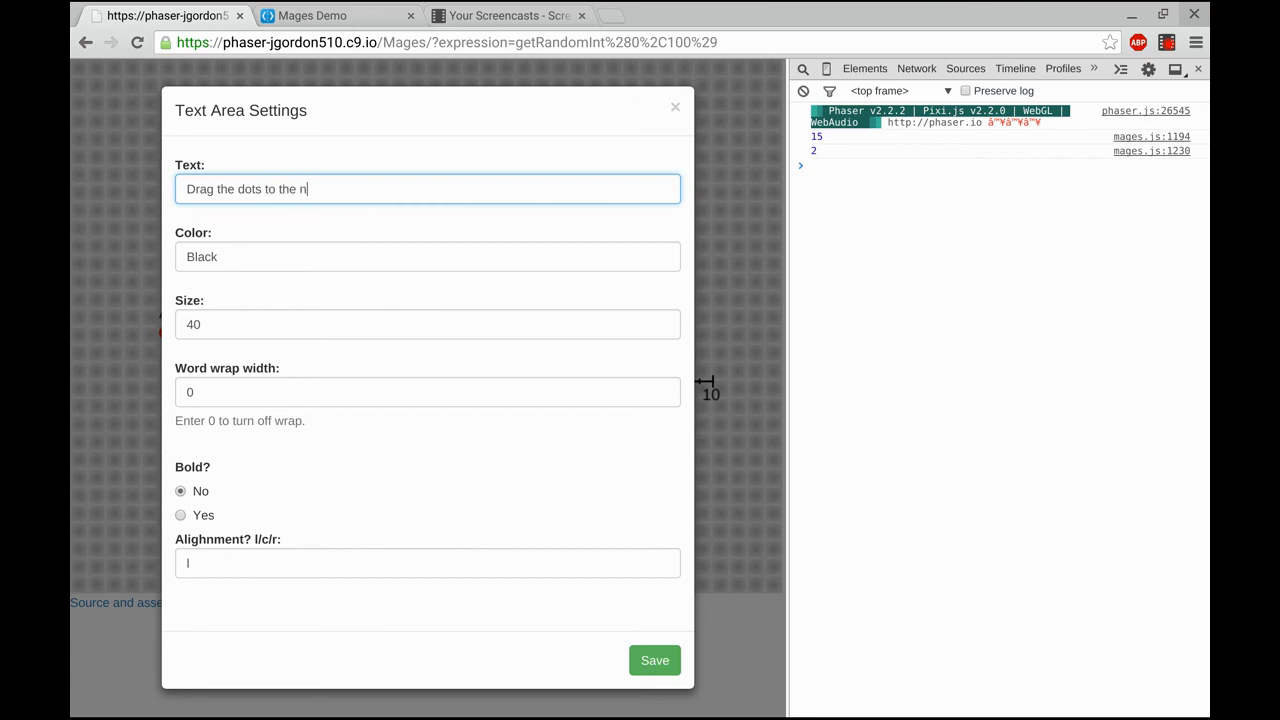
type("umbers indicate")
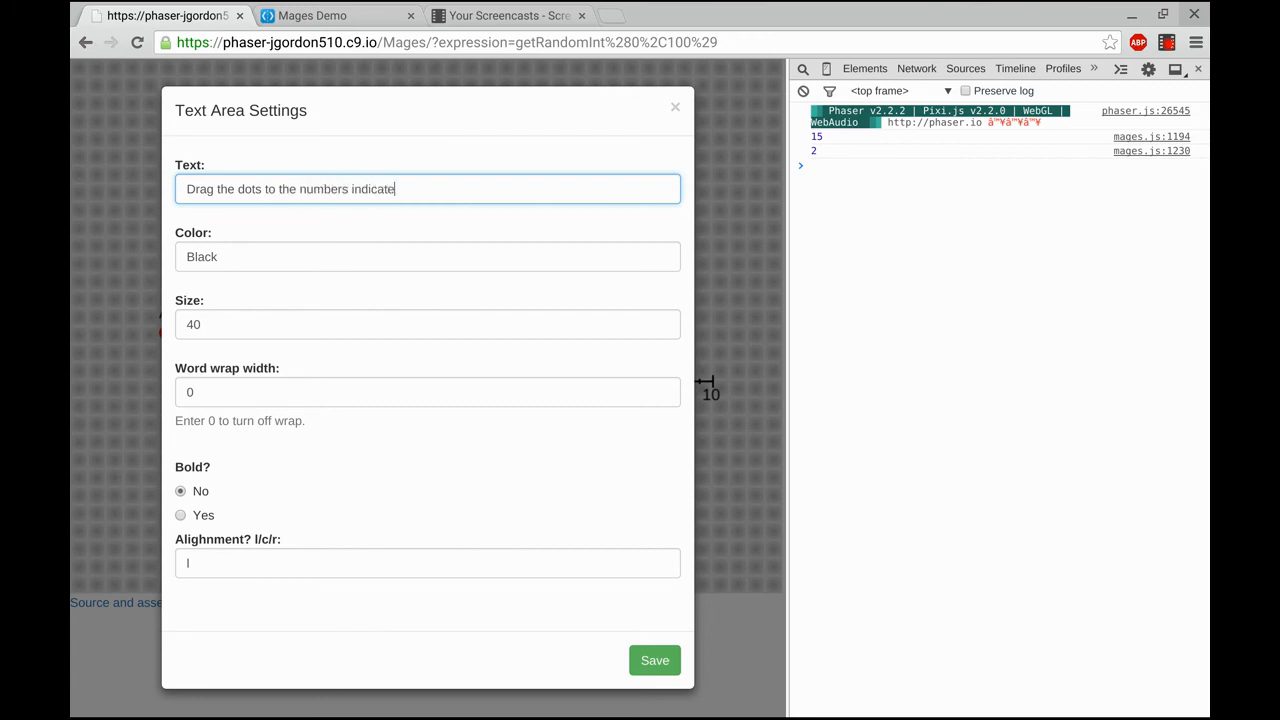
type("d:")
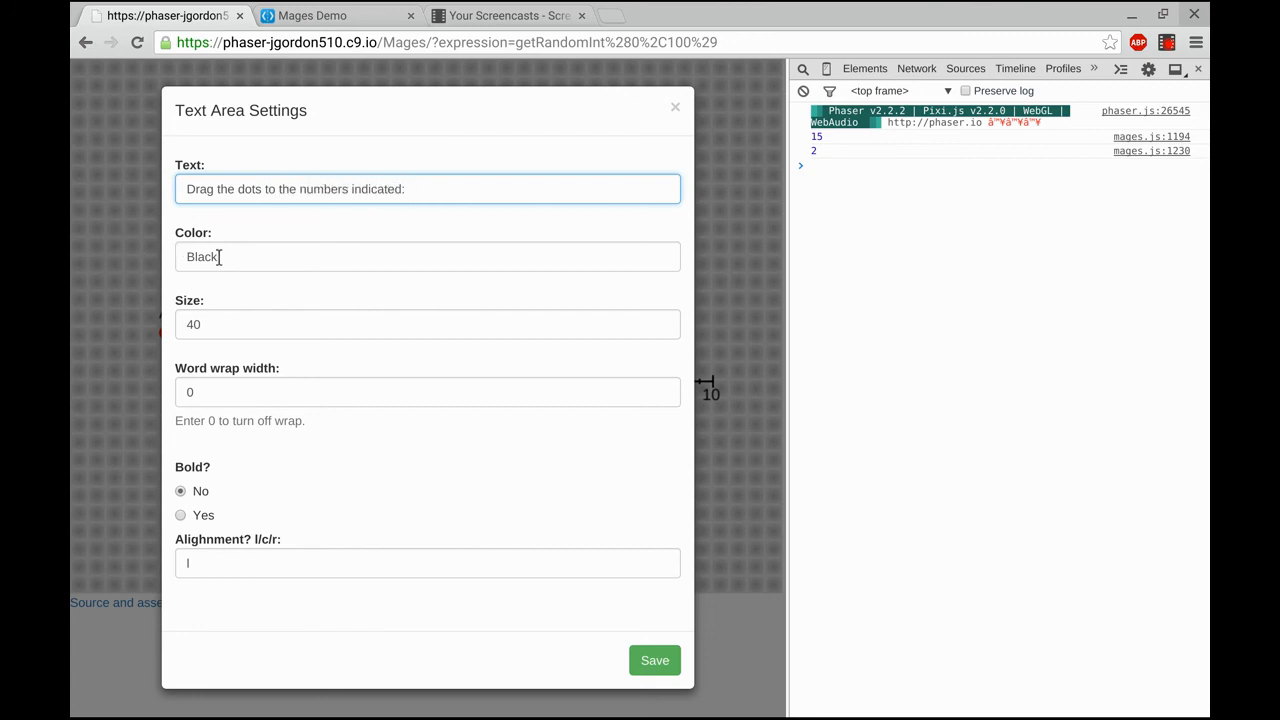
Step: Set the text size to 24, save it and place the instruction at the applet's top-left
left_click(428, 324)
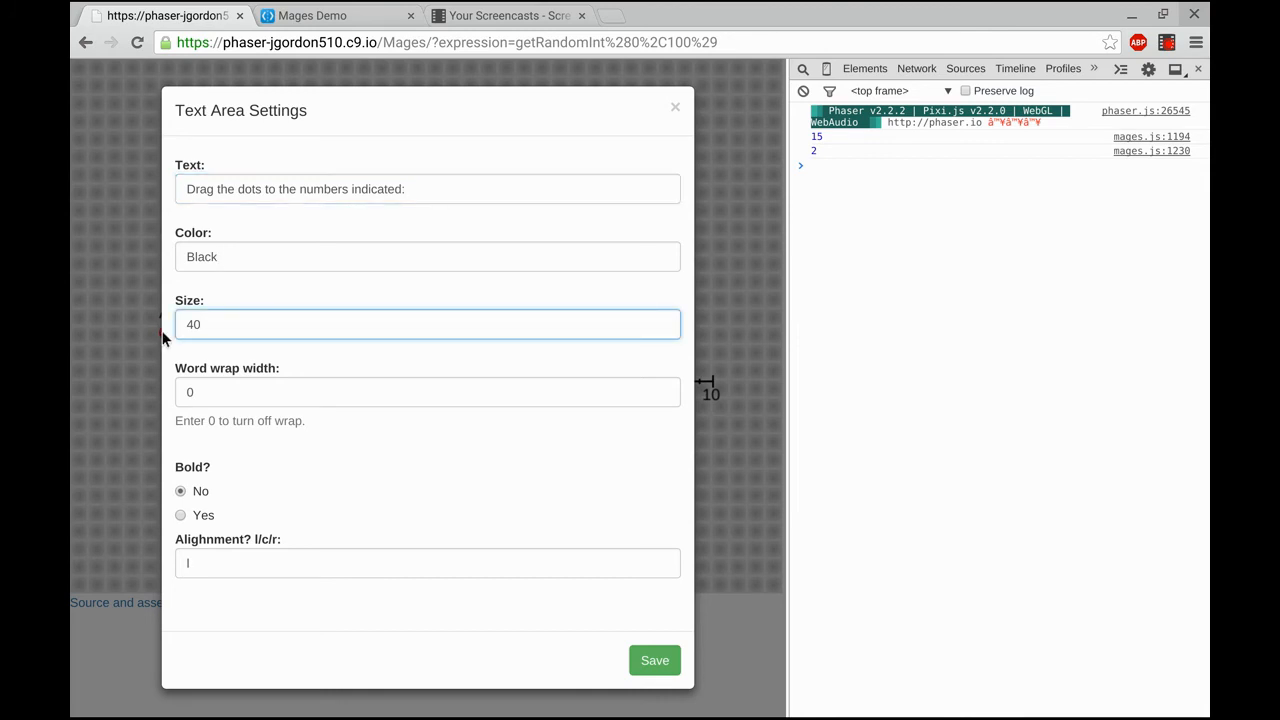
type("24")
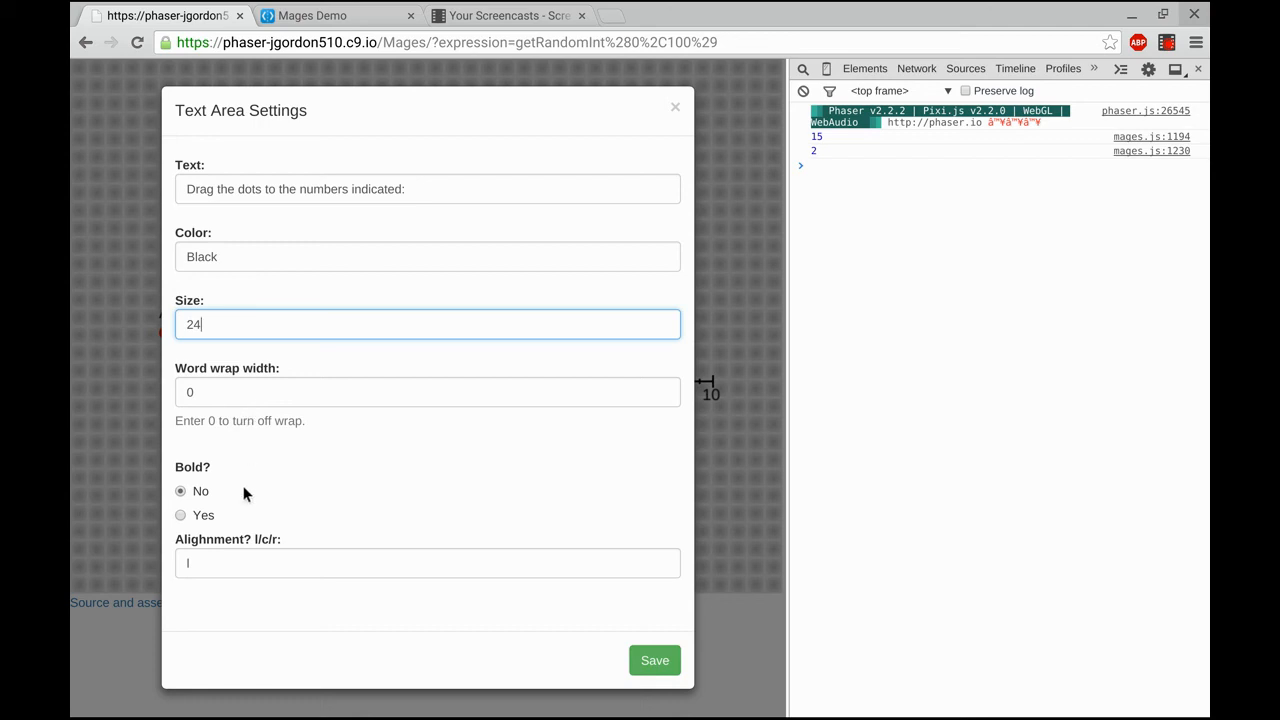
left_click(654, 660)
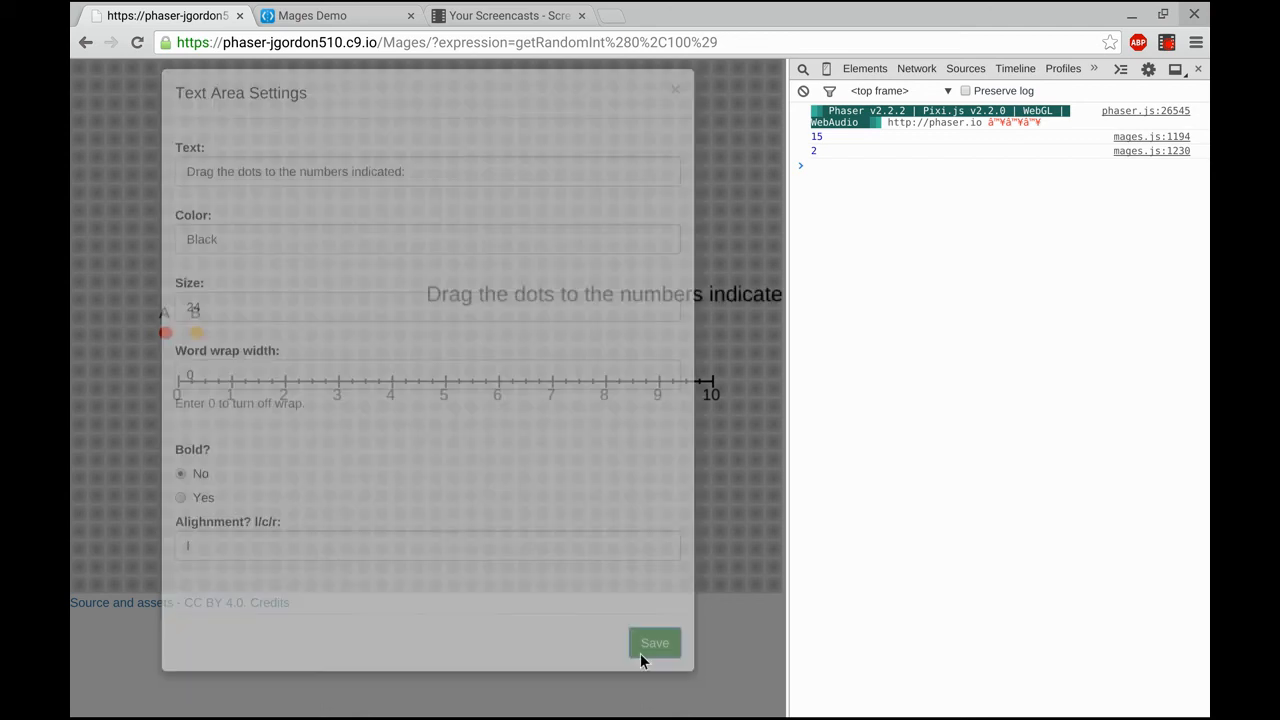
left_click(654, 642)
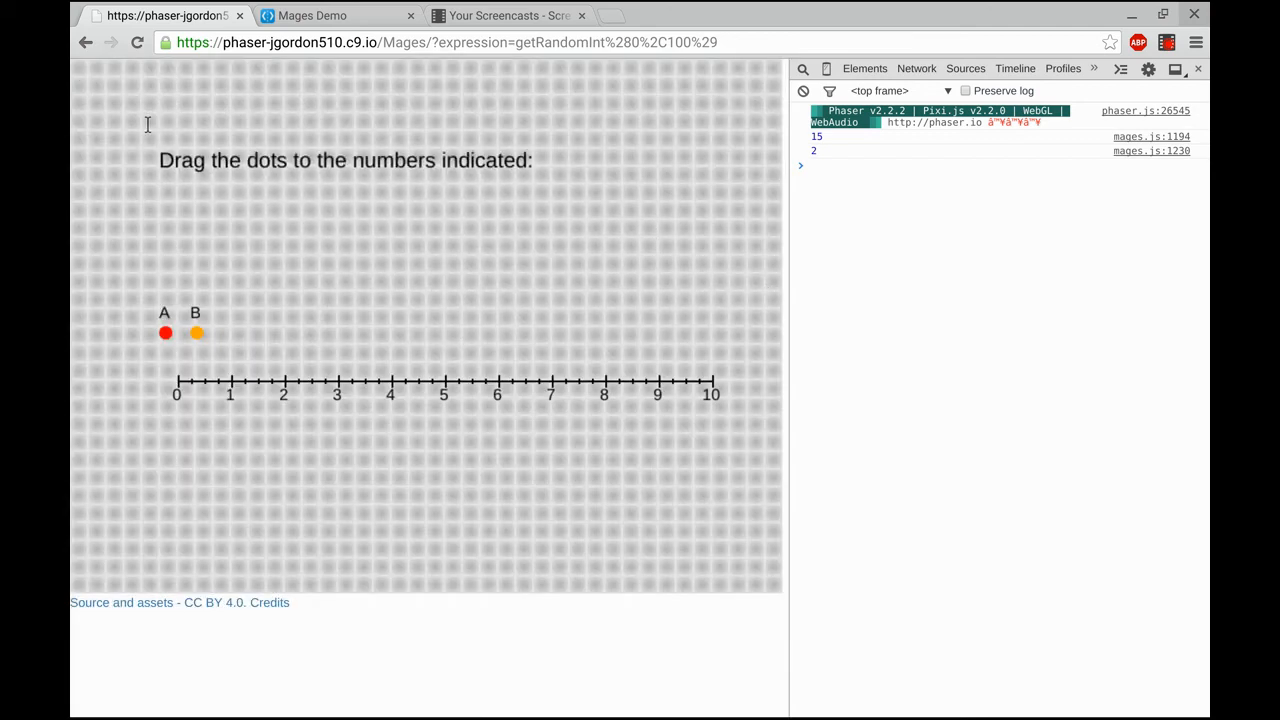
scroll("up", 3)
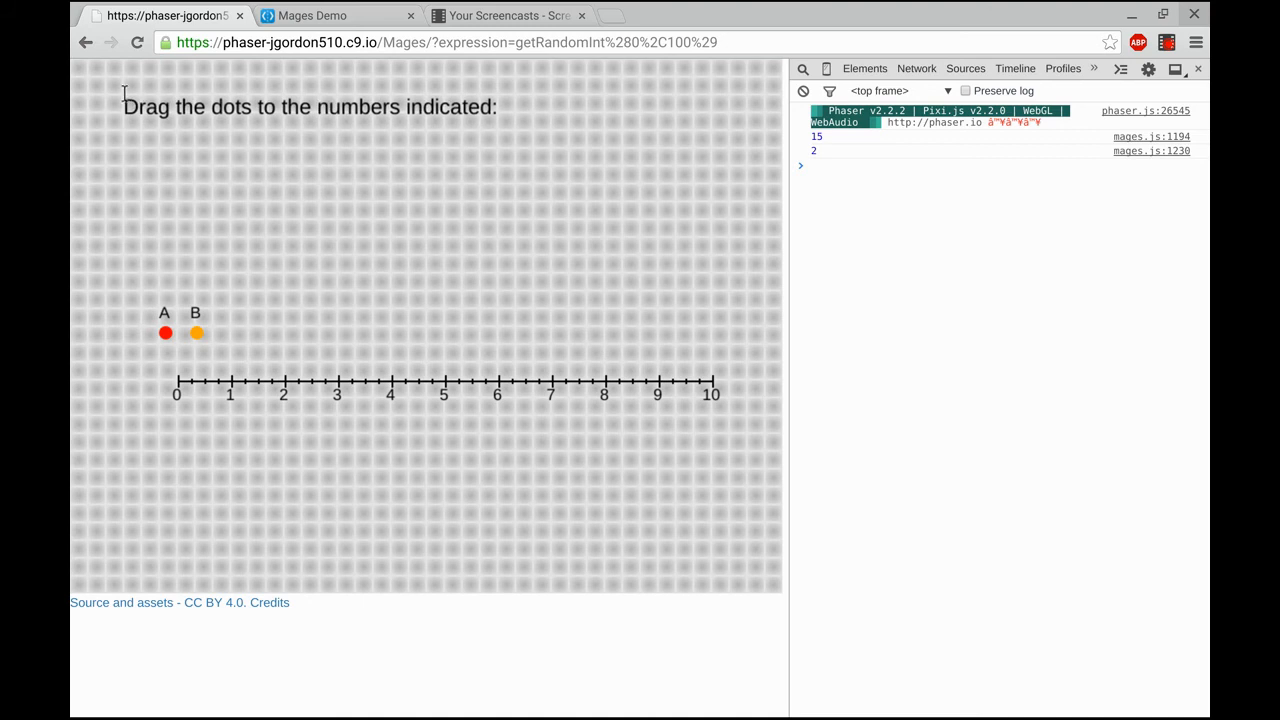
mouse_move(452, 470)
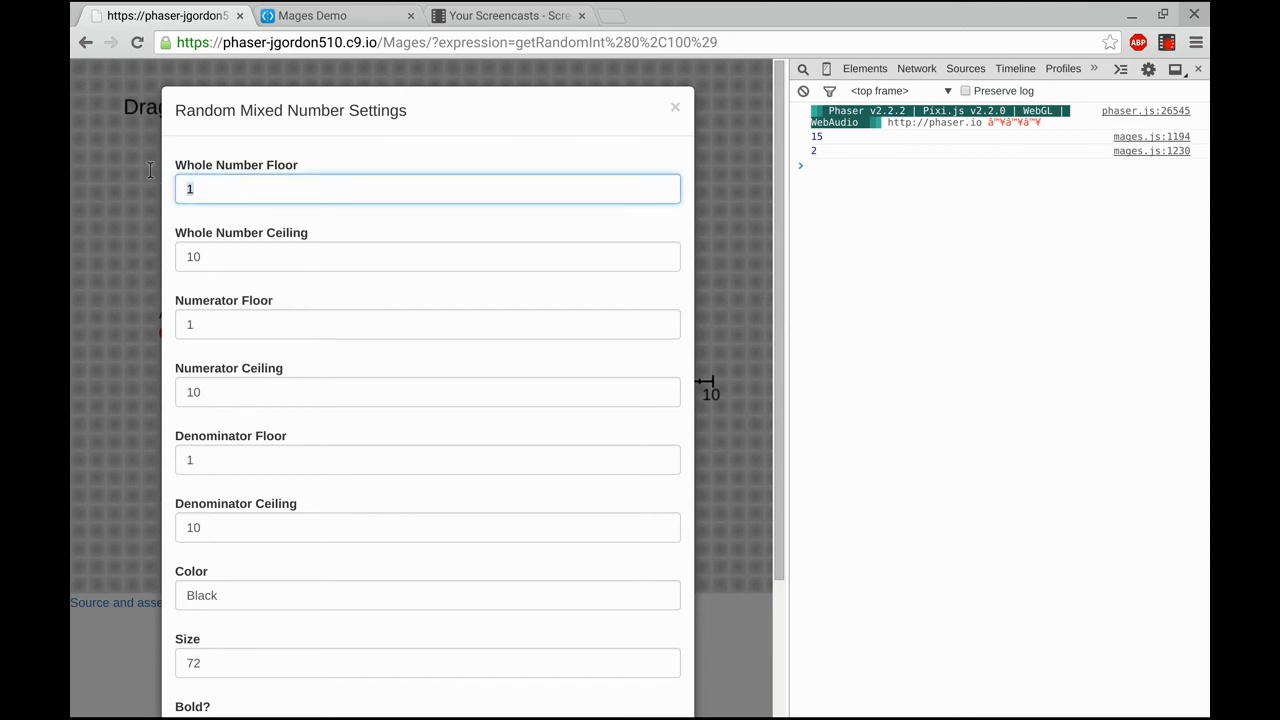
Step: Add a red random mixed number with whole 0–9, numerator 1–4, denominator 4, and save it
type("0")
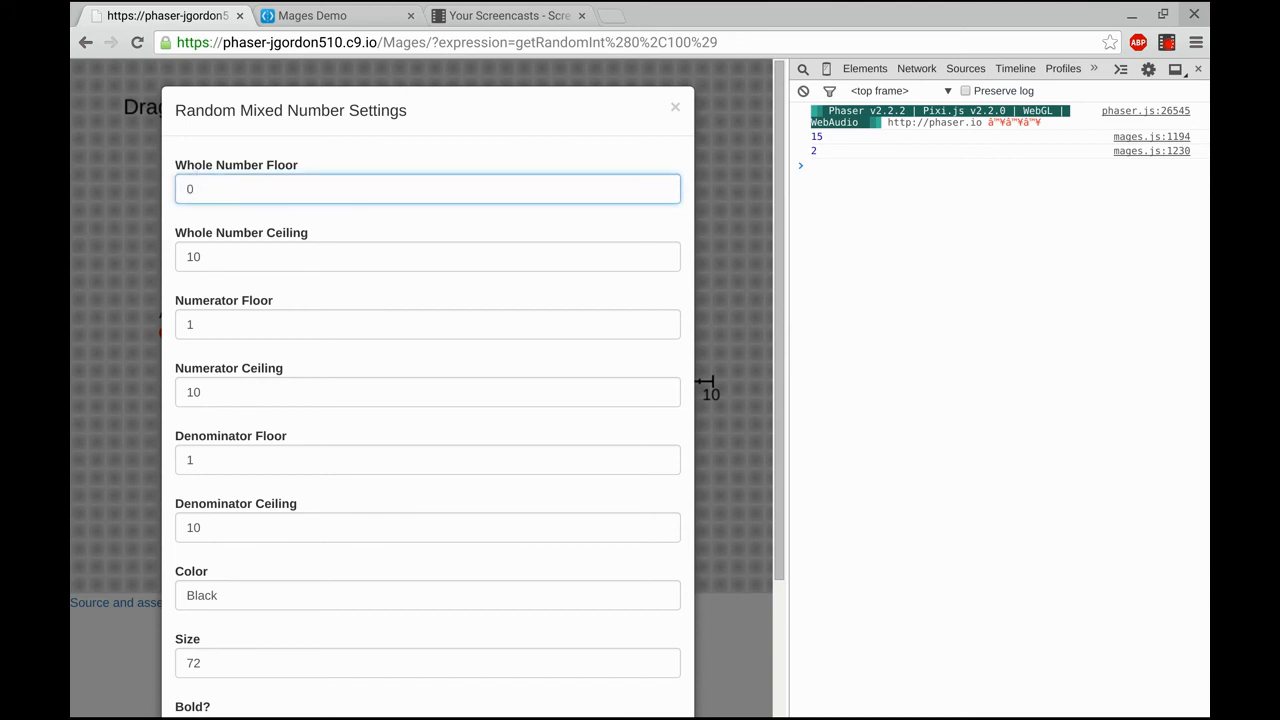
left_click(428, 256)
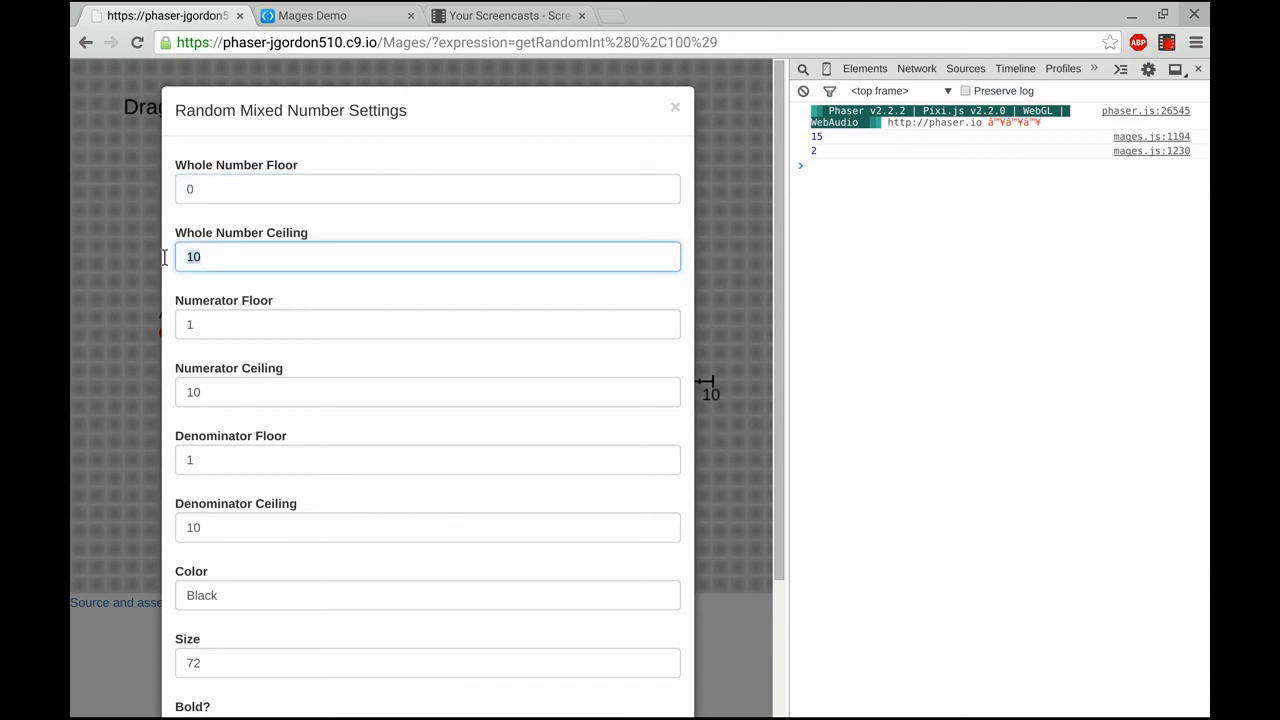
type("9")
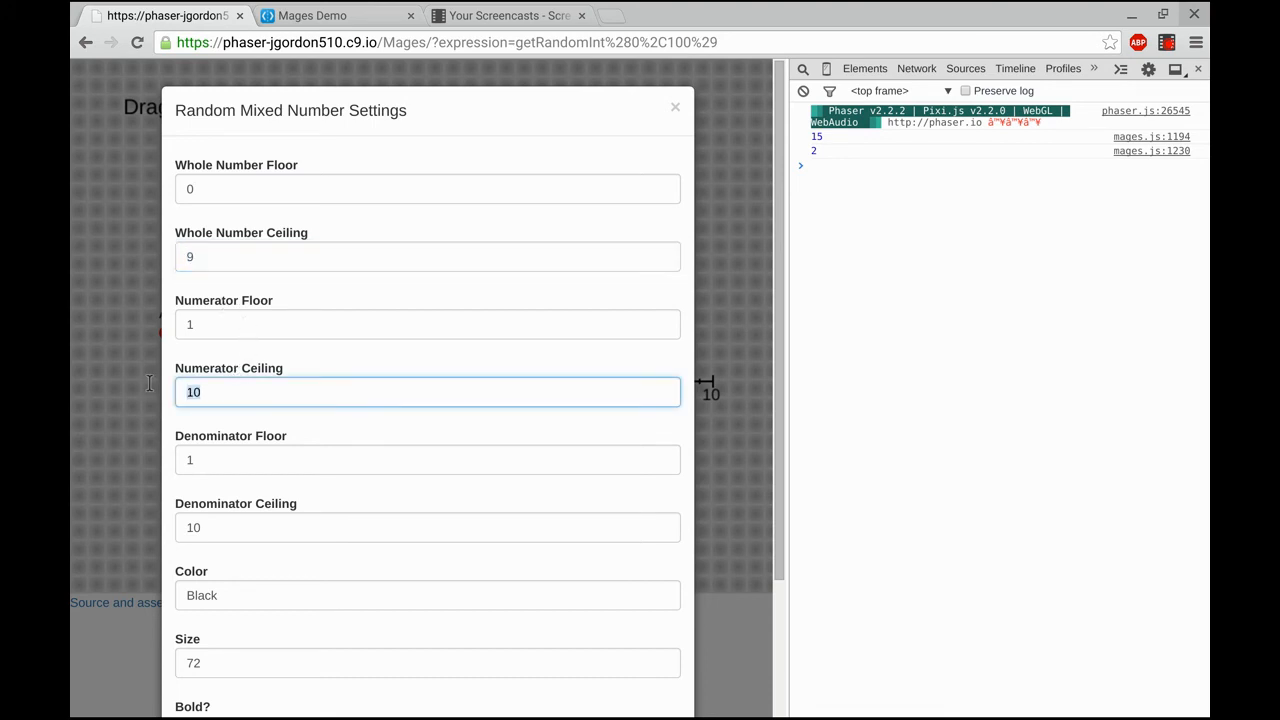
type("4")
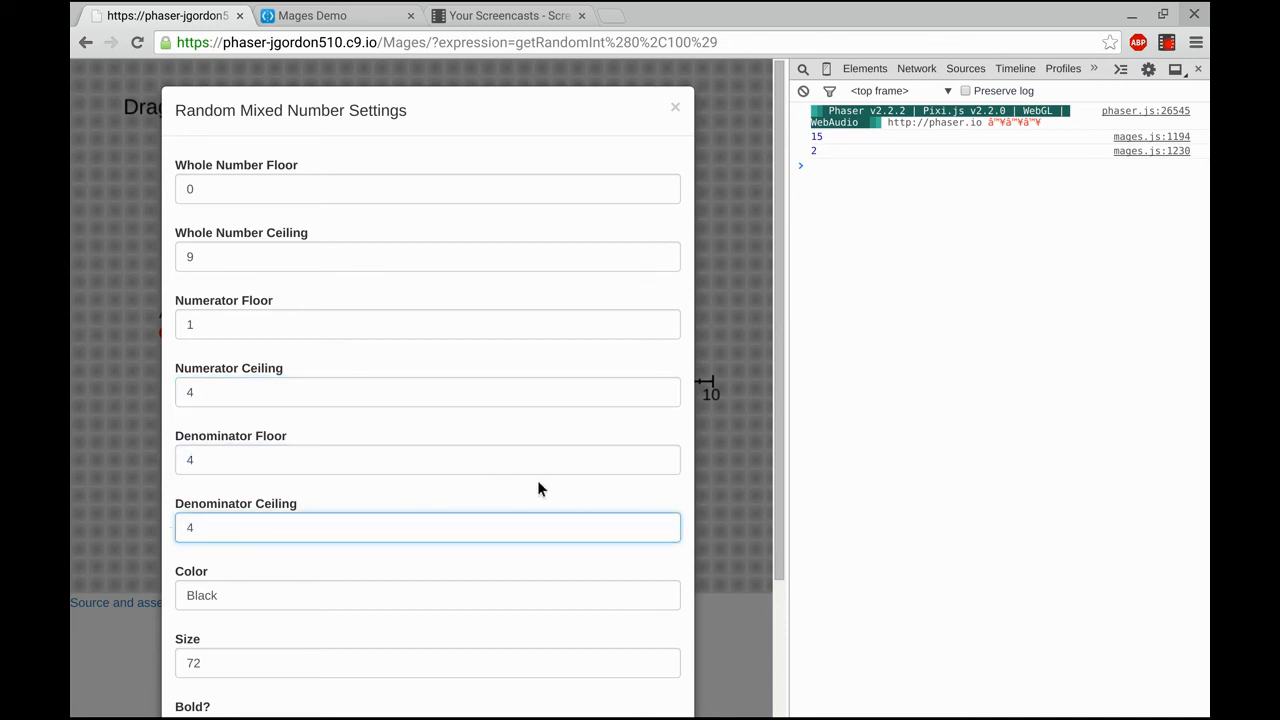
scroll("down", 3)
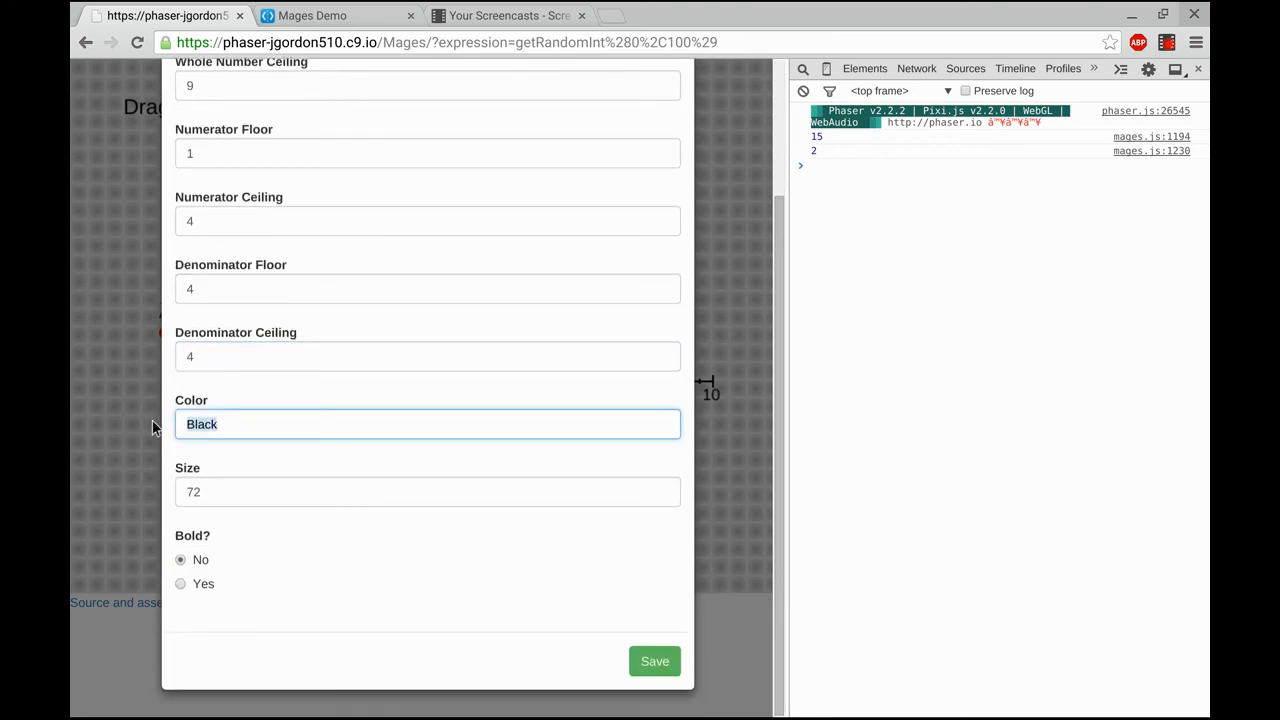
type("Red")
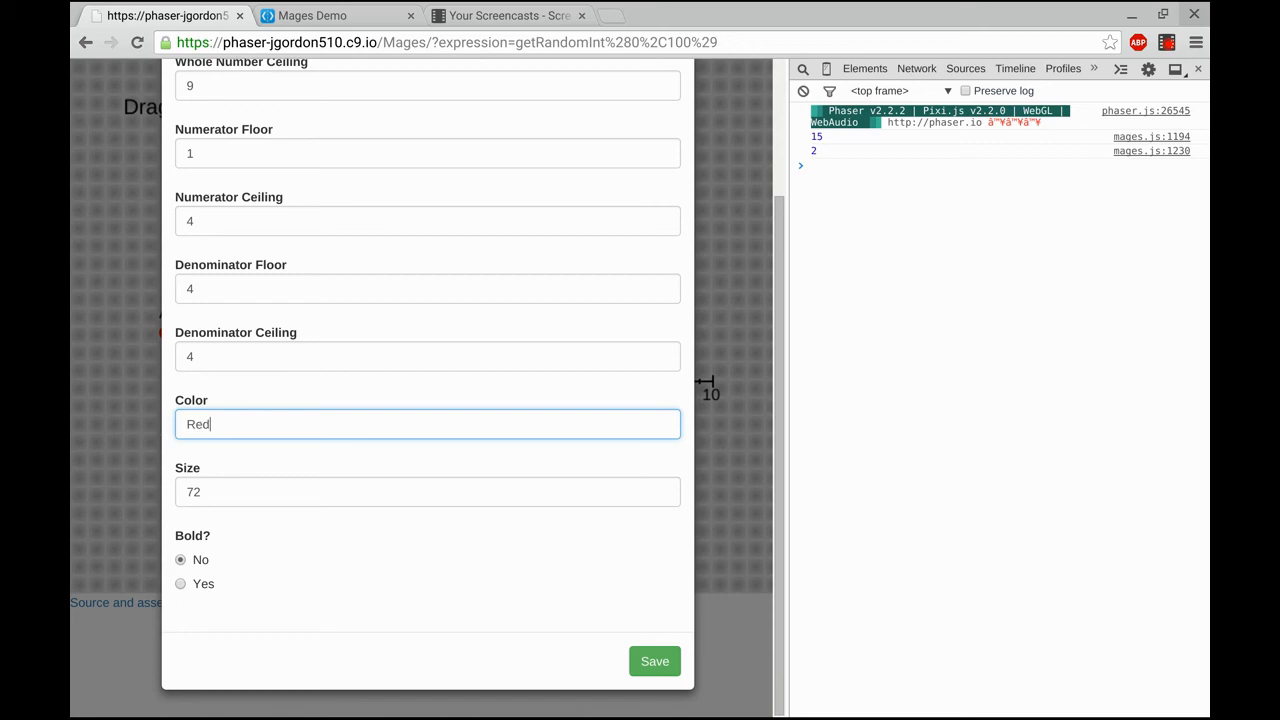
mouse_move(230, 490)
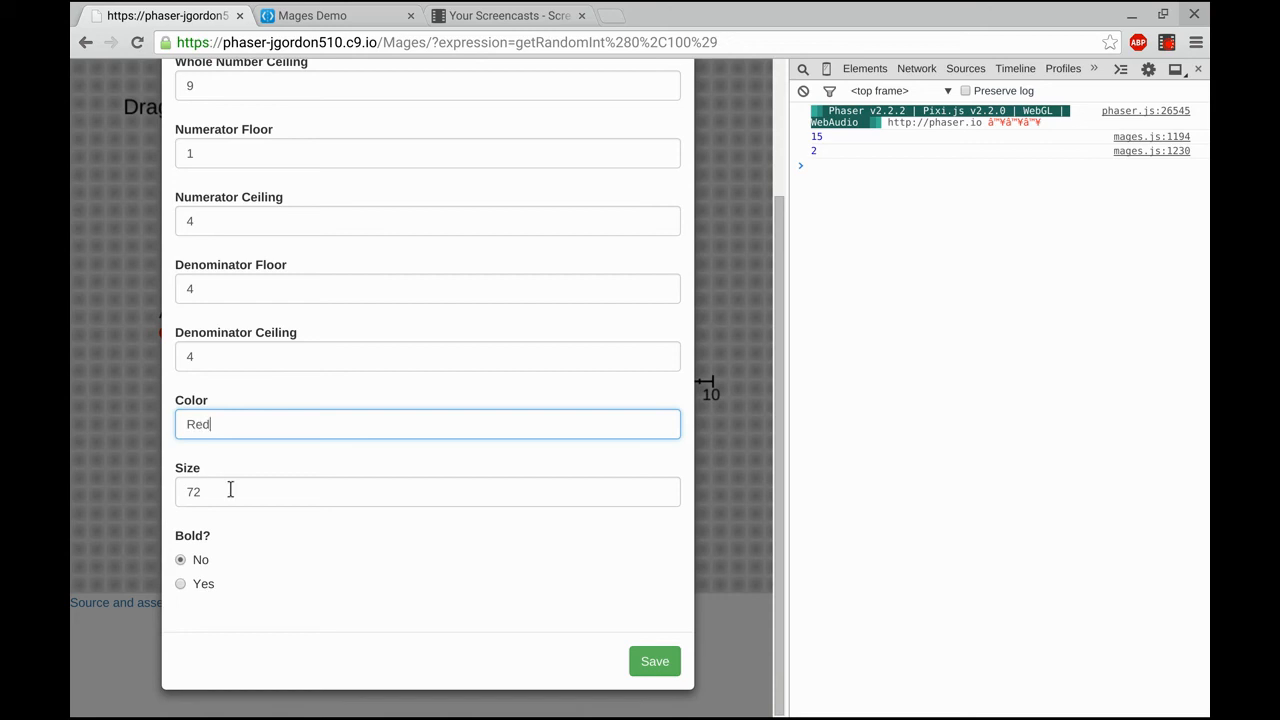
left_click(654, 660)
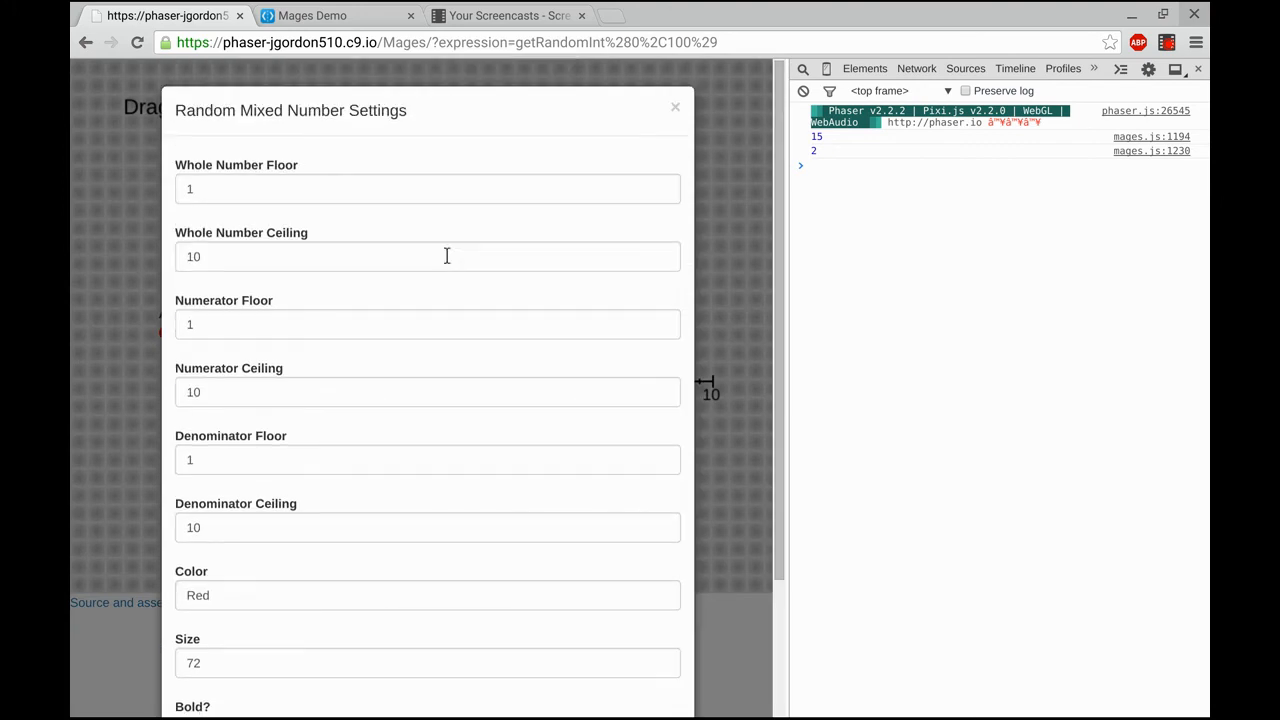
Step: Configure a second mixed number with whole 0–9, quarters, coloured orange
left_click(428, 188)
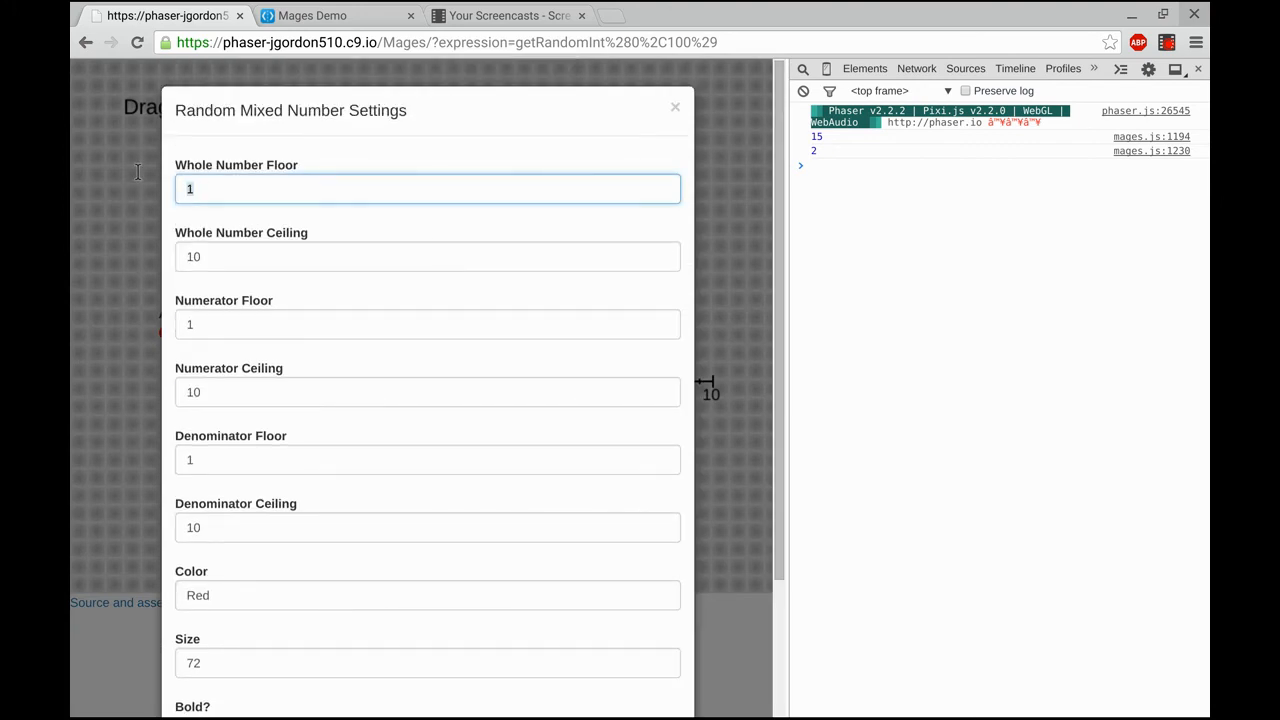
type("0")
left_click(428, 256)
type("9")
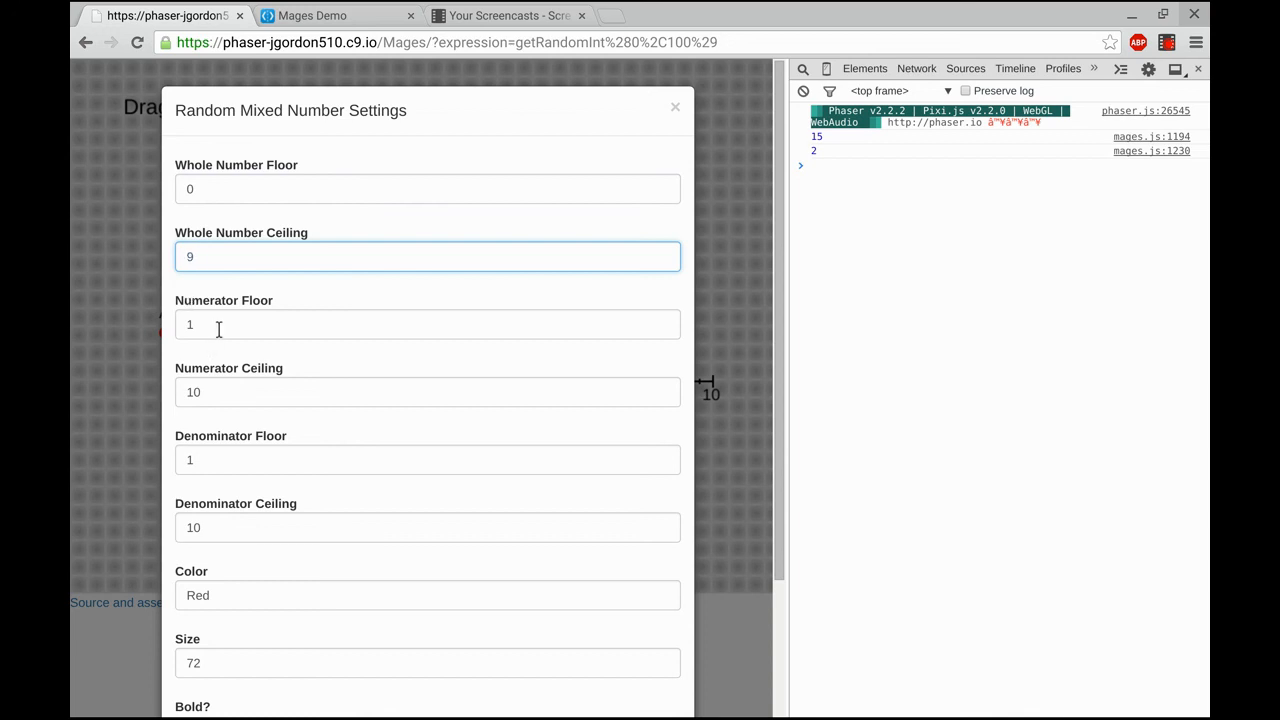
left_click(428, 324)
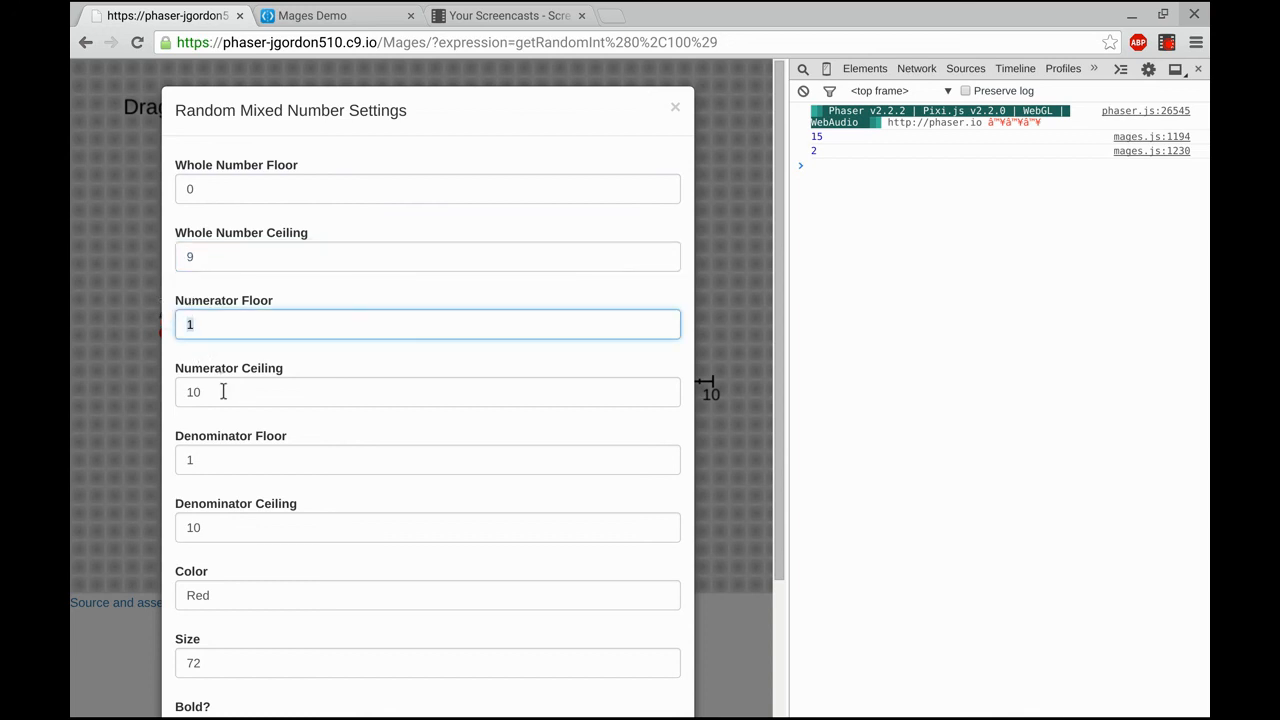
type("4")
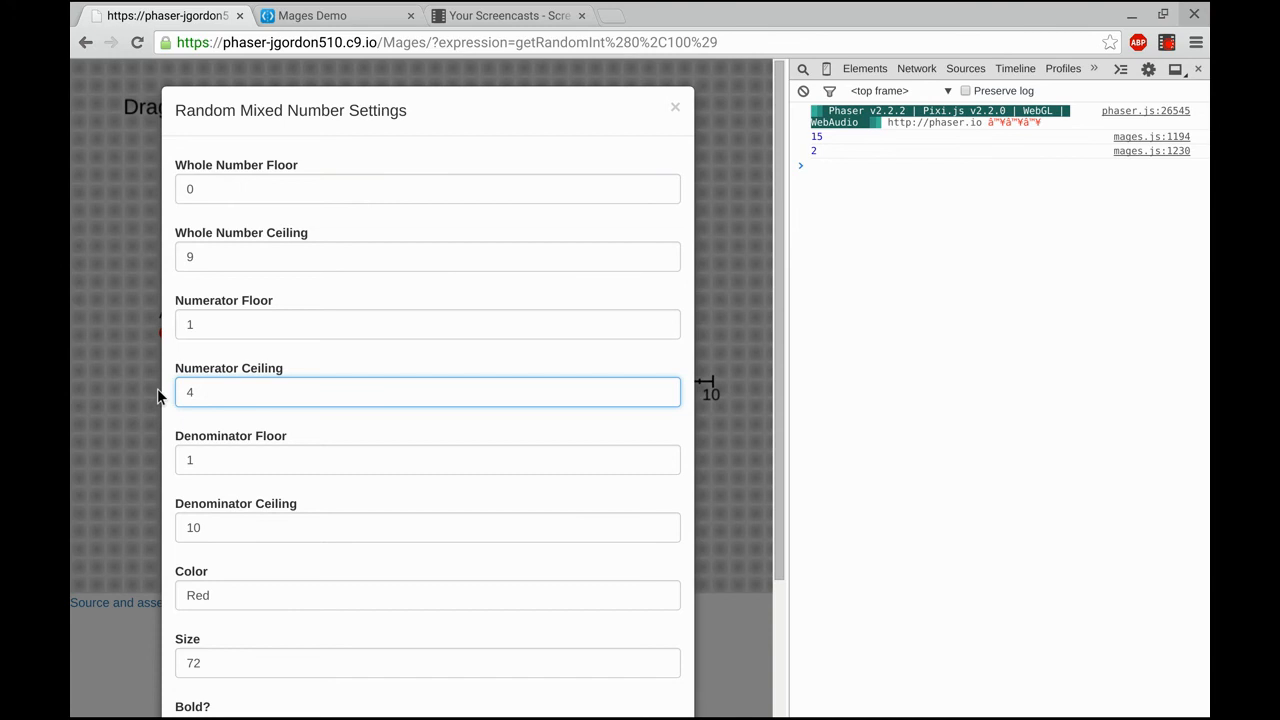
left_click(428, 528)
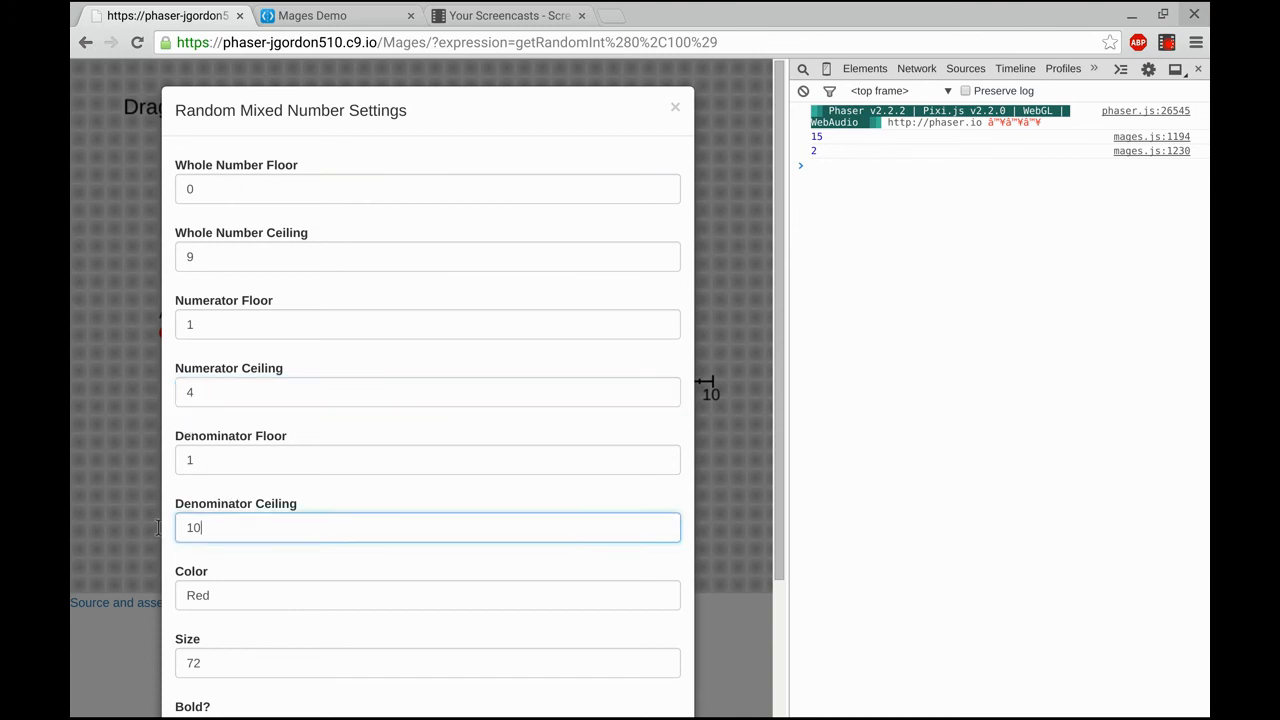
left_click(428, 458)
type("4")
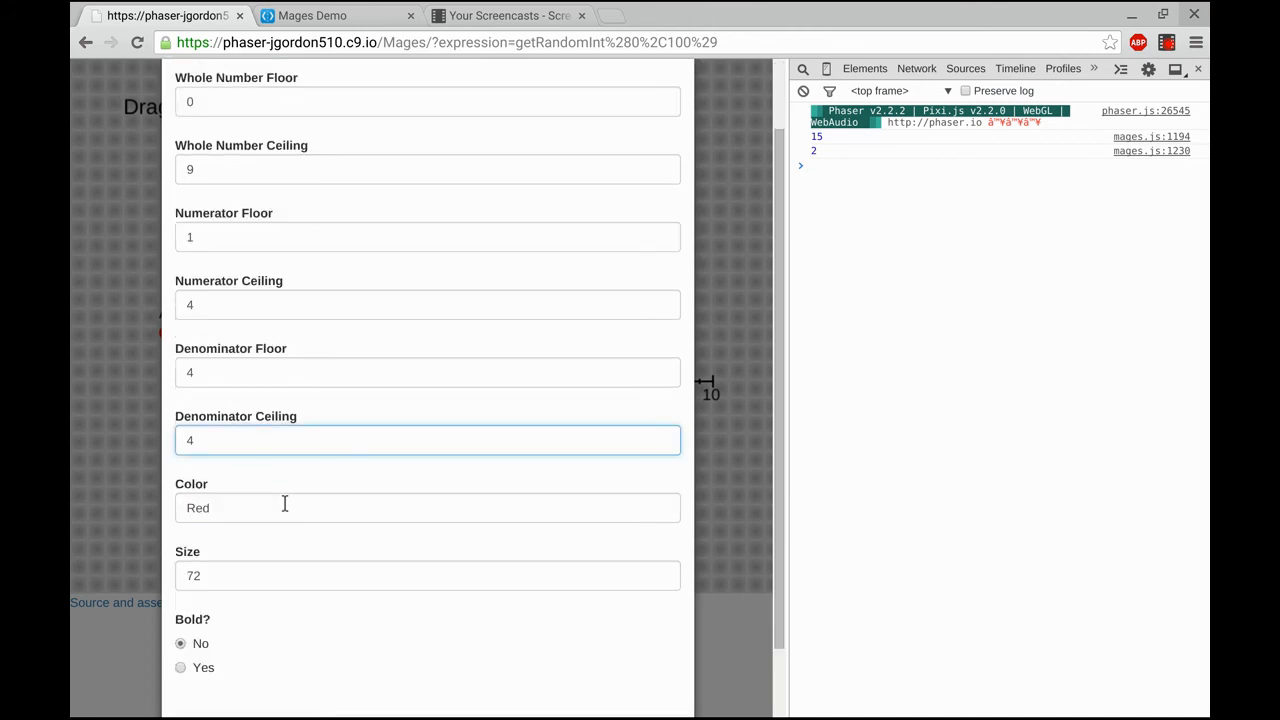
scroll("down", 3)
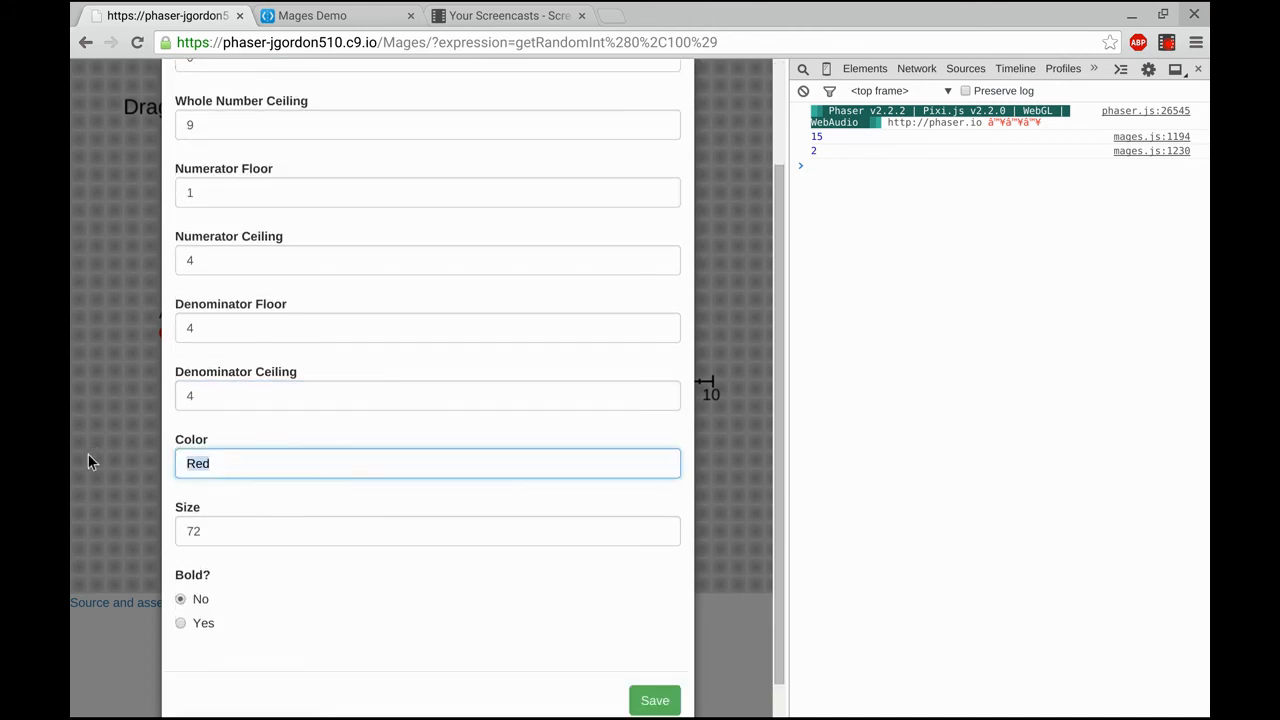
type("Orange")
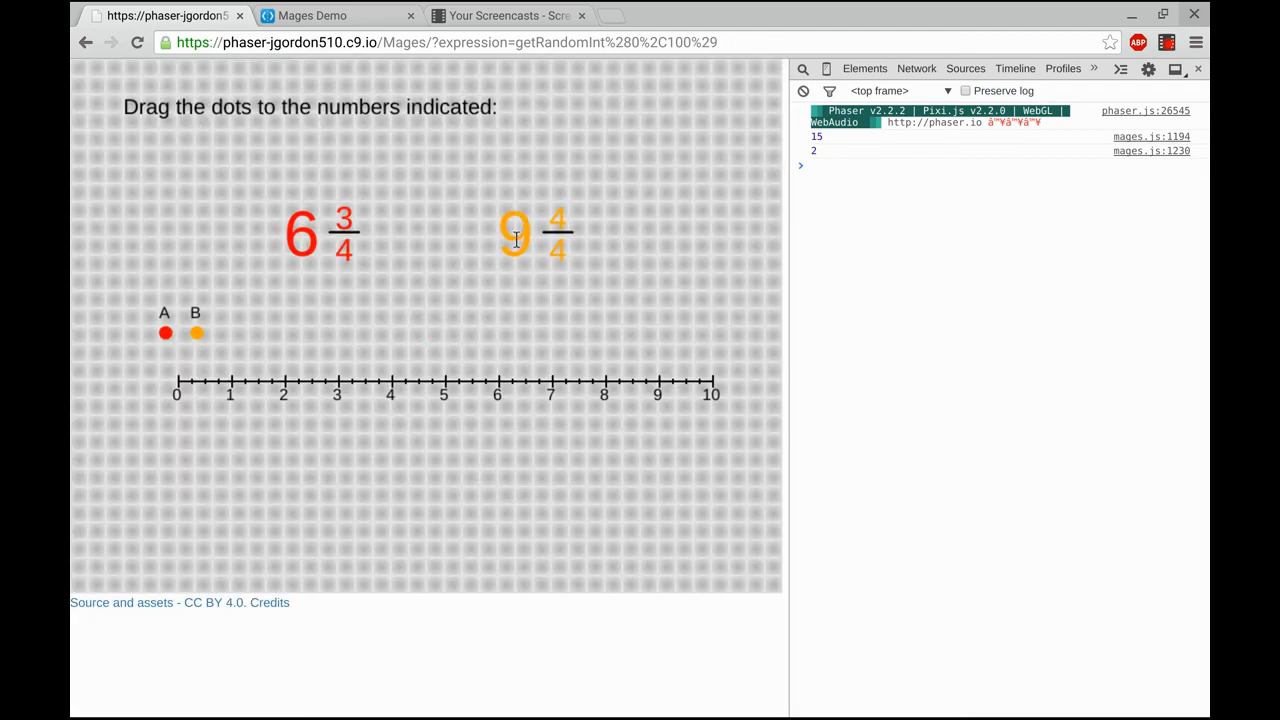
mouse_move(428, 342)
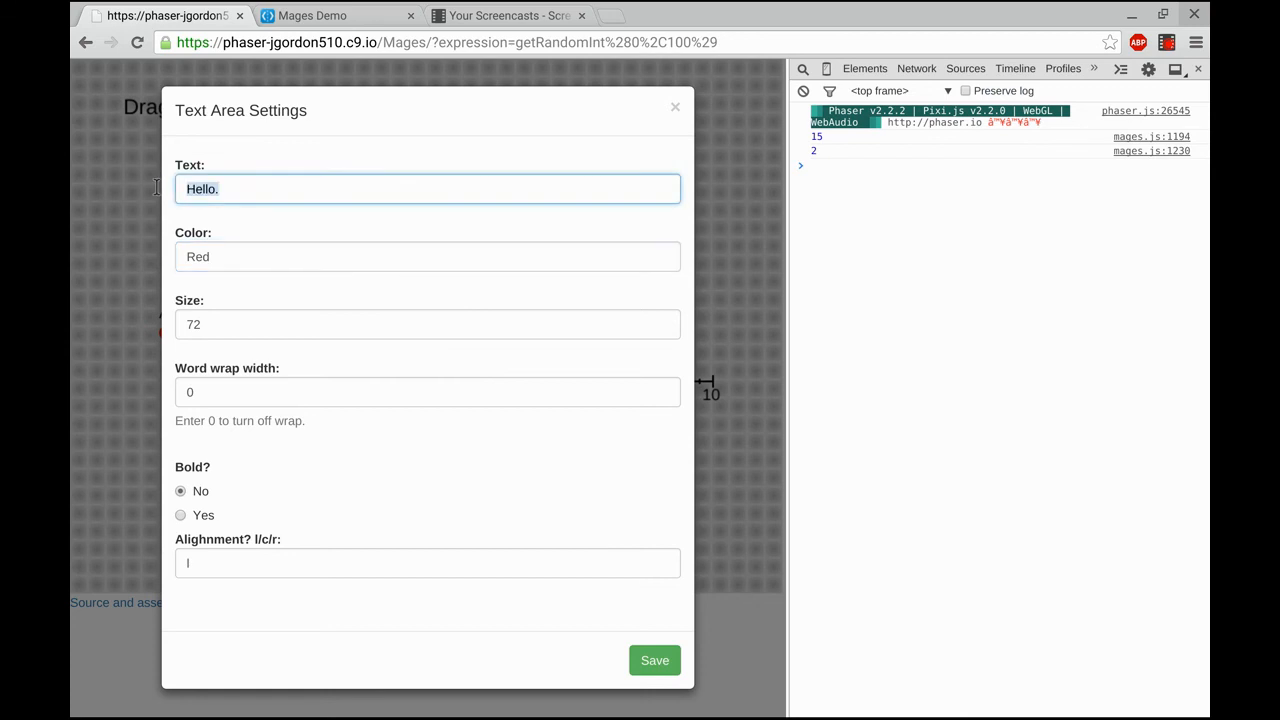
Step: Add a red 'A.' label at size 24 and place it above the first number
type("A.")
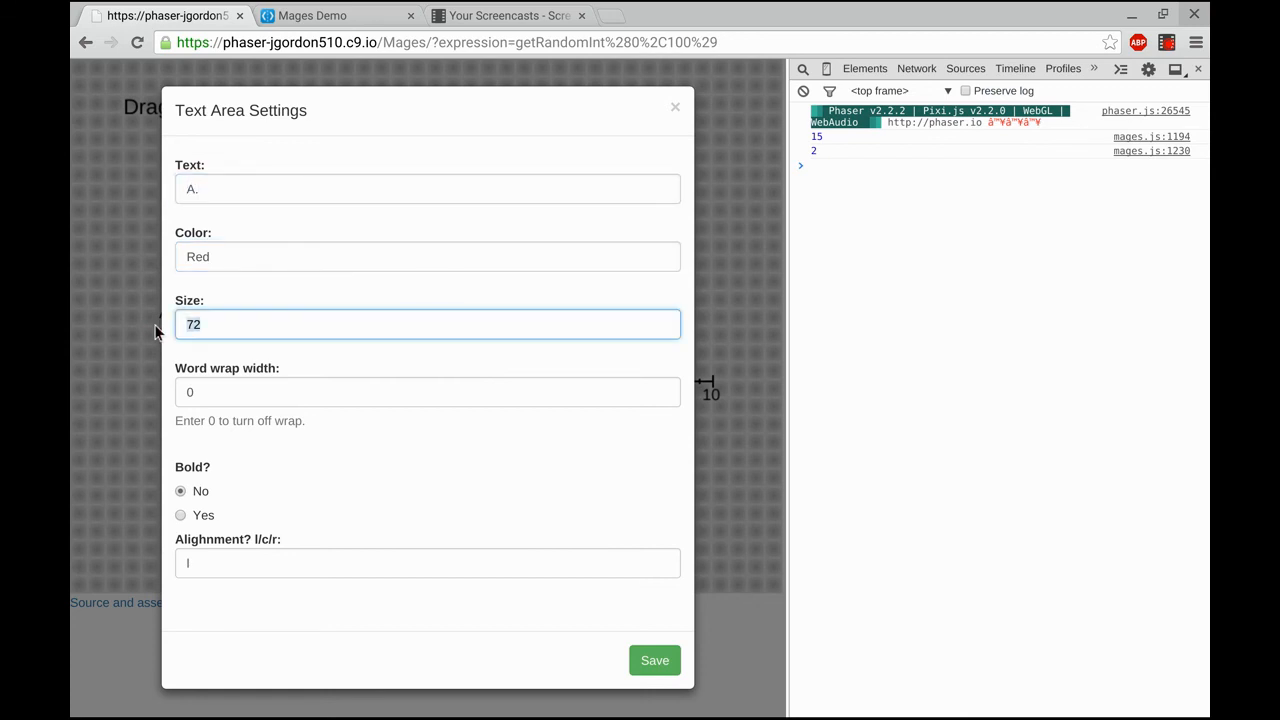
type("24")
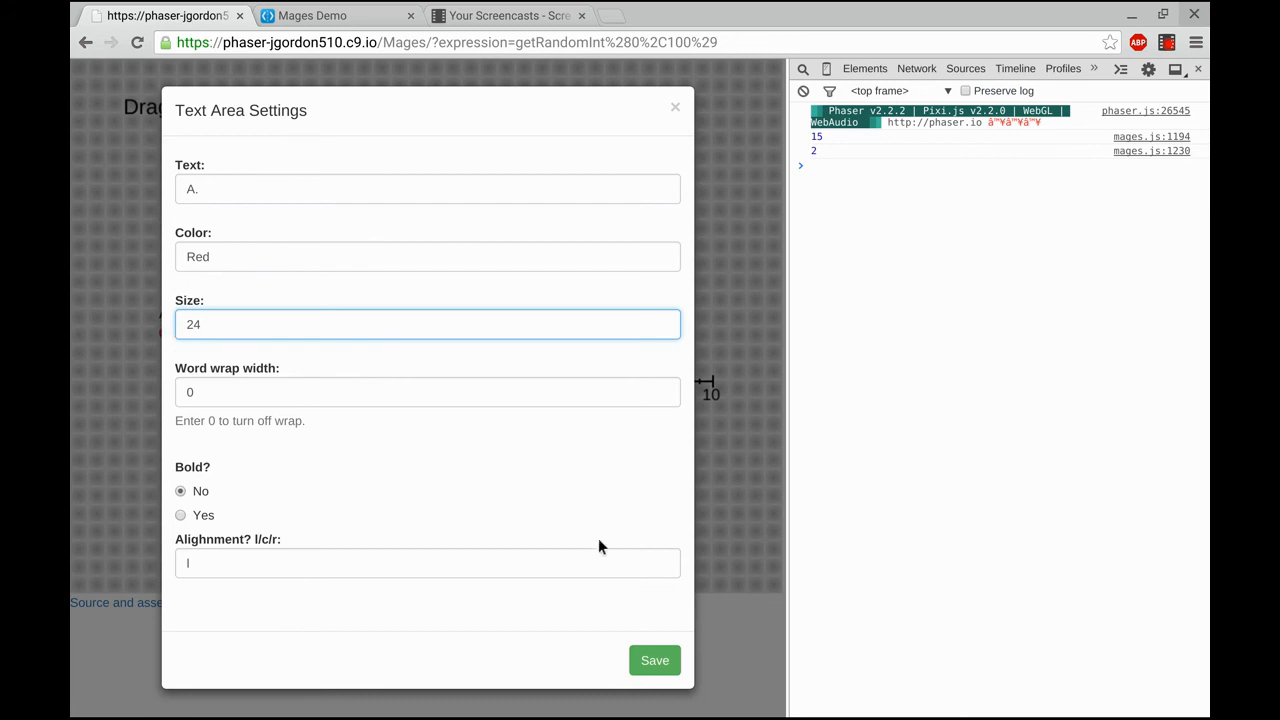
left_click(676, 108)
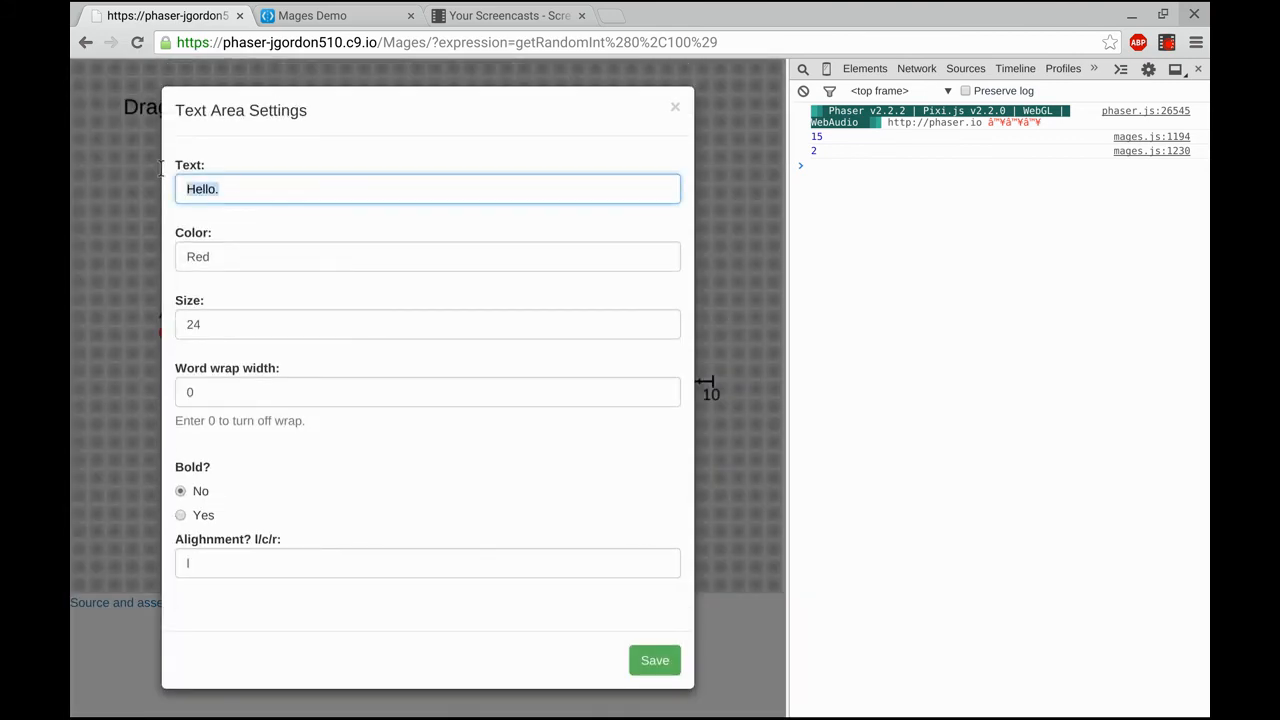
Step: Add an orange 'B.' label at size 24 and save its settings
type("B.")
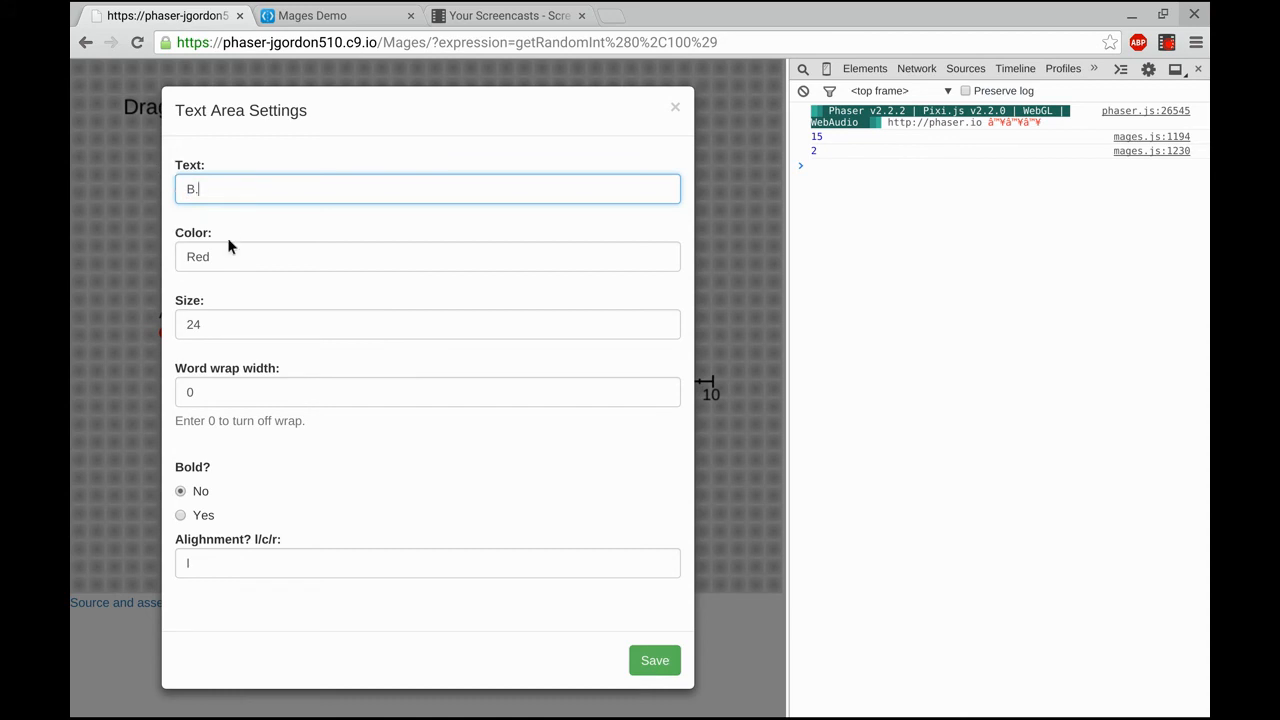
type("Orange")
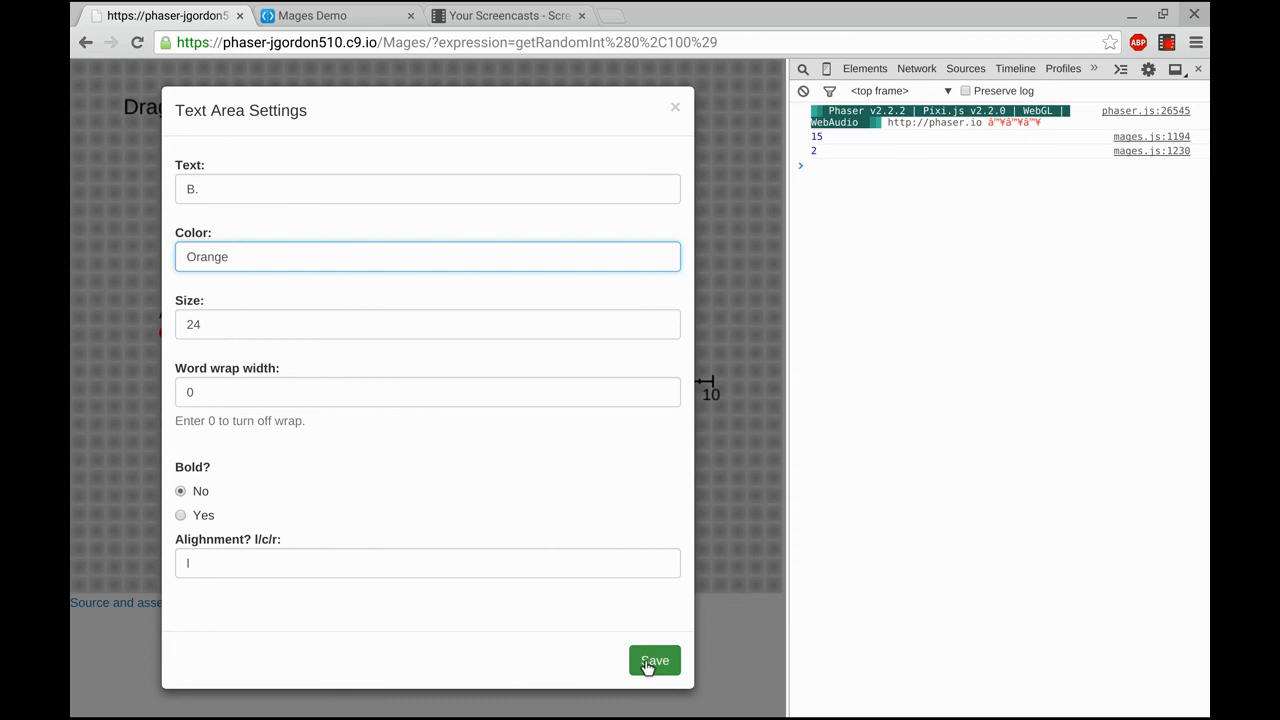
left_click(654, 660)
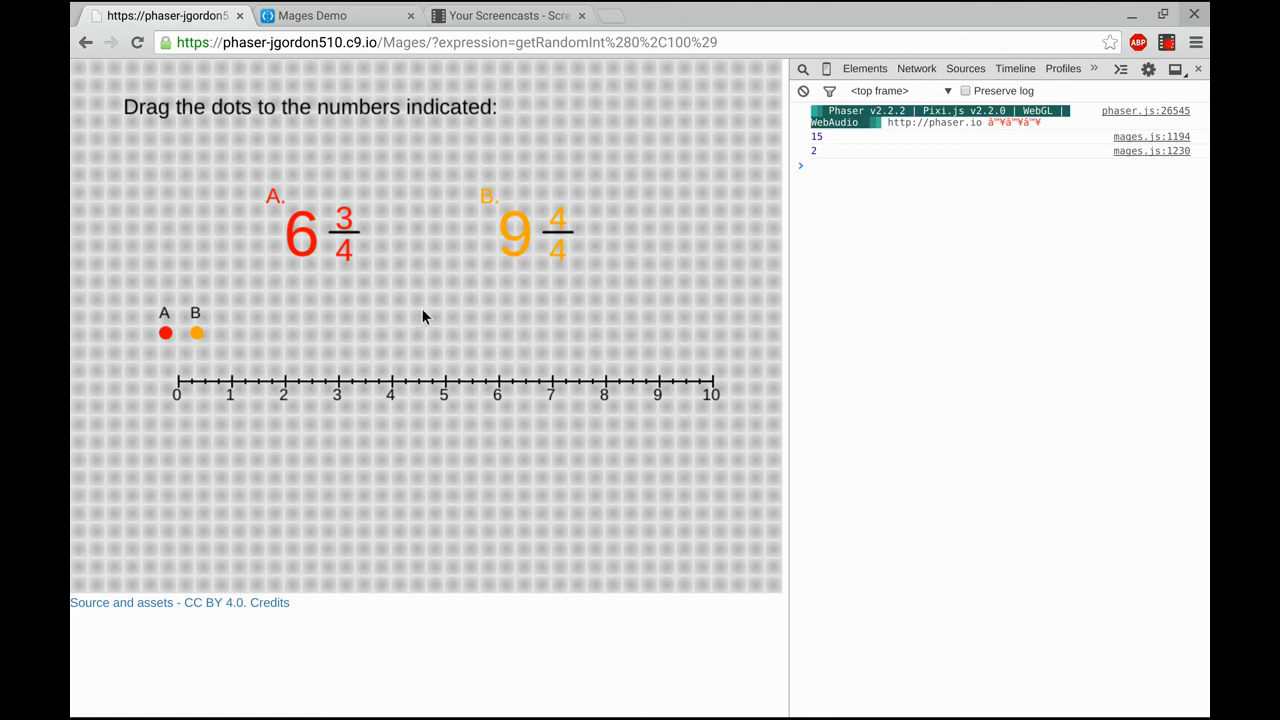
mouse_move(476, 324)
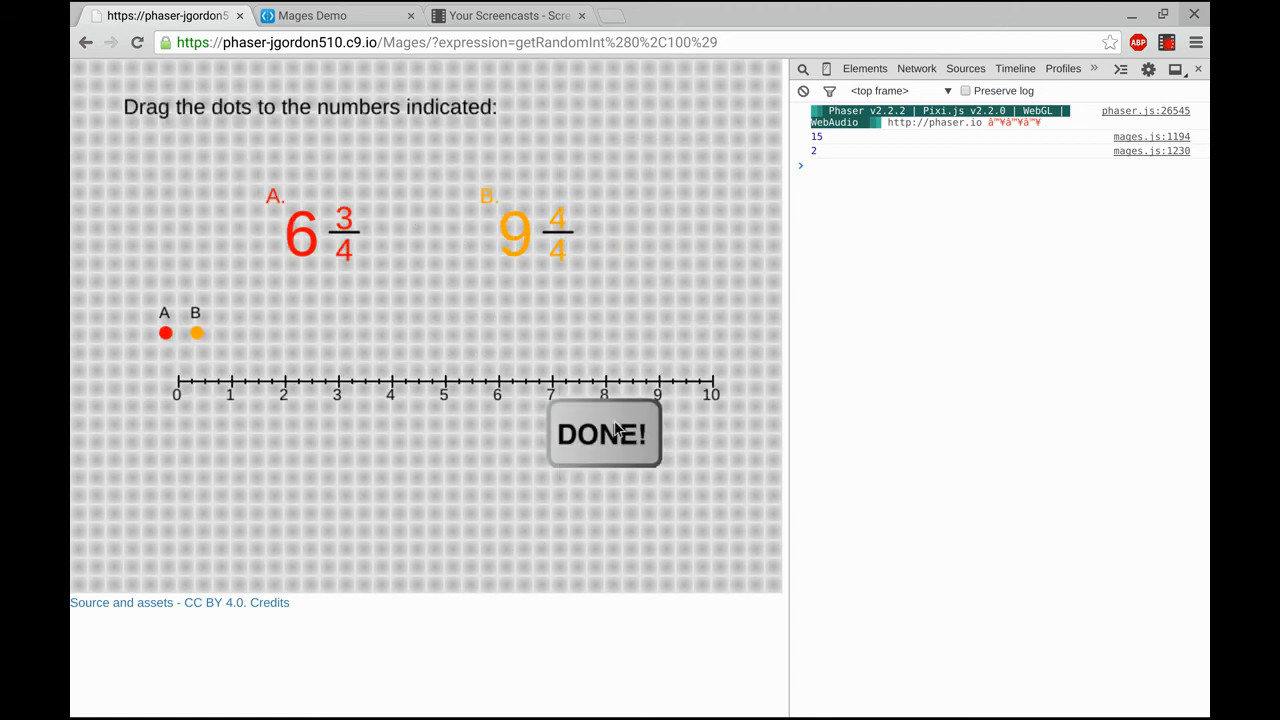
Step: Drag the DONE button to sit under the number line
left_click_drag(604, 434, 424, 488)
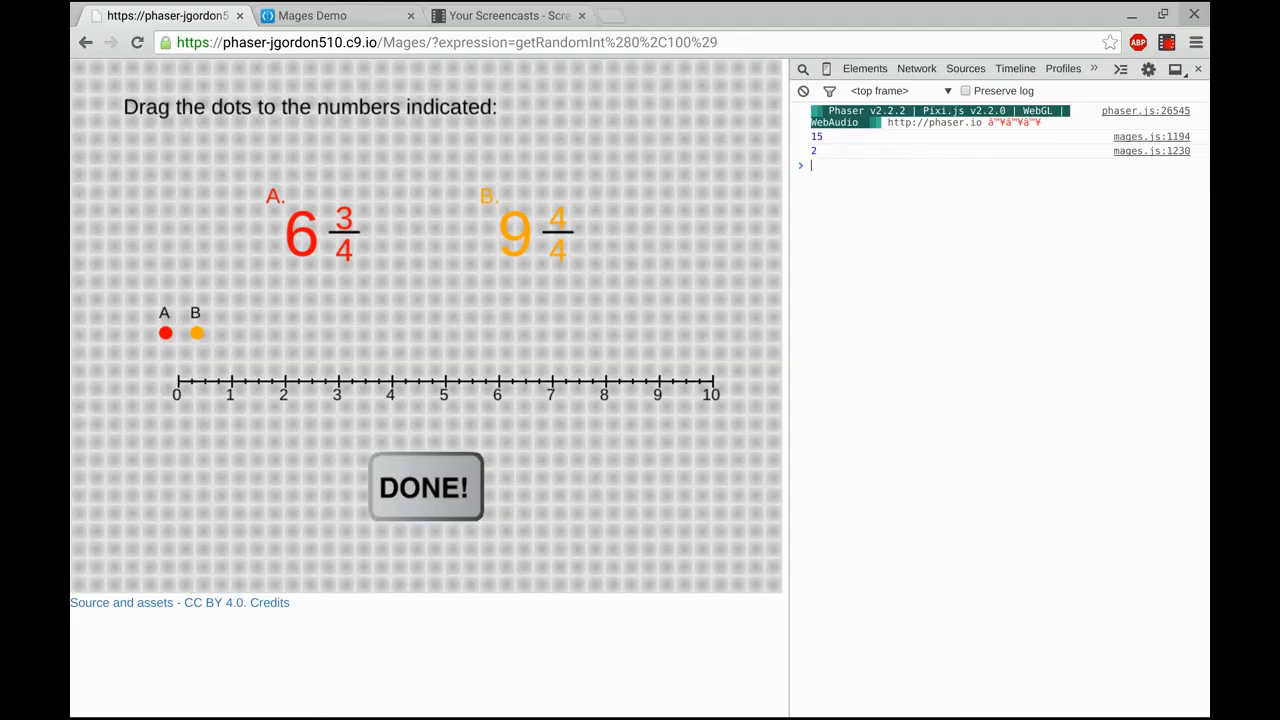
mouse_move(824, 234)
type("numberLine.dotValue[0]")
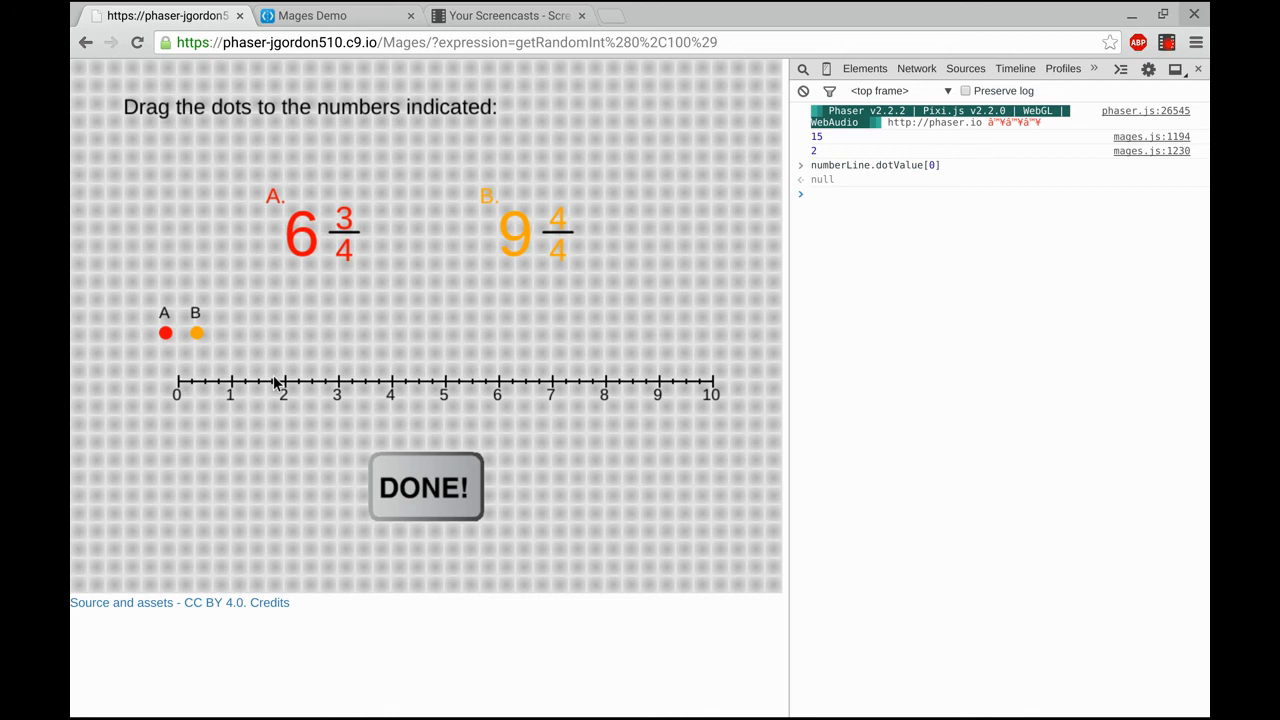
mouse_move(156, 334)
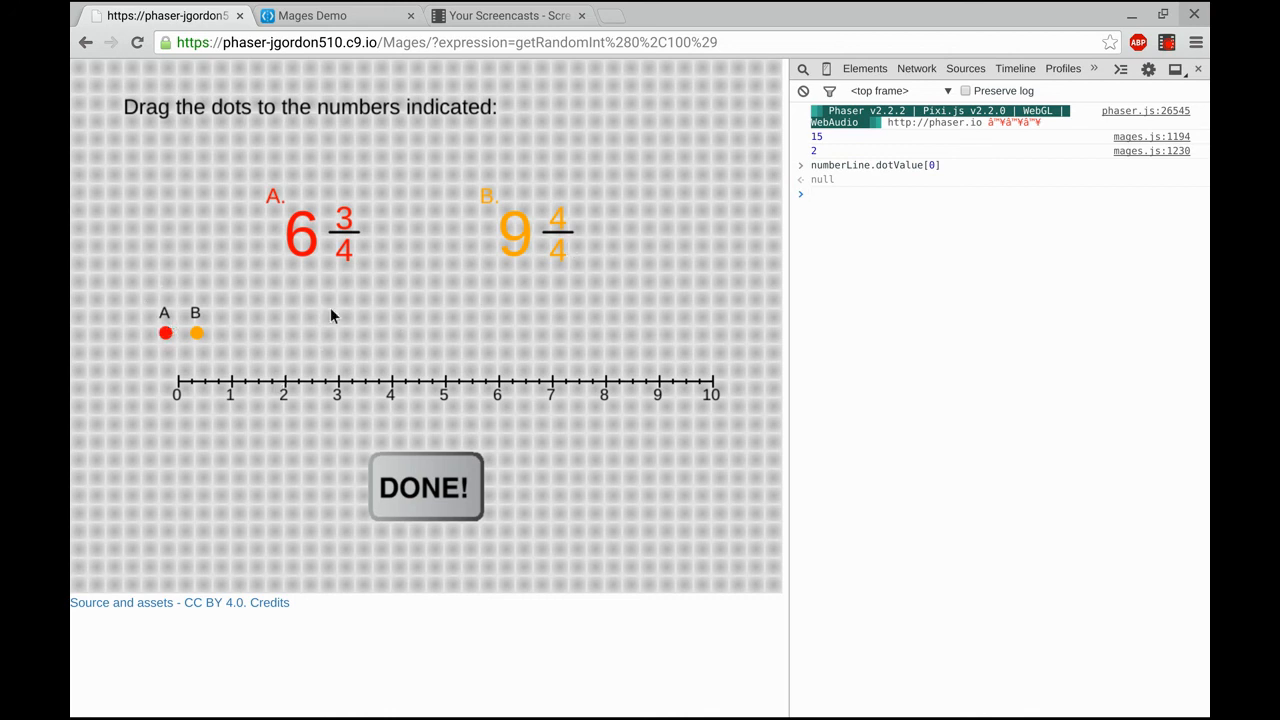
mouse_move(926, 176)
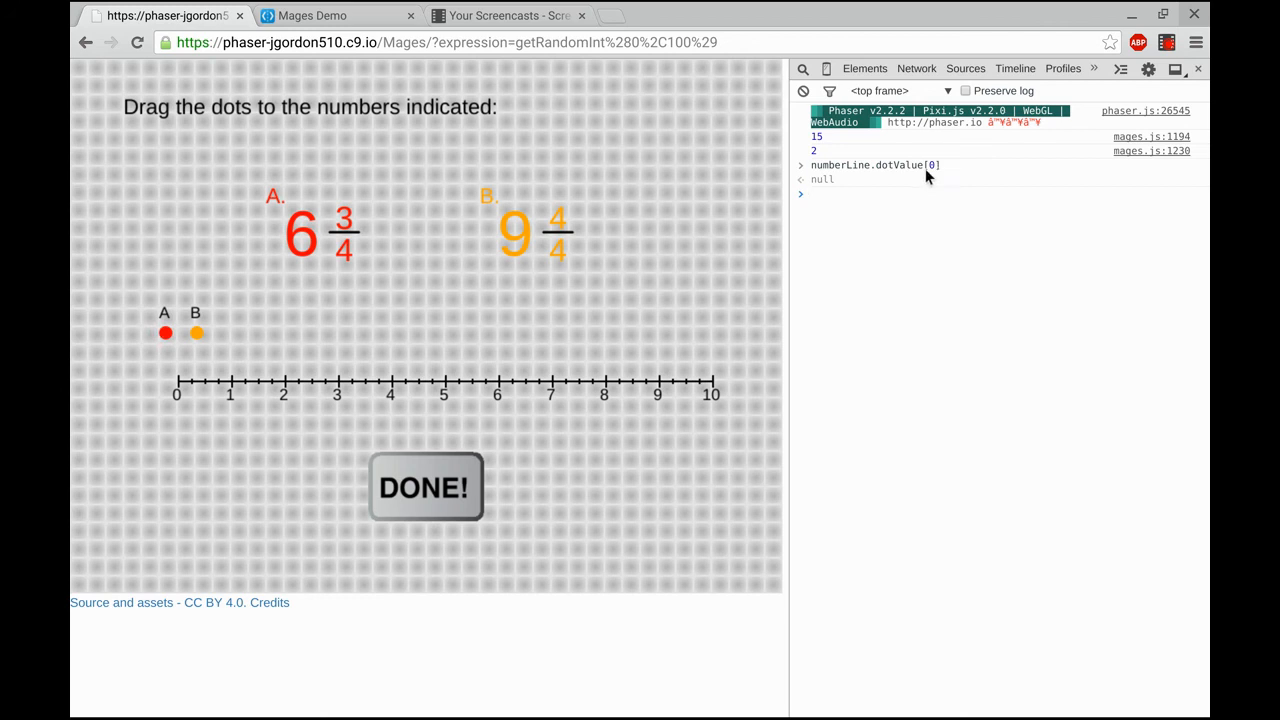
mouse_move(740, 264)
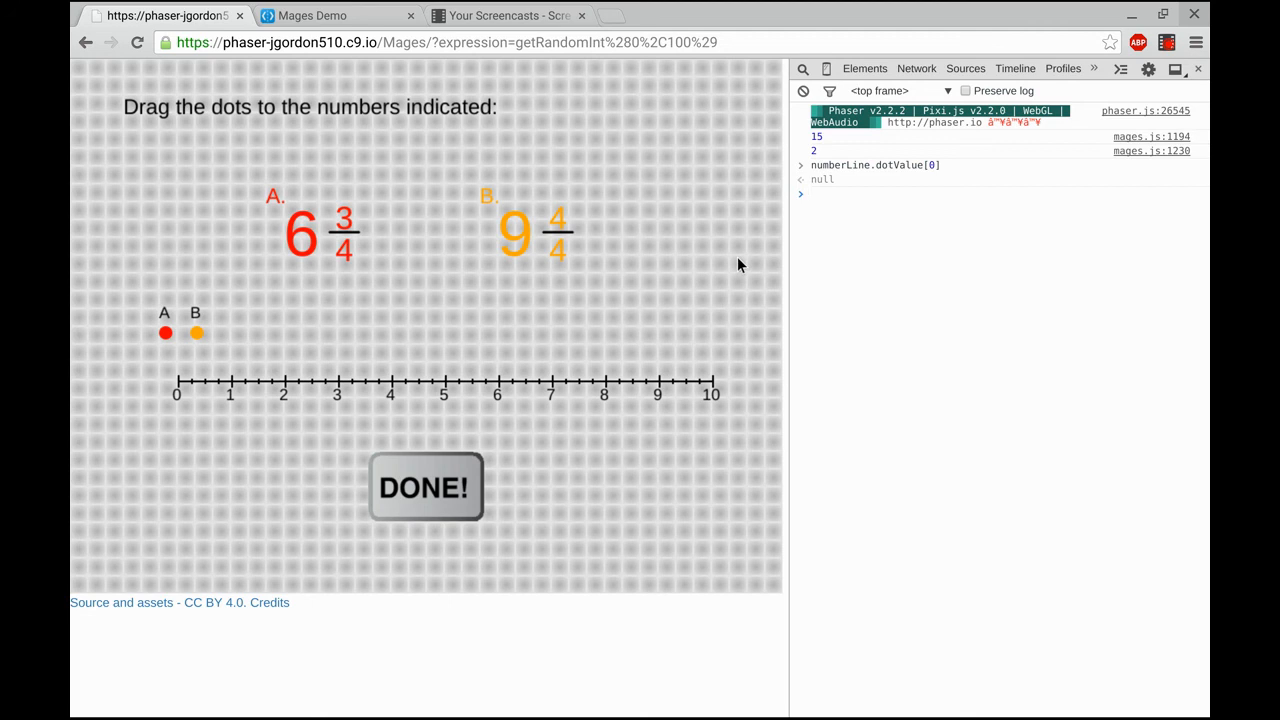
Step: Begin a console expression with randomMixedNumber[0].wholeNumber plus
type("randomDenominator")
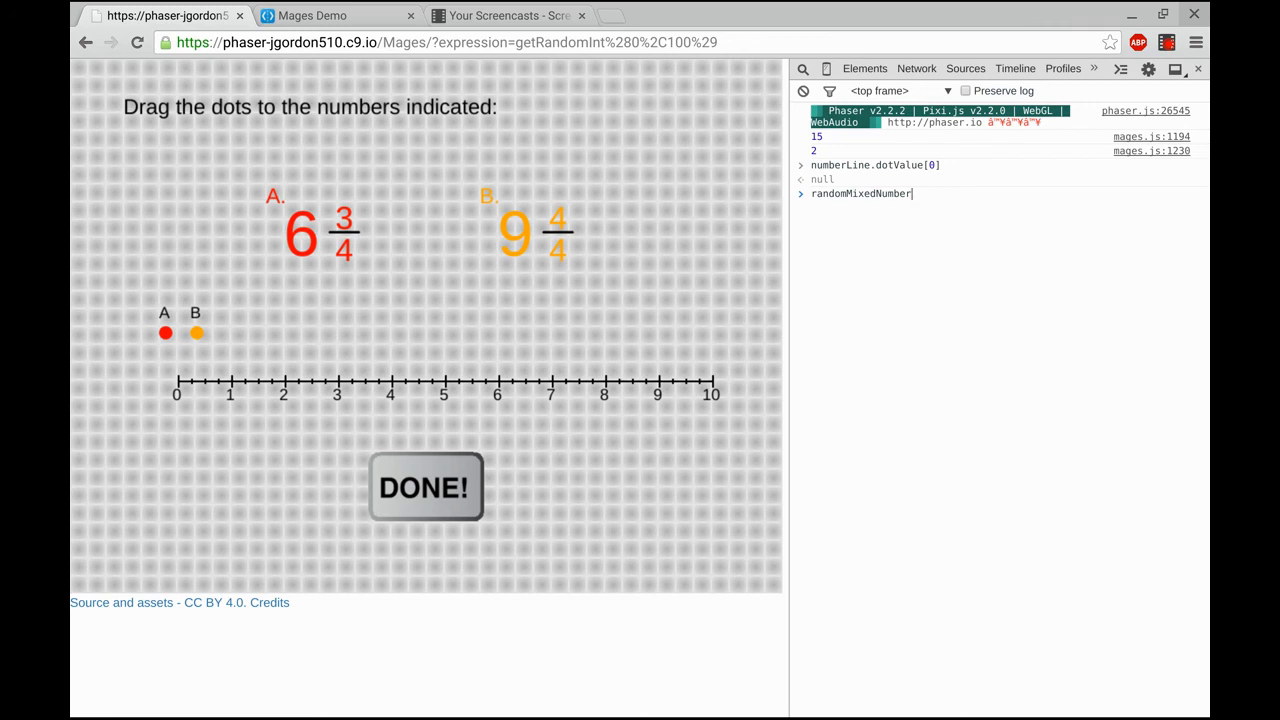
type(".")
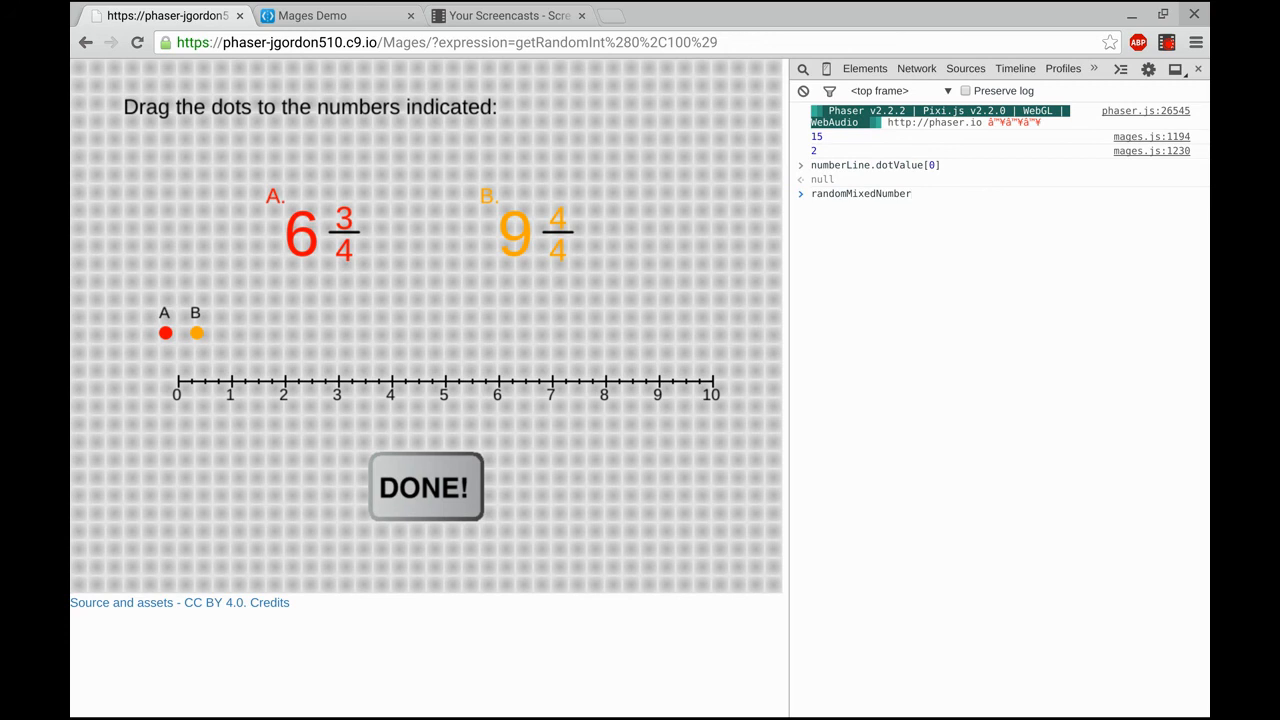
type("[0].wholeNumbe")
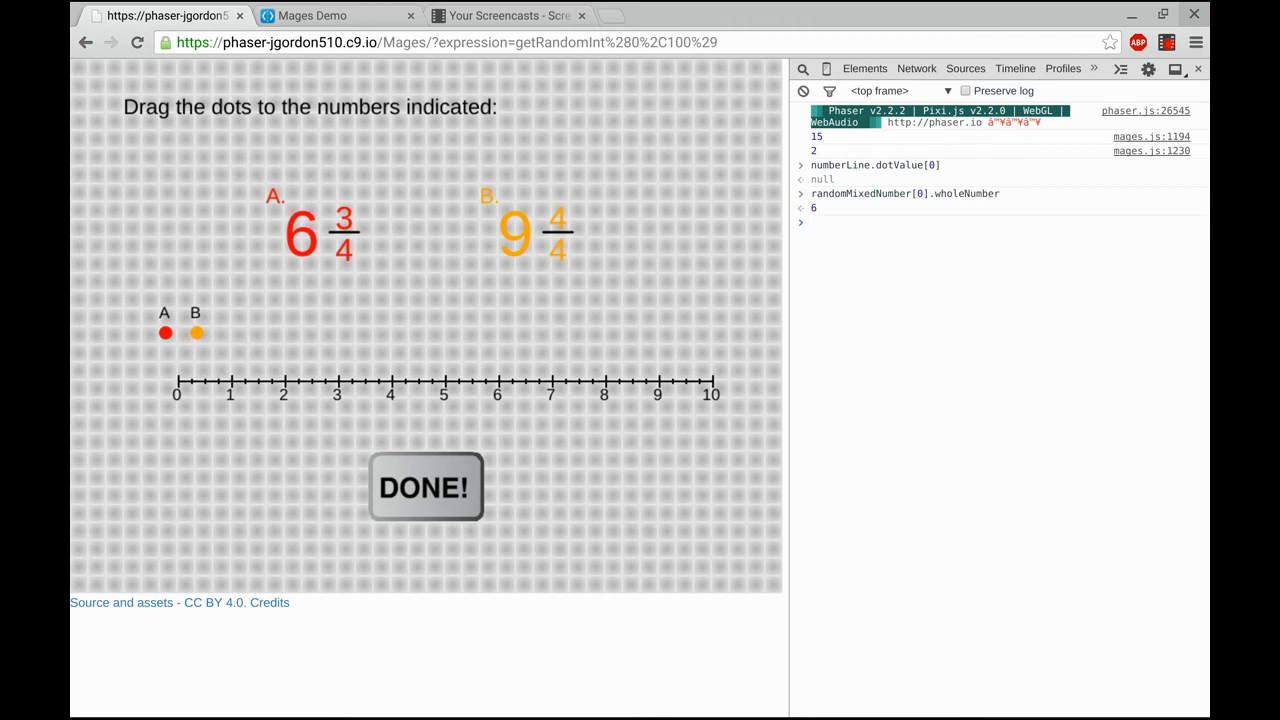
type("randomMixedNumber[0].wholeNumber")
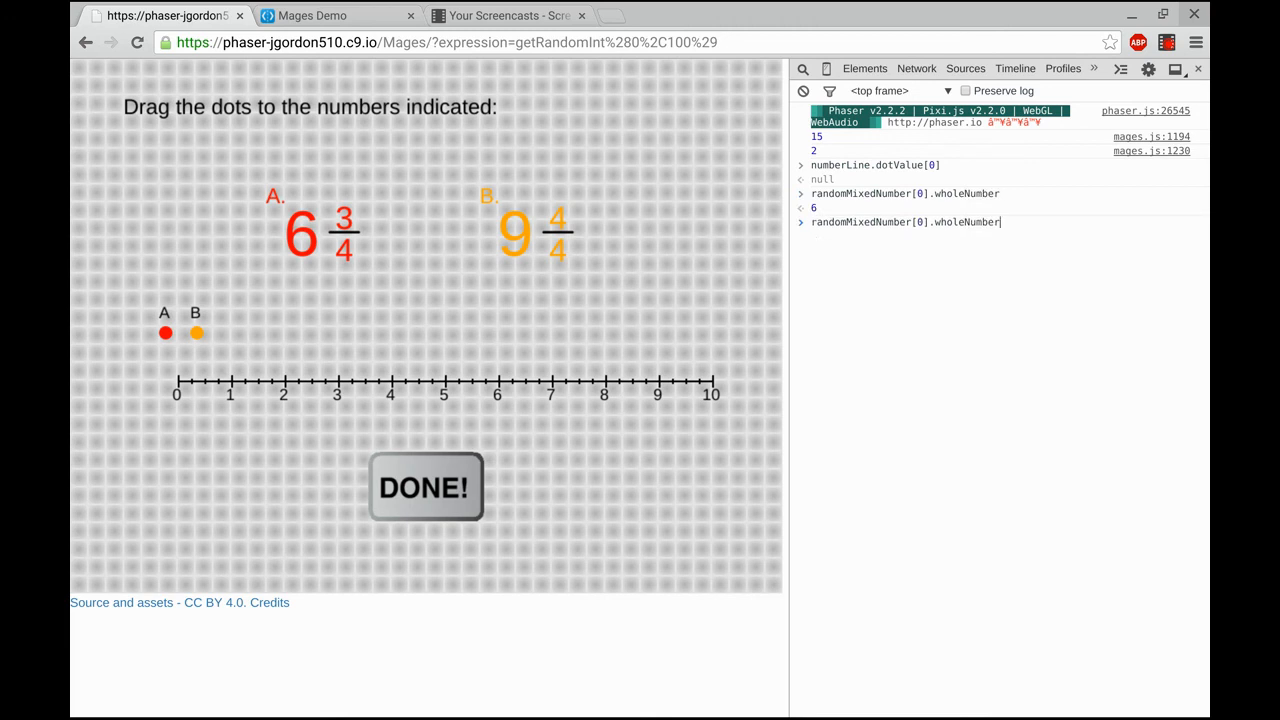
type("+")
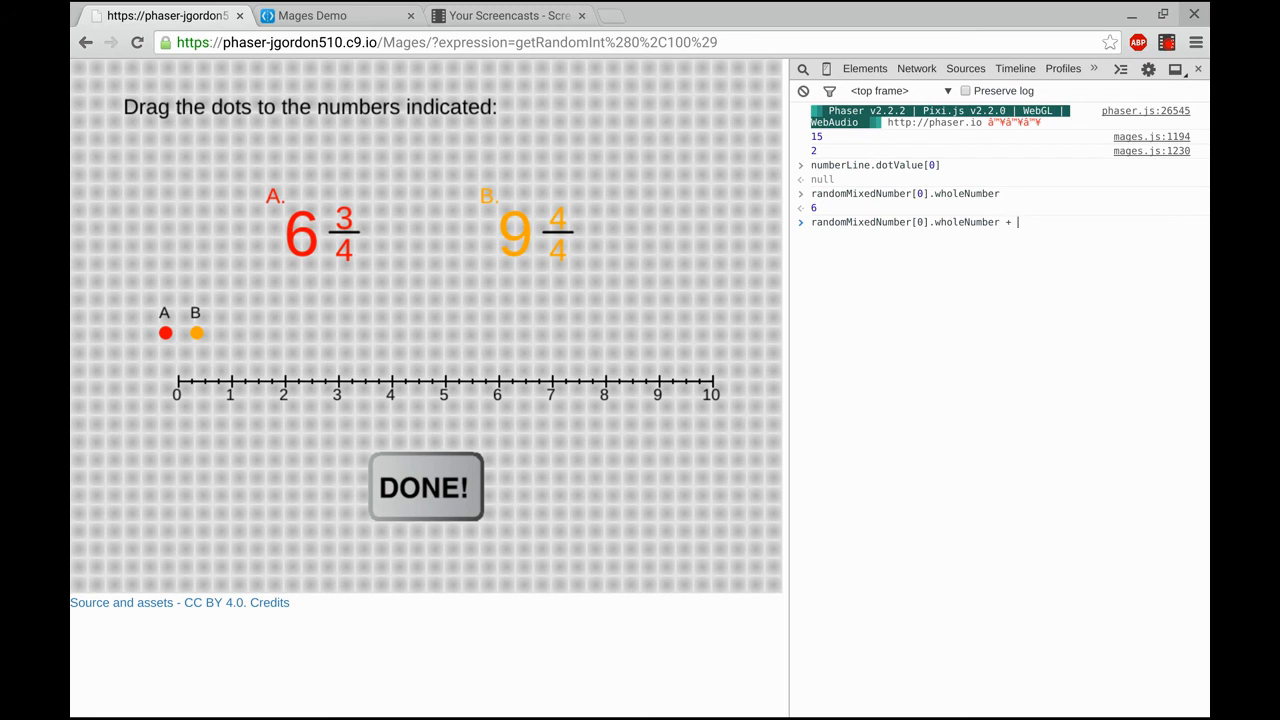
mouse_move(1002, 228)
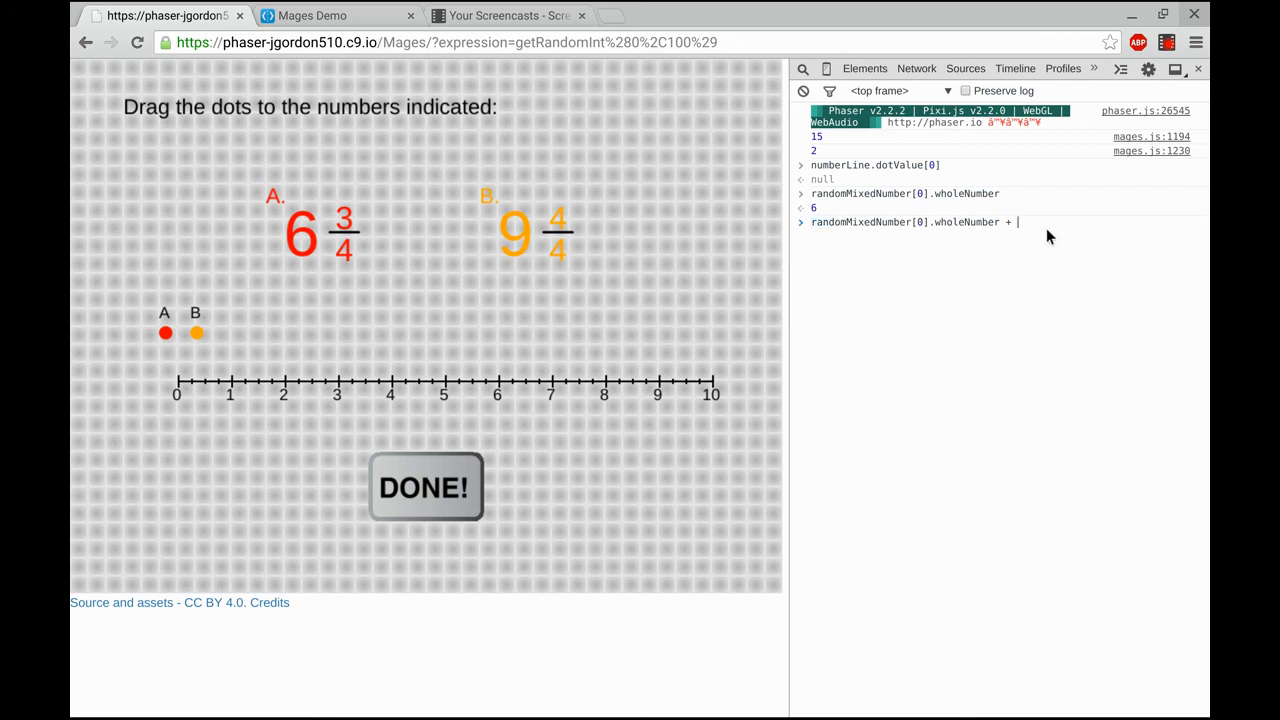
Step: Complete it with numerator over denominator in parentheses, evaluating to 6.75
type("(randomMixedNumber[0].wholeNumber")
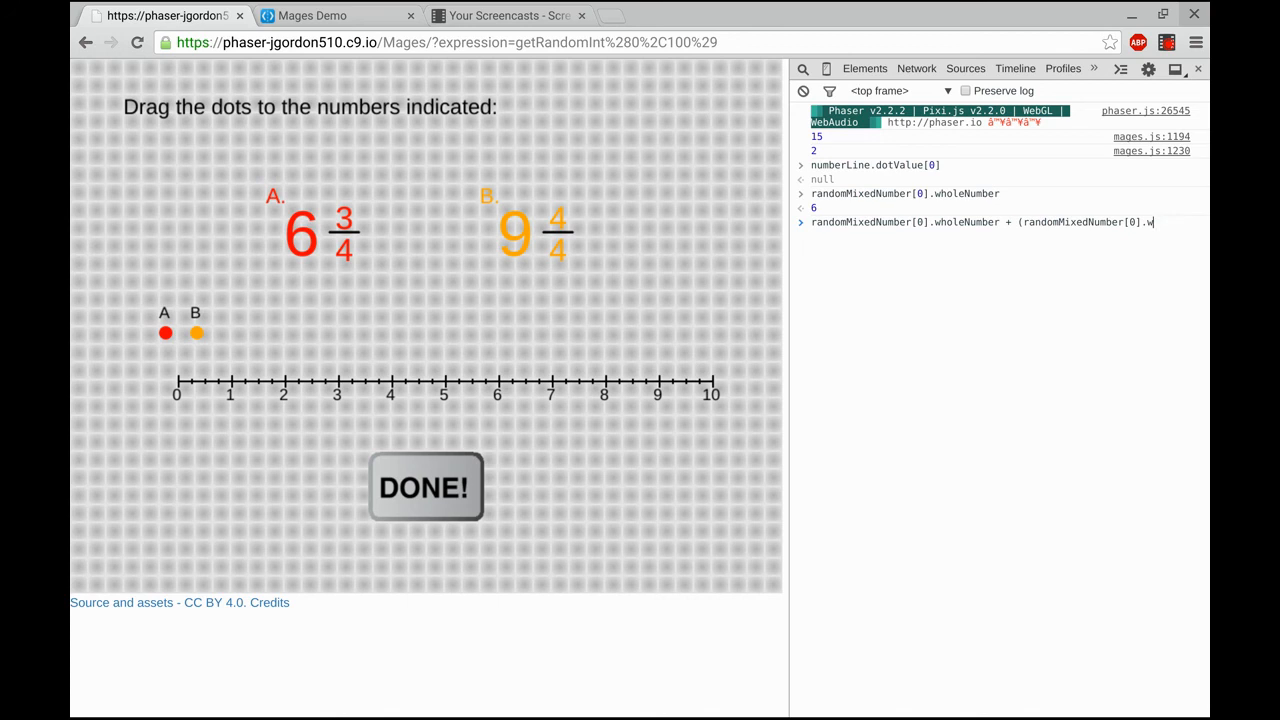
type("numerator")
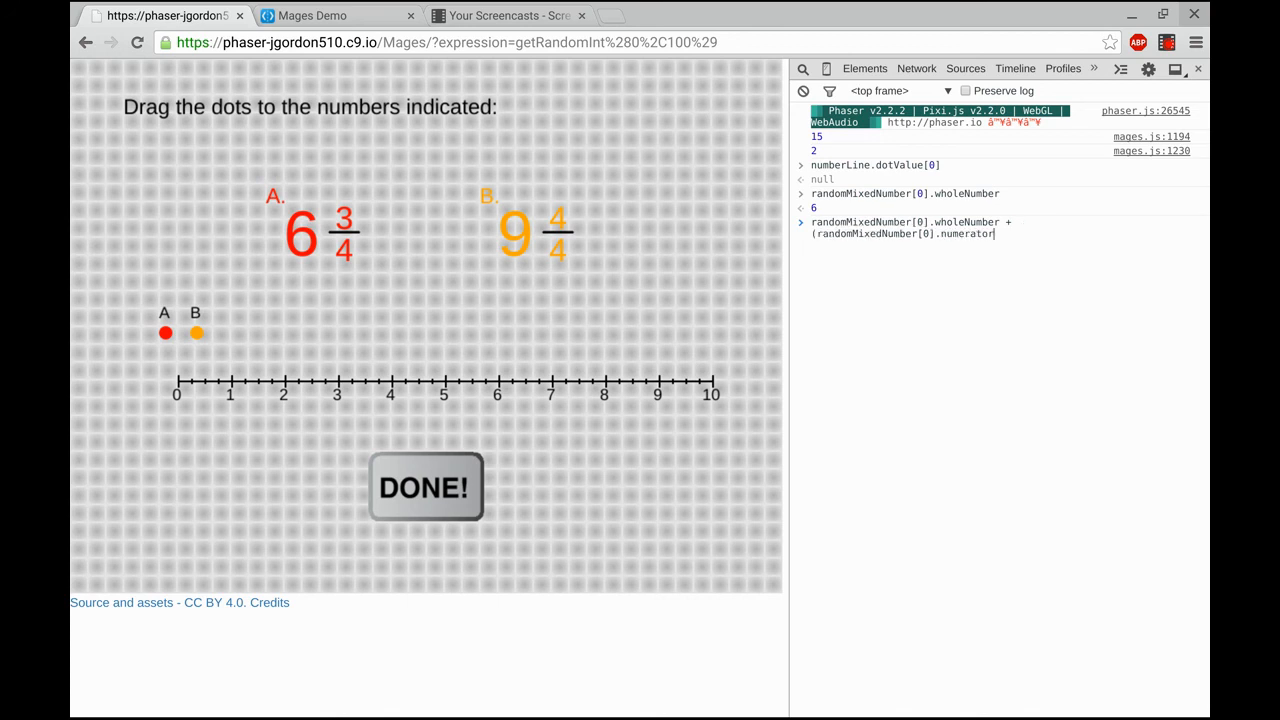
type("/ randomMixedNumber[0].wholeNumber")
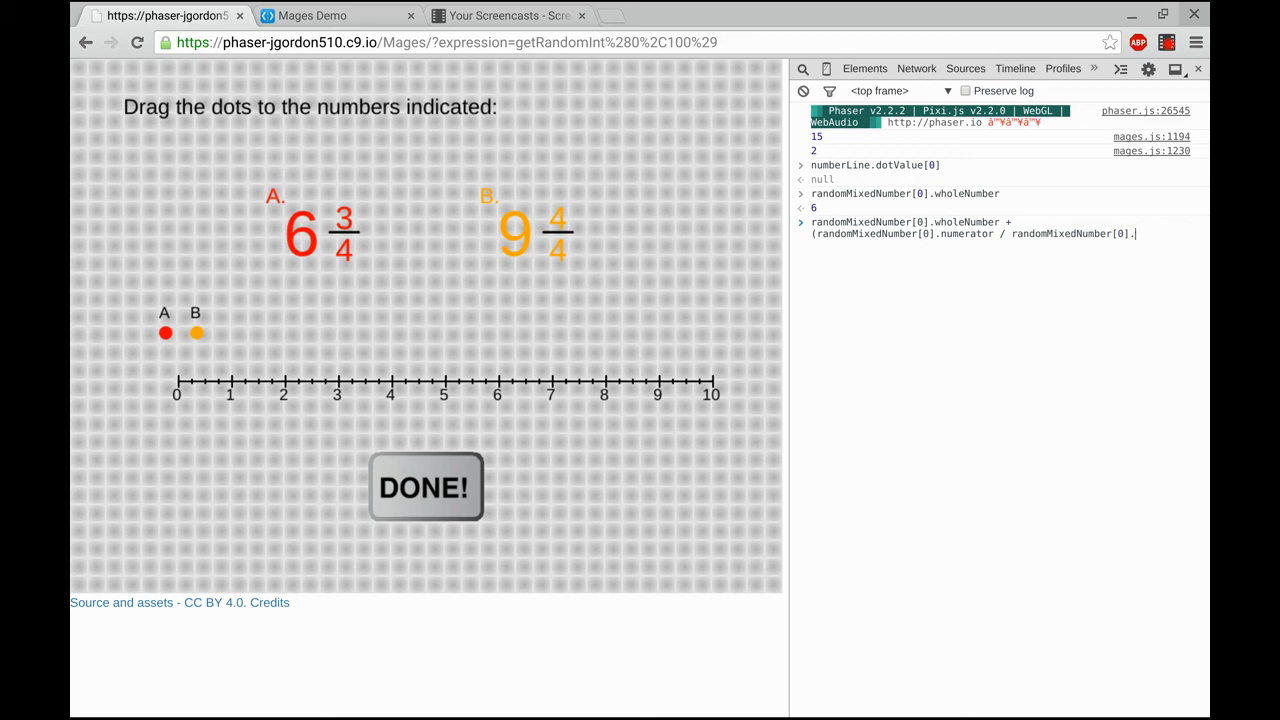
type("denominator")
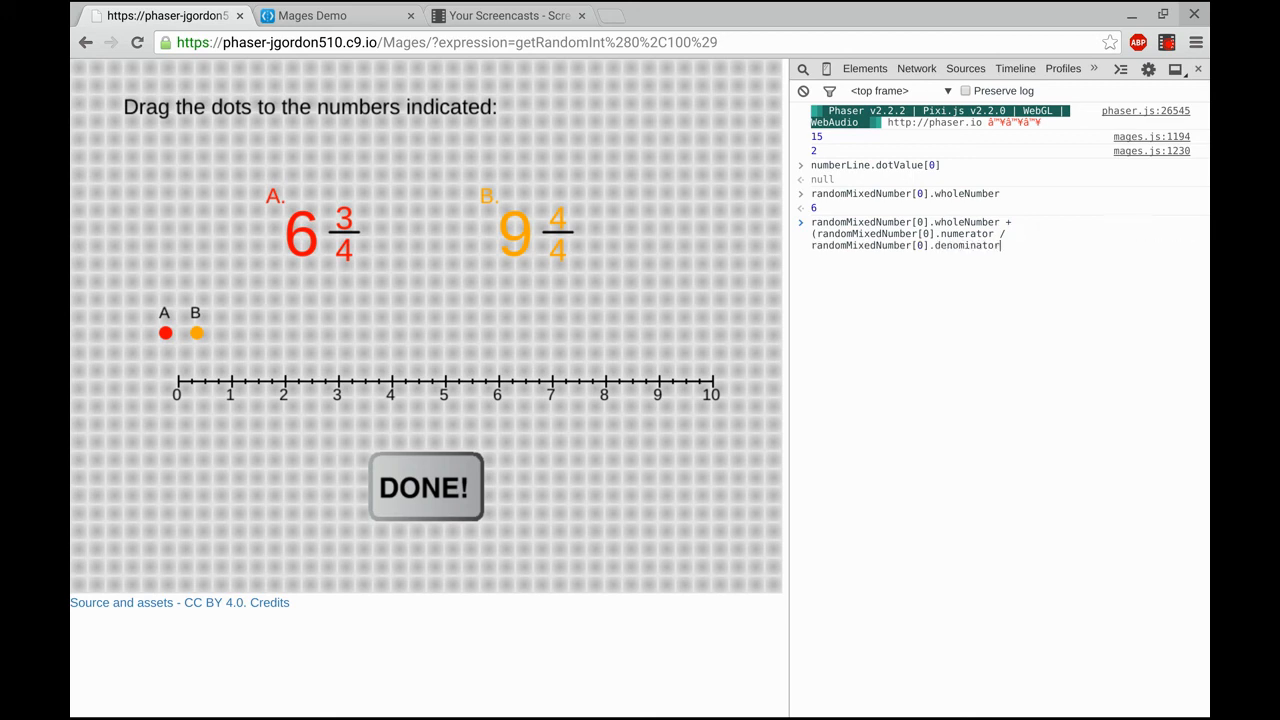
type(")")
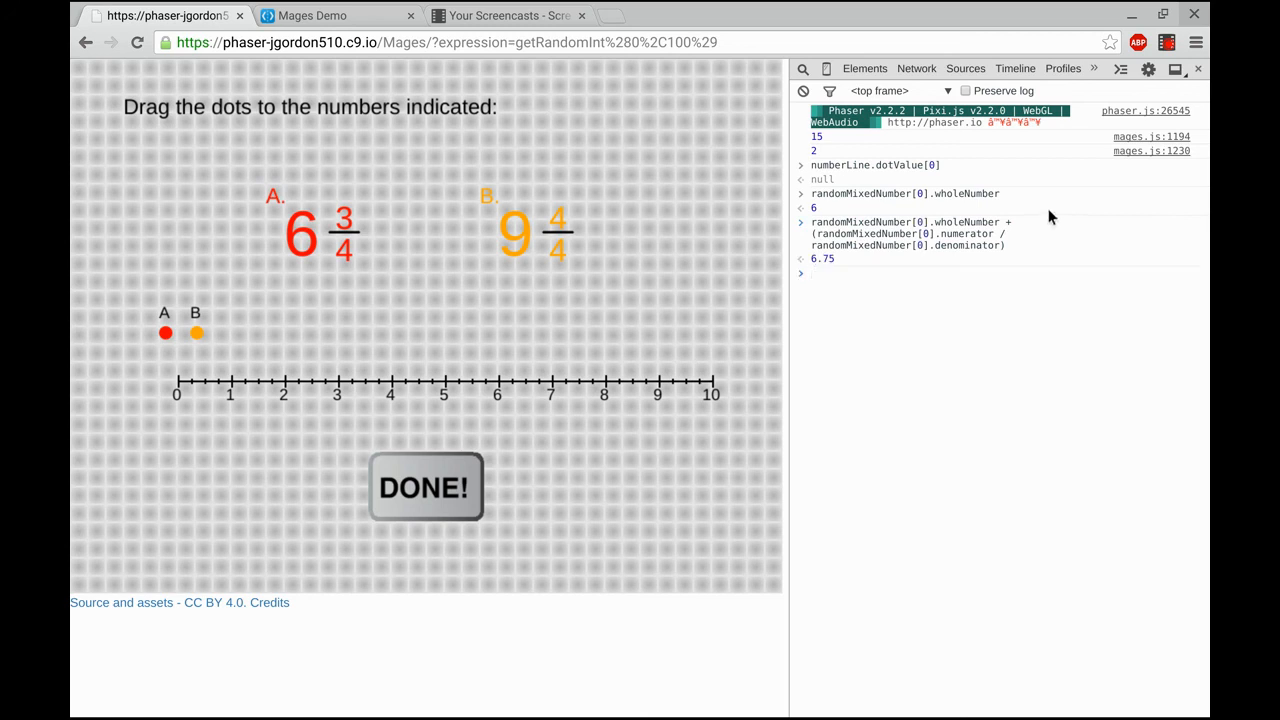
mouse_move(1008, 272)
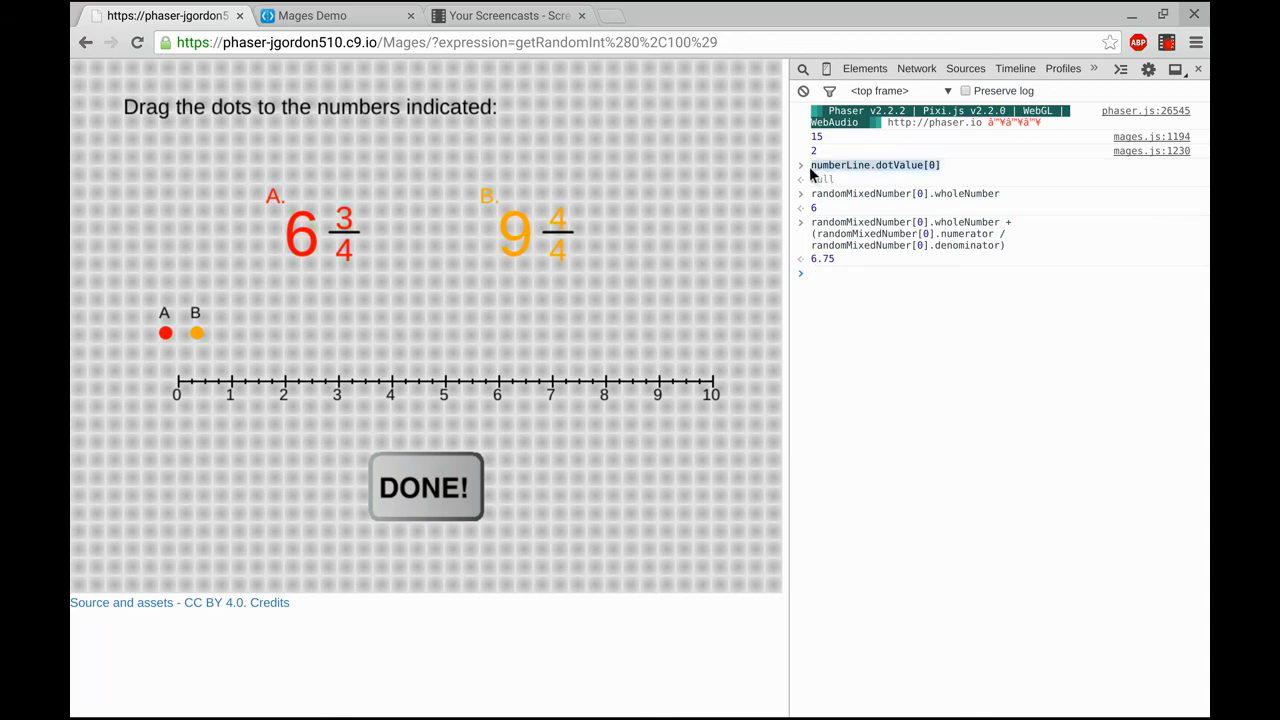
Step: Evaluate a combined check that numberLine.dotValue[0] and [1] equal their mixed numbers, returning false
type("numberLine.dotValue[0]")
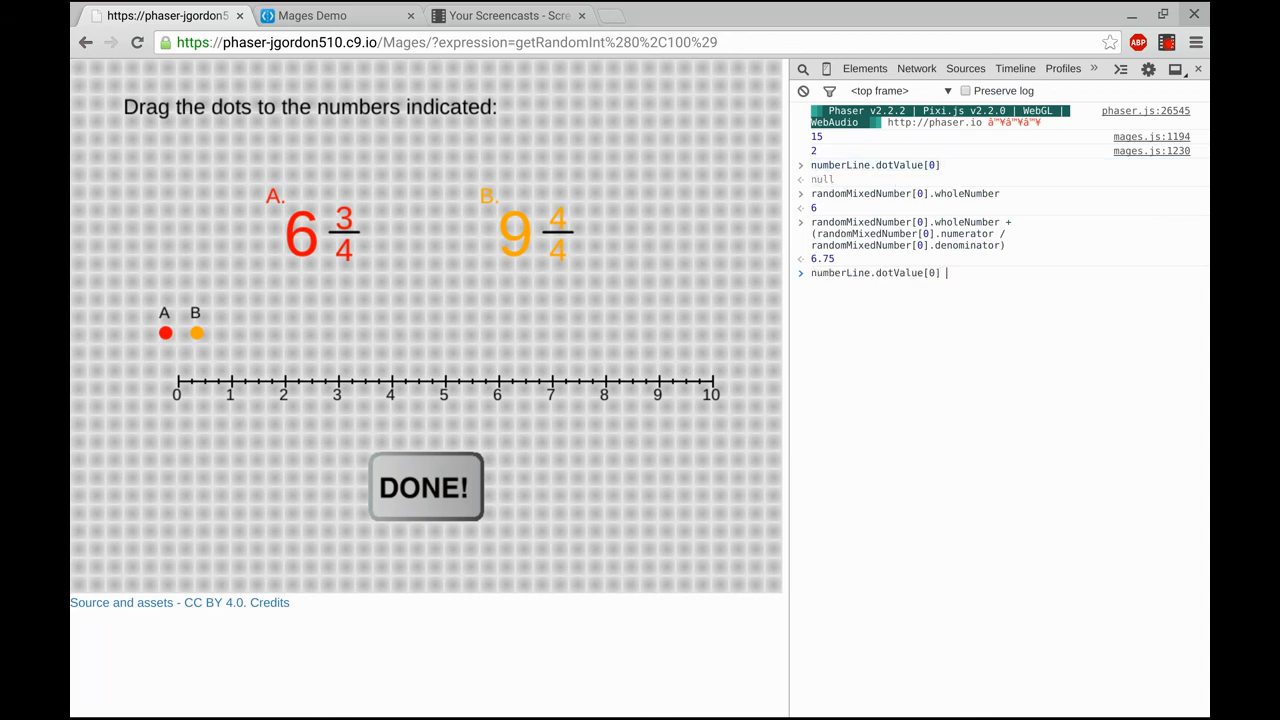
type("==")
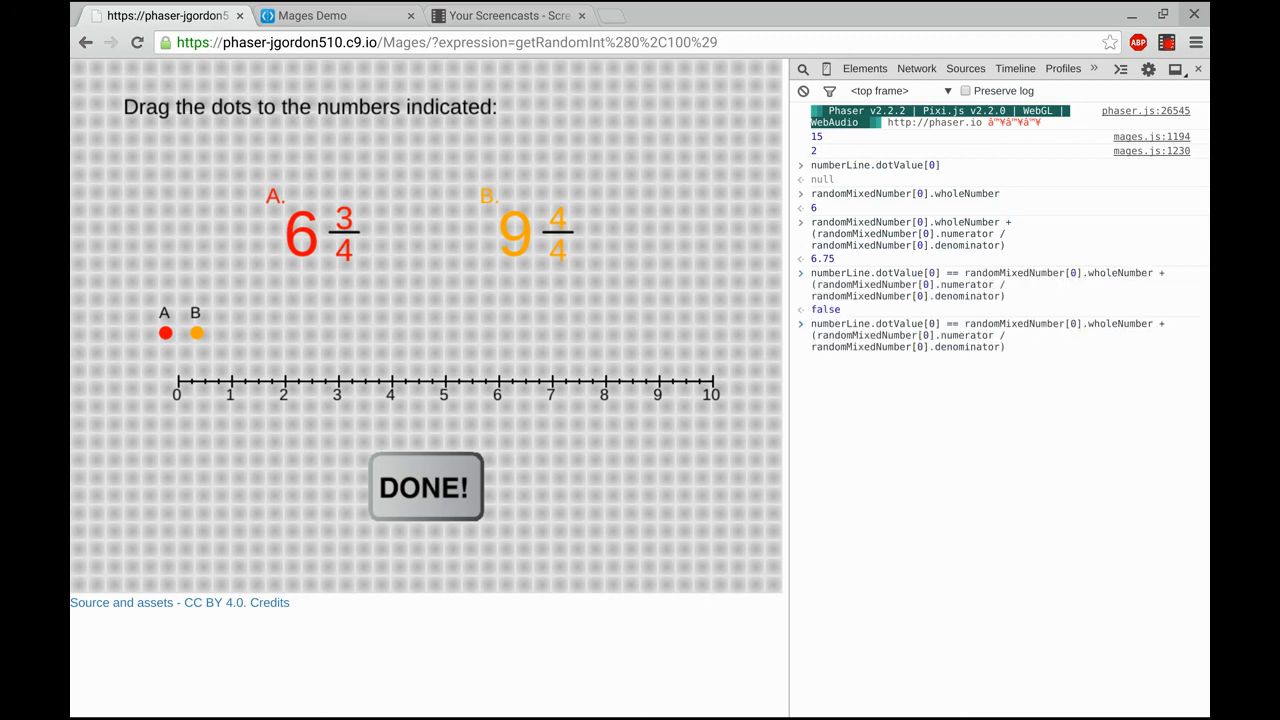
type("&&")
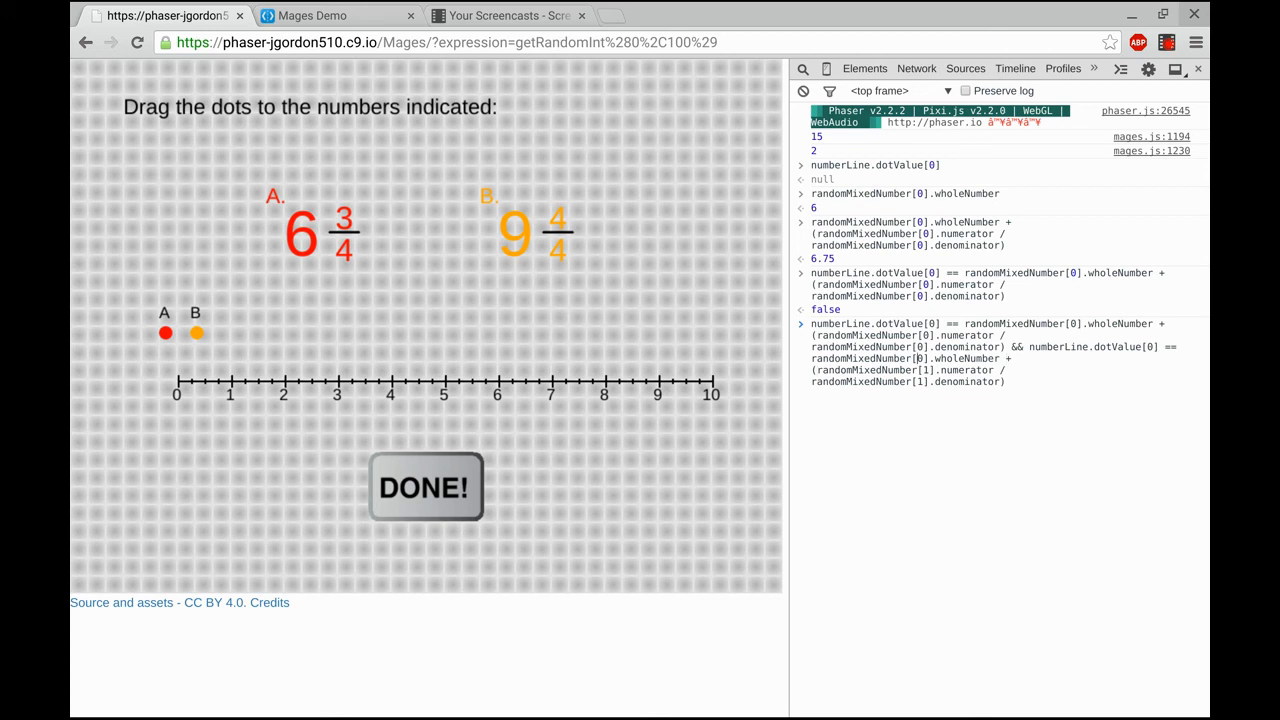
mouse_move(910, 358)
type("1")
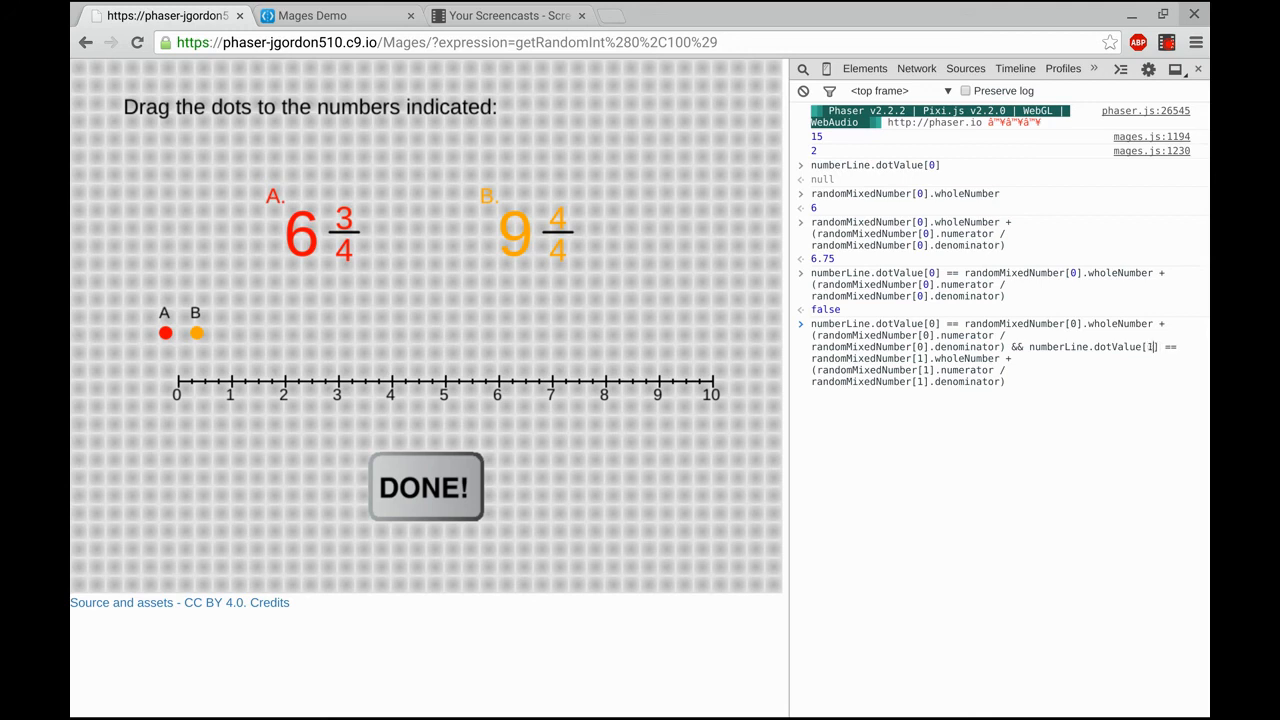
key("Enter")
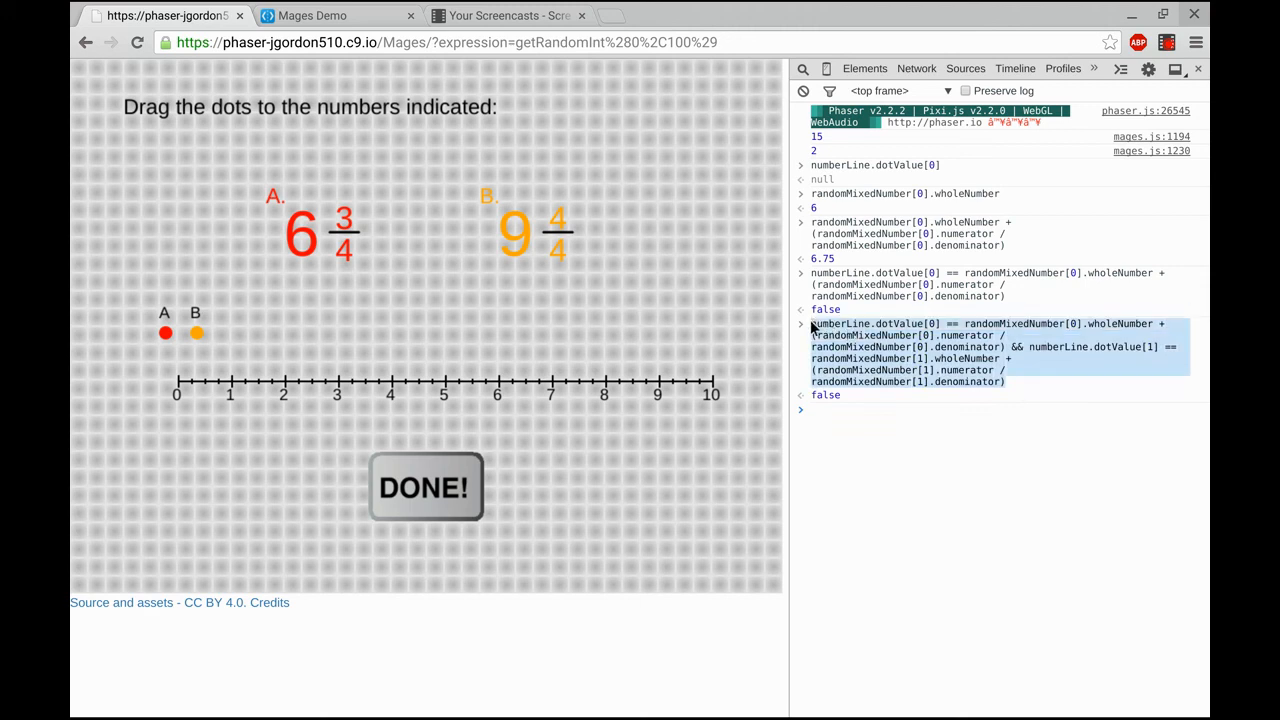
mouse_move(96, 96)
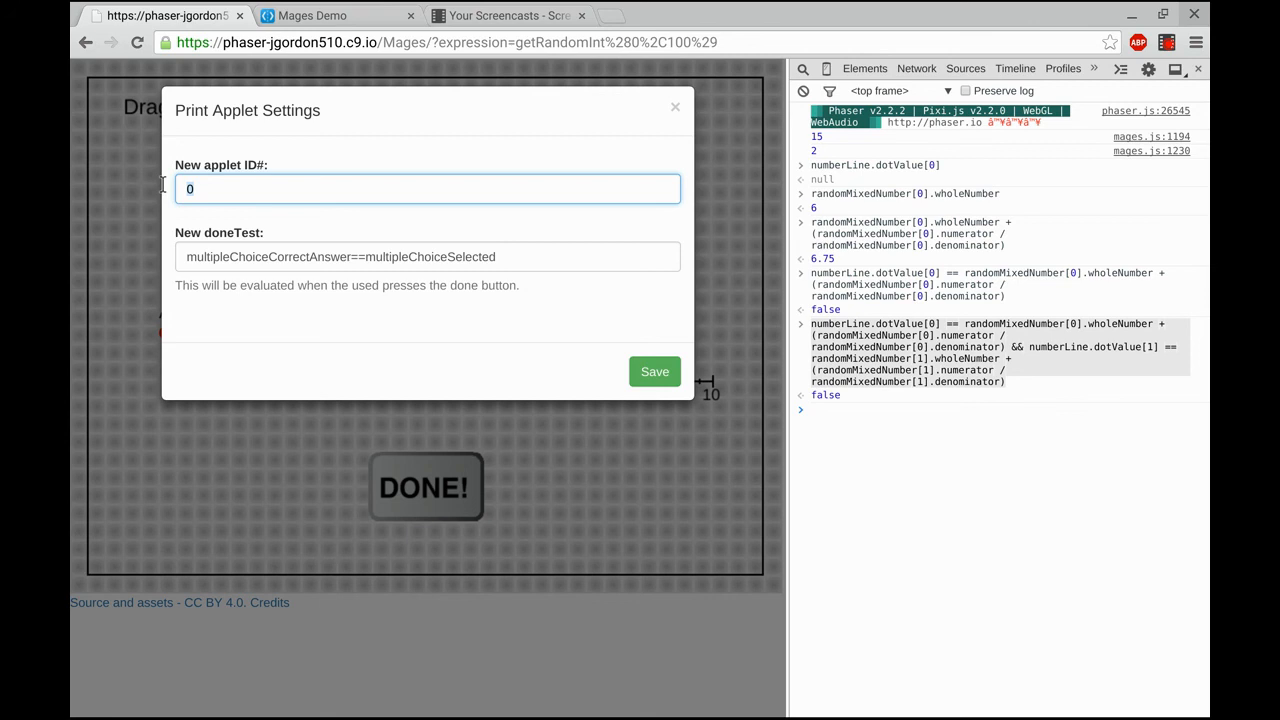
Step: Set applet ID 28 and save to print the constructor code with the done-test
type("28")
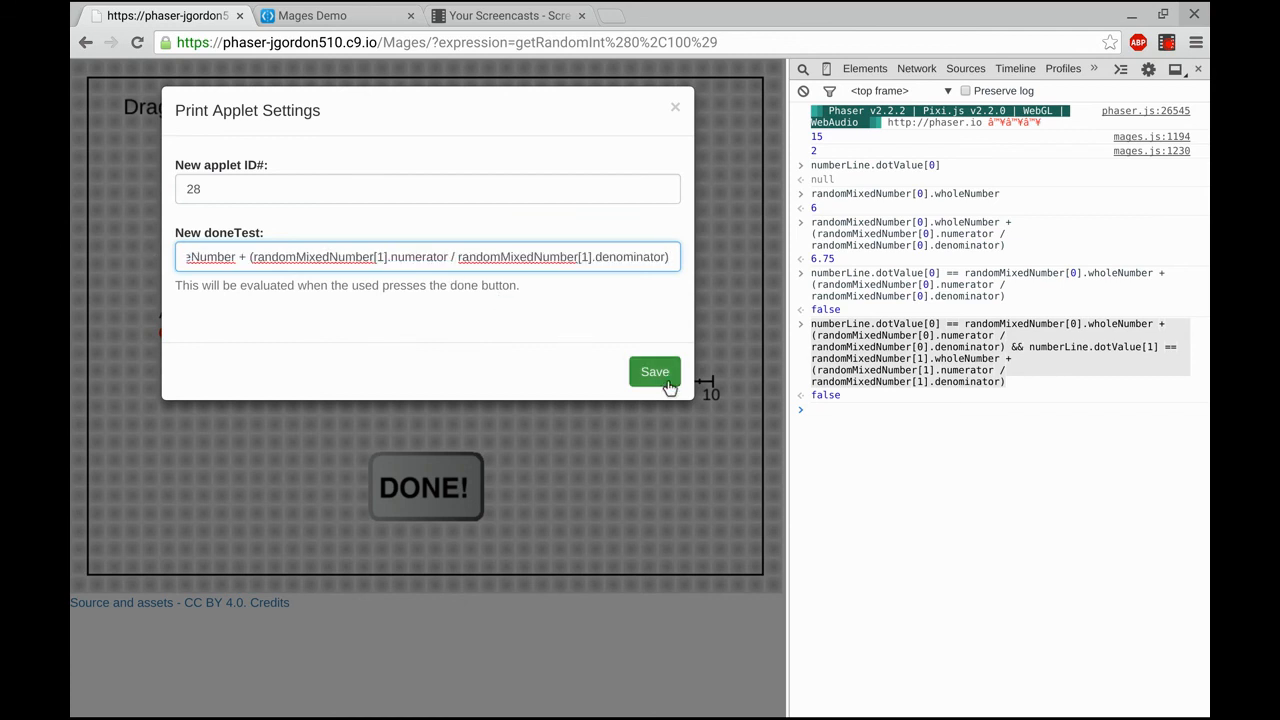
left_click(654, 370)
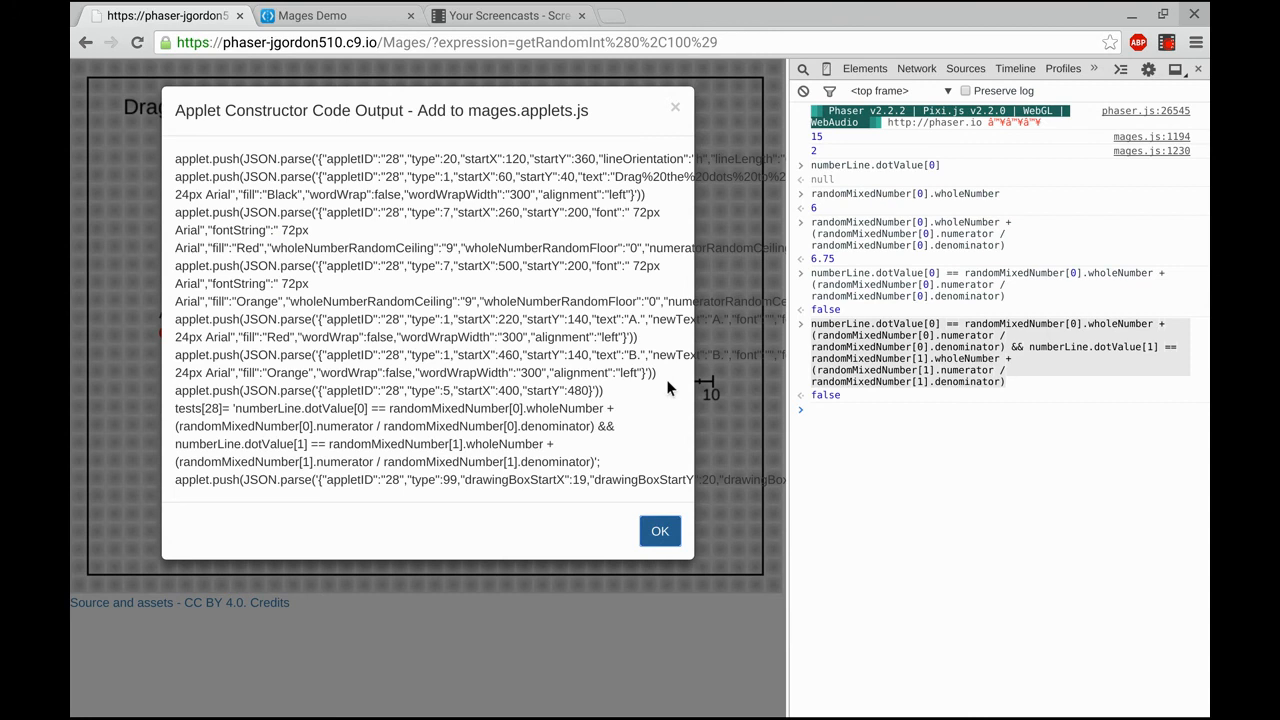